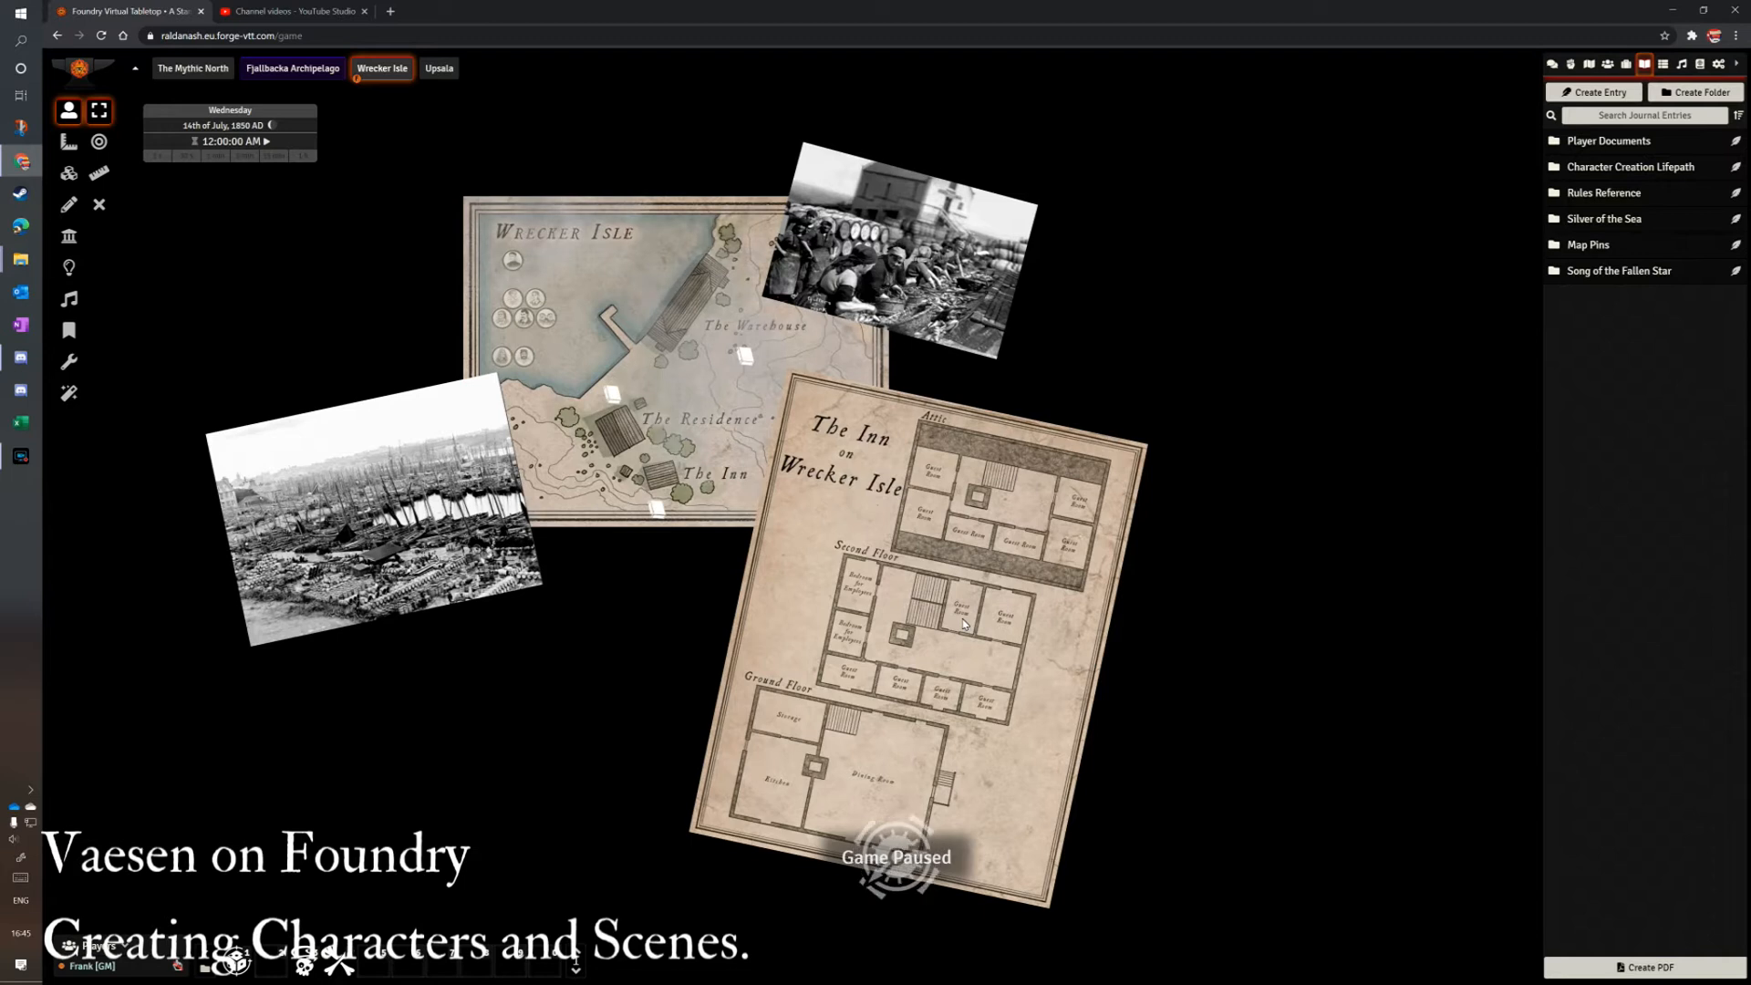
pyautogui.moveTo(944, 611)
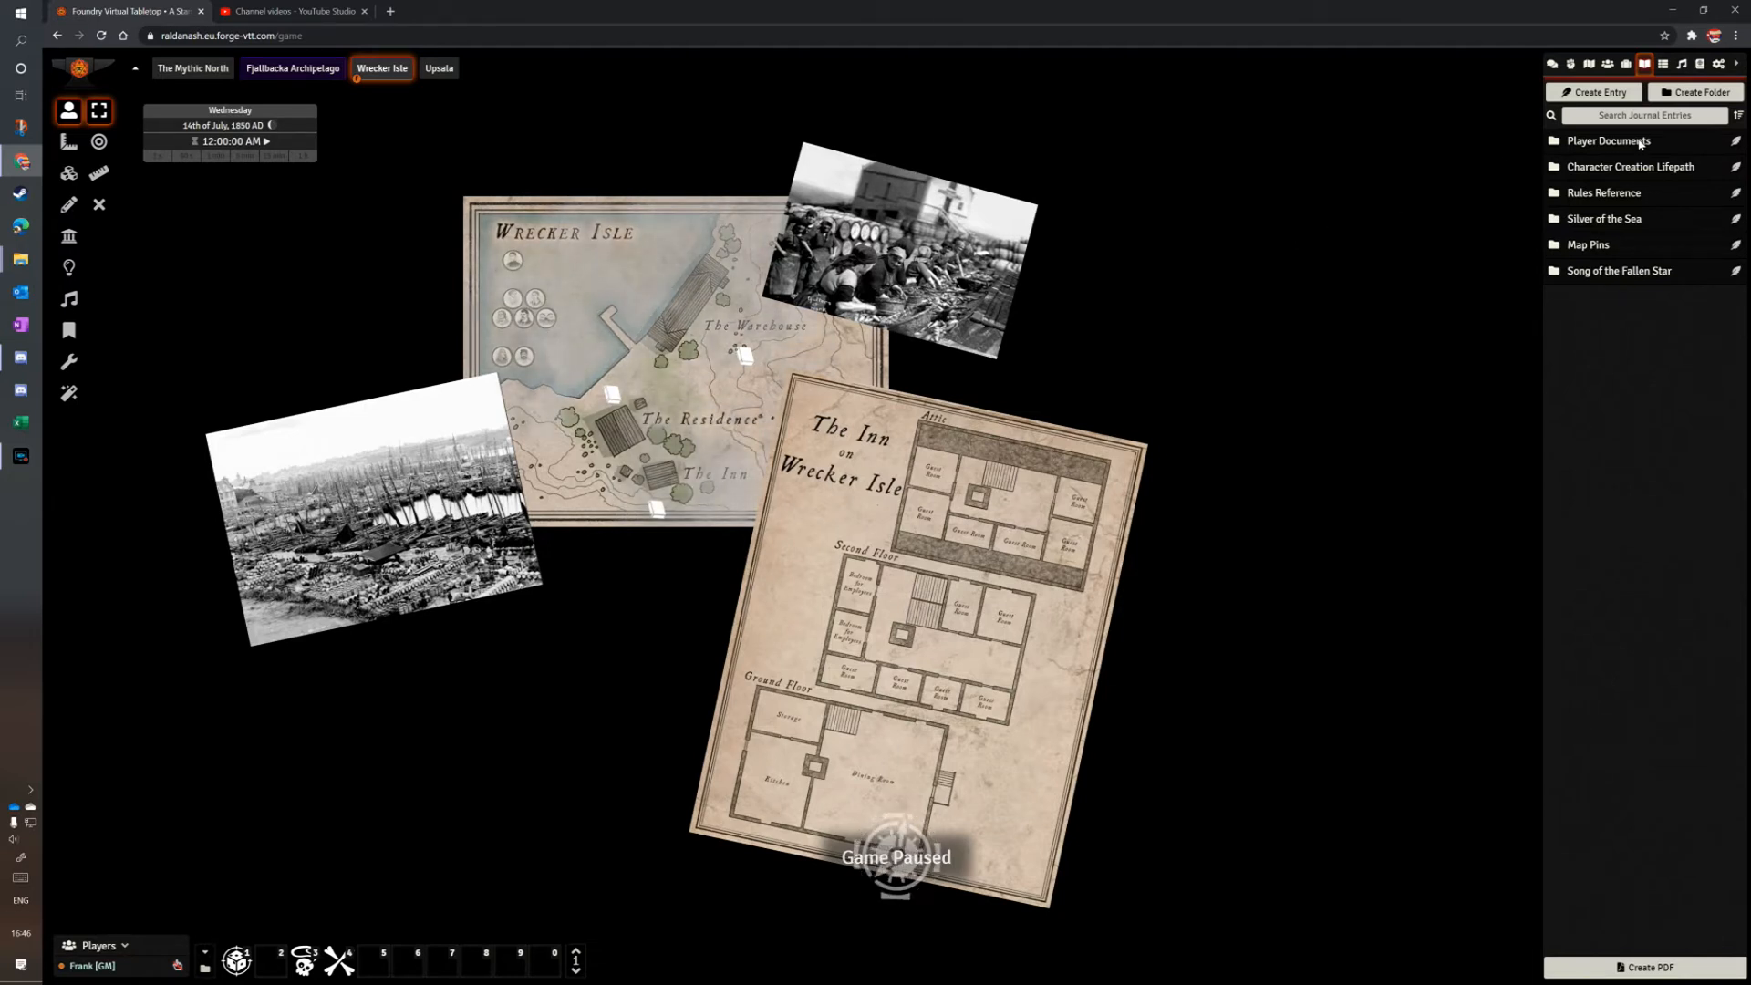
# Switch the sidebar from Items to Scenes, showing the Song of the Falling Star folder.
pyautogui.click(1627, 63)
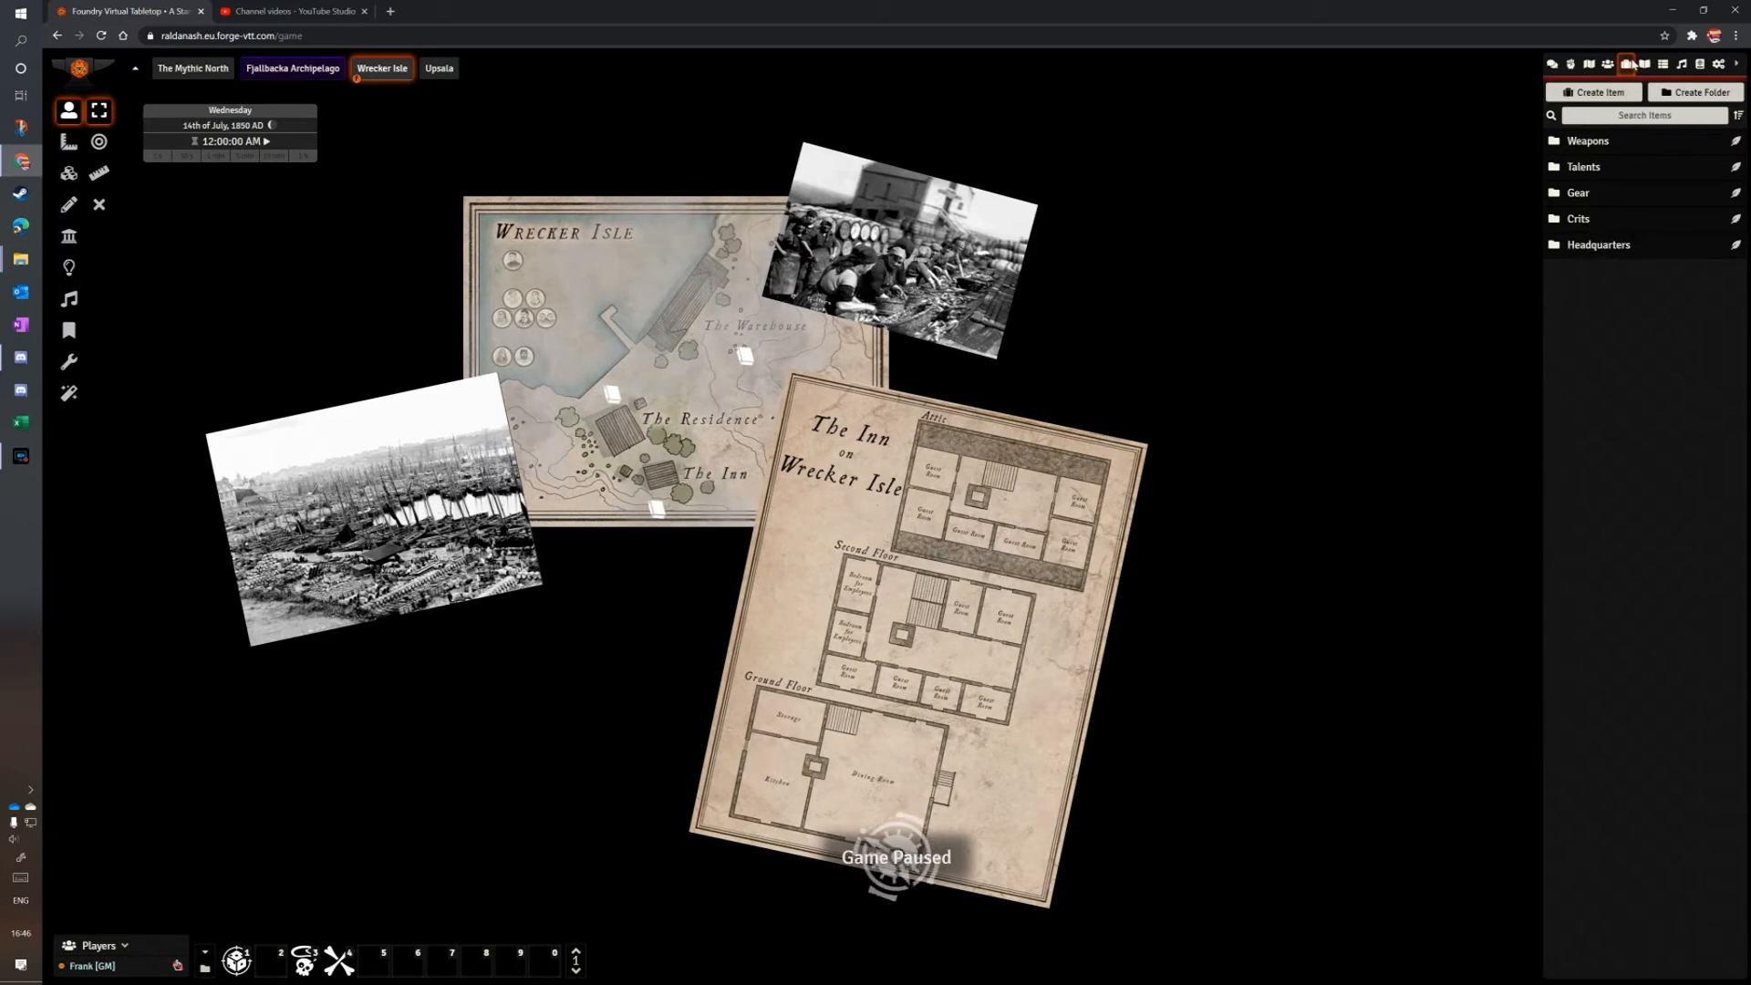
pyautogui.click(1589, 63)
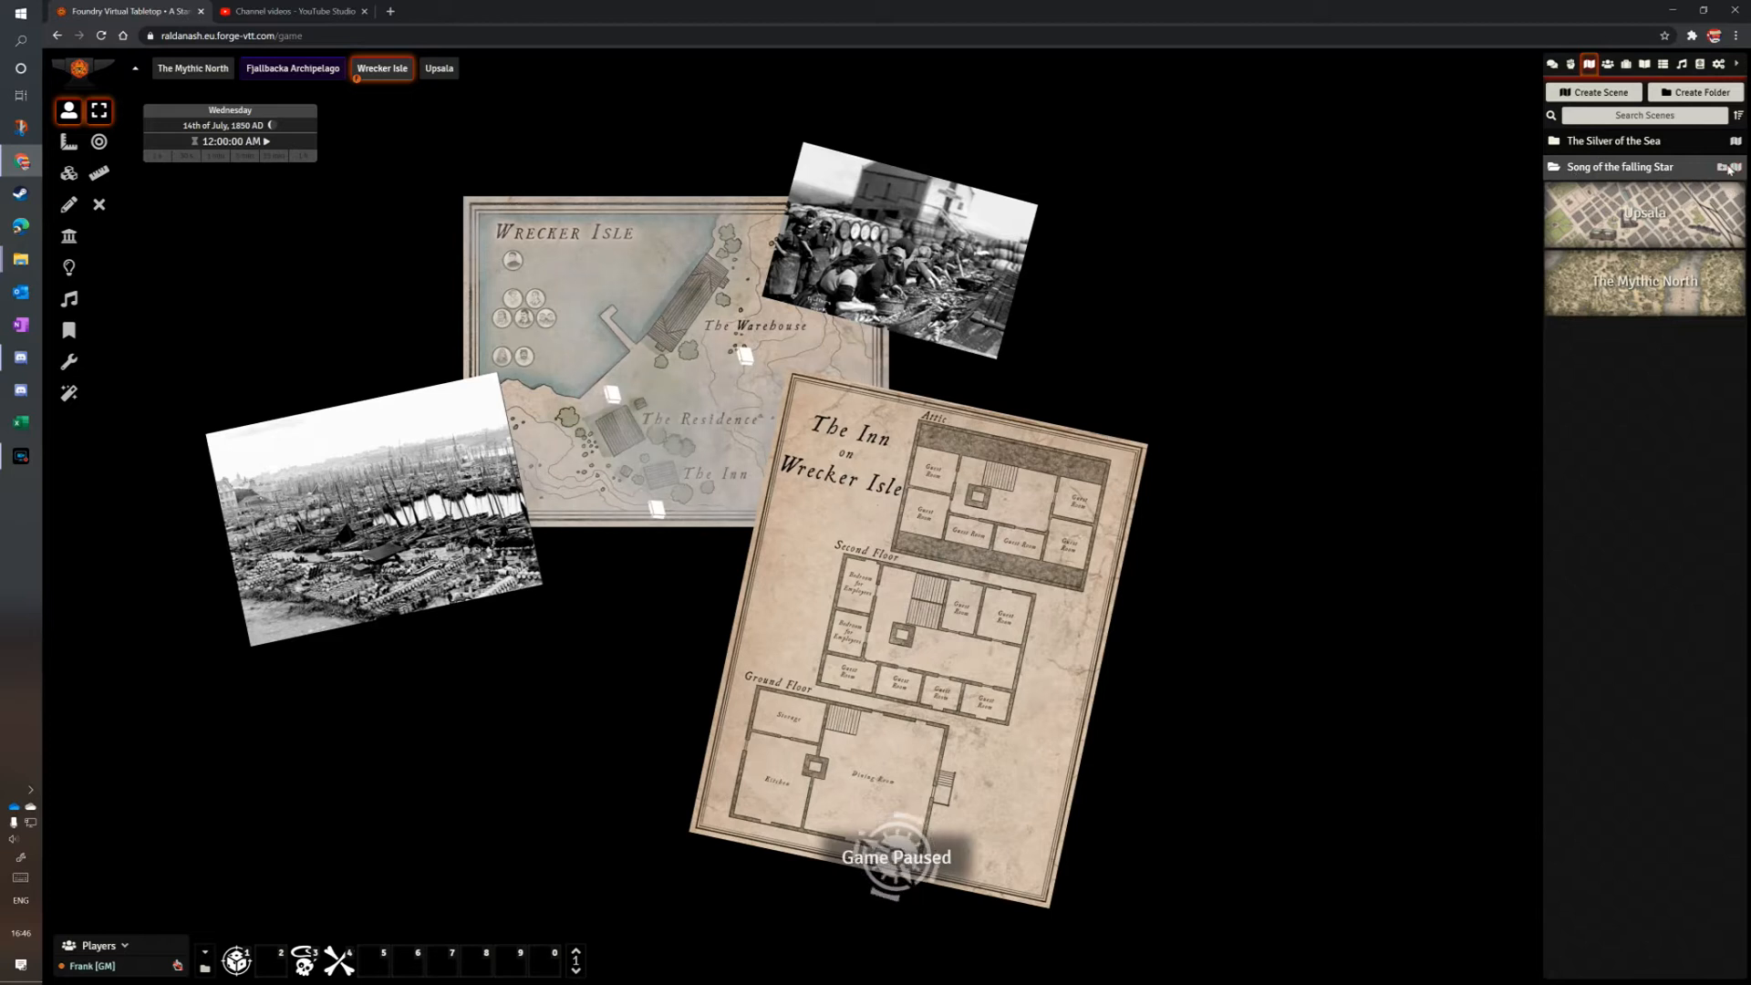
# Create a new scene named Arensburg in the Song folder.
pyautogui.click(1593, 91)
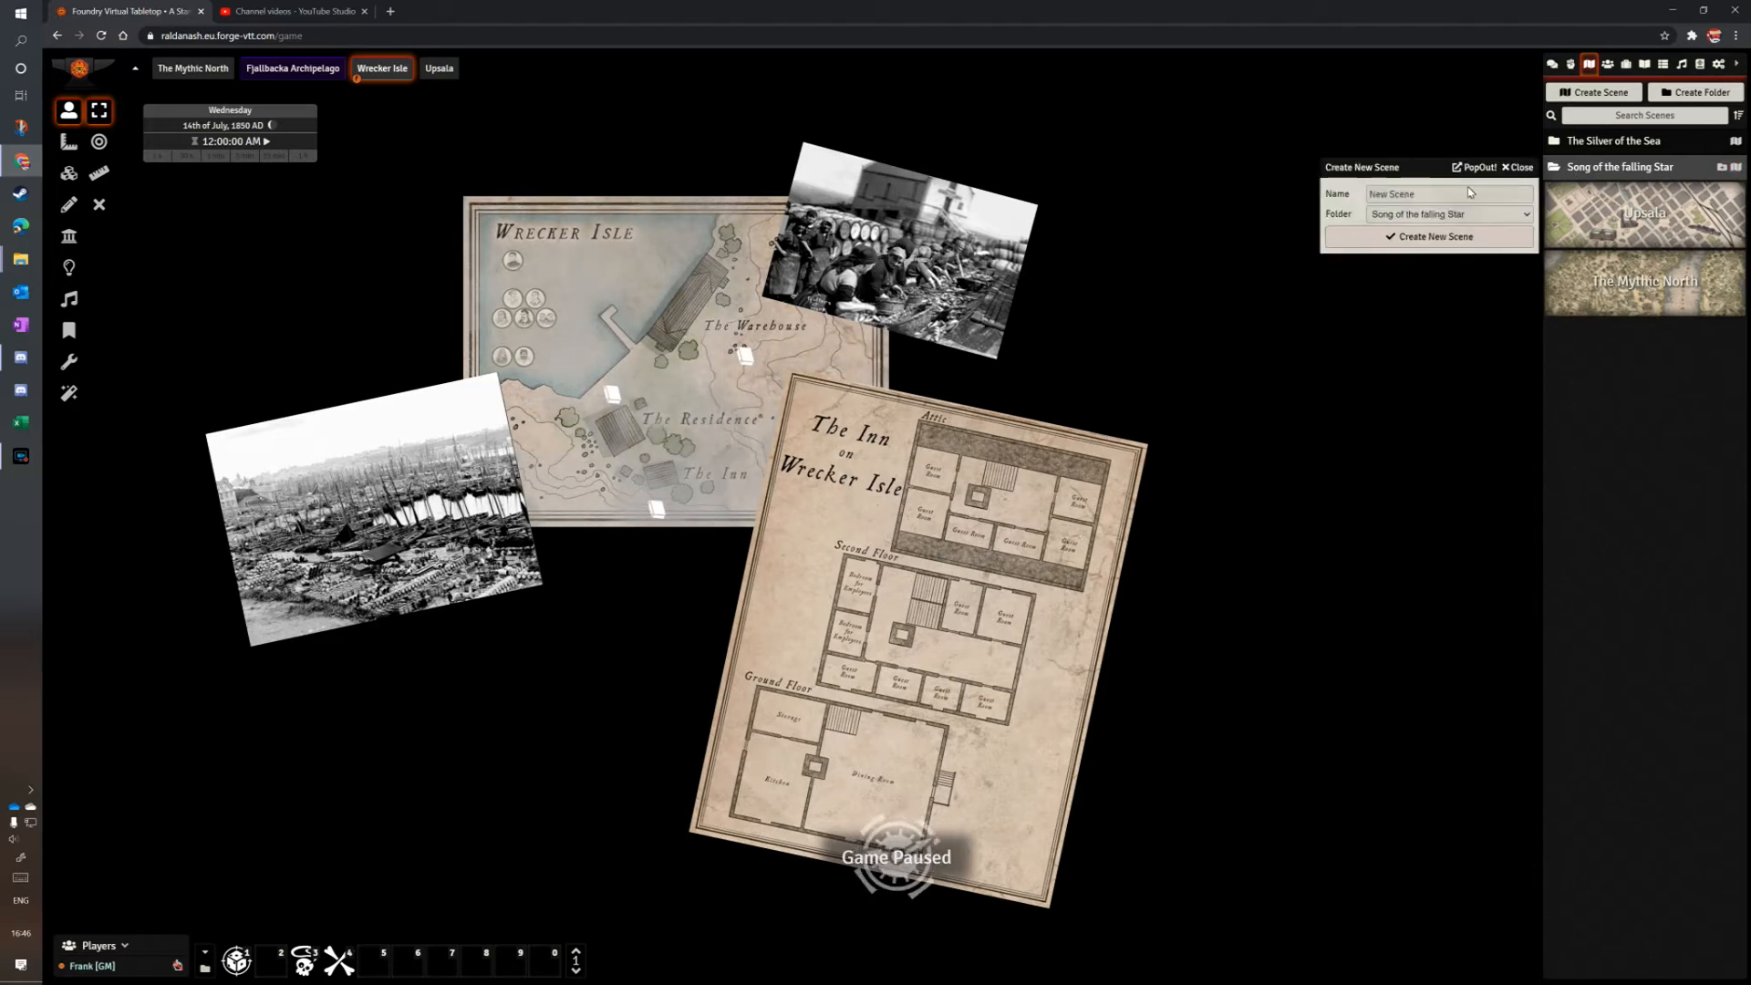
pyautogui.write('An')
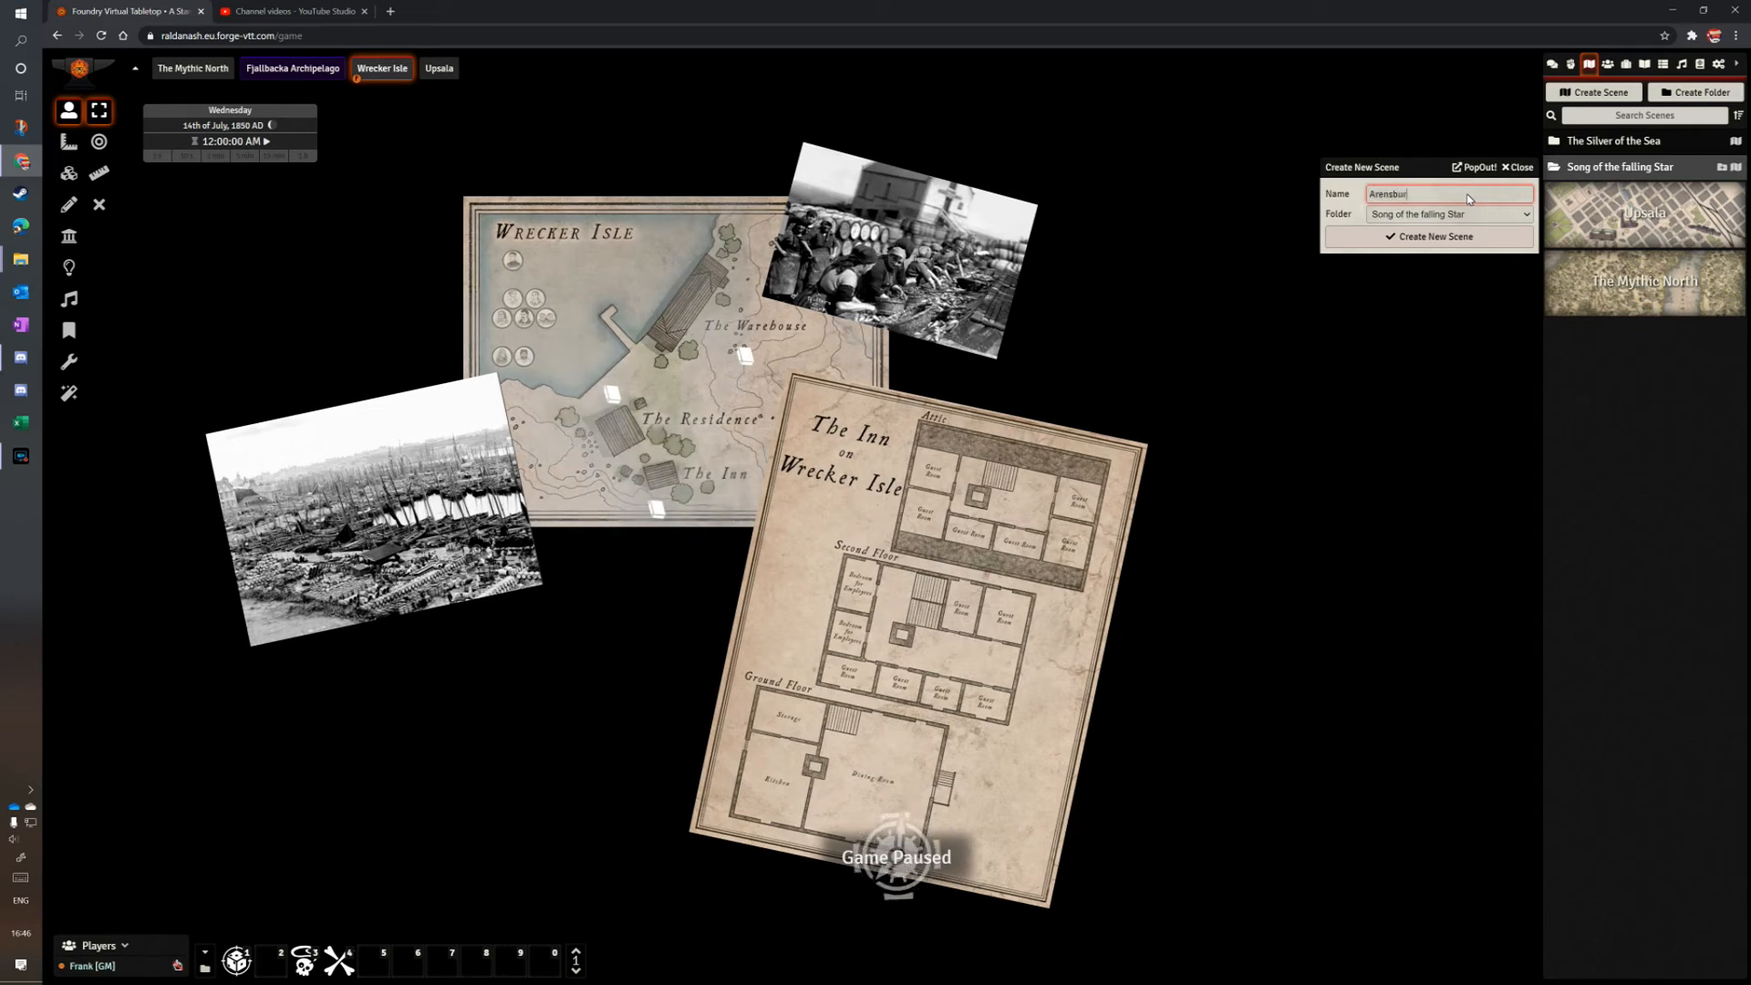
pyautogui.click(1434, 235)
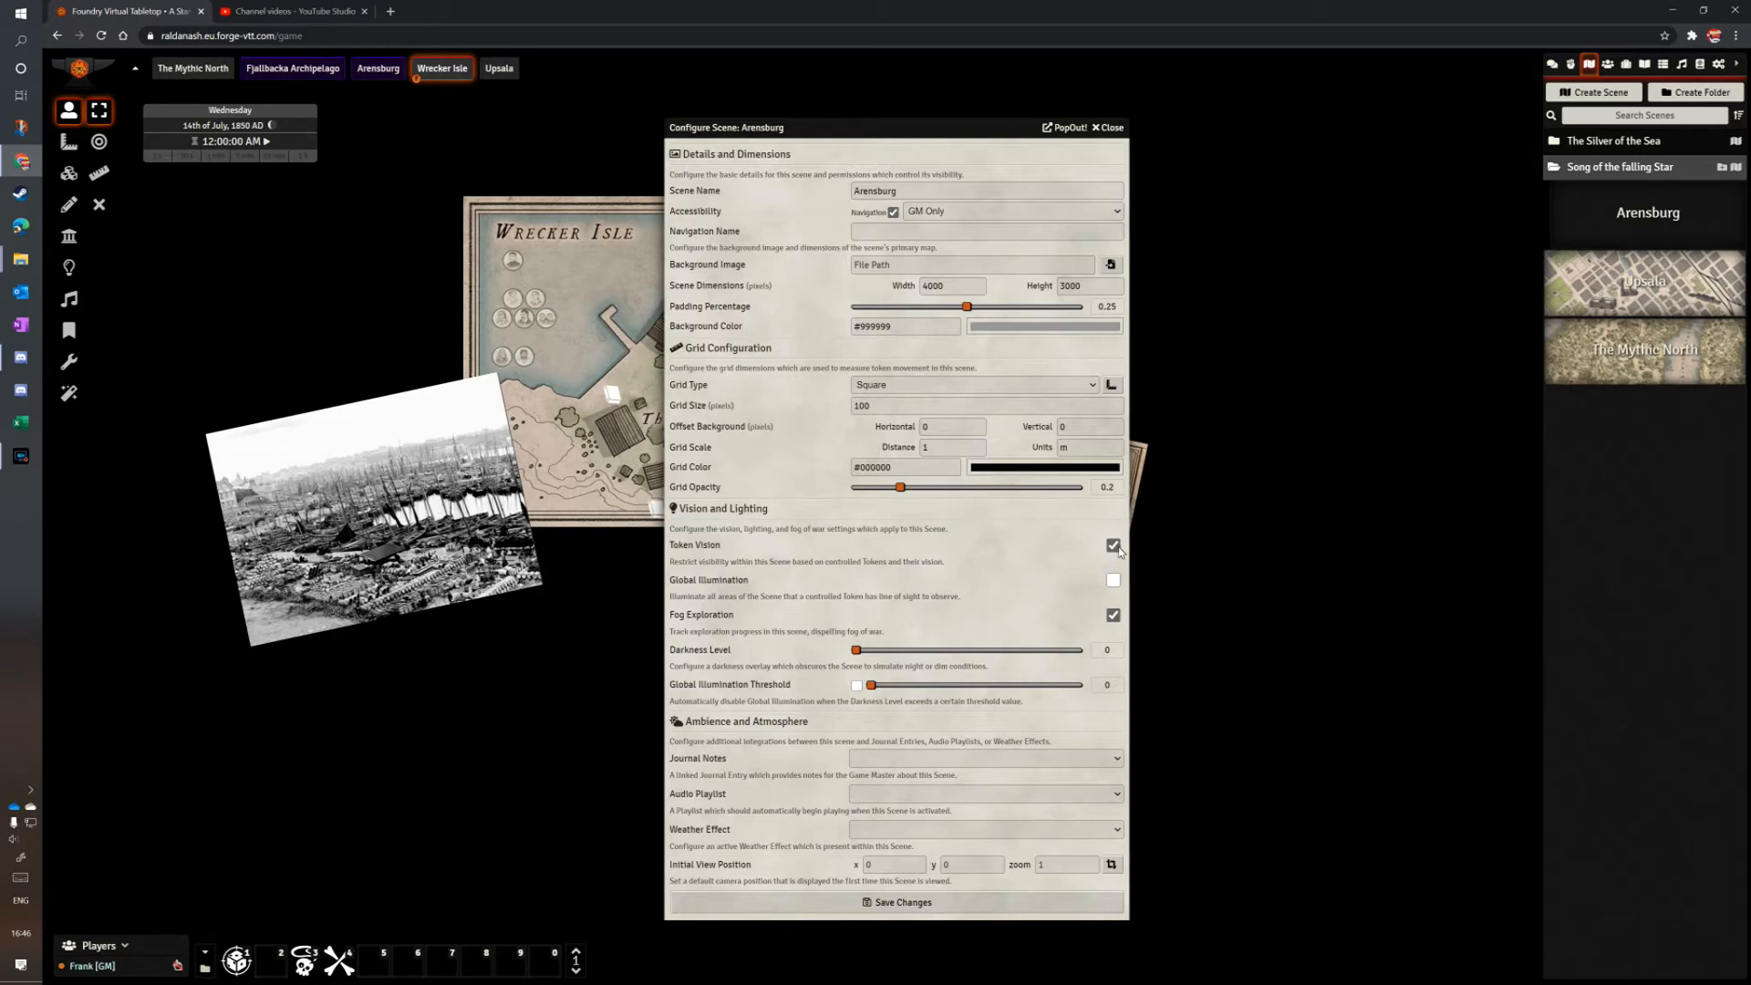
# Disable token vision, make it gridless with opacity 0, and set a black background.
pyautogui.click(1112, 578)
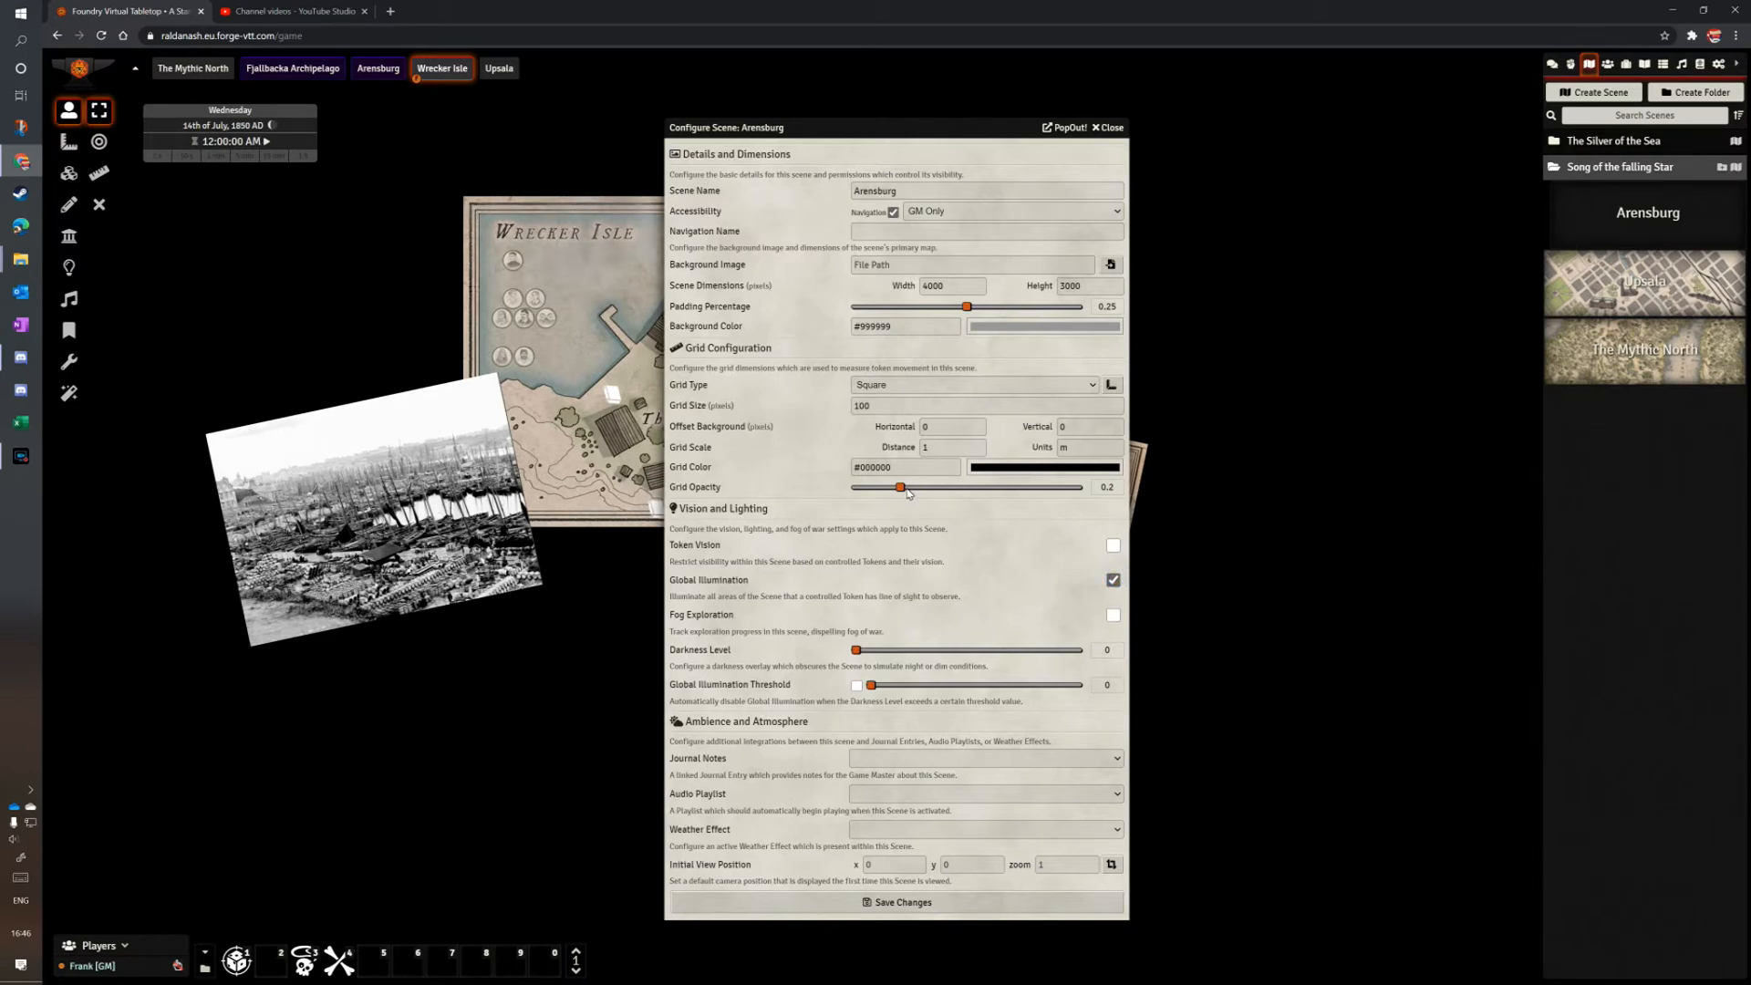
pyautogui.moveTo(901, 488); pyautogui.dragTo(855, 488)
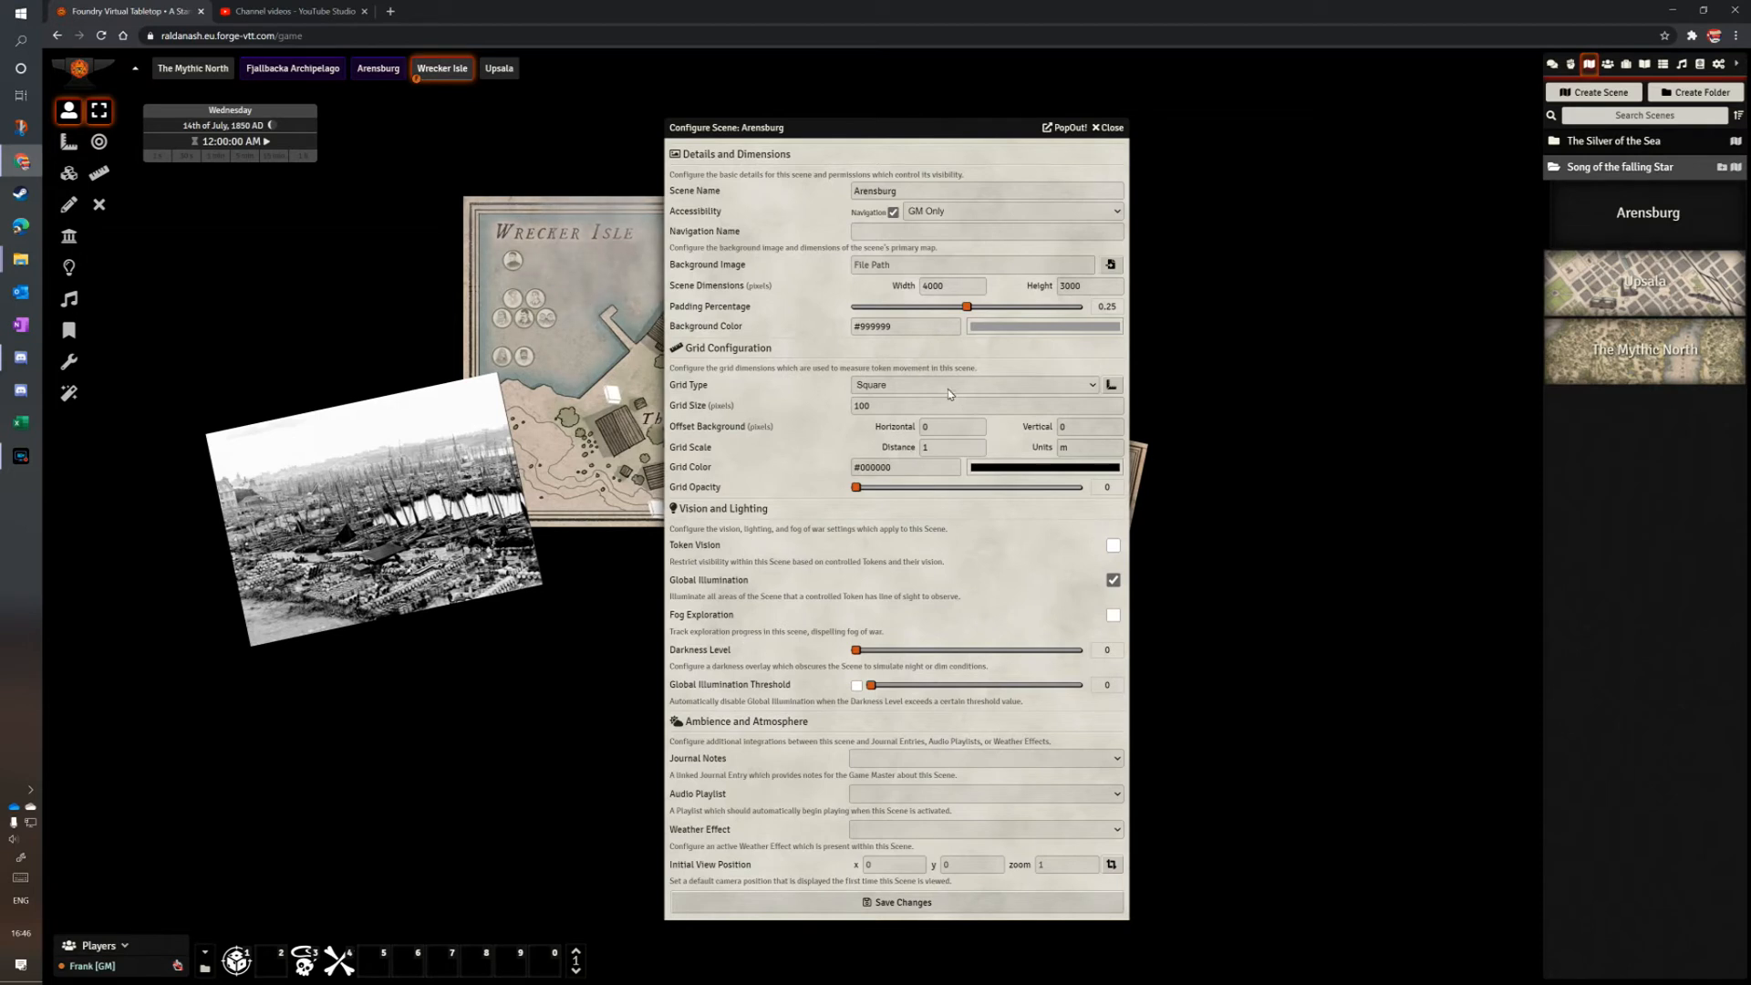
pyautogui.click(971, 384)
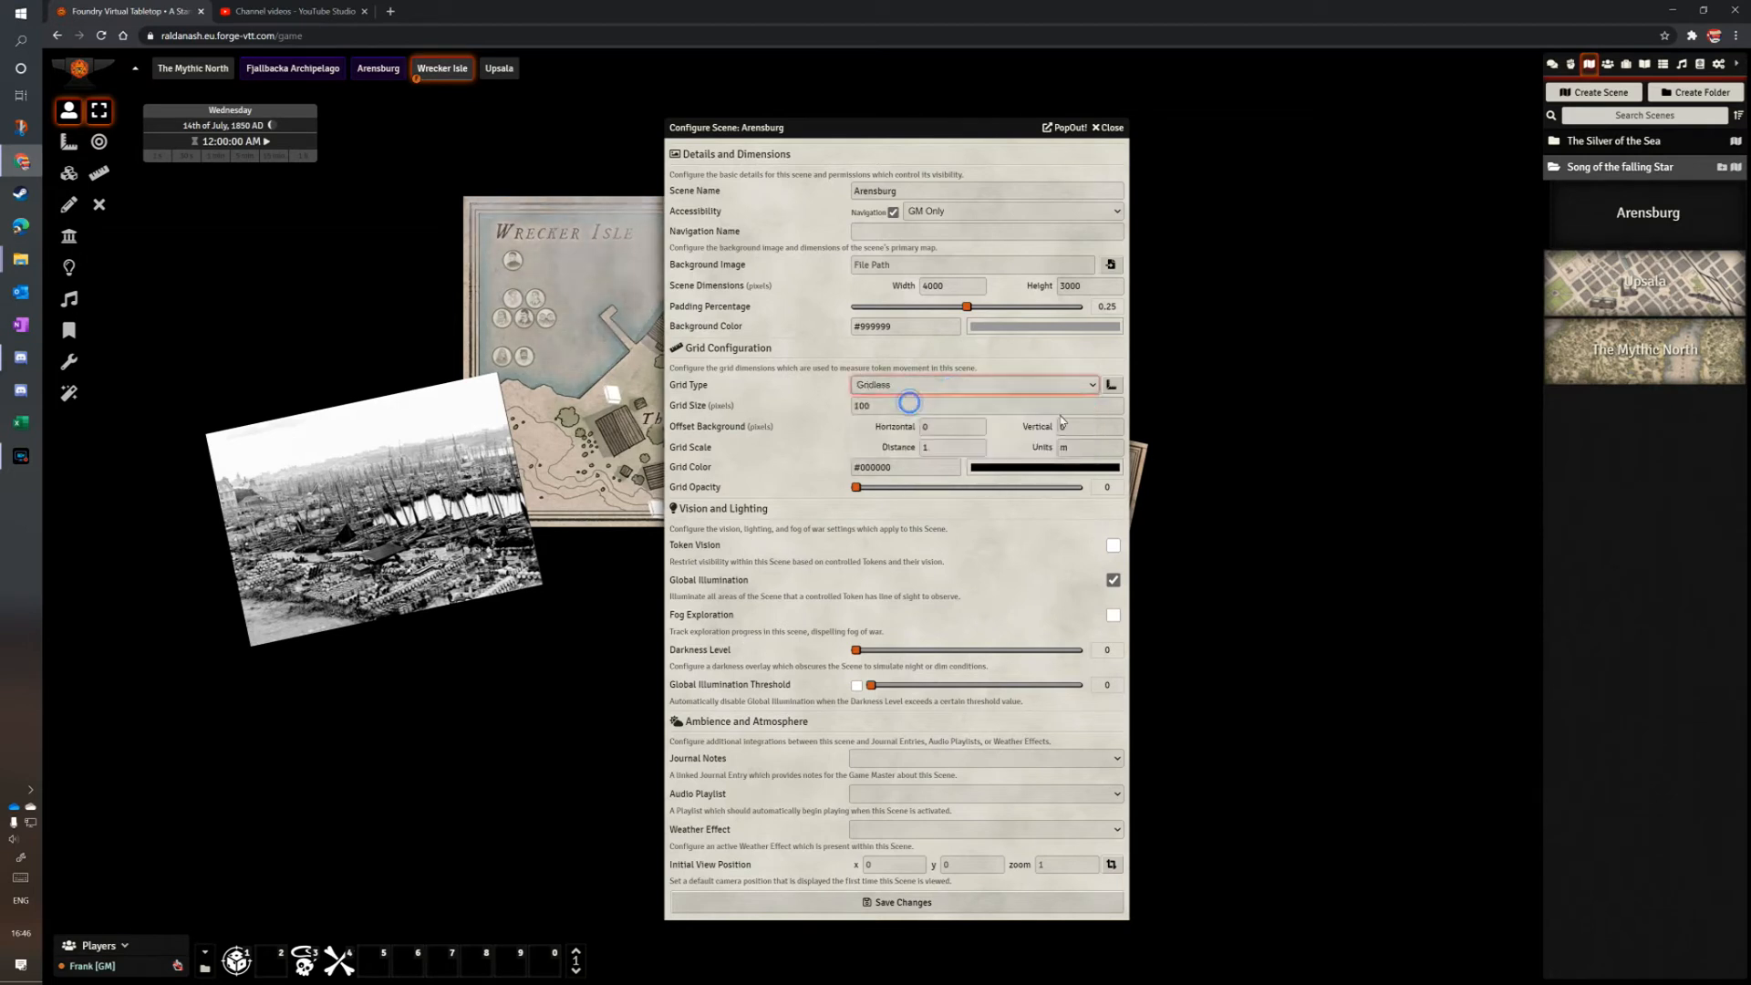
pyautogui.click(1045, 325)
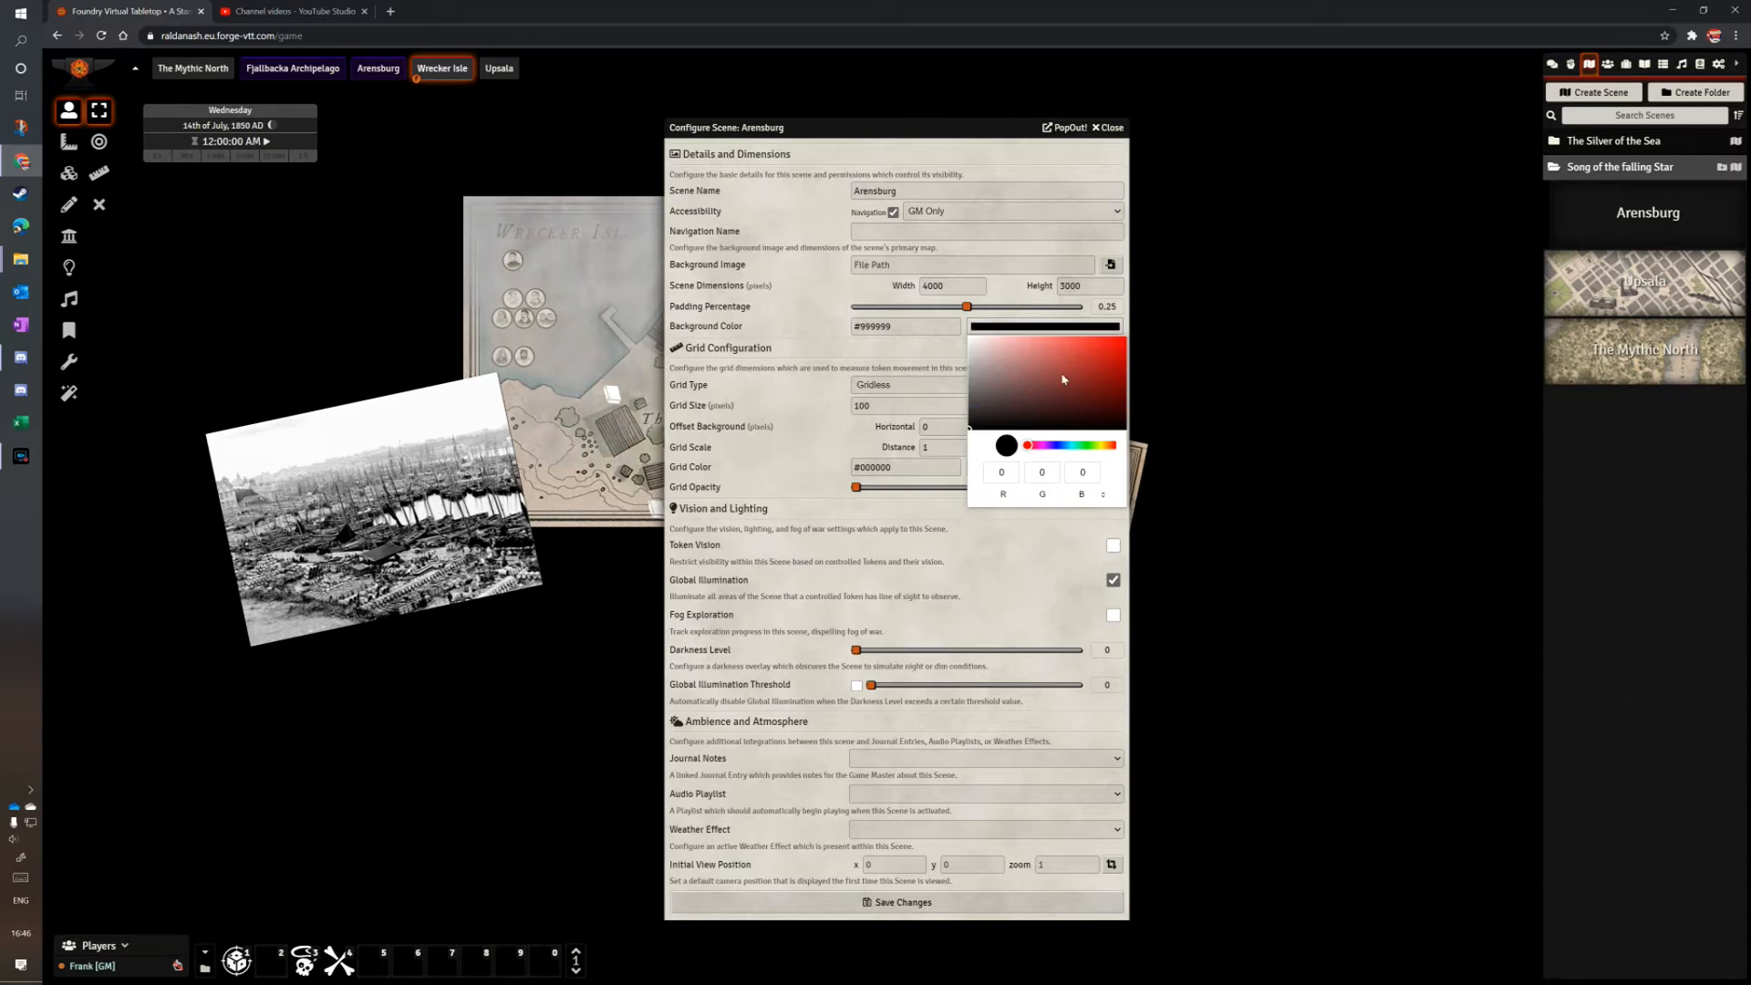
pyautogui.click(1003, 445)
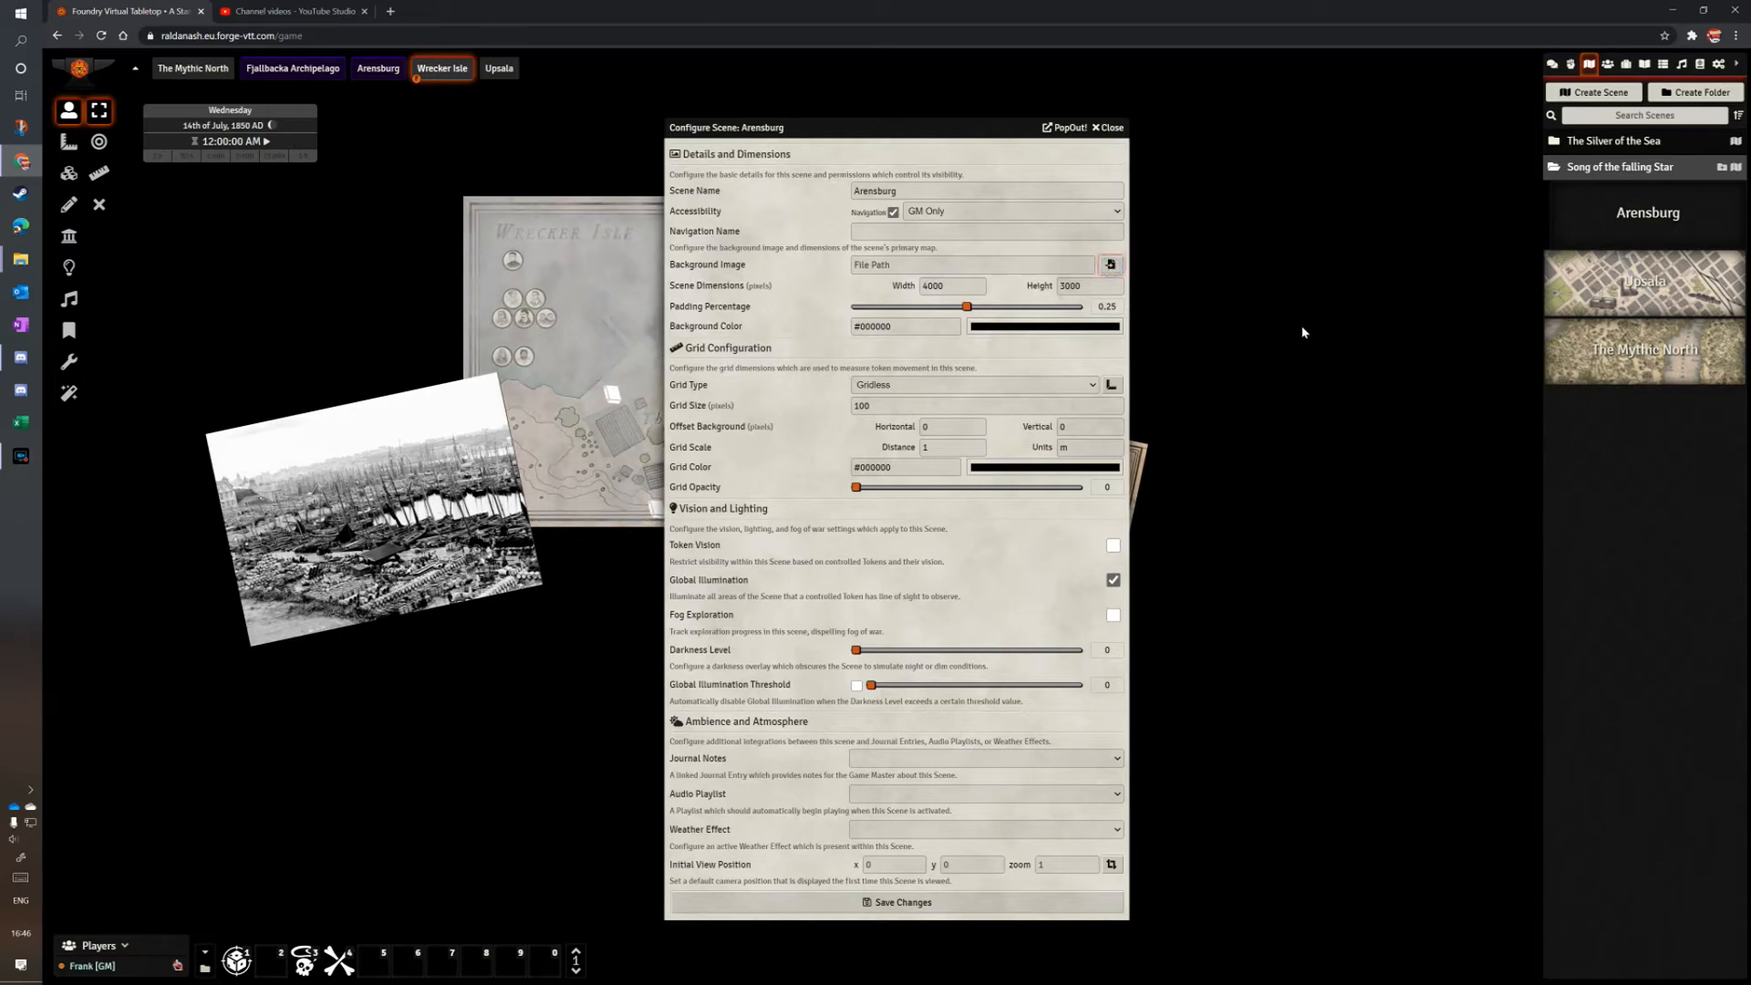
pyautogui.click(1109, 264)
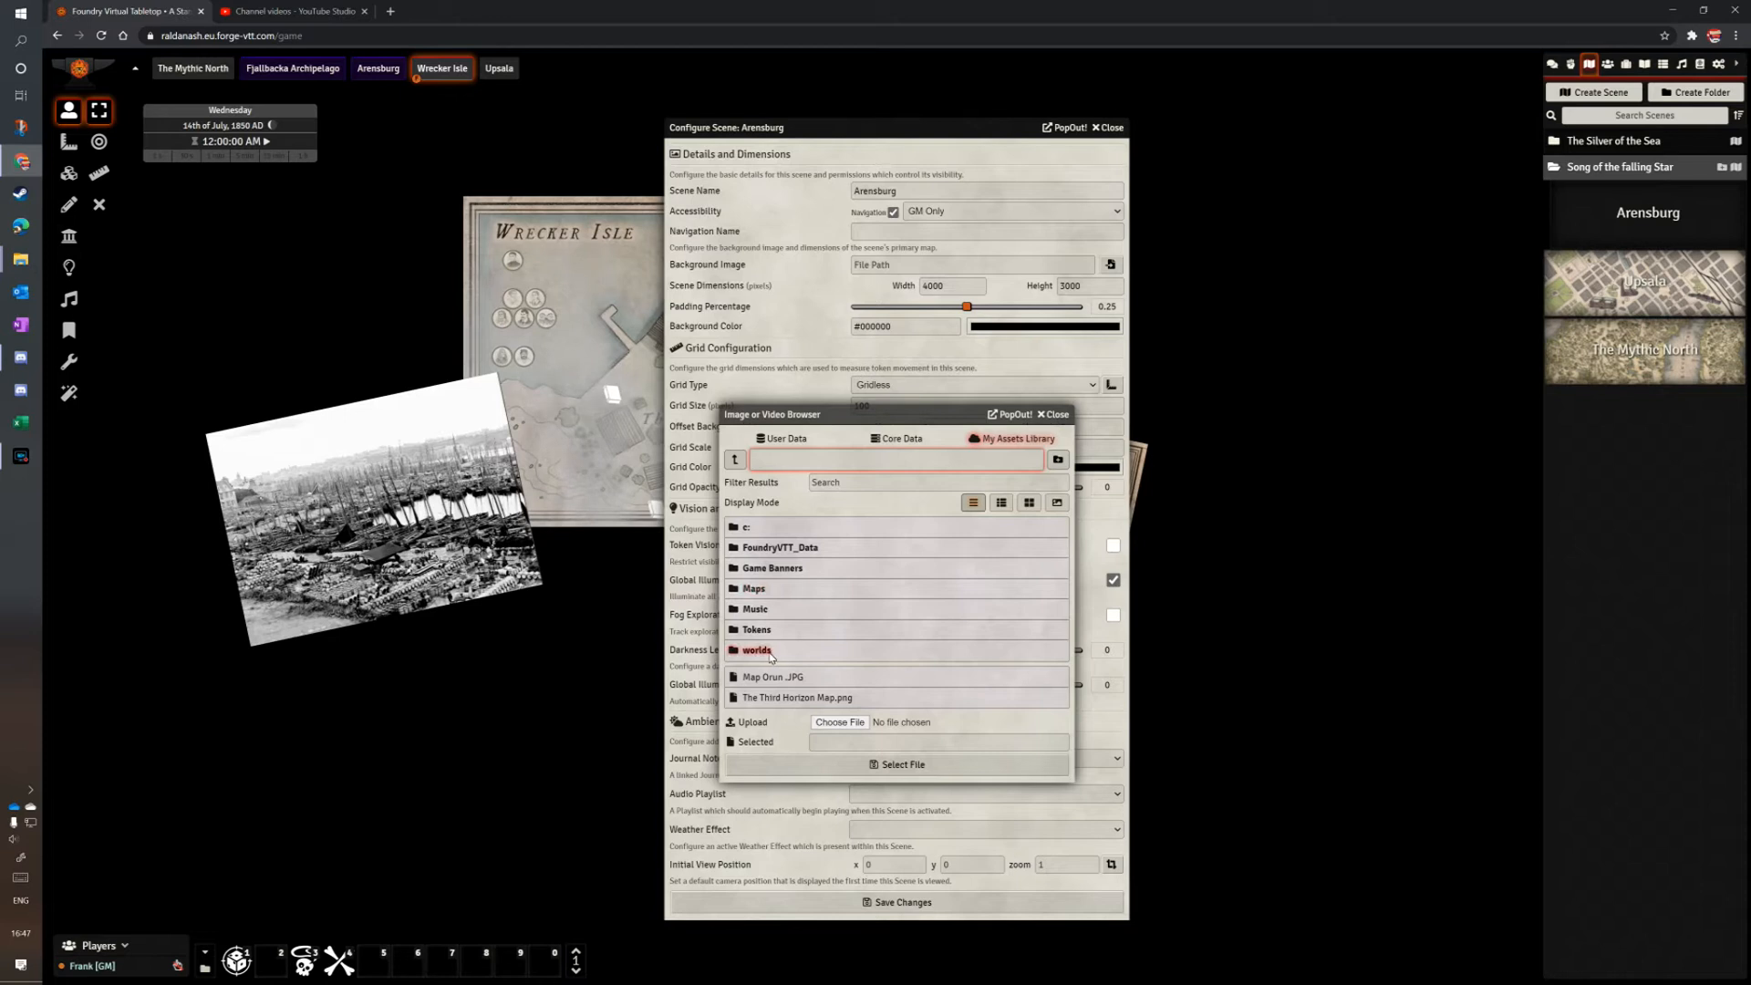
# Use Arensburg Karte.png from worlds/Vaesen/Song as the background and save the scene.
pyautogui.doubleClick(757, 651)
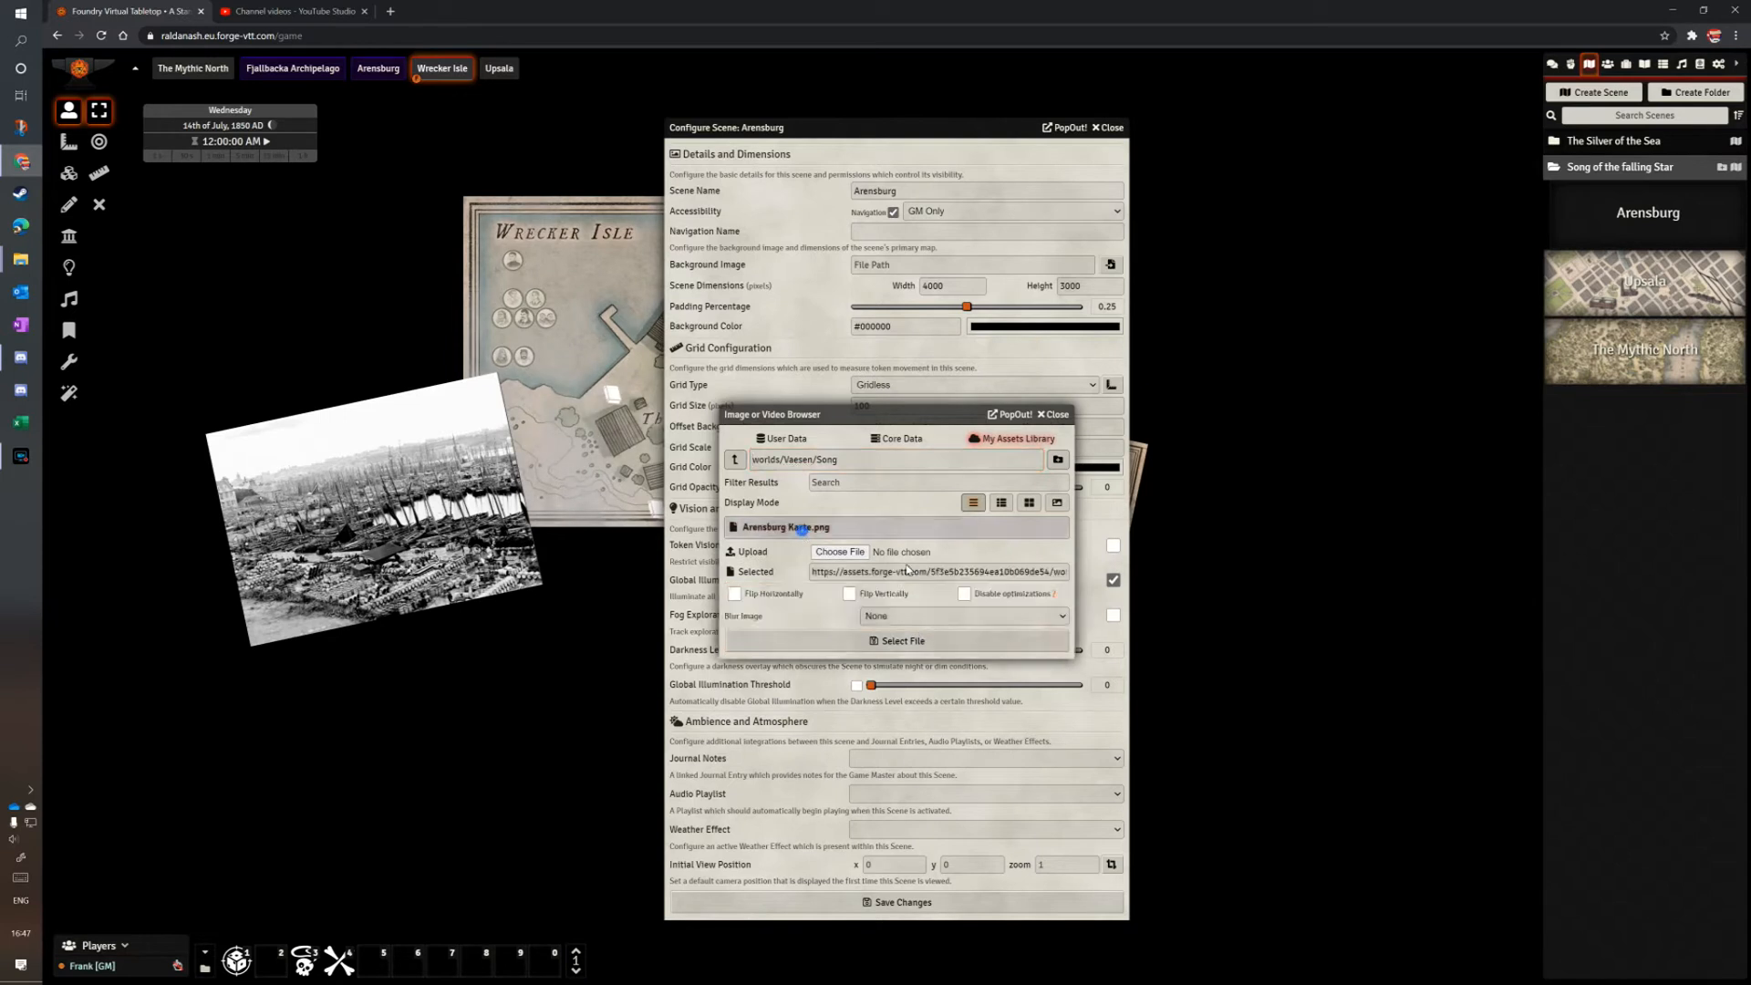
pyautogui.click(896, 640)
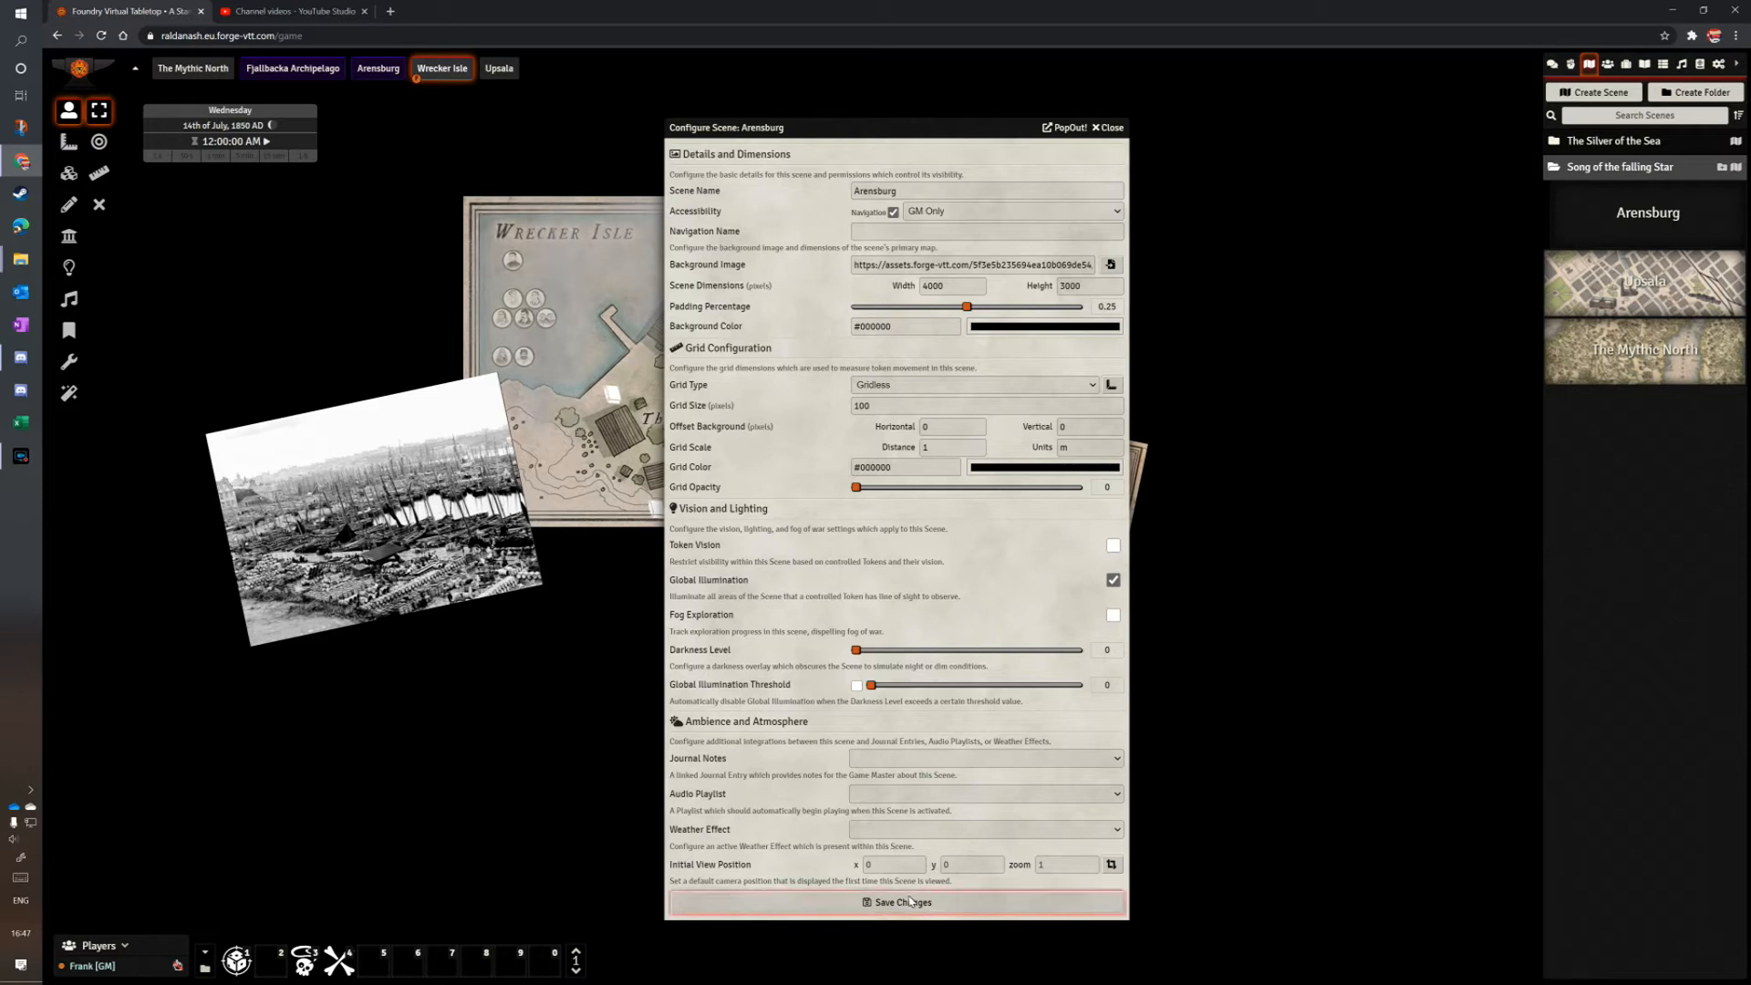
pyautogui.click(900, 902)
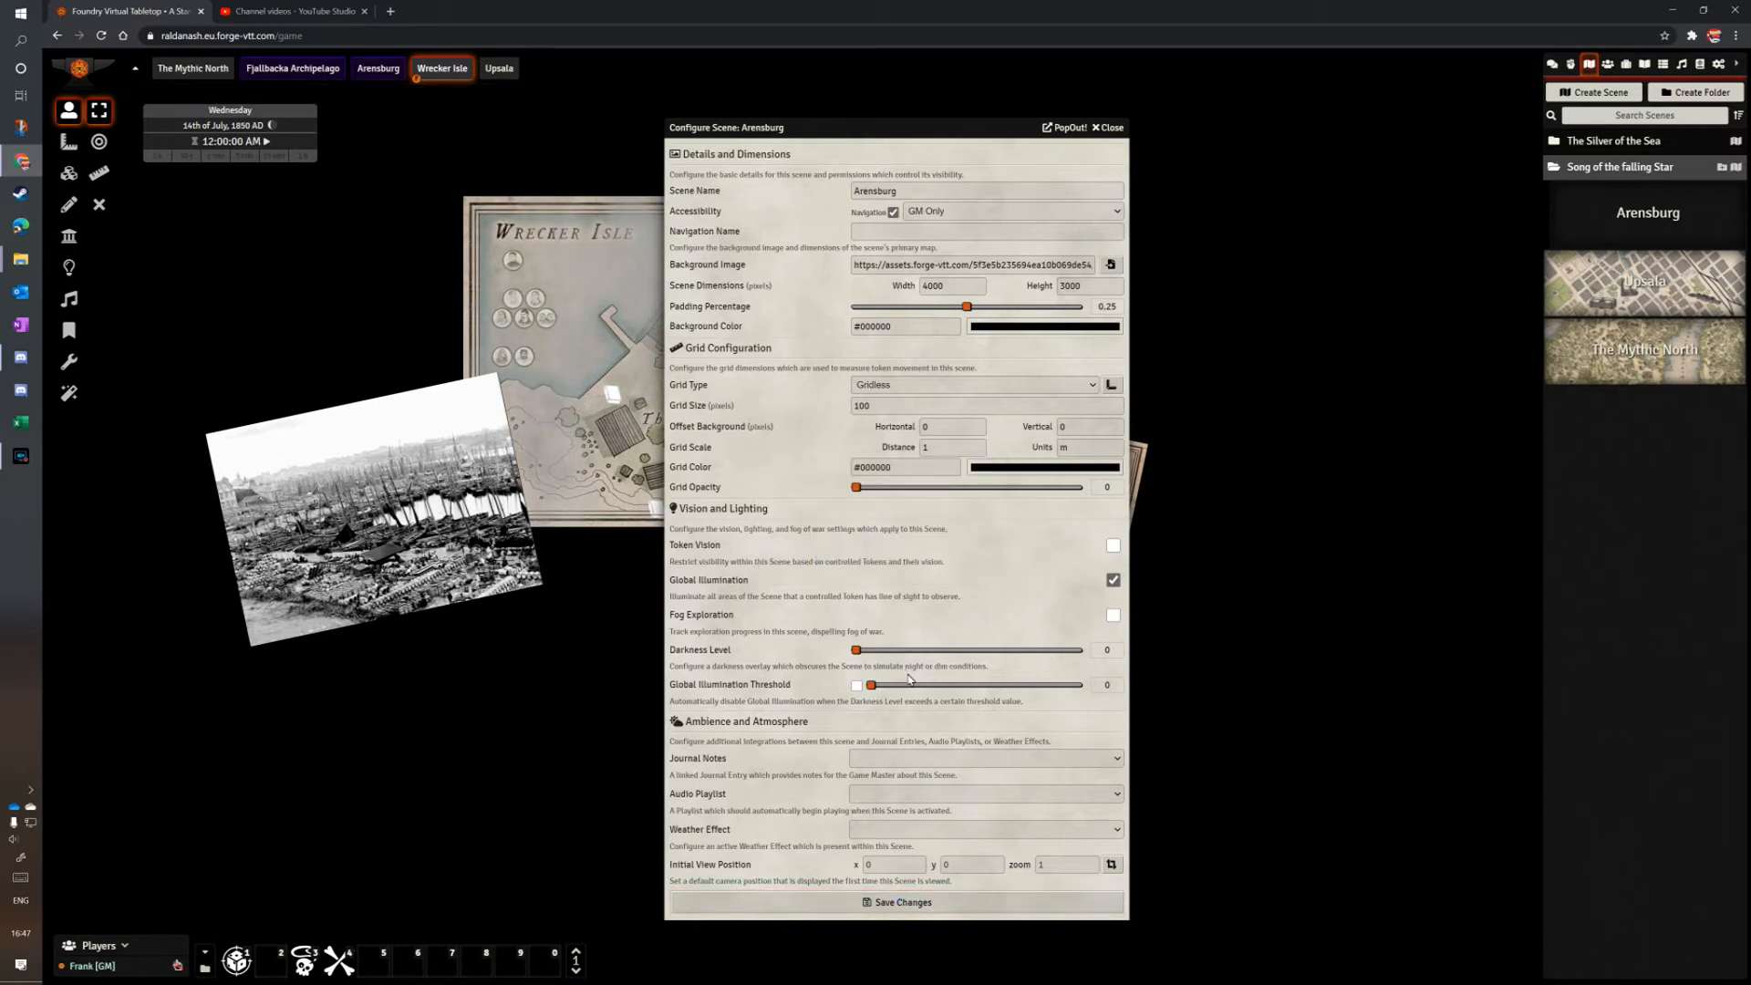
pyautogui.click(1107, 127)
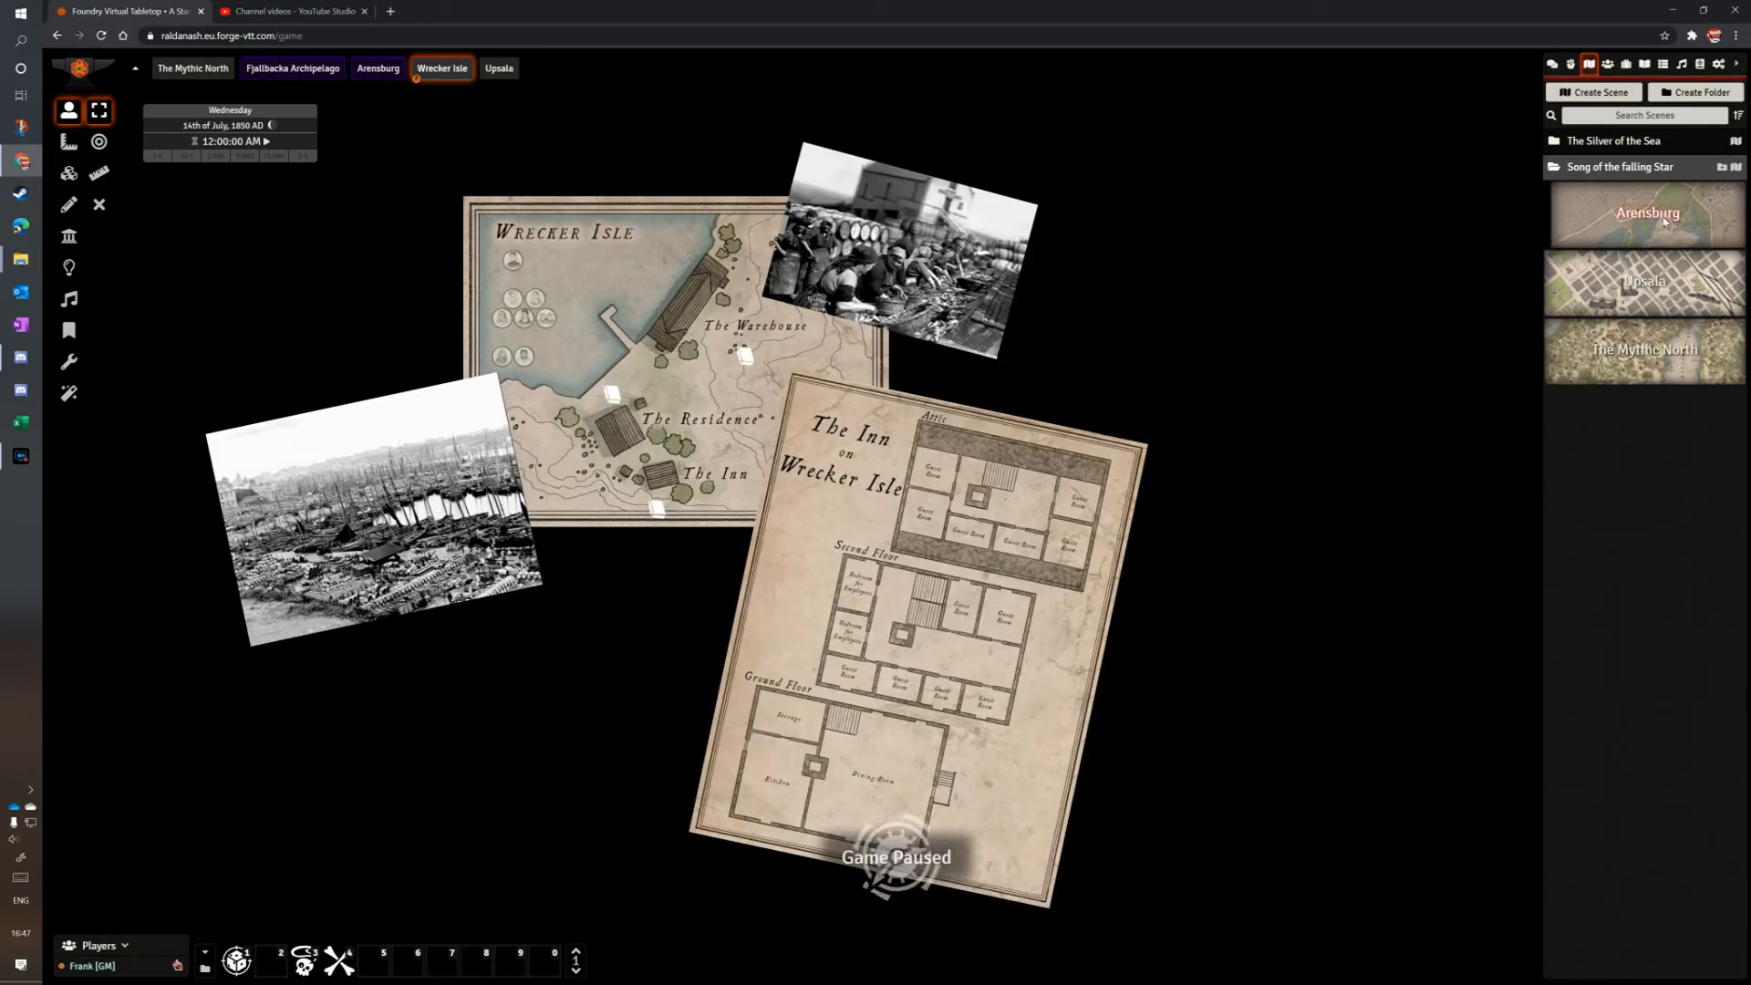
# View the Arensburg scene and launch the tile image browser from Tile Controls.
pyautogui.click(378, 68)
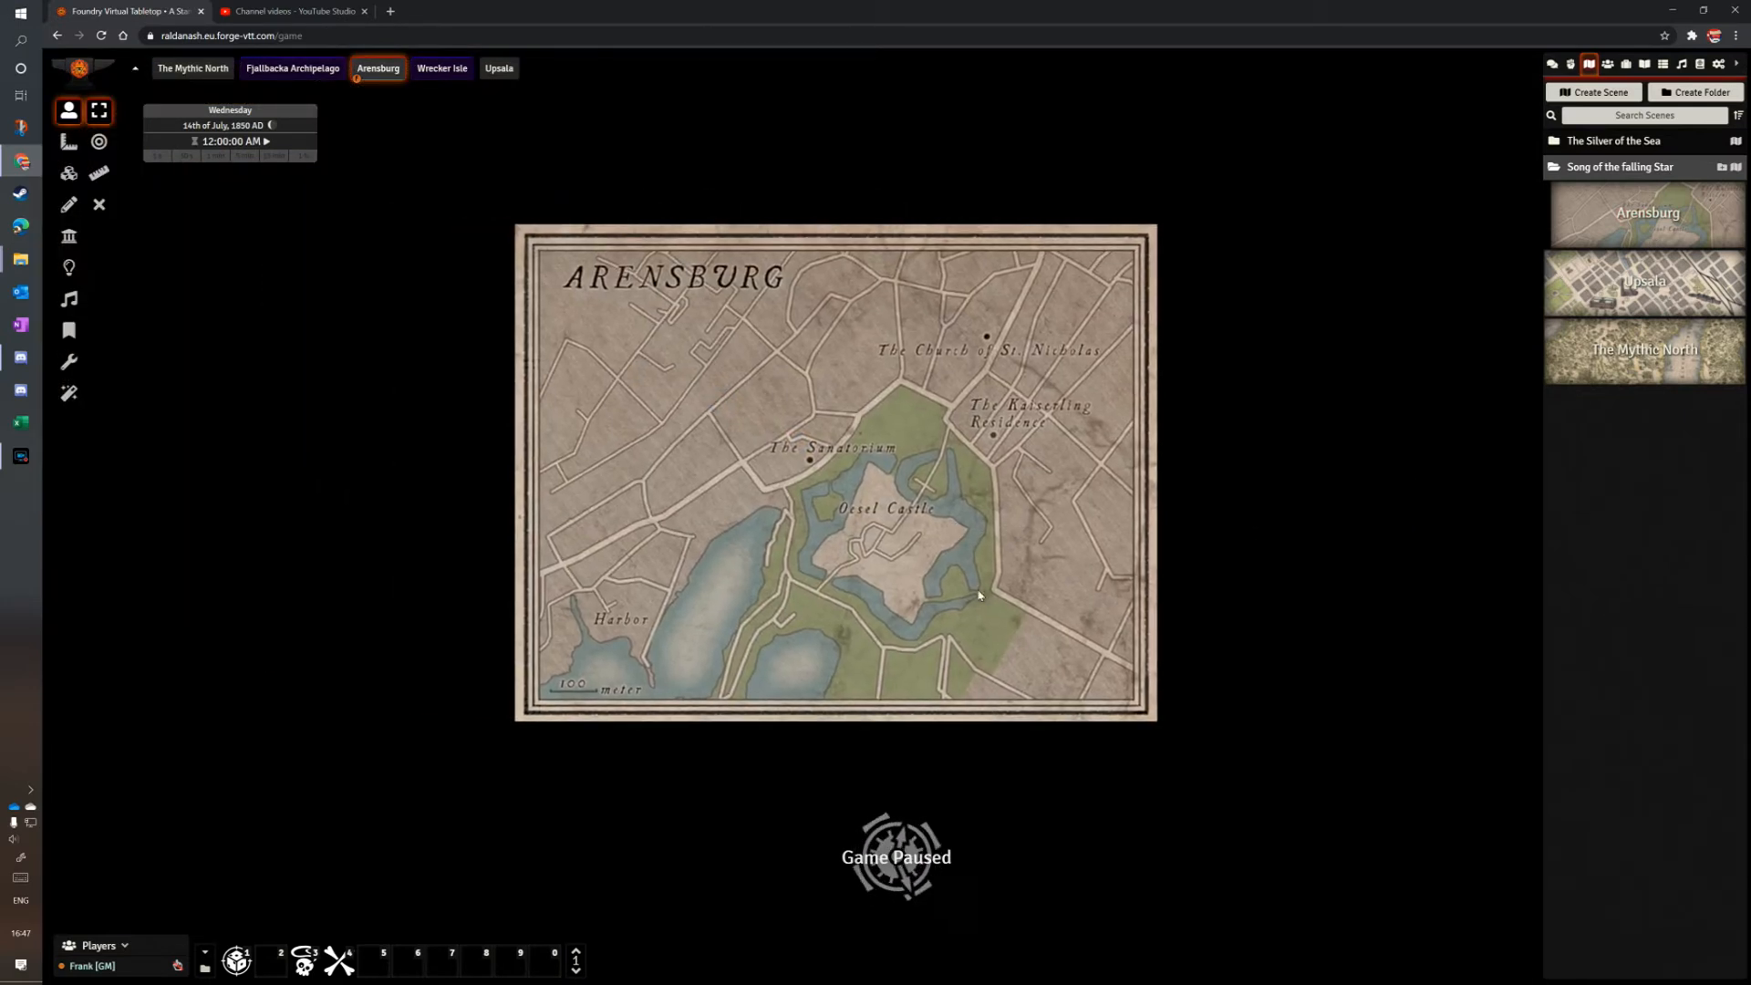
pyautogui.moveTo(989, 616)
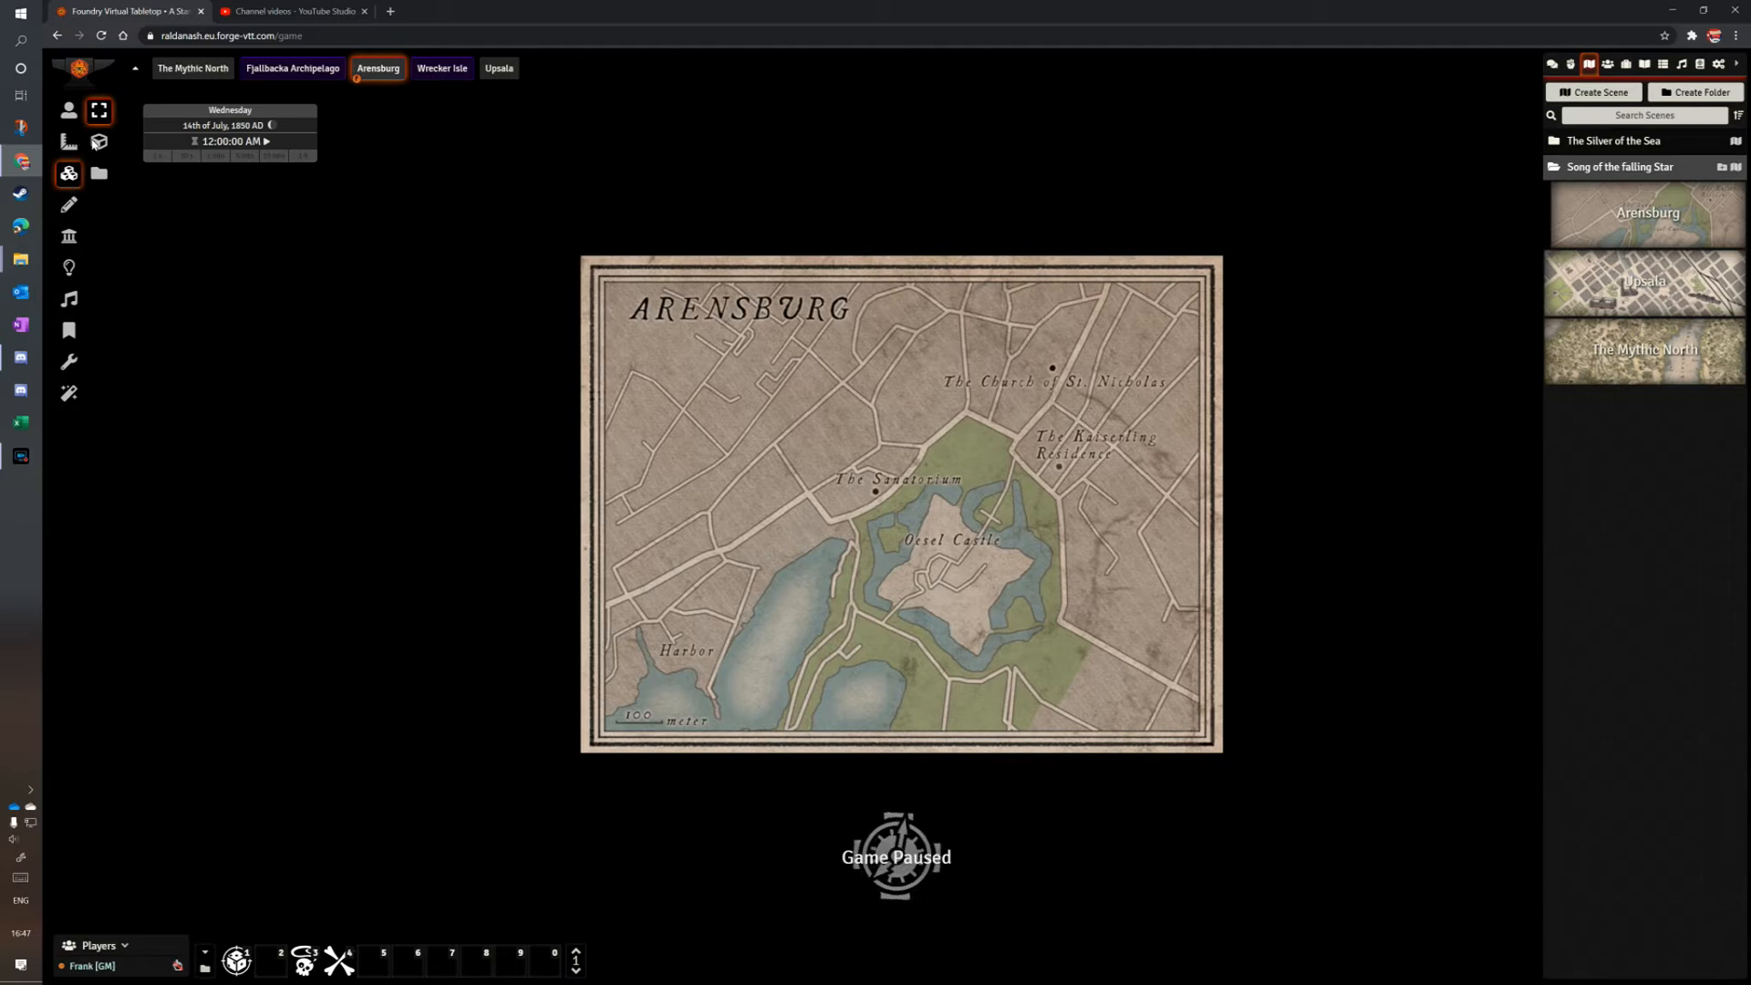
pyautogui.click(98, 175)
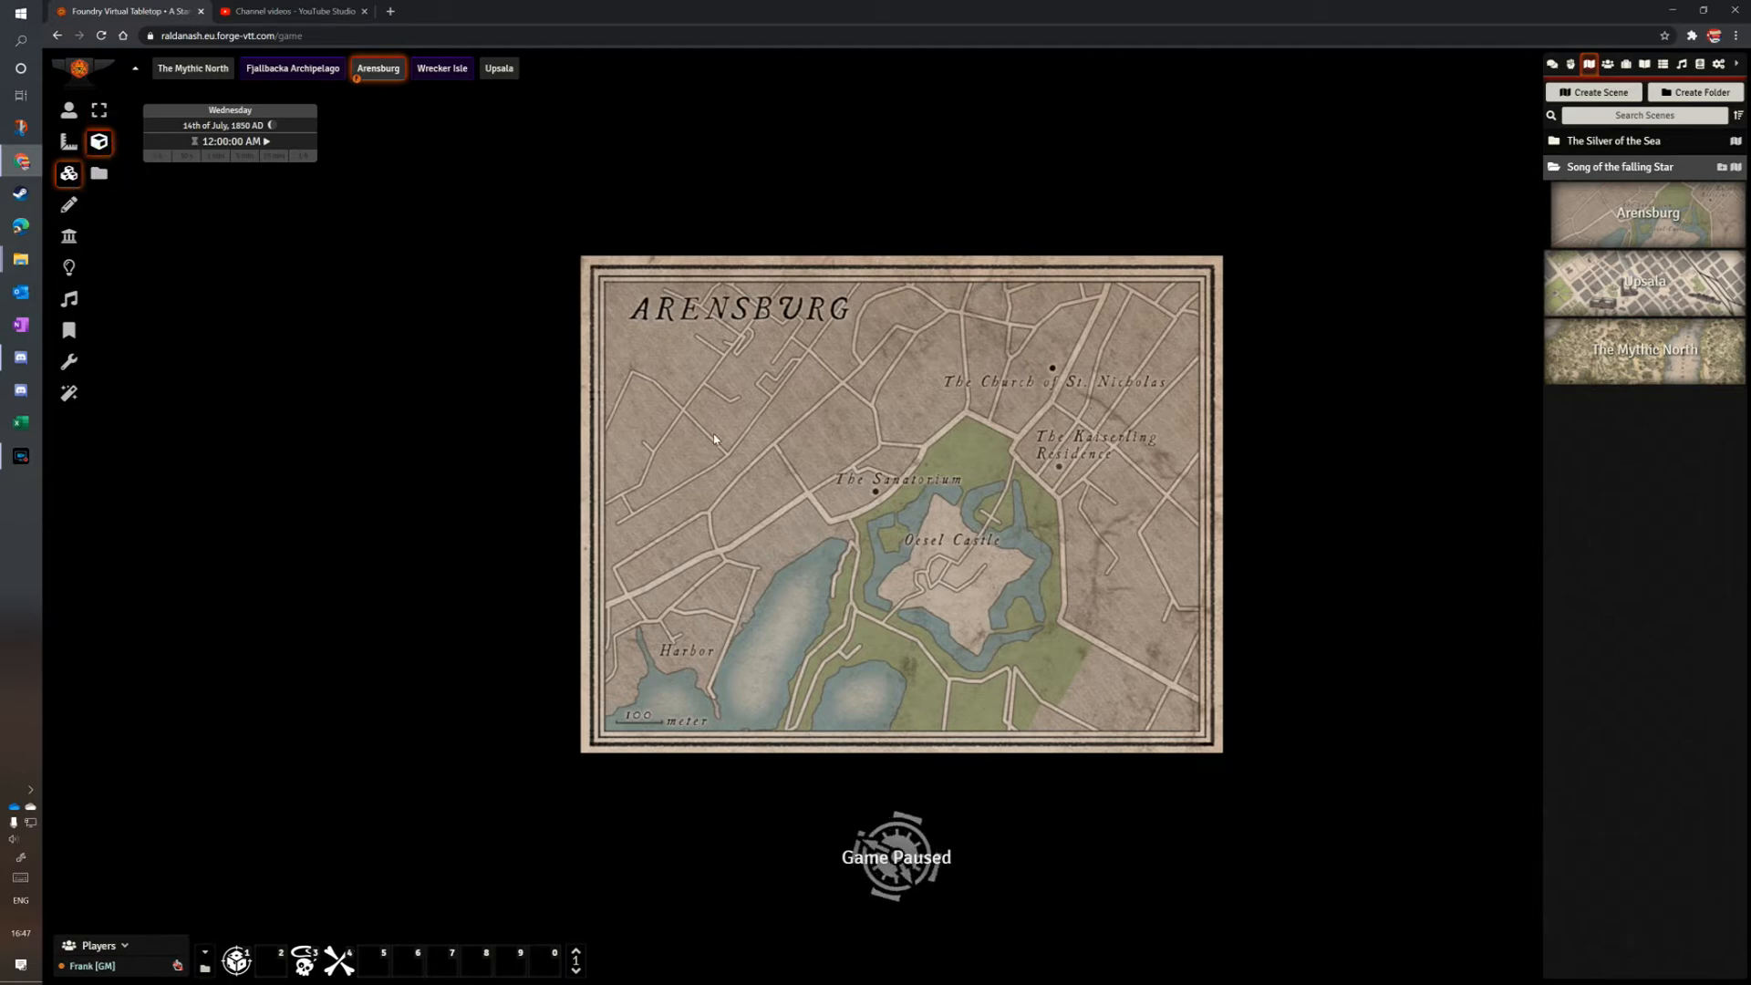
pyautogui.click(99, 173)
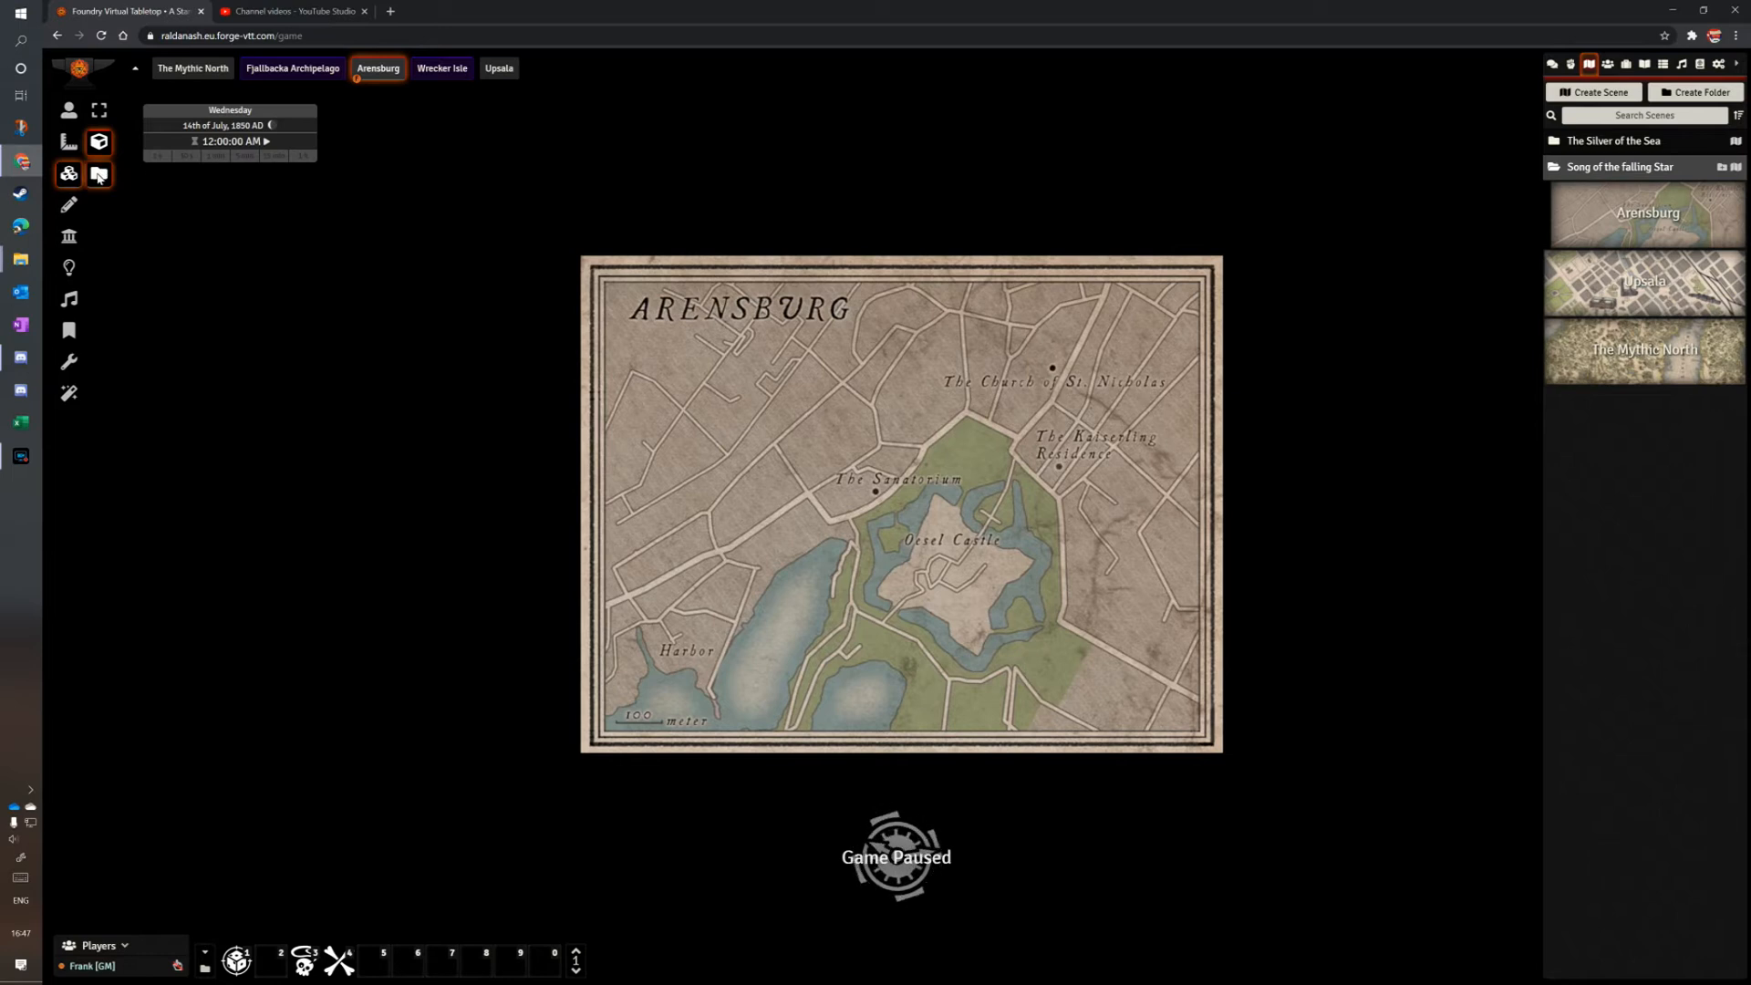
pyautogui.click(97, 174)
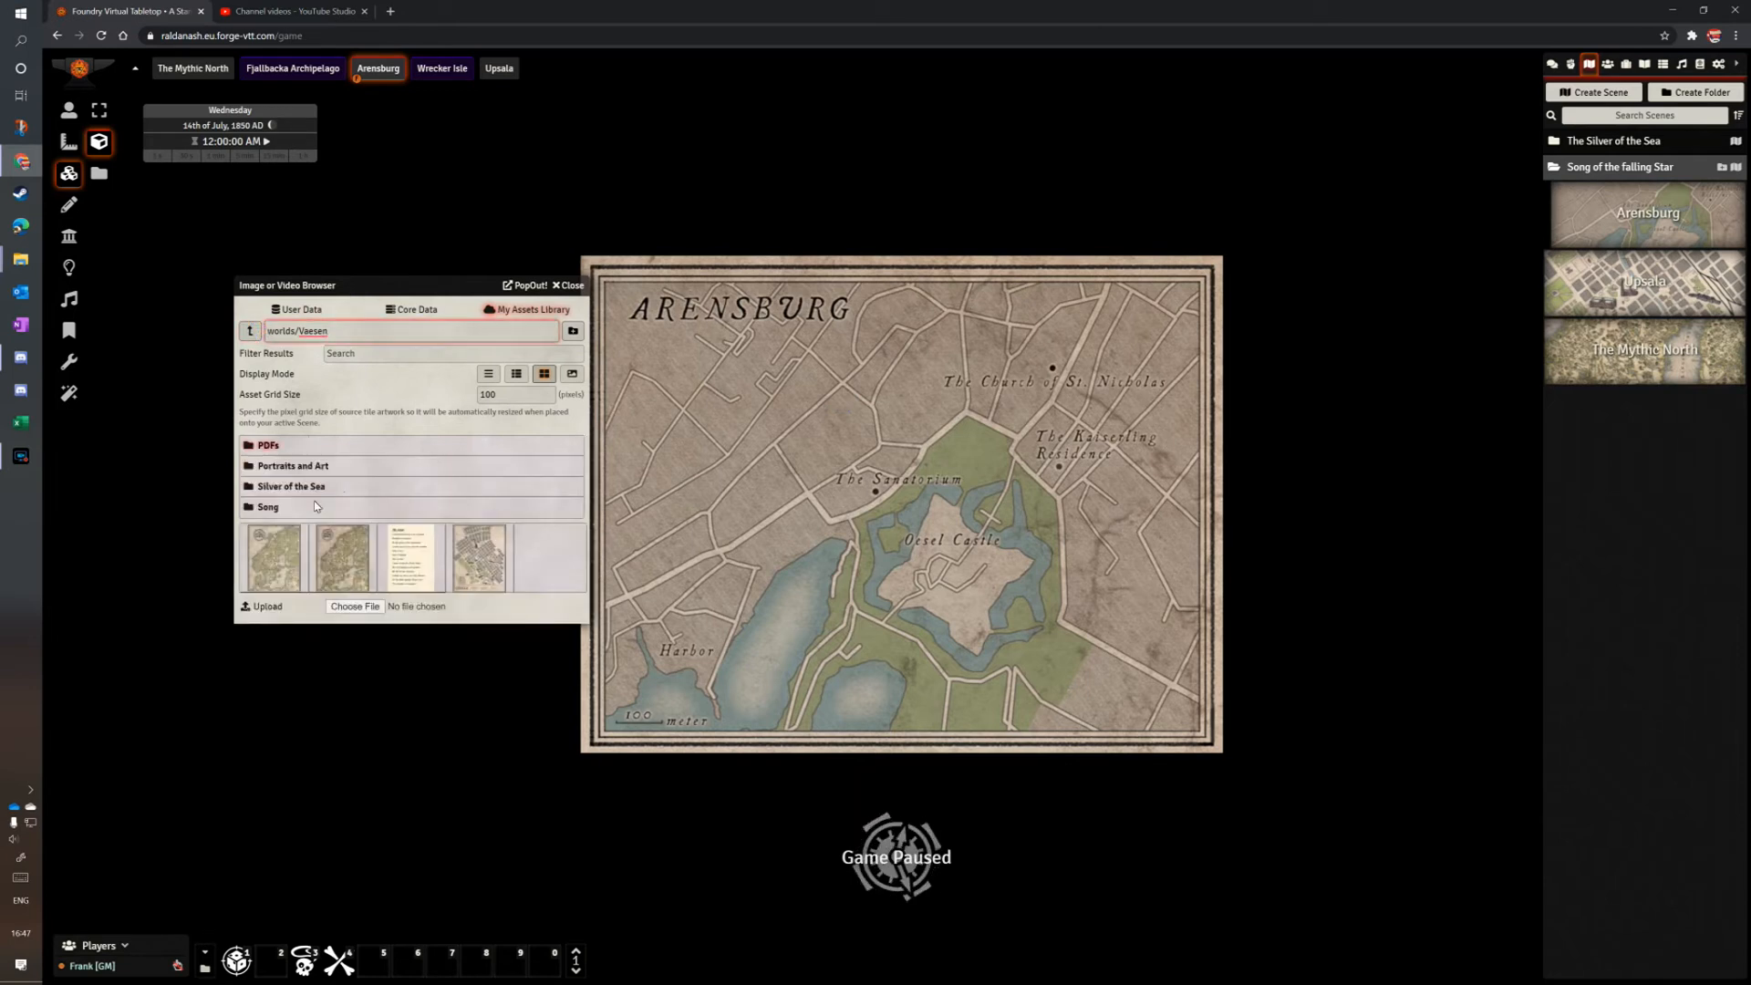
# Place the church photo from Portraits and Art as a resized, tilted tile near the church.
pyautogui.click(293, 466)
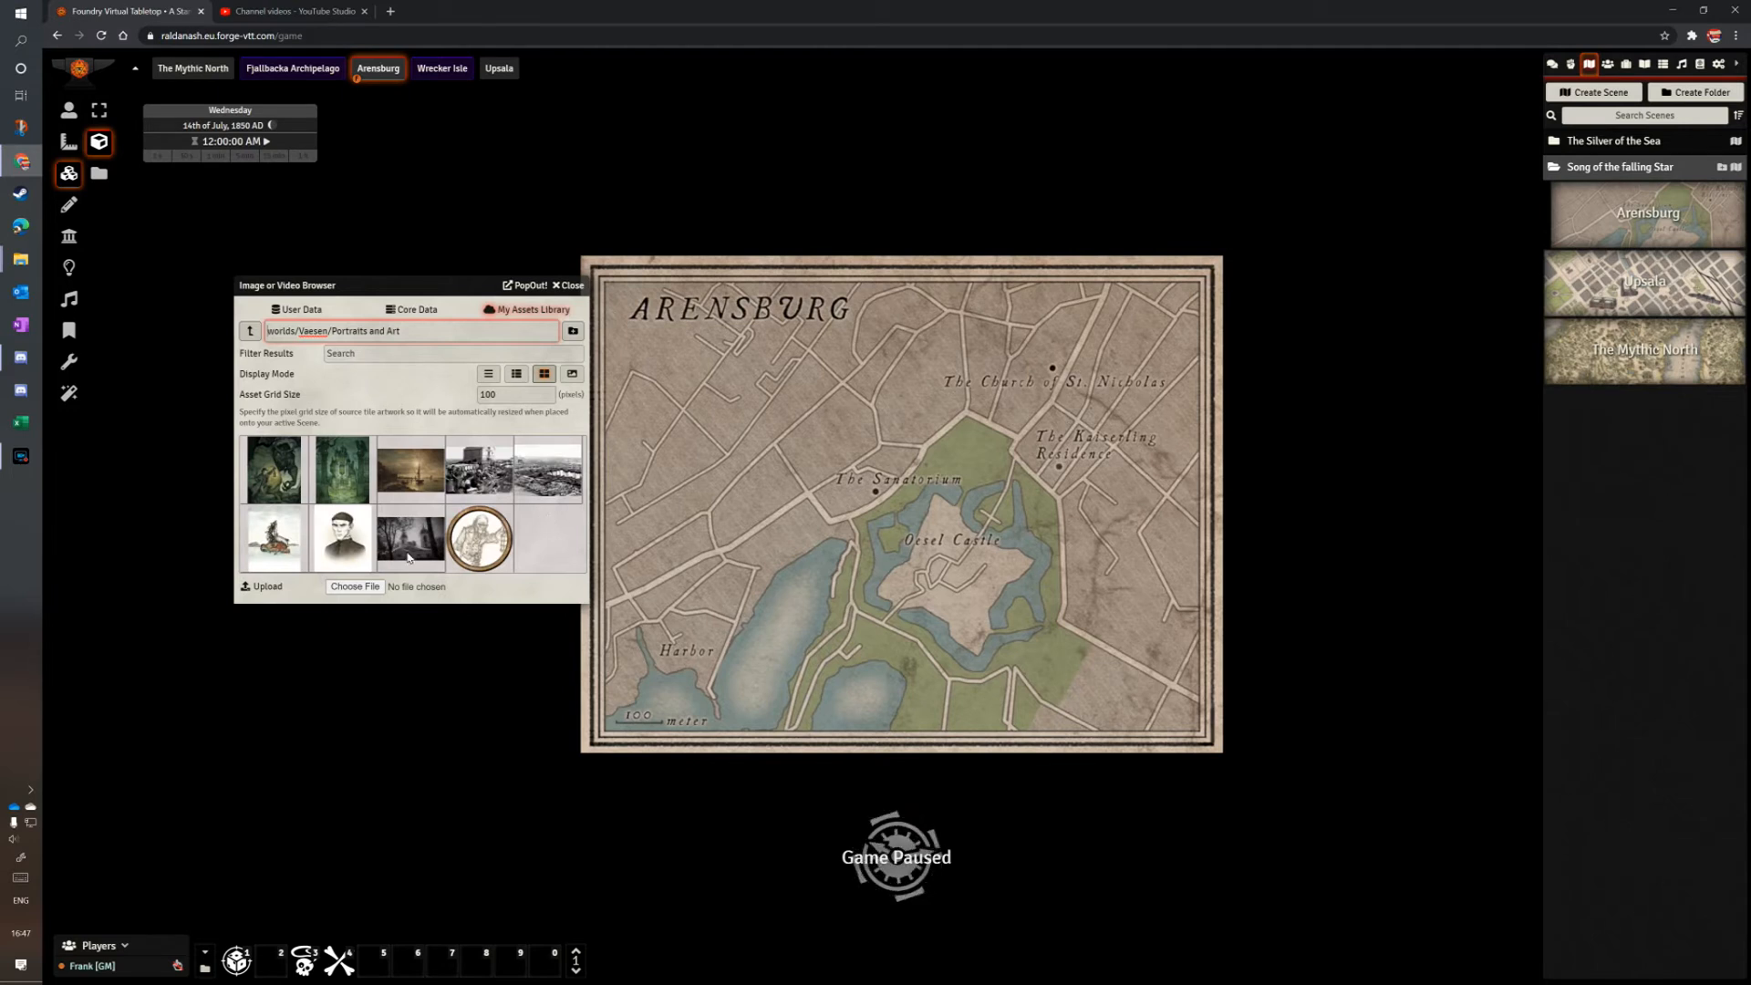
pyautogui.moveTo(1205, 341)
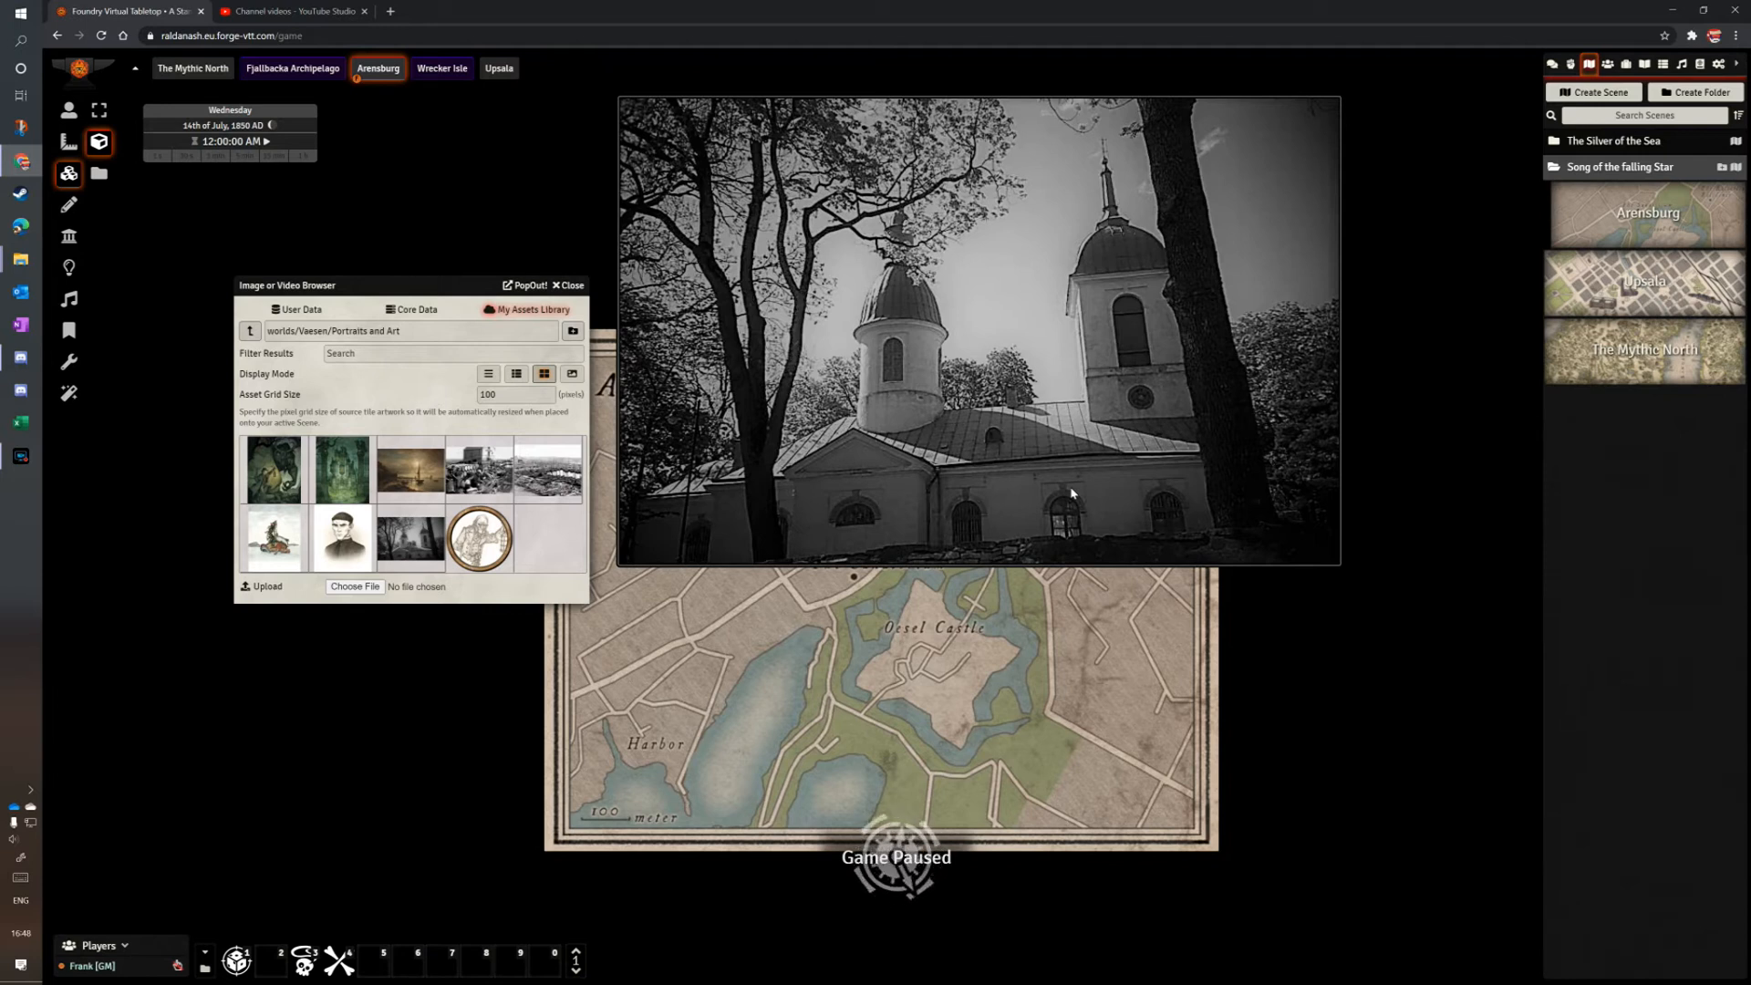
pyautogui.moveTo(1094, 429)
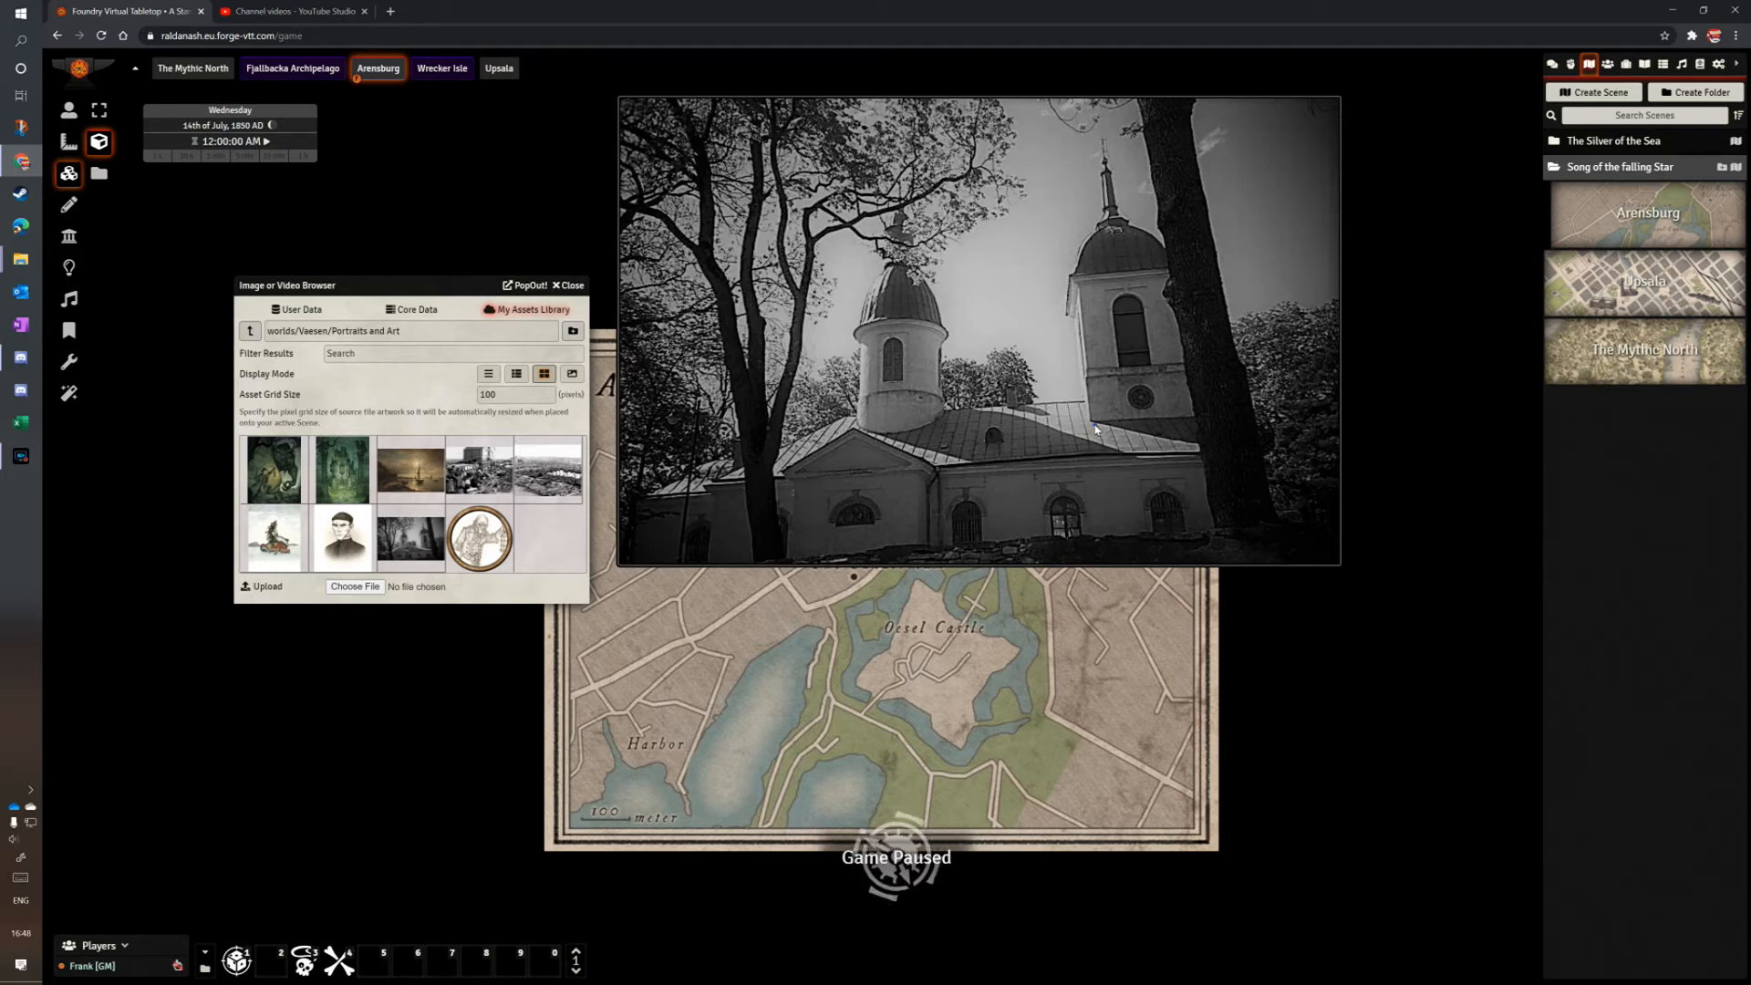
pyautogui.click(1094, 430)
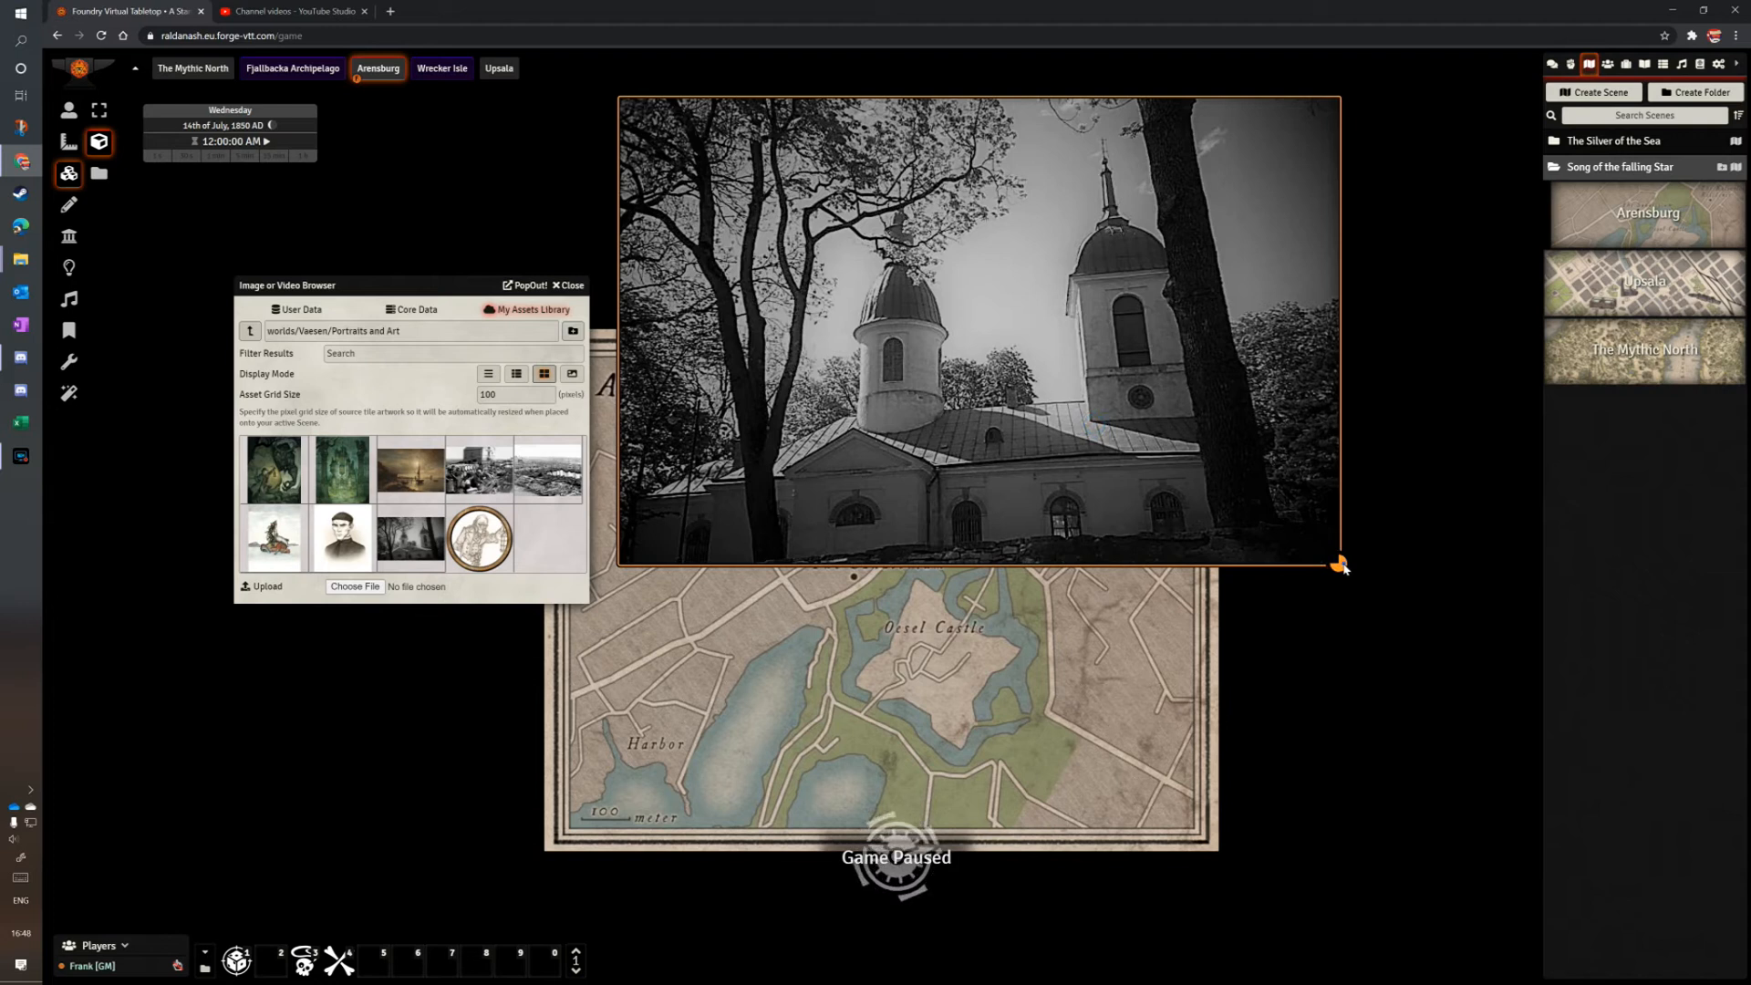
pyautogui.moveTo(1339, 563); pyautogui.dragTo(1030, 352)
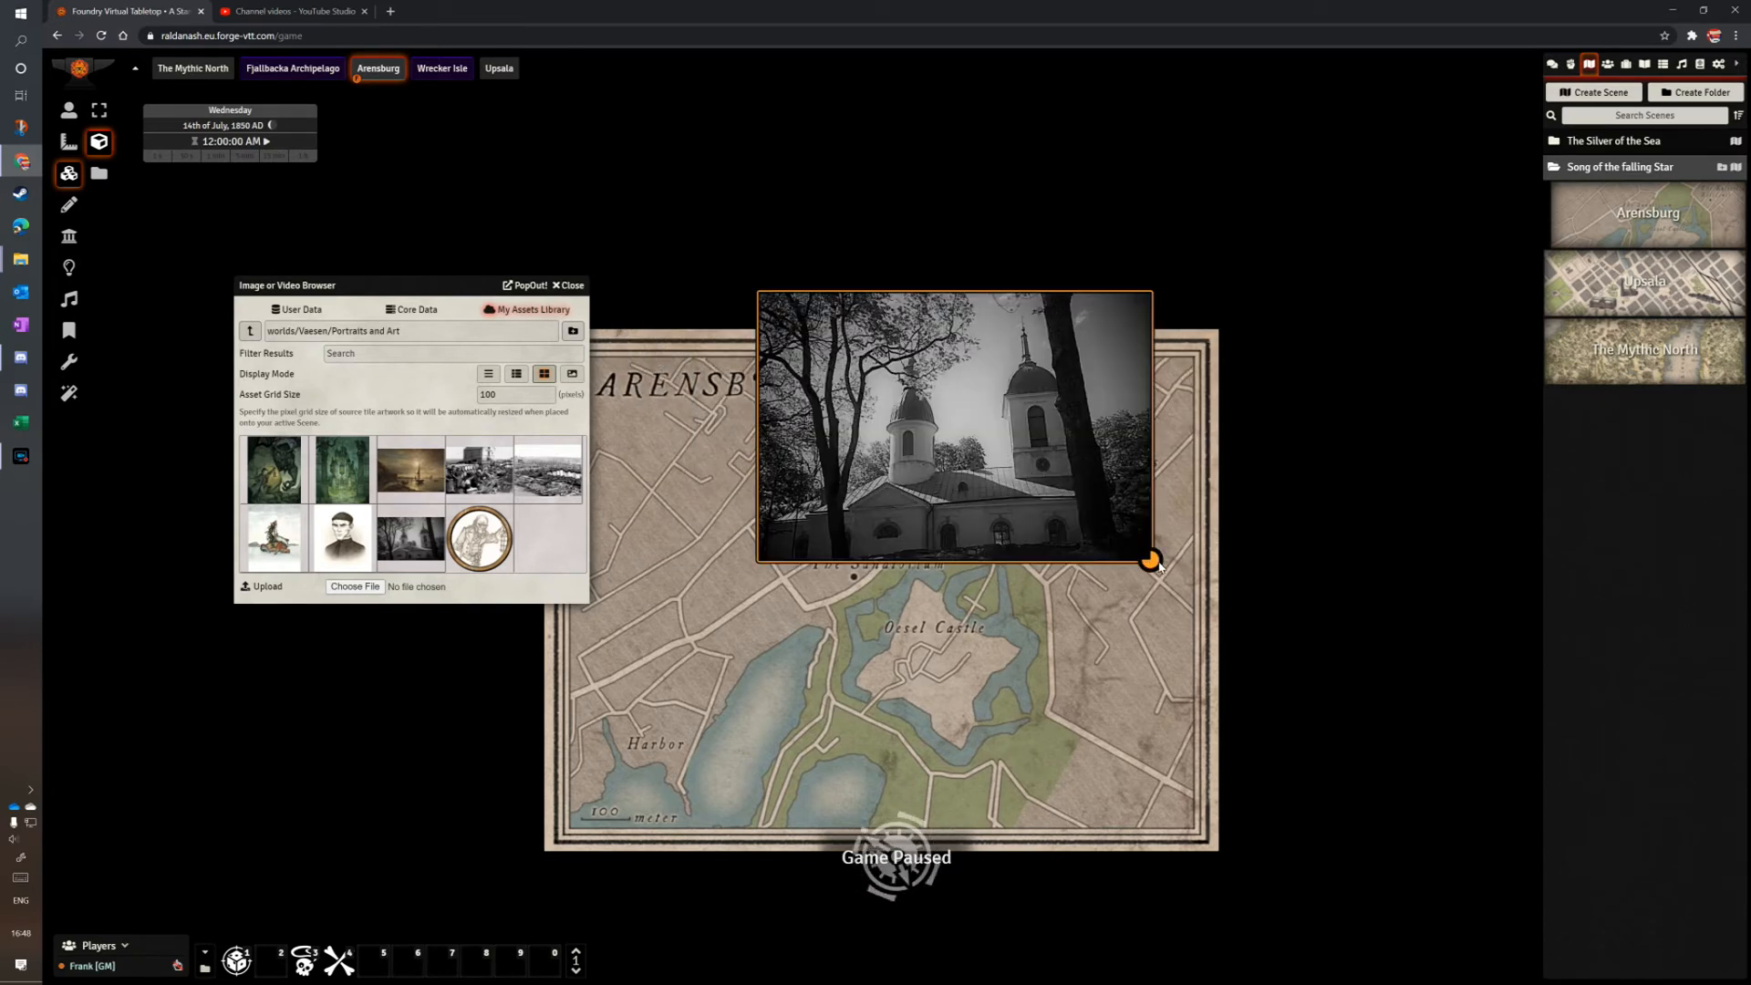
pyautogui.moveTo(1152, 559); pyautogui.dragTo(972, 436)
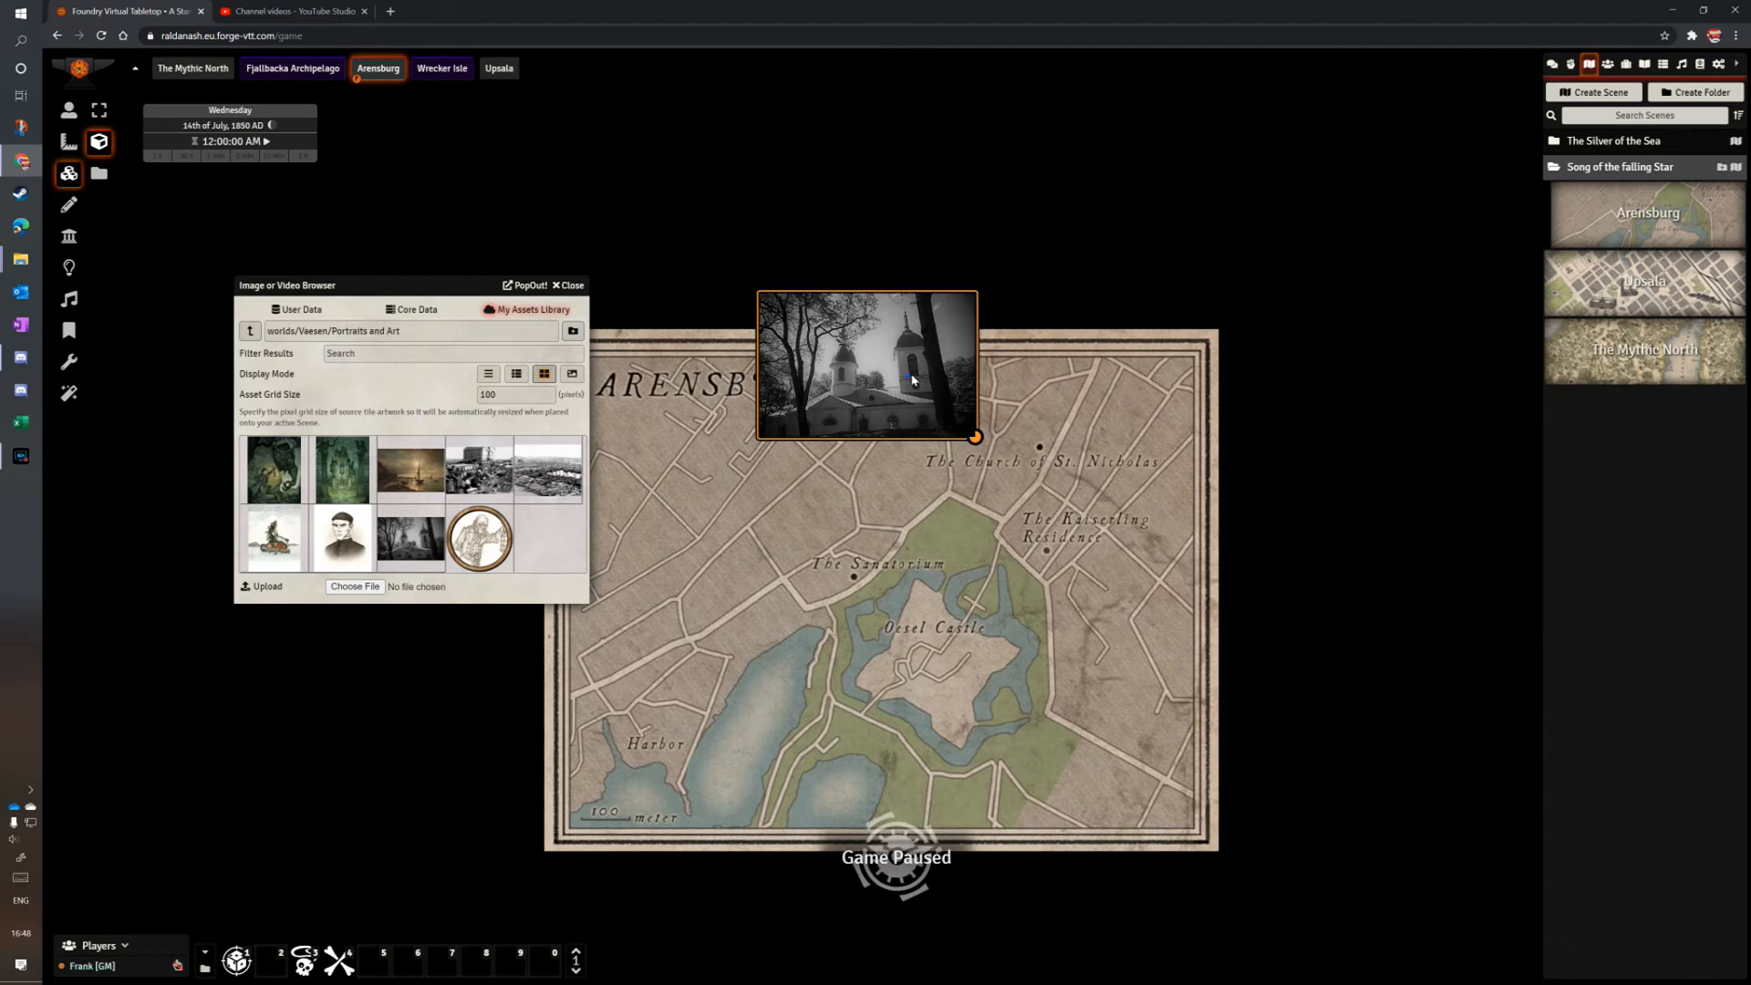
pyautogui.moveTo(1113, 383)
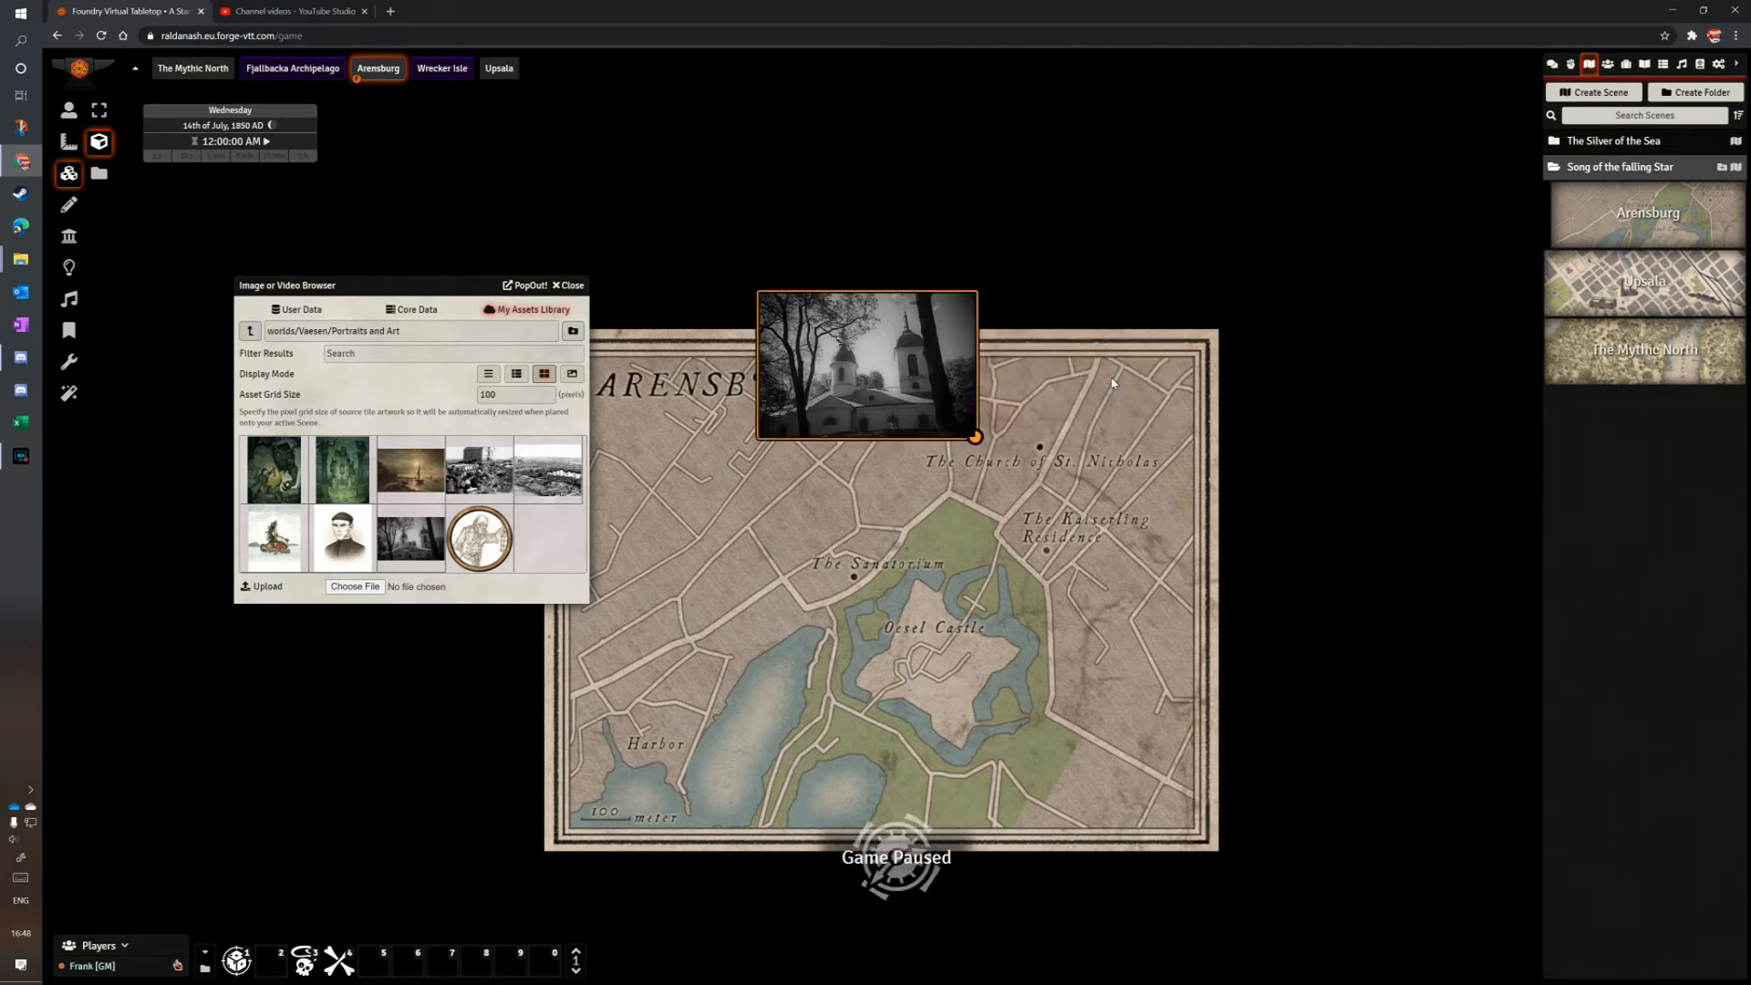
pyautogui.moveTo(866, 363); pyautogui.dragTo(1080, 362)
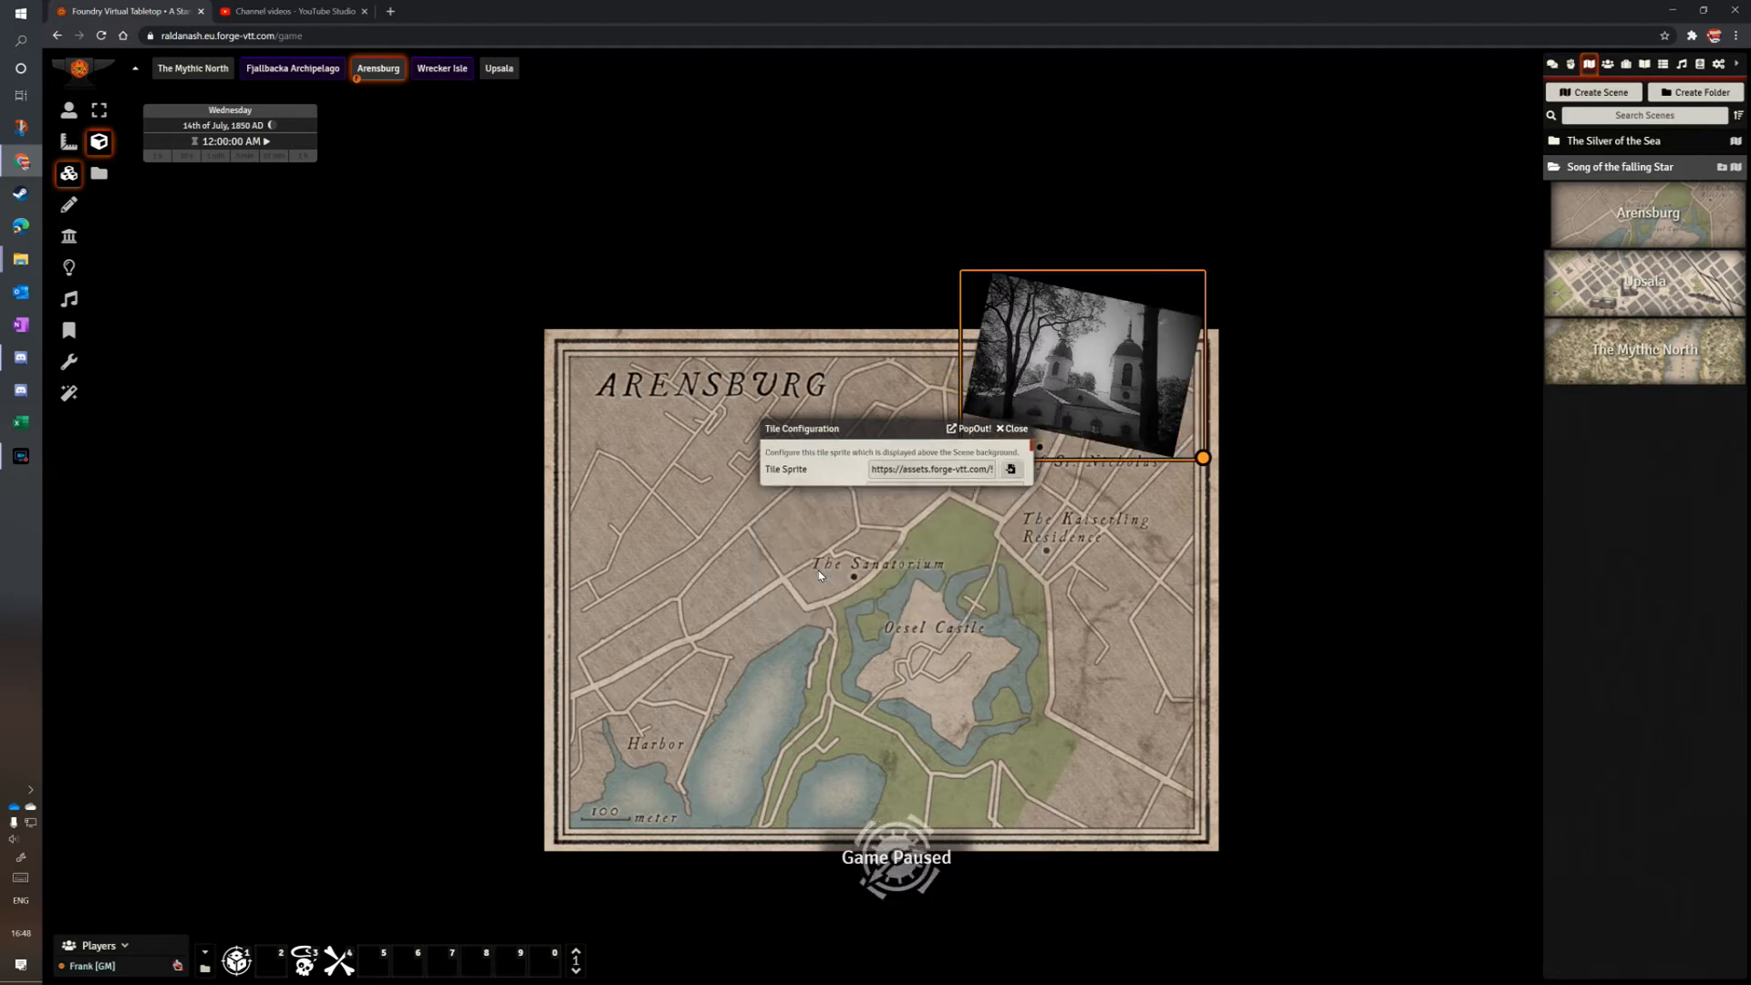
pyautogui.click(1011, 428)
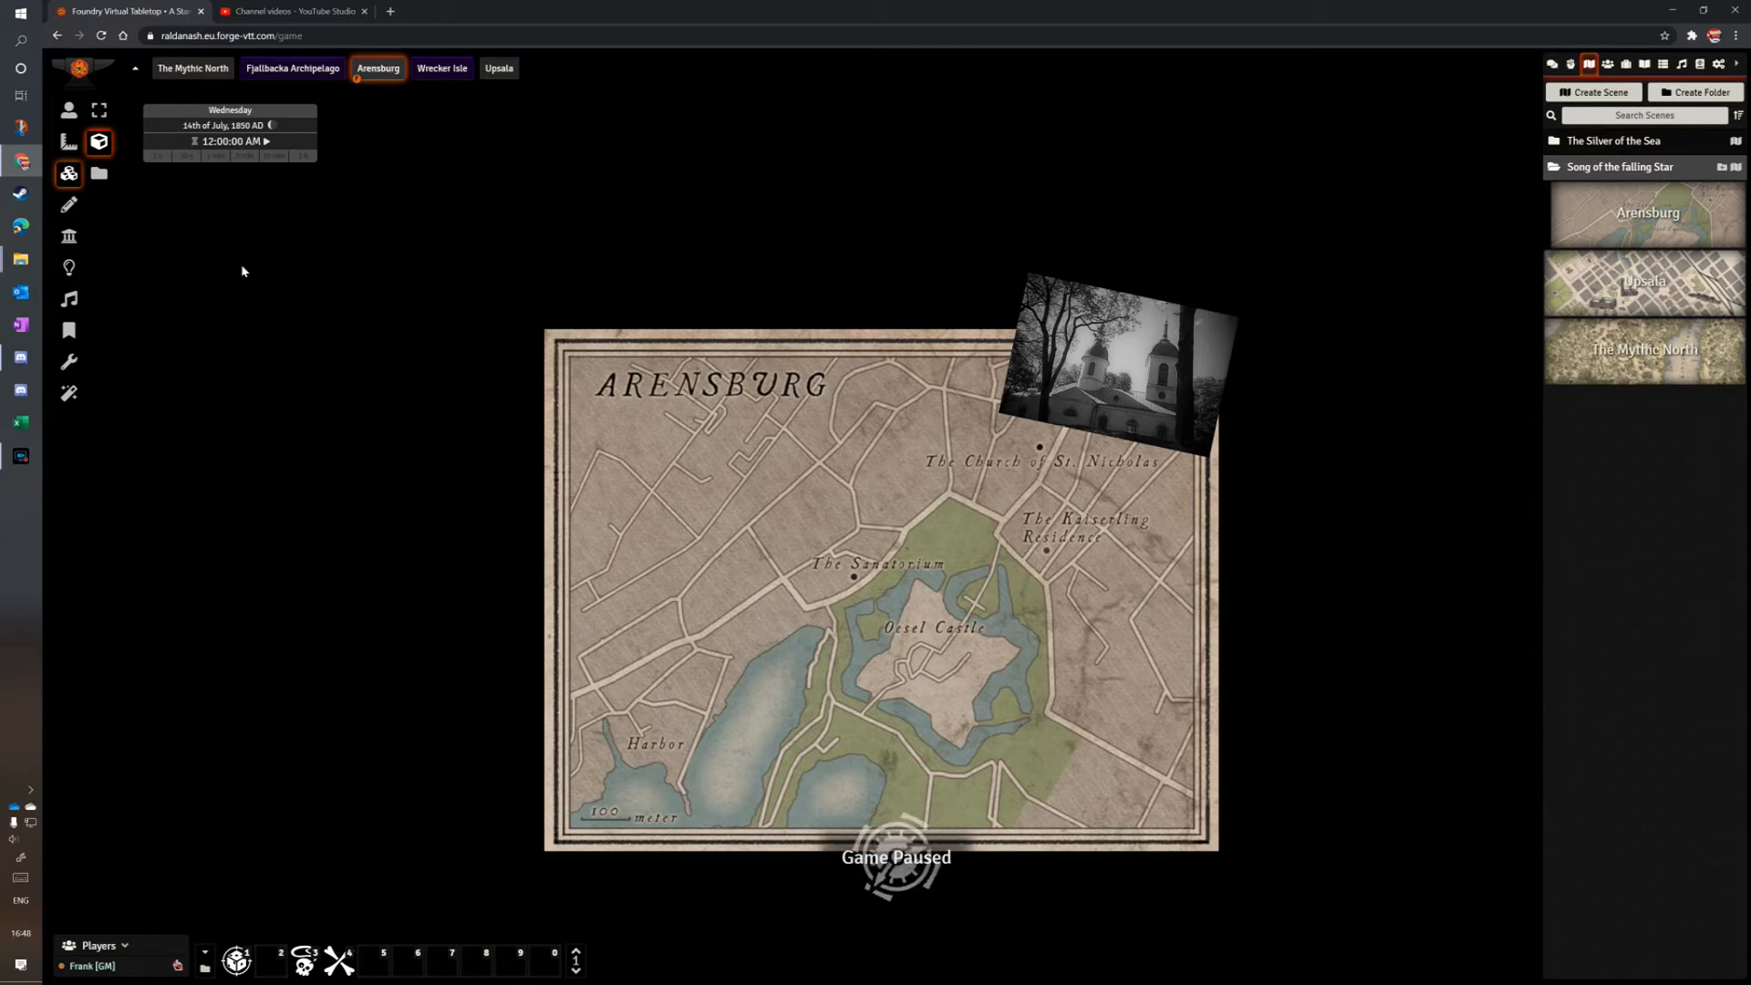
# Reopen the tile image browser and bring up the computer's file dialog for uploading.
pyautogui.click(98, 174)
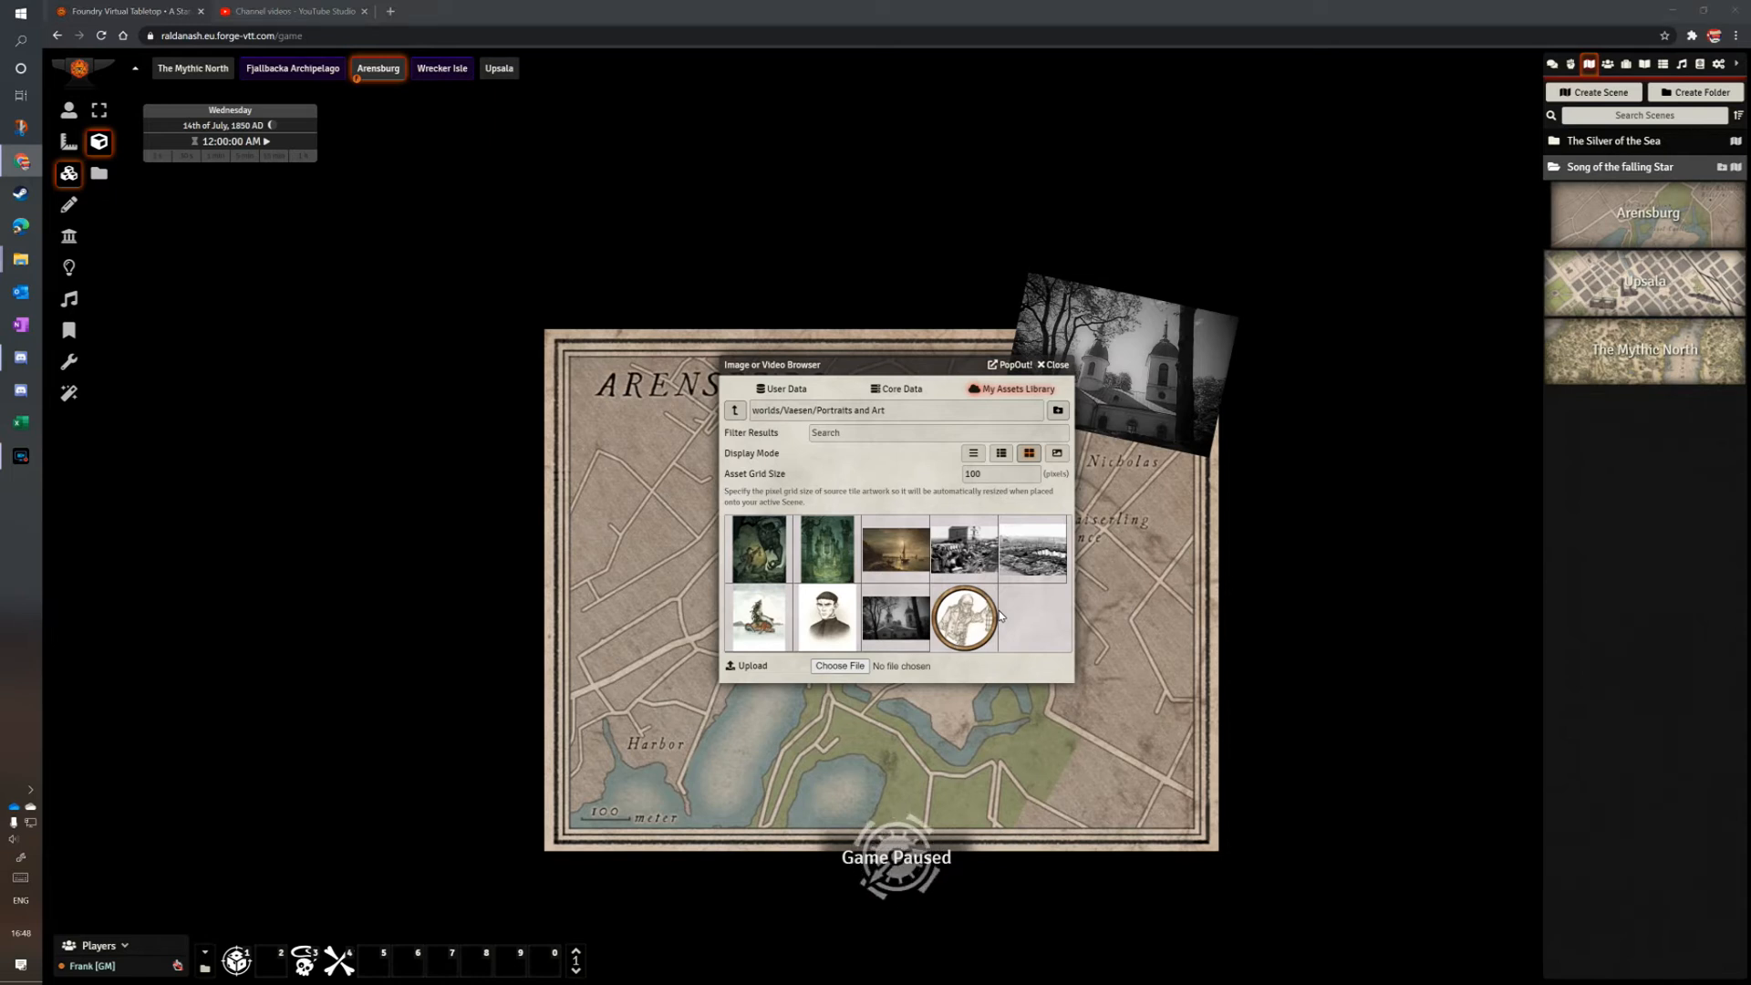
pyautogui.click(840, 666)
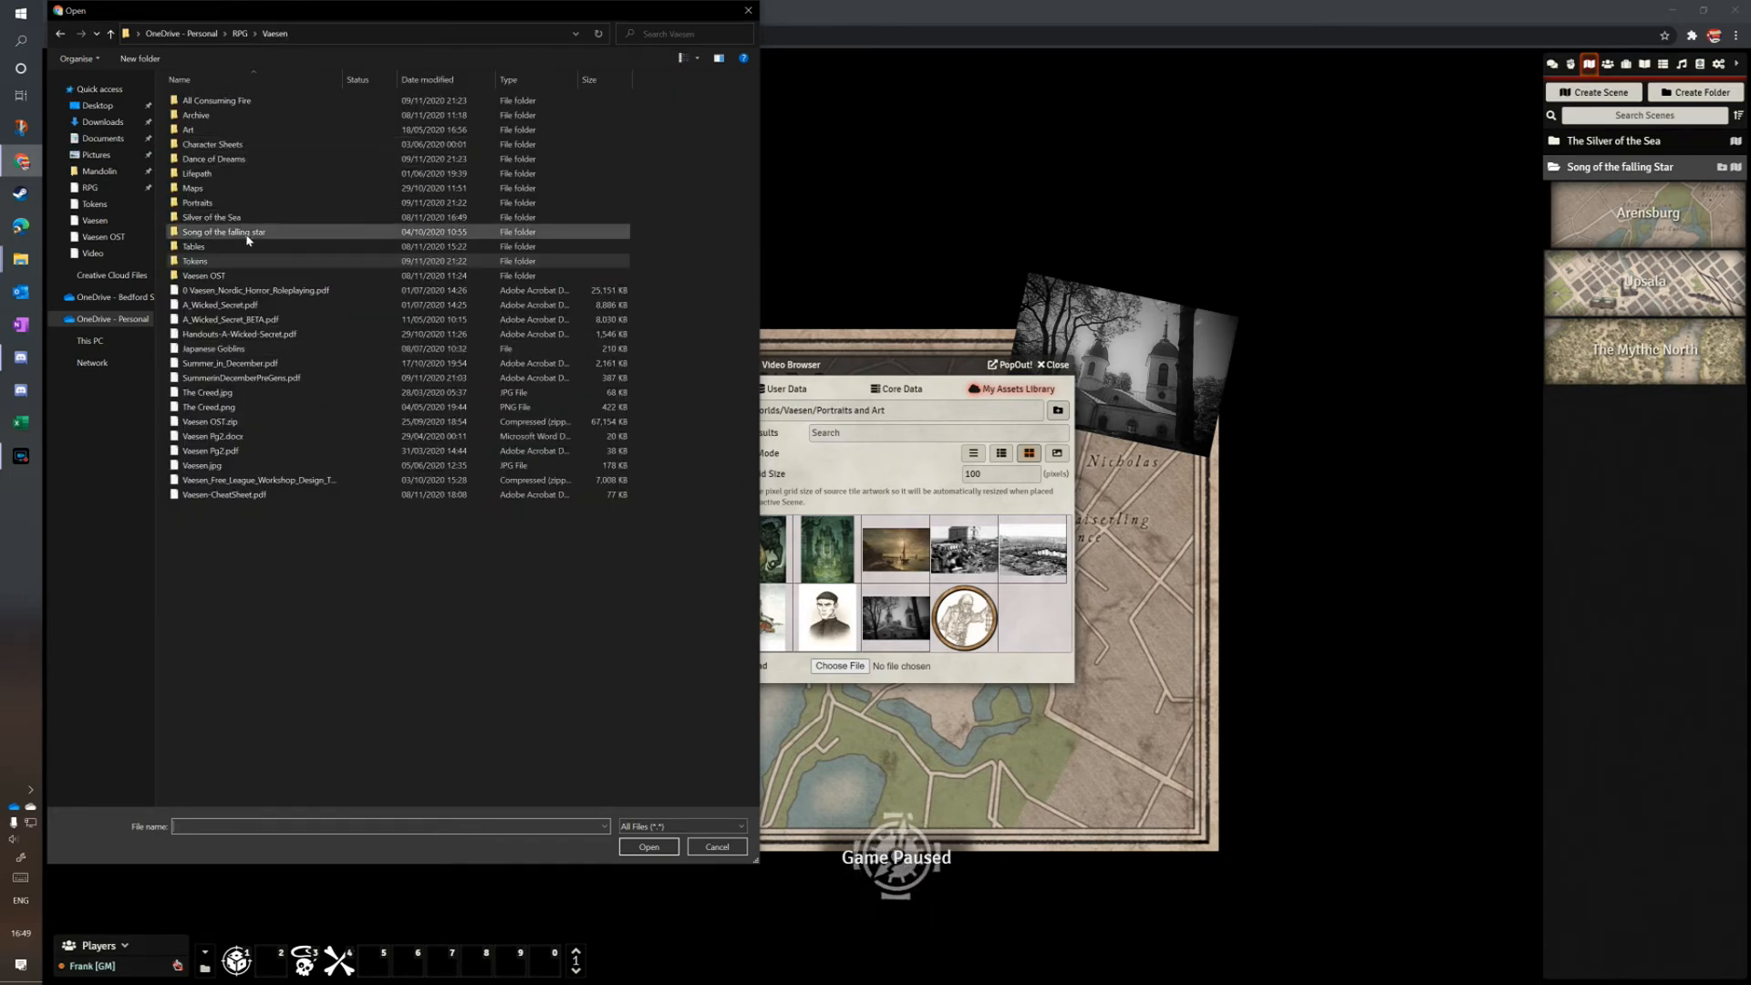
# Choose Saaremaa Castle Postcard.jpg from the Song of the falling star folder.
pyautogui.doubleClick(224, 231)
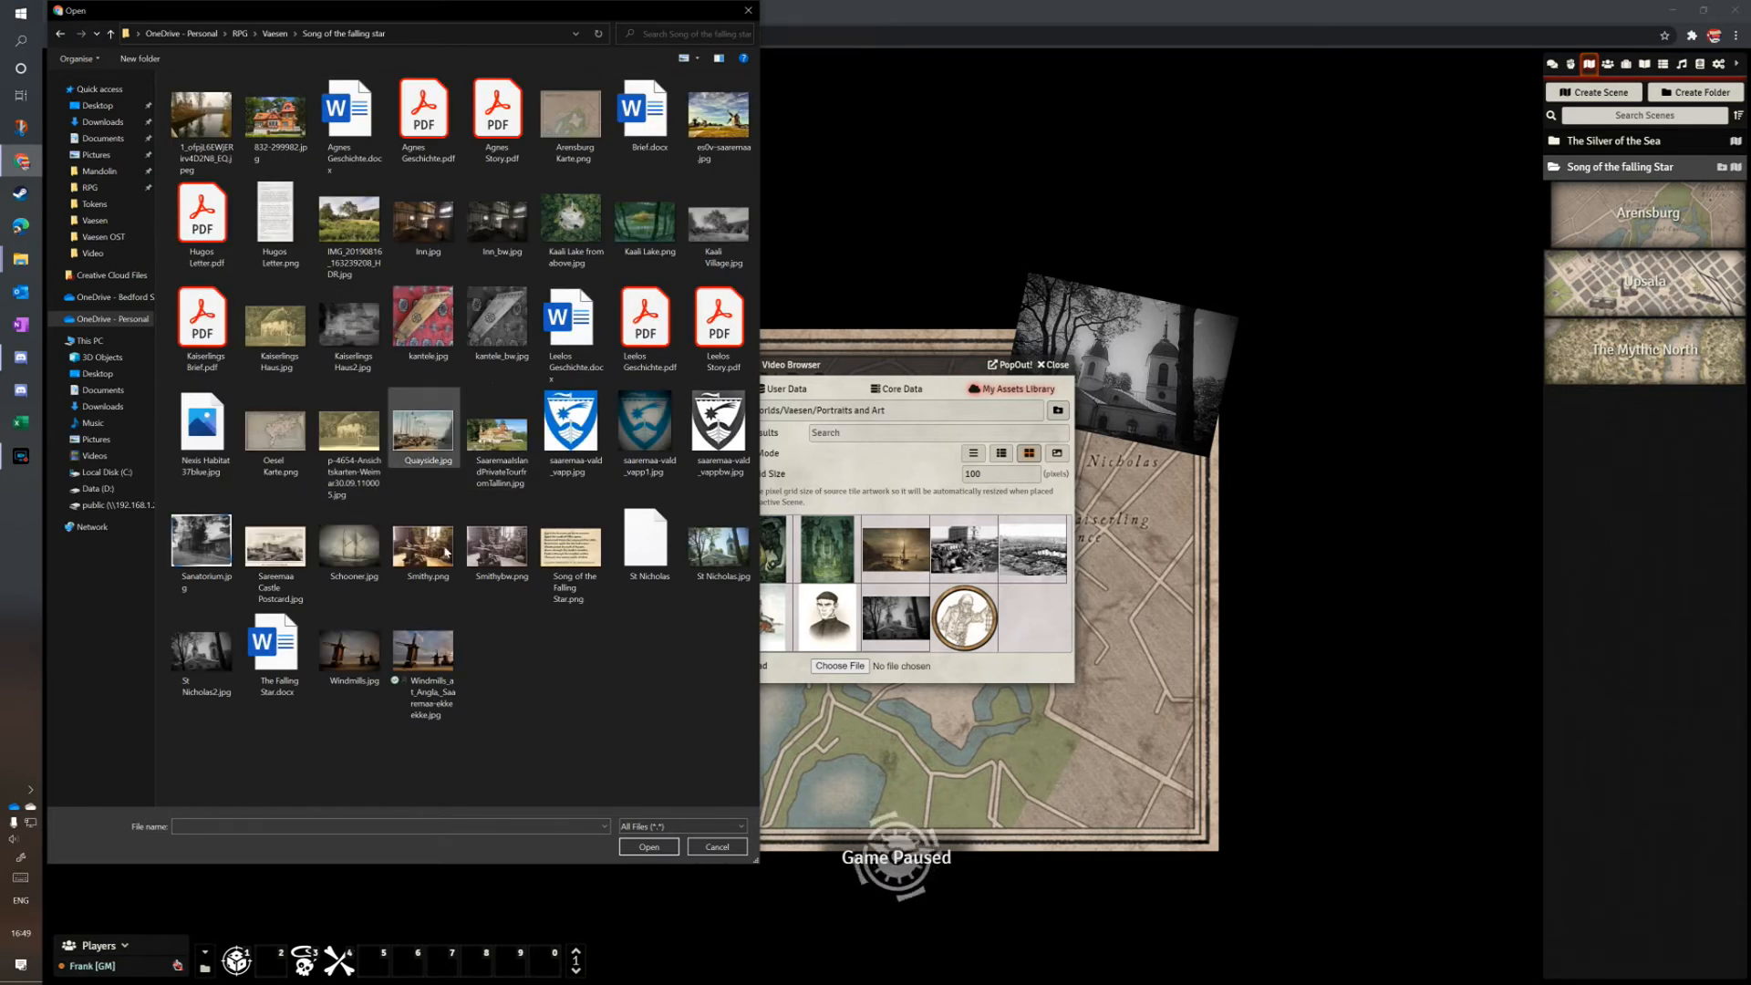
pyautogui.click(274, 542)
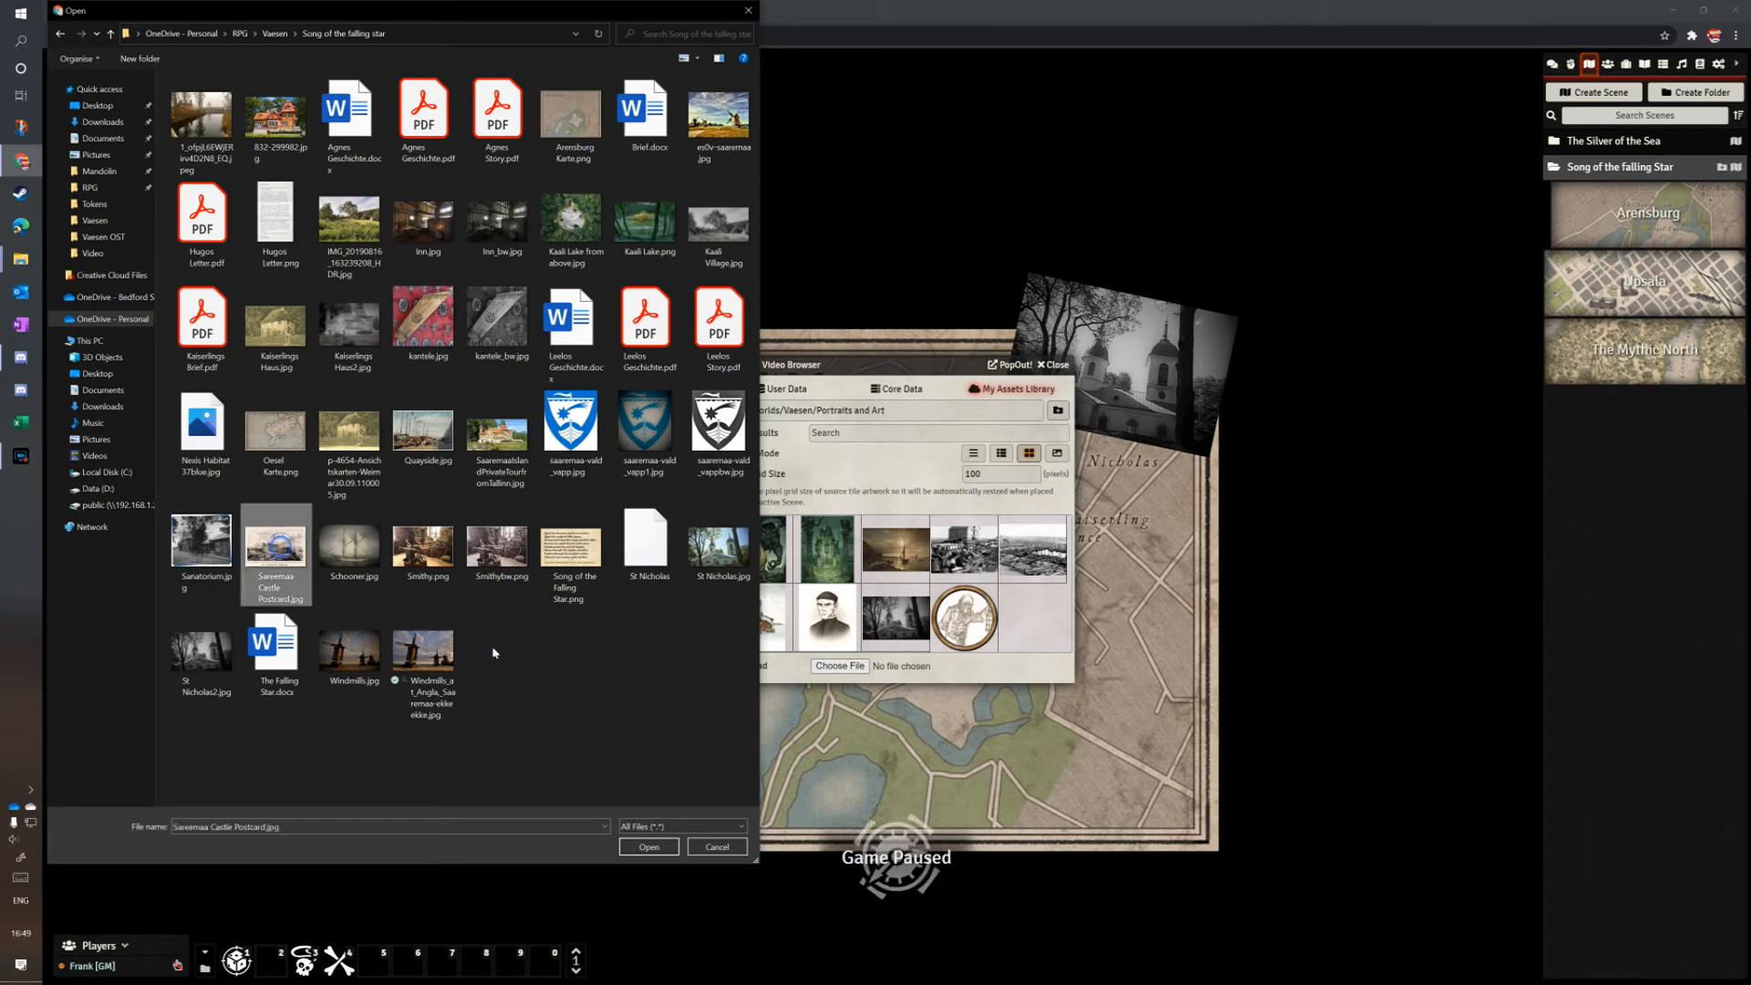
pyautogui.click(717, 851)
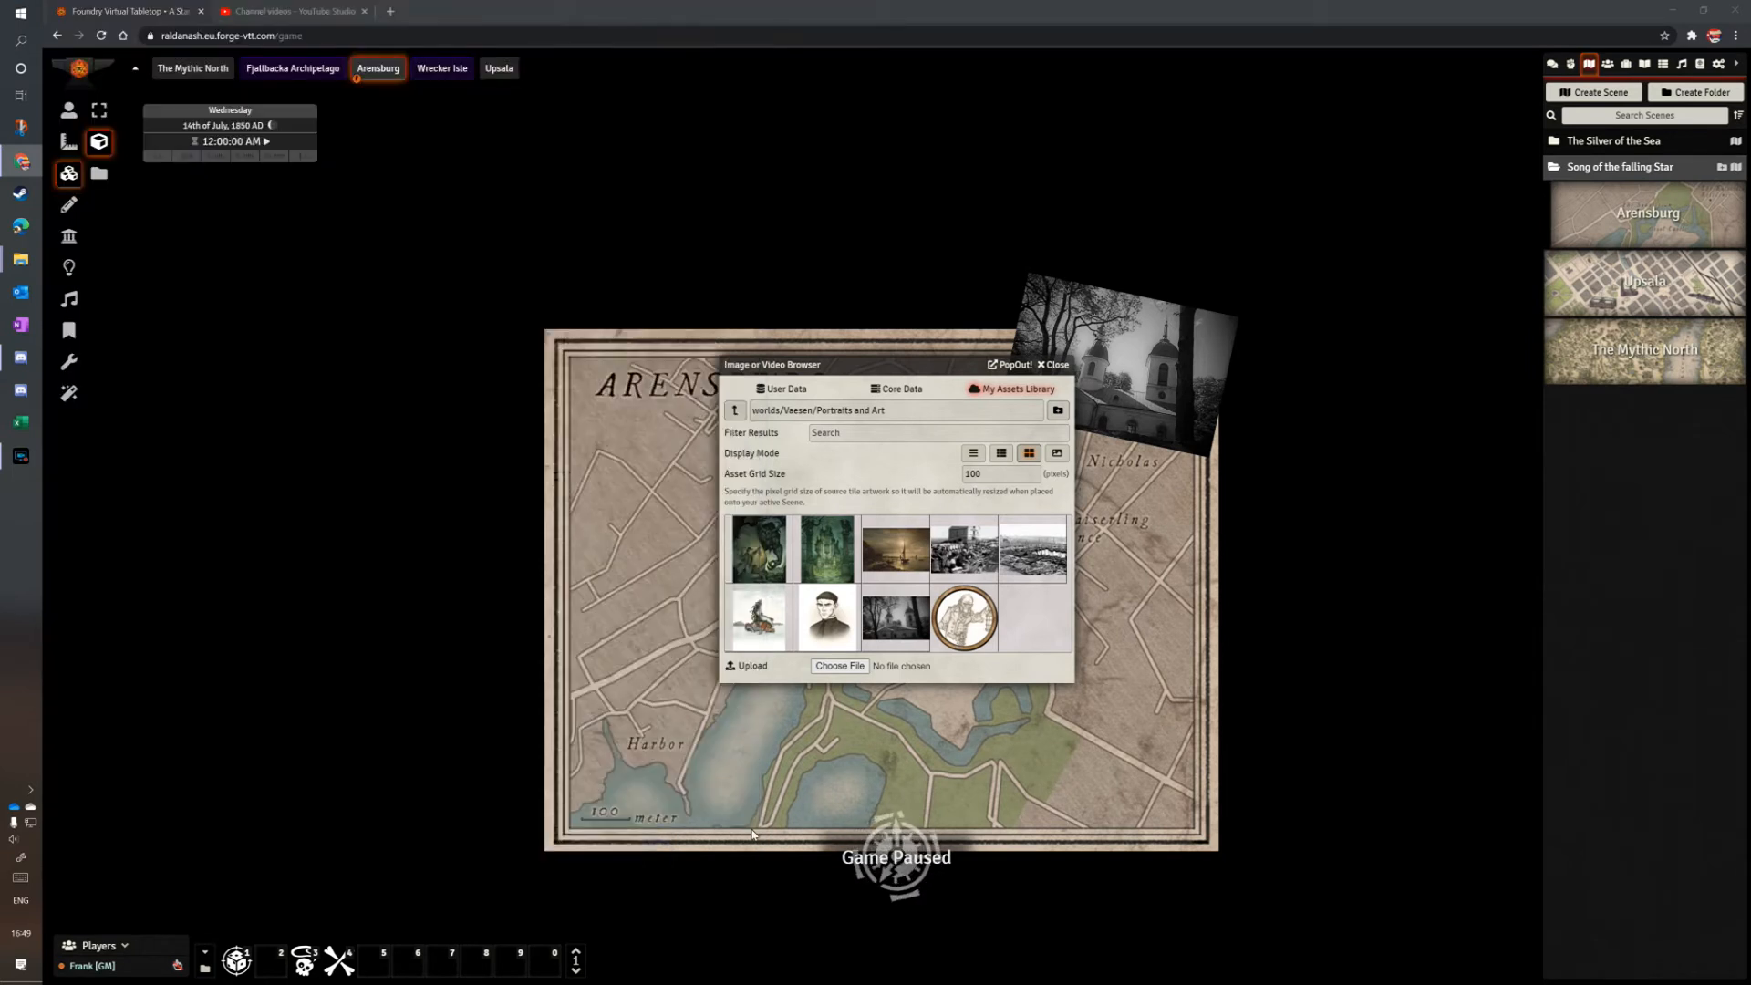
# Upload the castle postcard and position its tile past the map's lower-right corner.
pyautogui.click(839, 666)
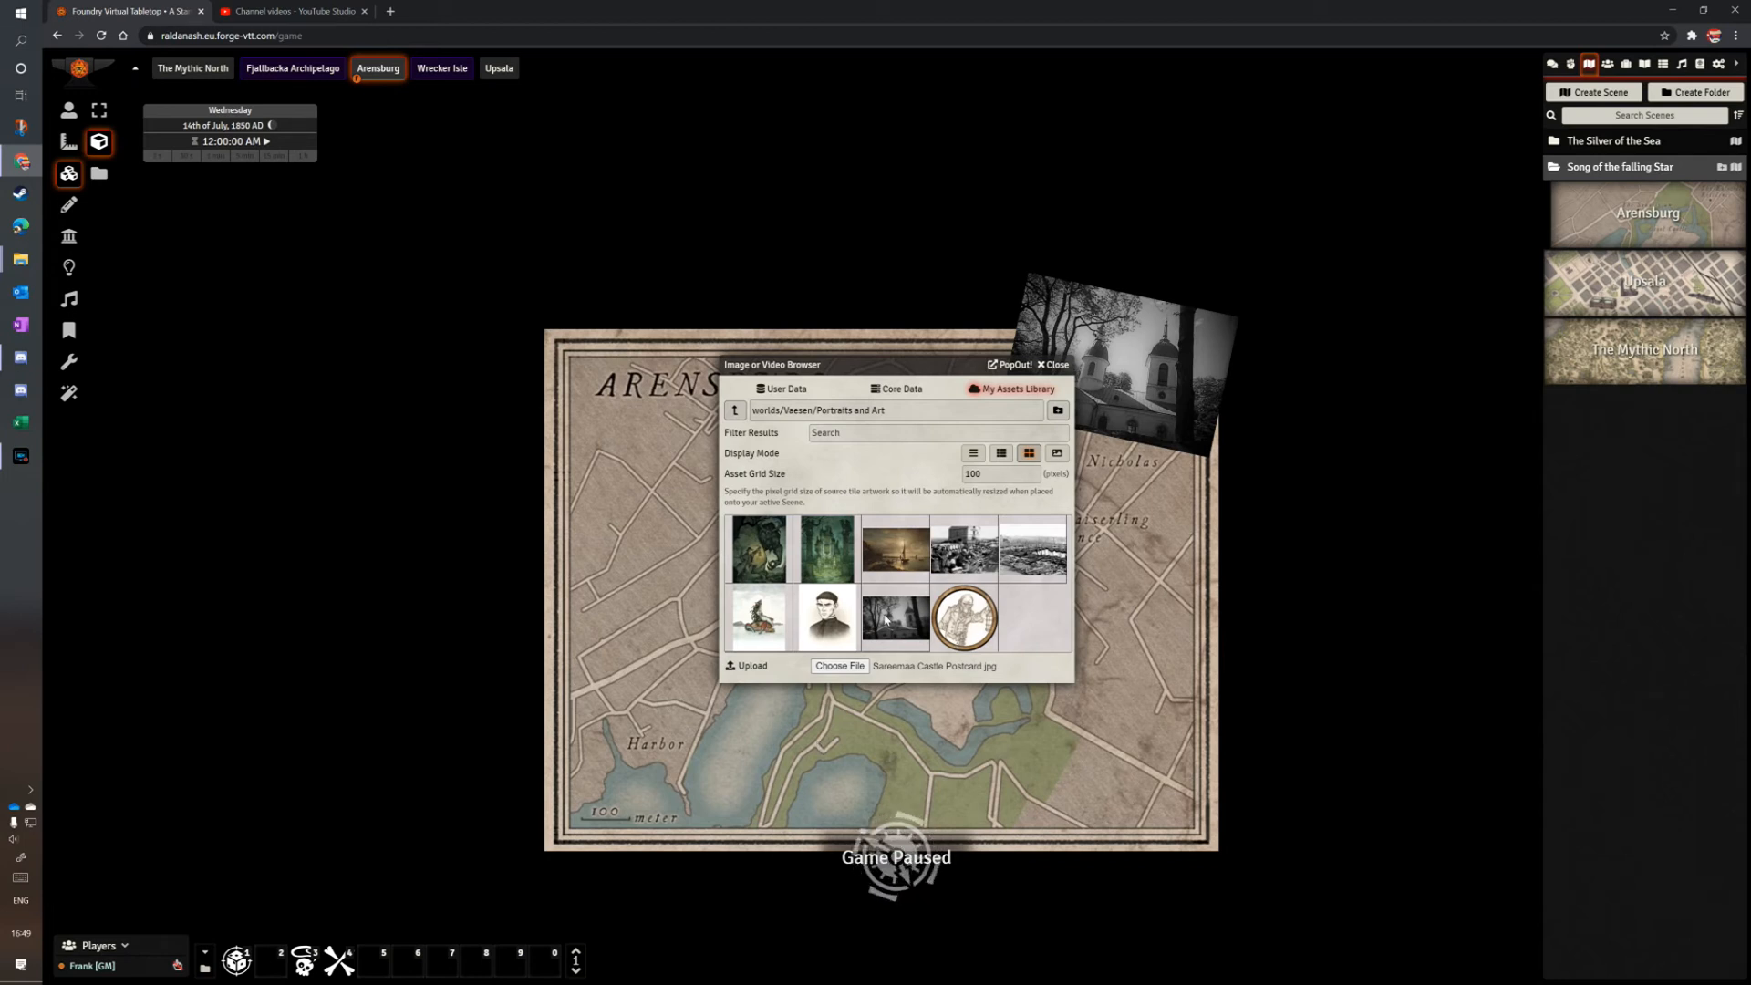
pyautogui.click(839, 666)
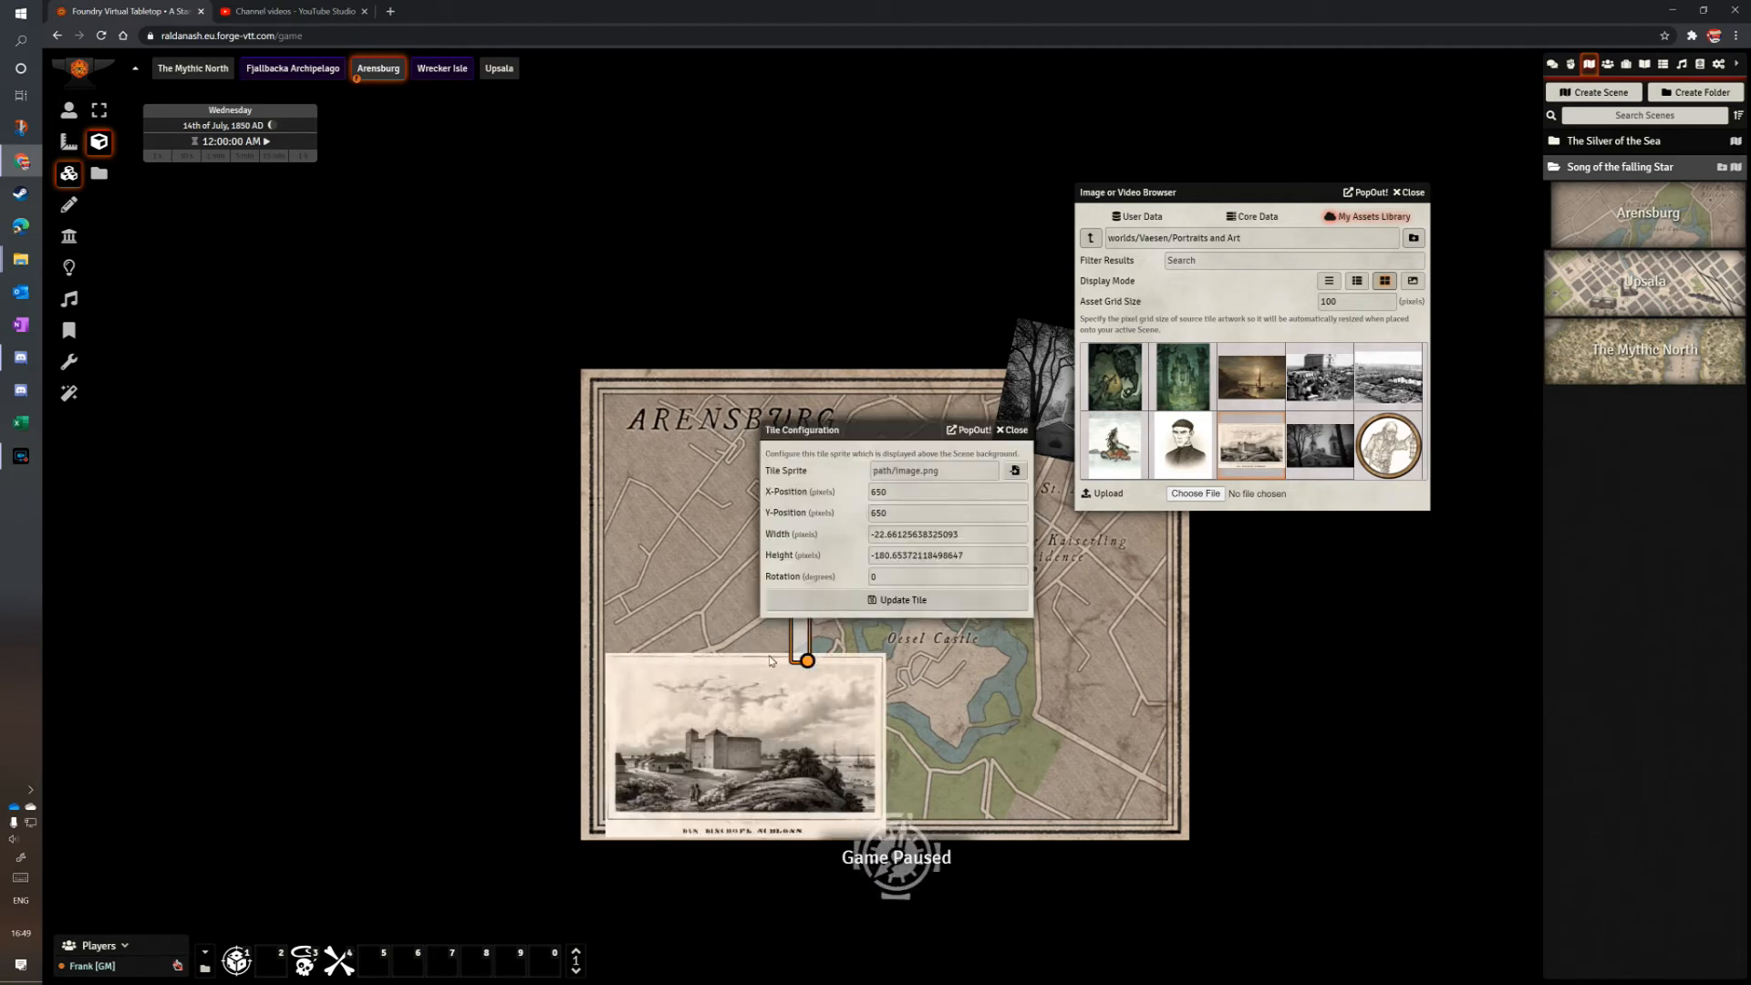
pyautogui.click(946, 577)
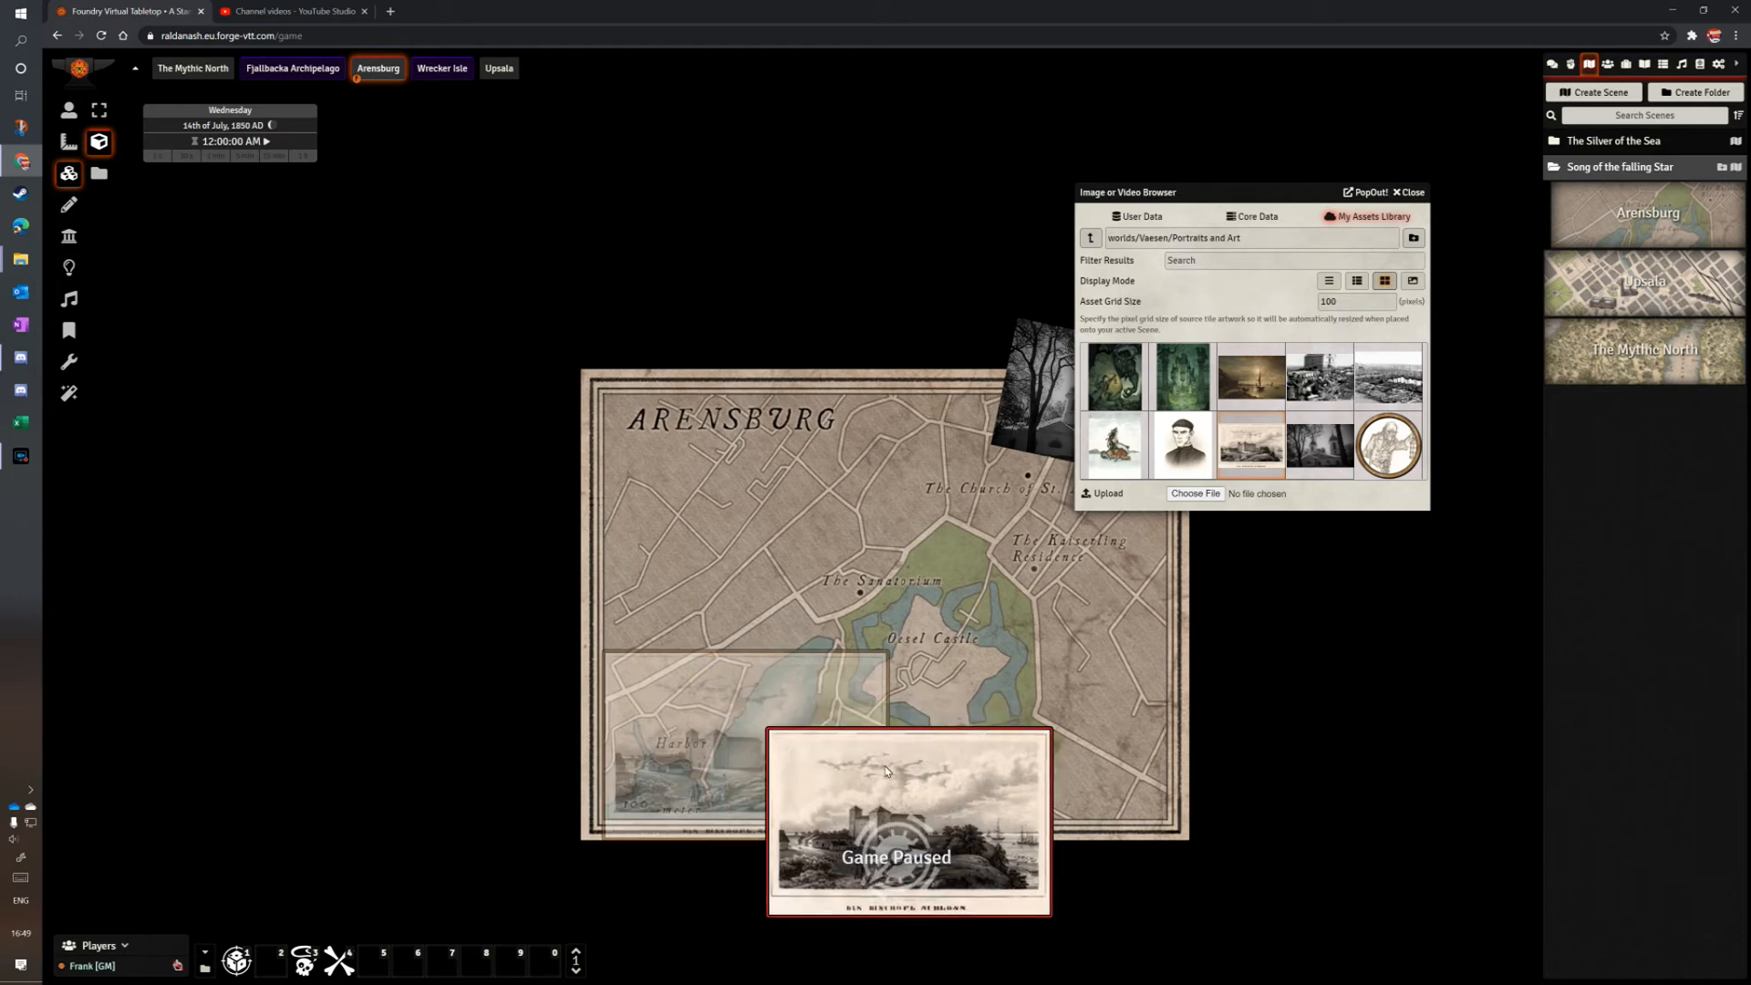
pyautogui.moveTo(907, 819); pyautogui.dragTo(1033, 843)
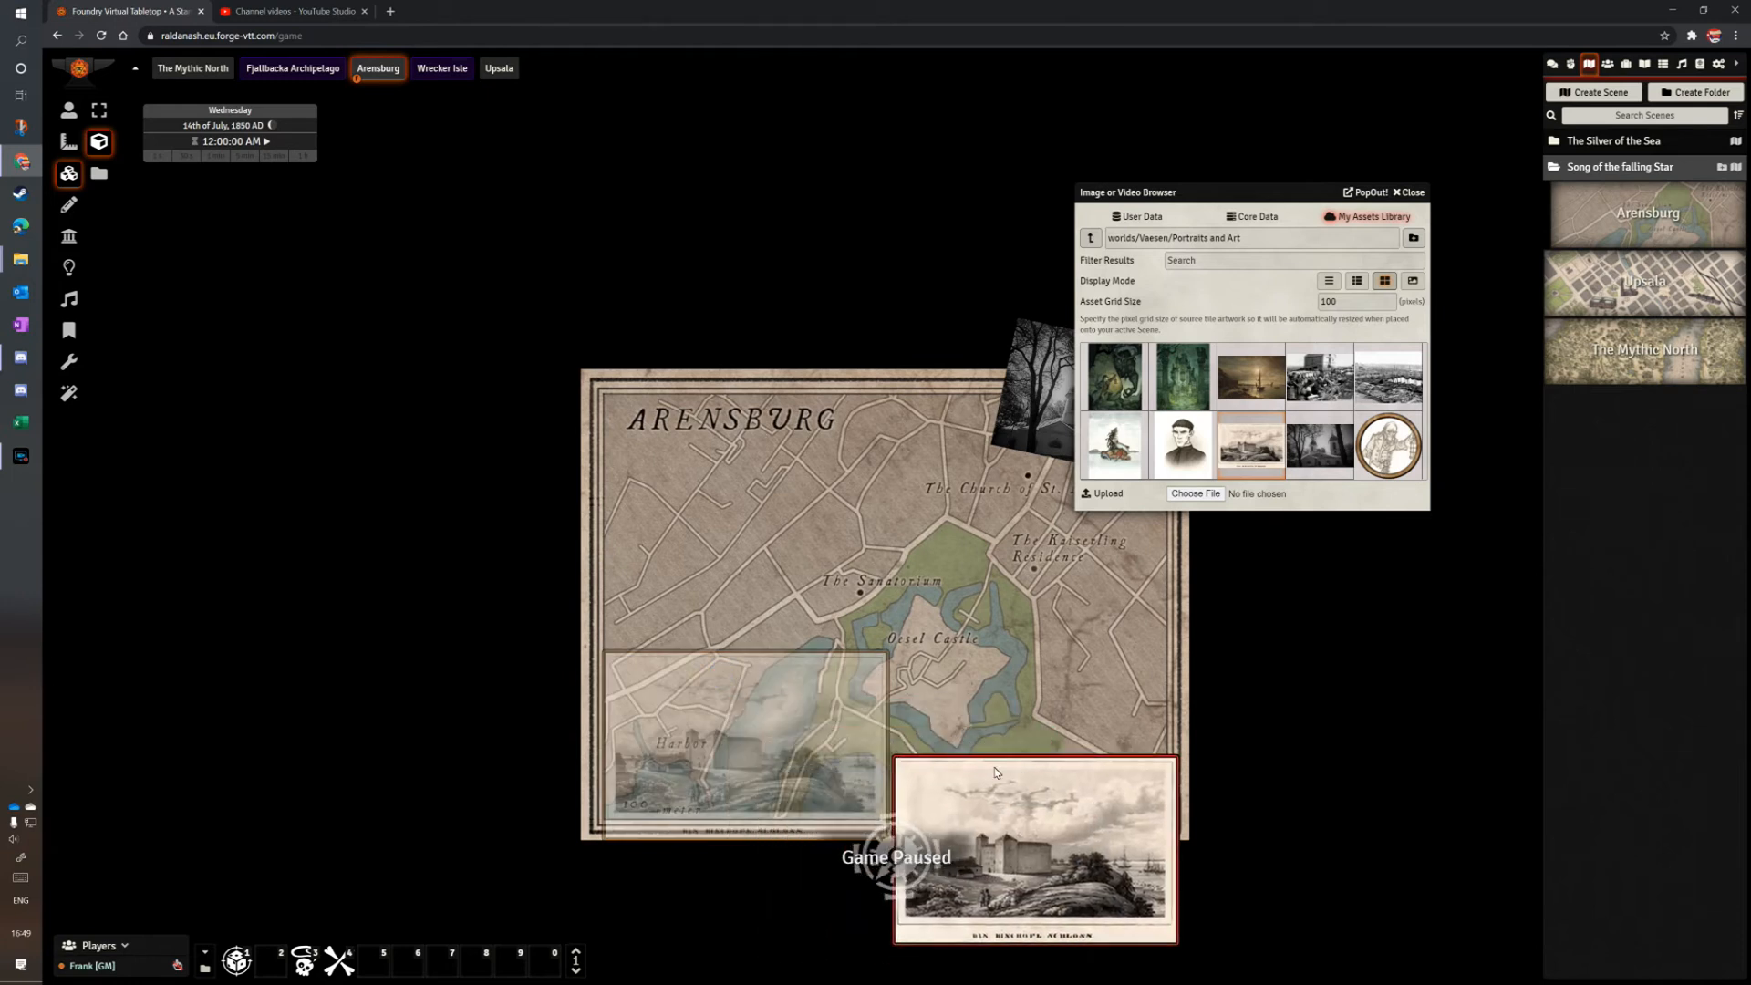
pyautogui.moveTo(994, 772); pyautogui.dragTo(1050, 744)
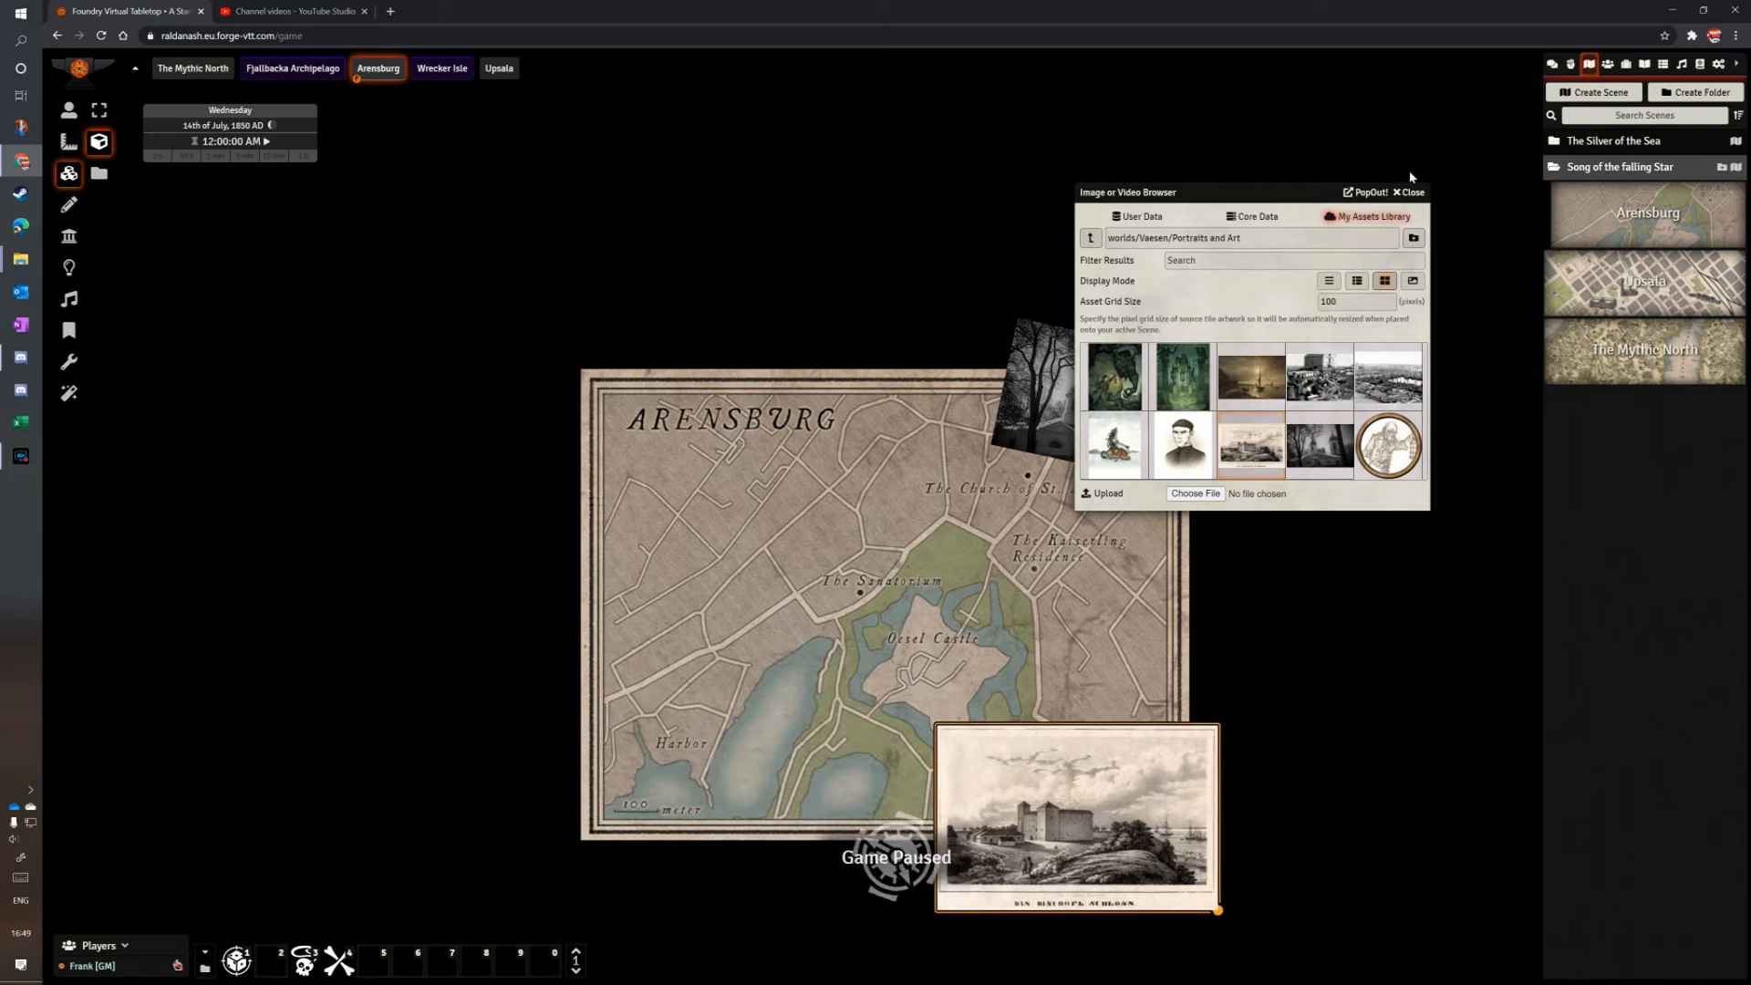
pyautogui.click(1407, 192)
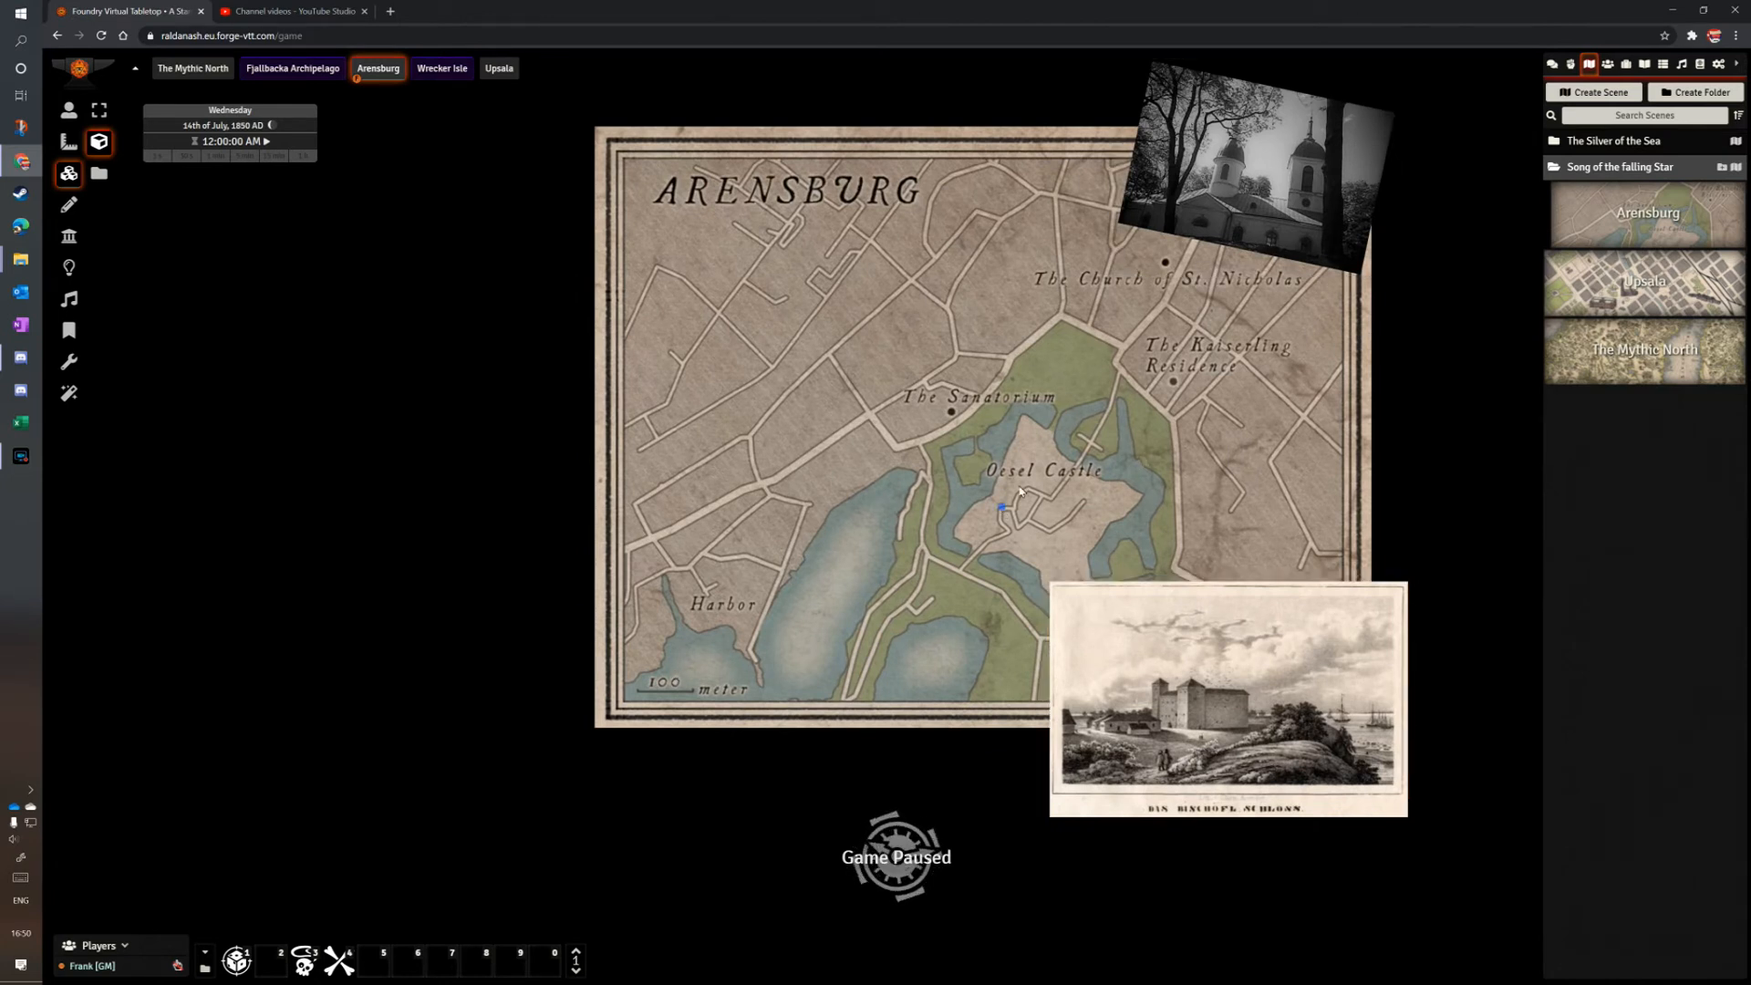
# From The Society actors, place the pastor on the church photo and another token by the Sanatorium.
pyautogui.click(1607, 64)
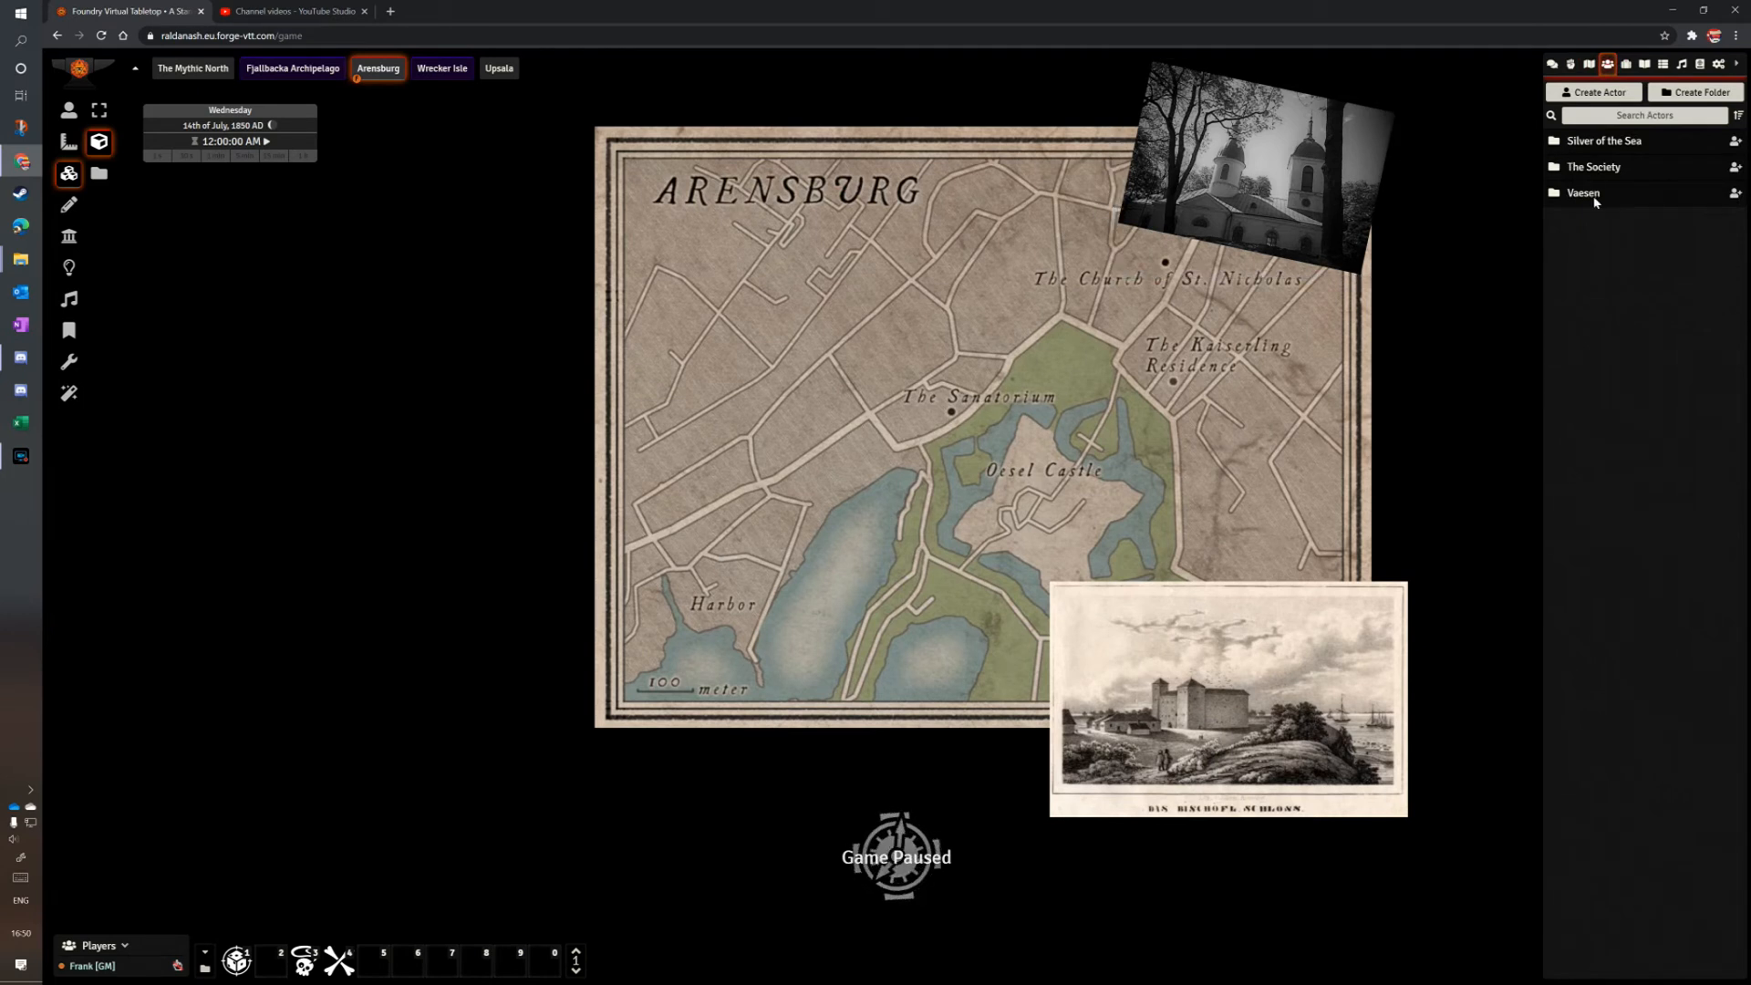
pyautogui.click(1592, 166)
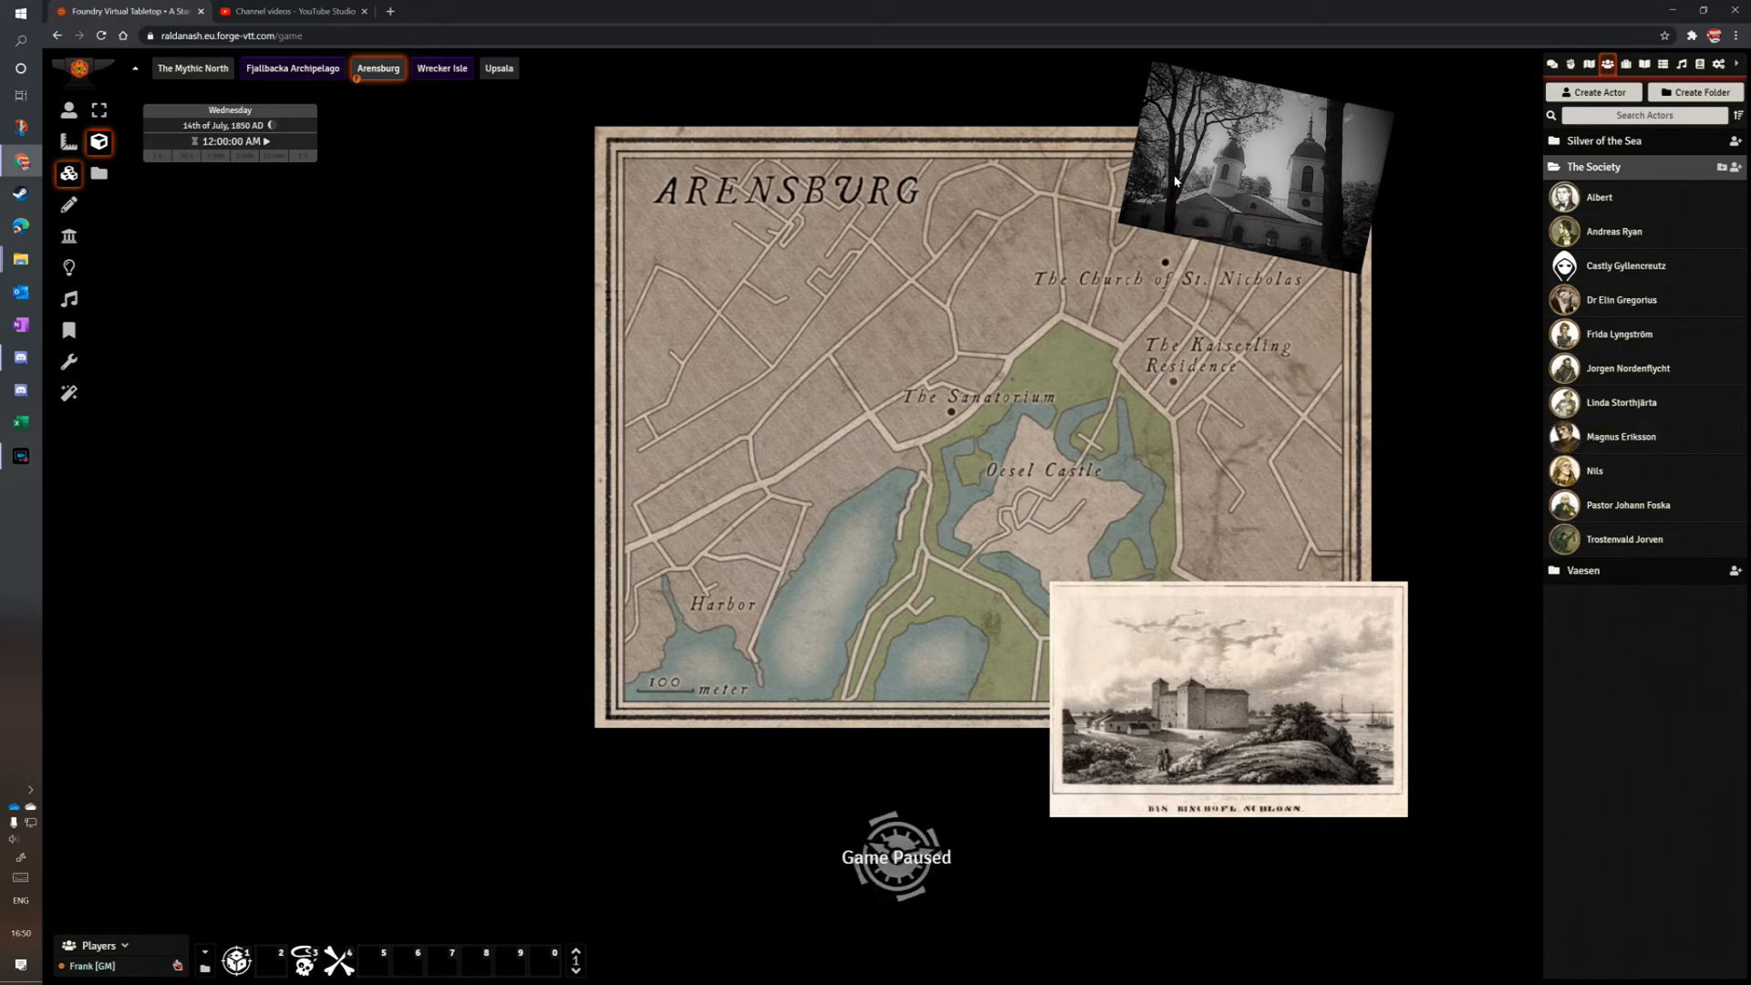
pyautogui.click(68, 110)
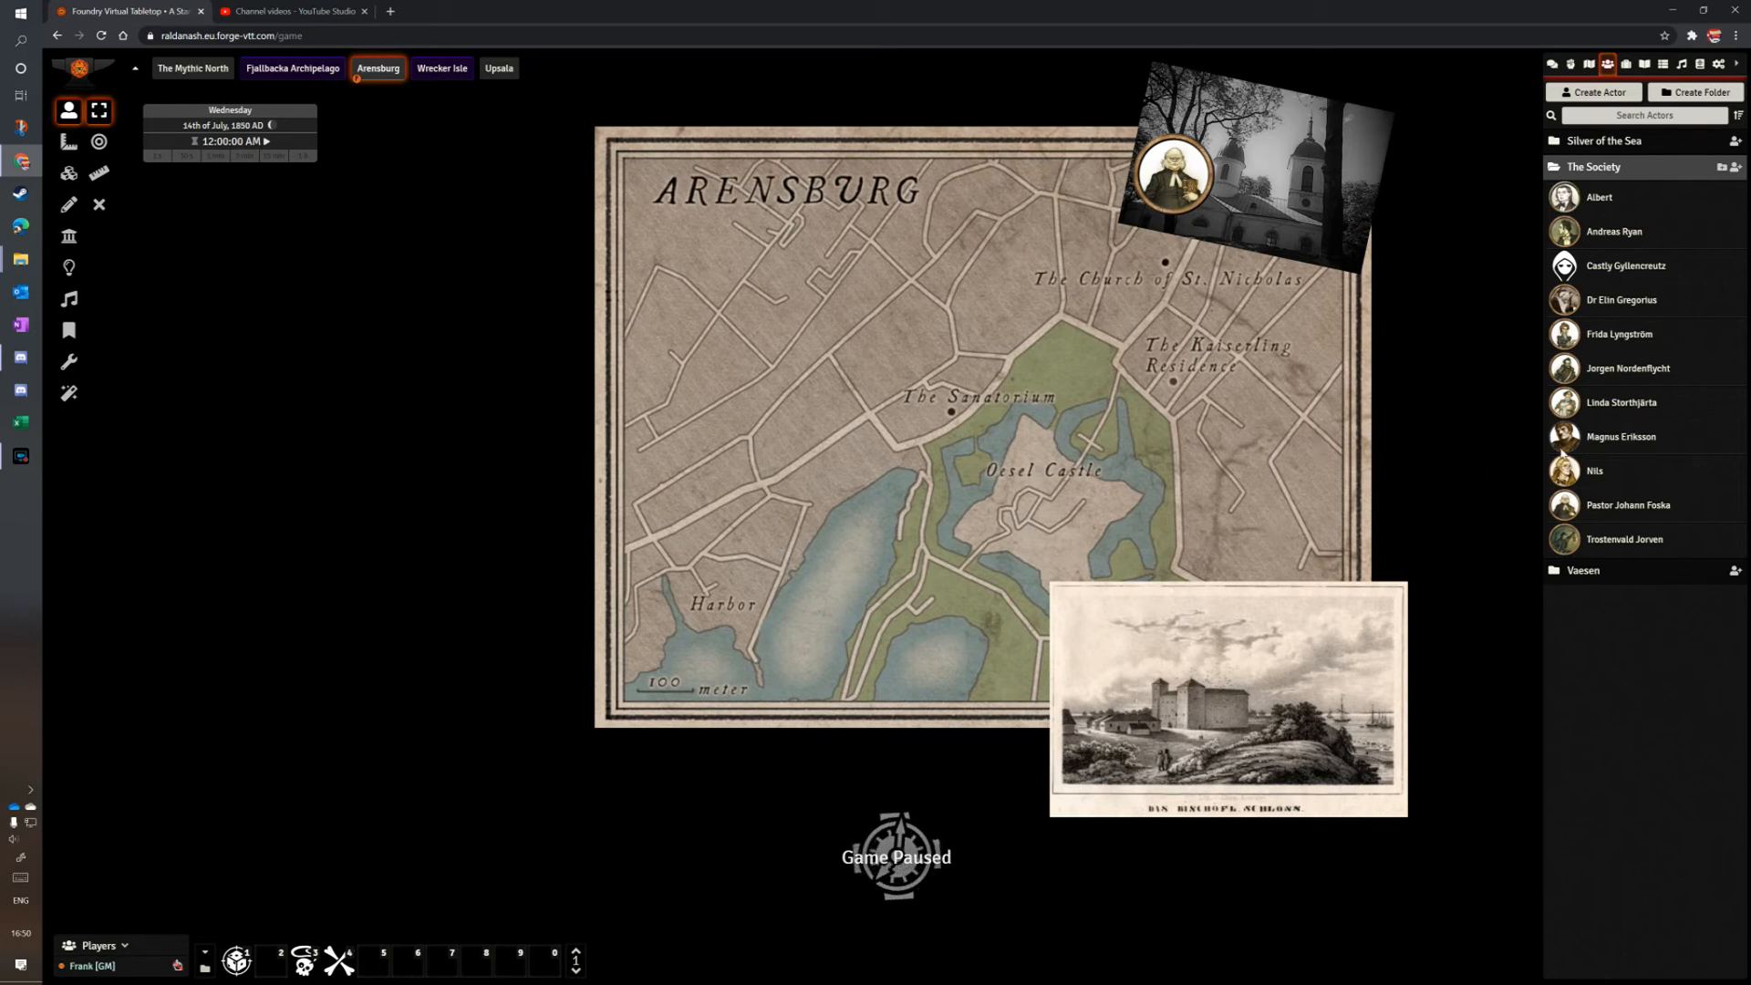
pyautogui.moveTo(1651, 335)
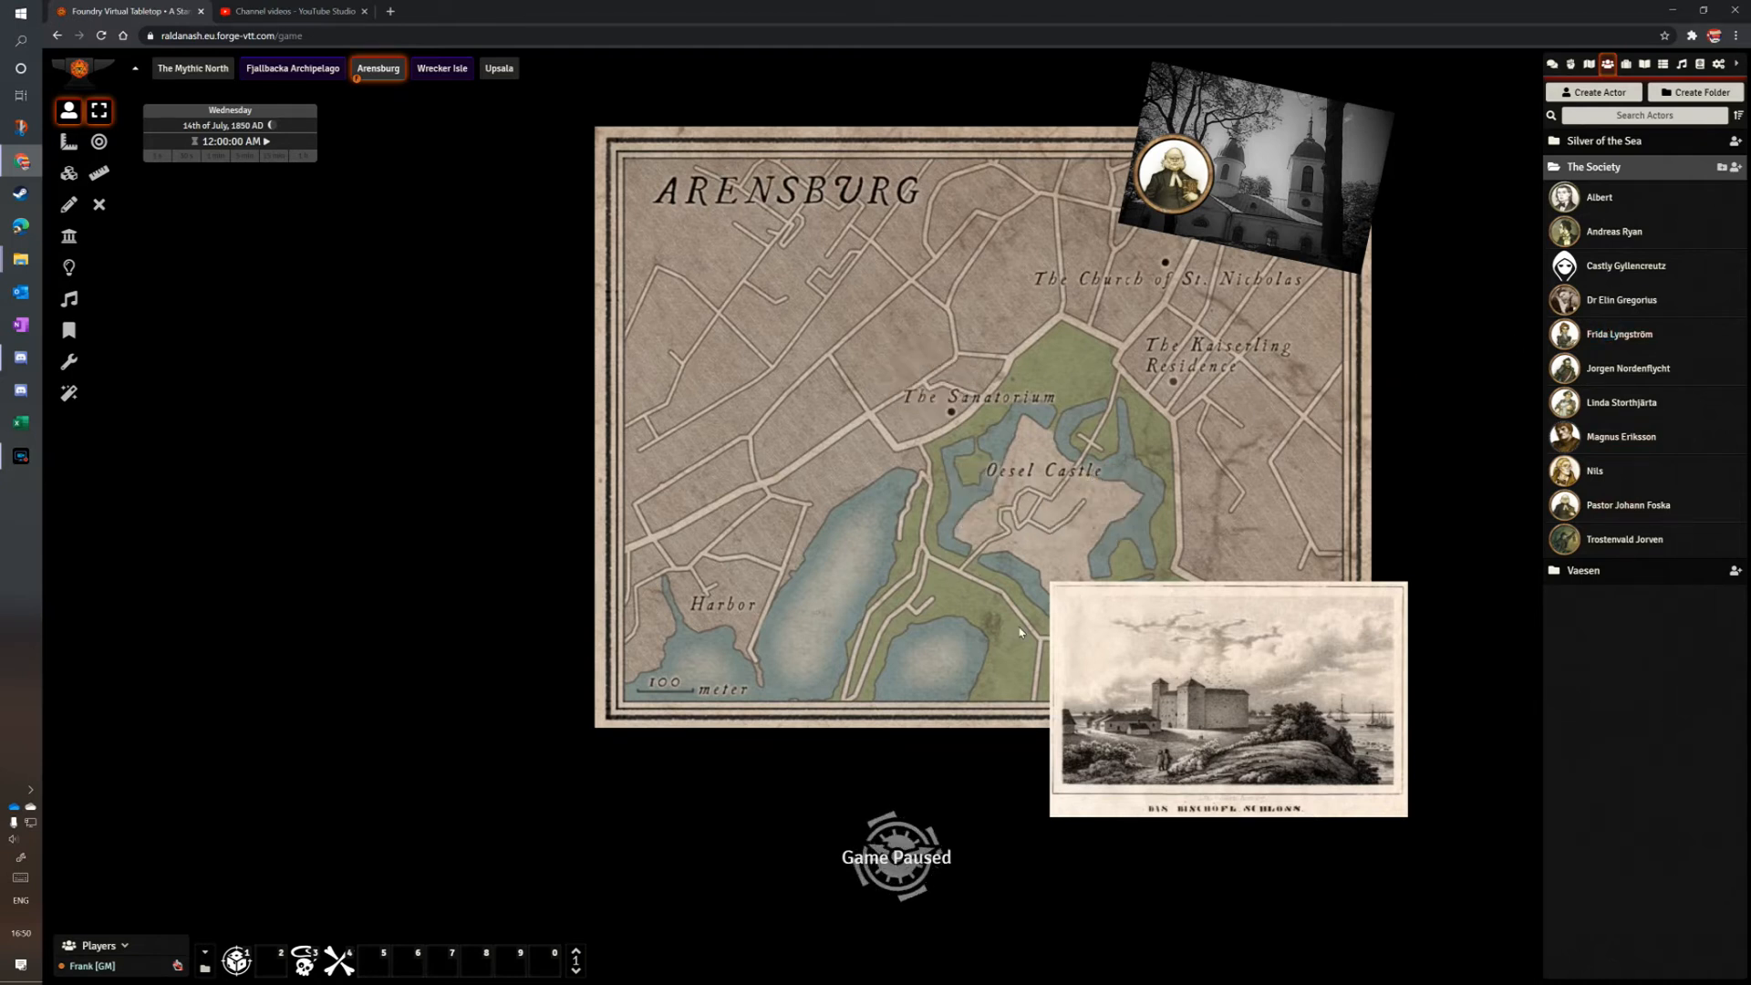
pyautogui.moveTo(1632, 447)
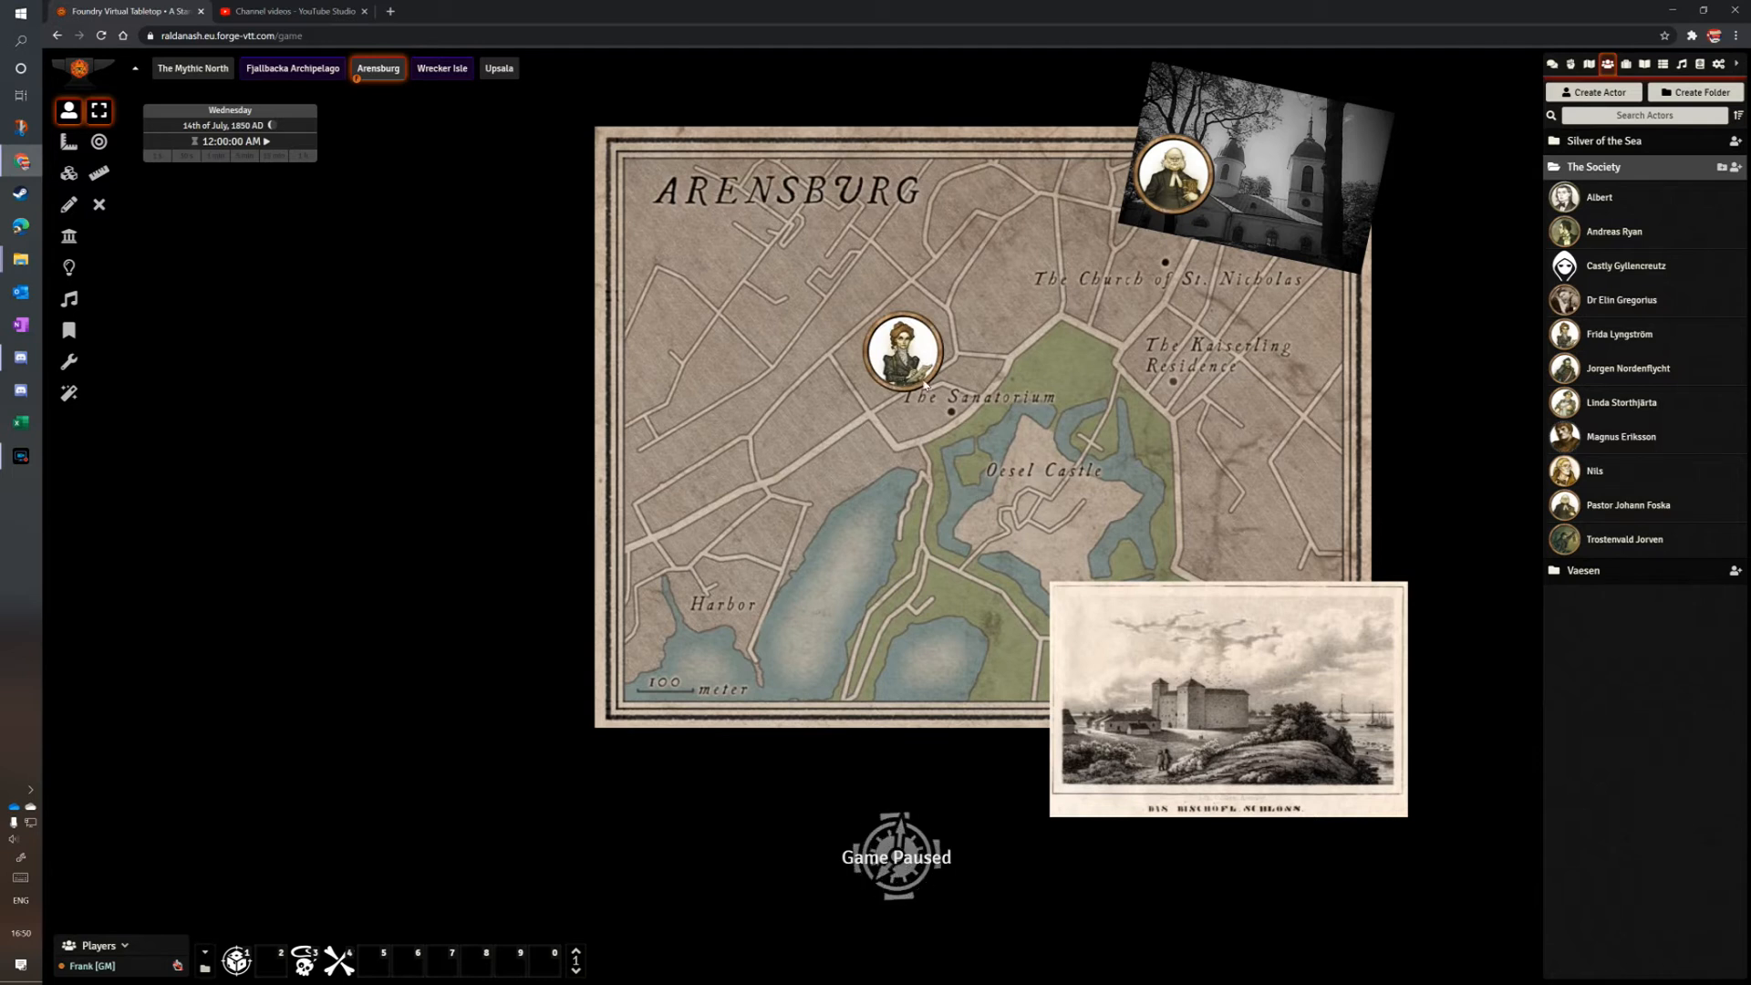
pyautogui.click(901, 353)
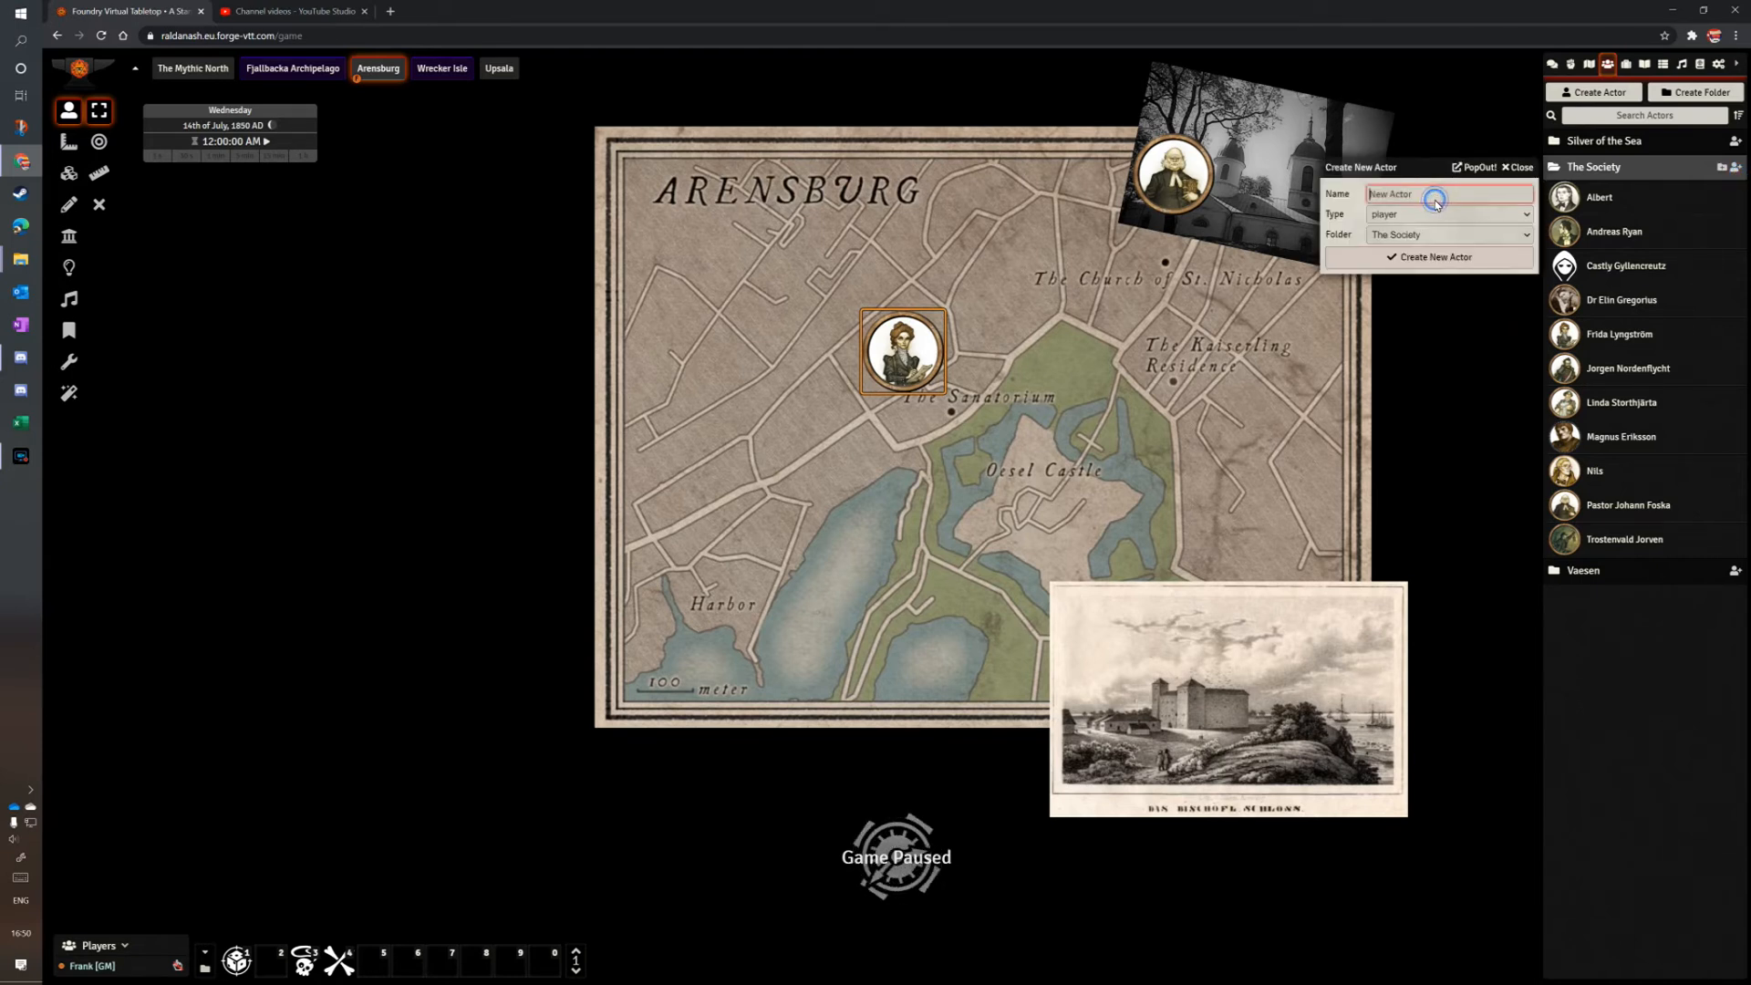
# Name the new actor Victor, replacing the mistakenly typed 'Nils'.
pyautogui.write('Nils')
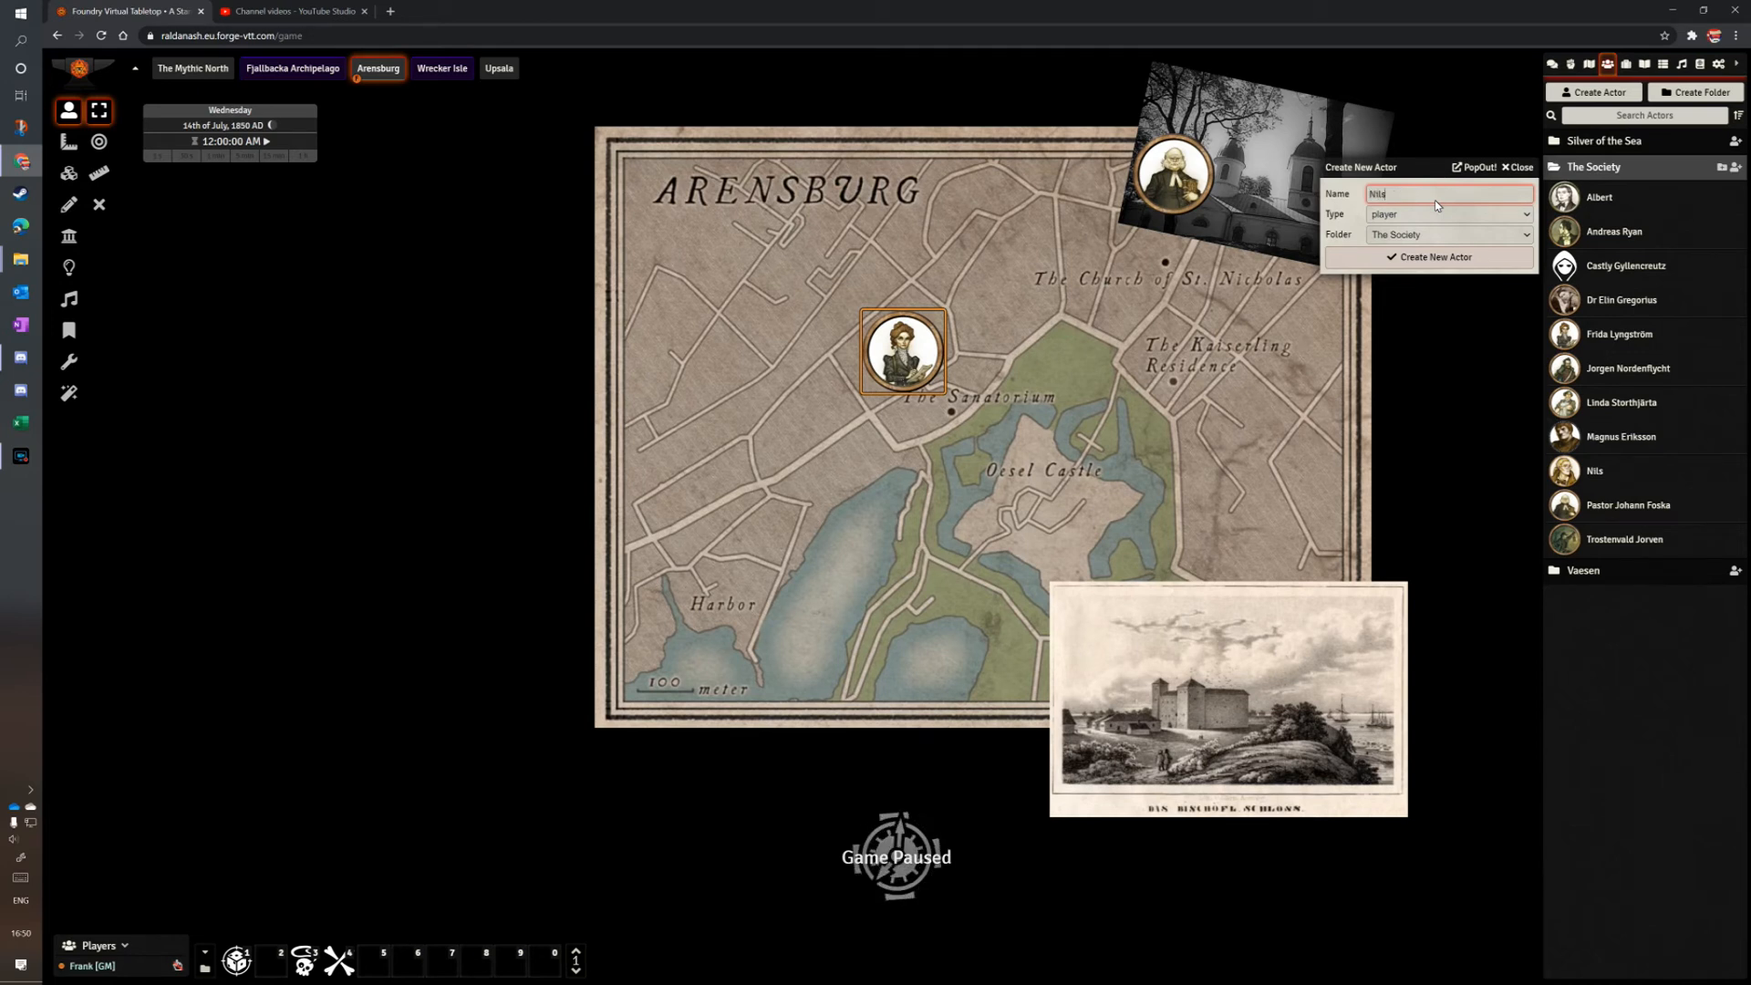
pyautogui.press('Backspace')
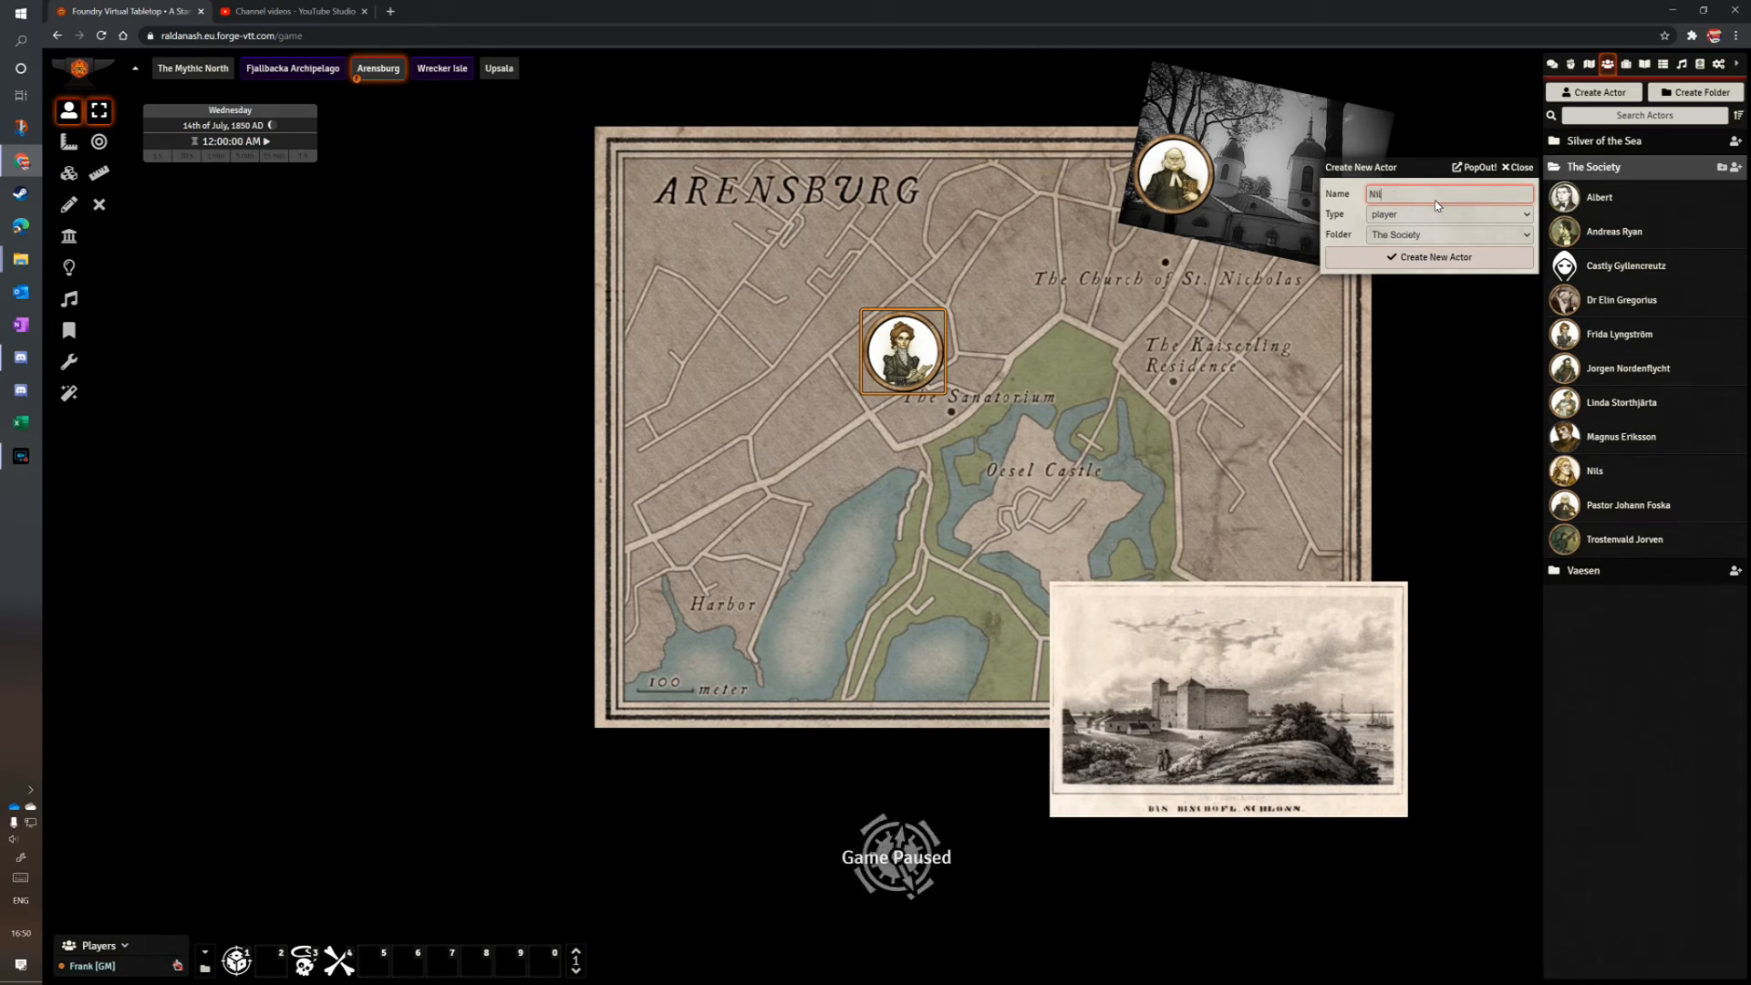
pyautogui.press('BackSpace')
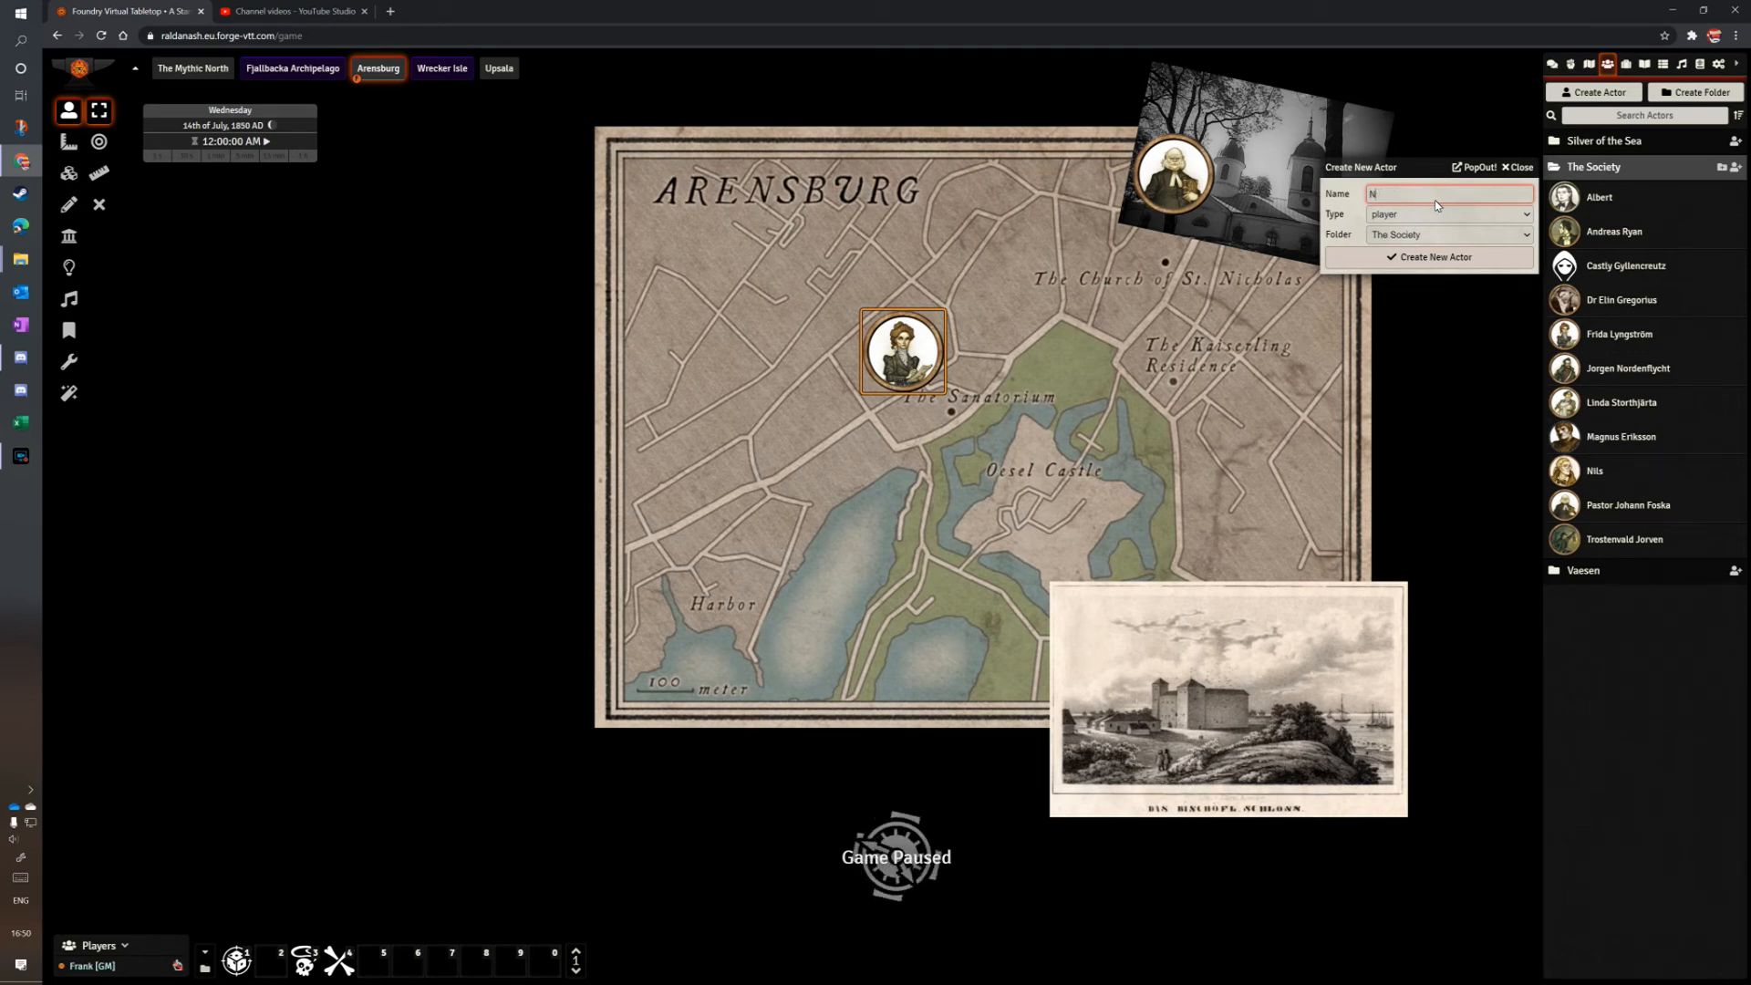
pyautogui.write('Victor')
pyautogui.write('4')
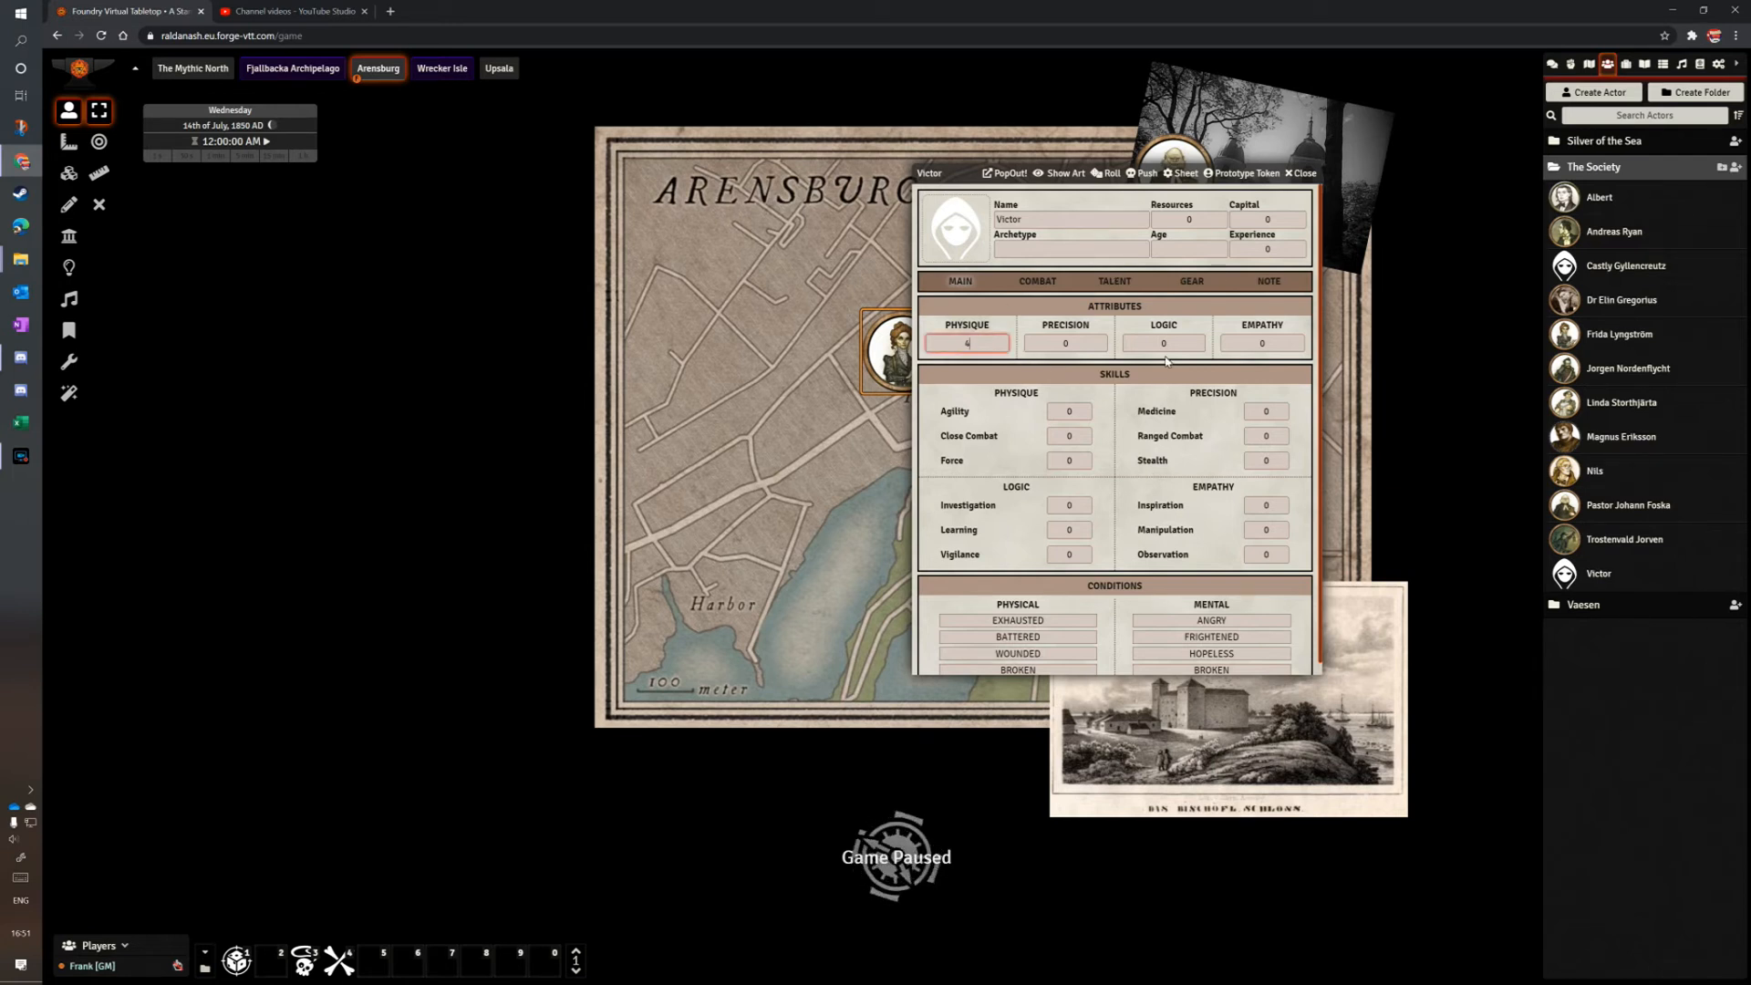
# Enter Victor's skills Force 3, Ranged Combat 2 and Observation 1, then view his combat section.
pyautogui.click(1064, 343)
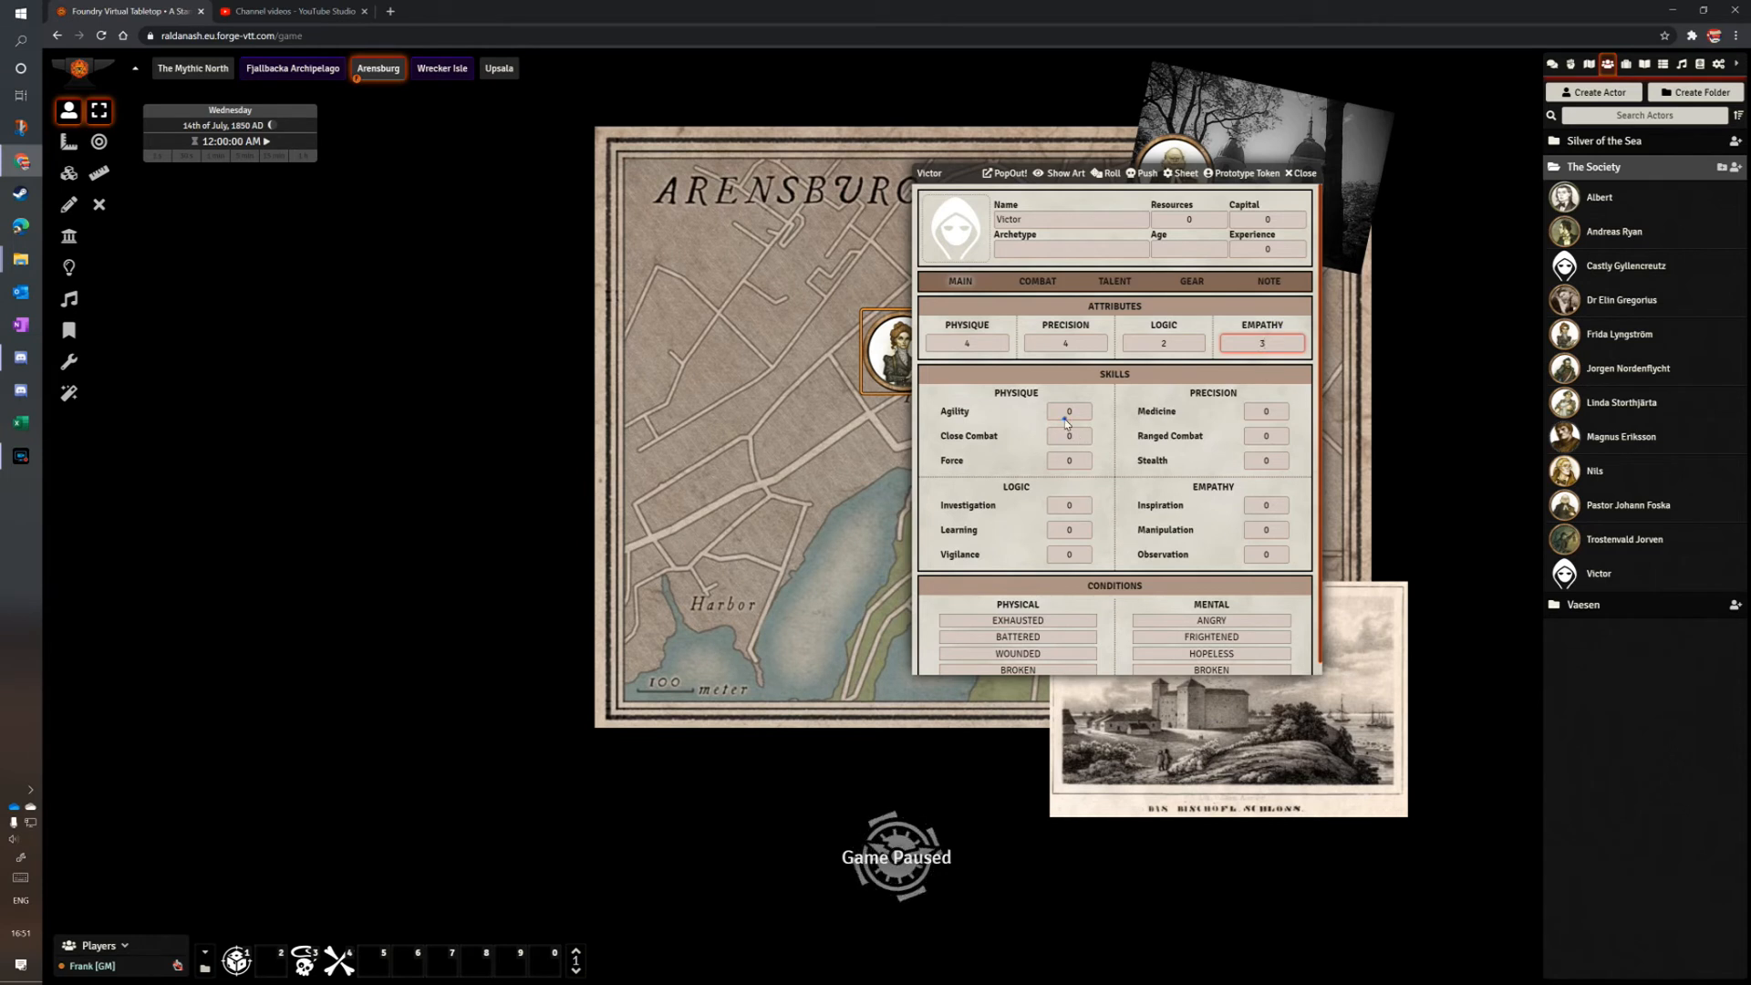
pyautogui.click(1068, 412)
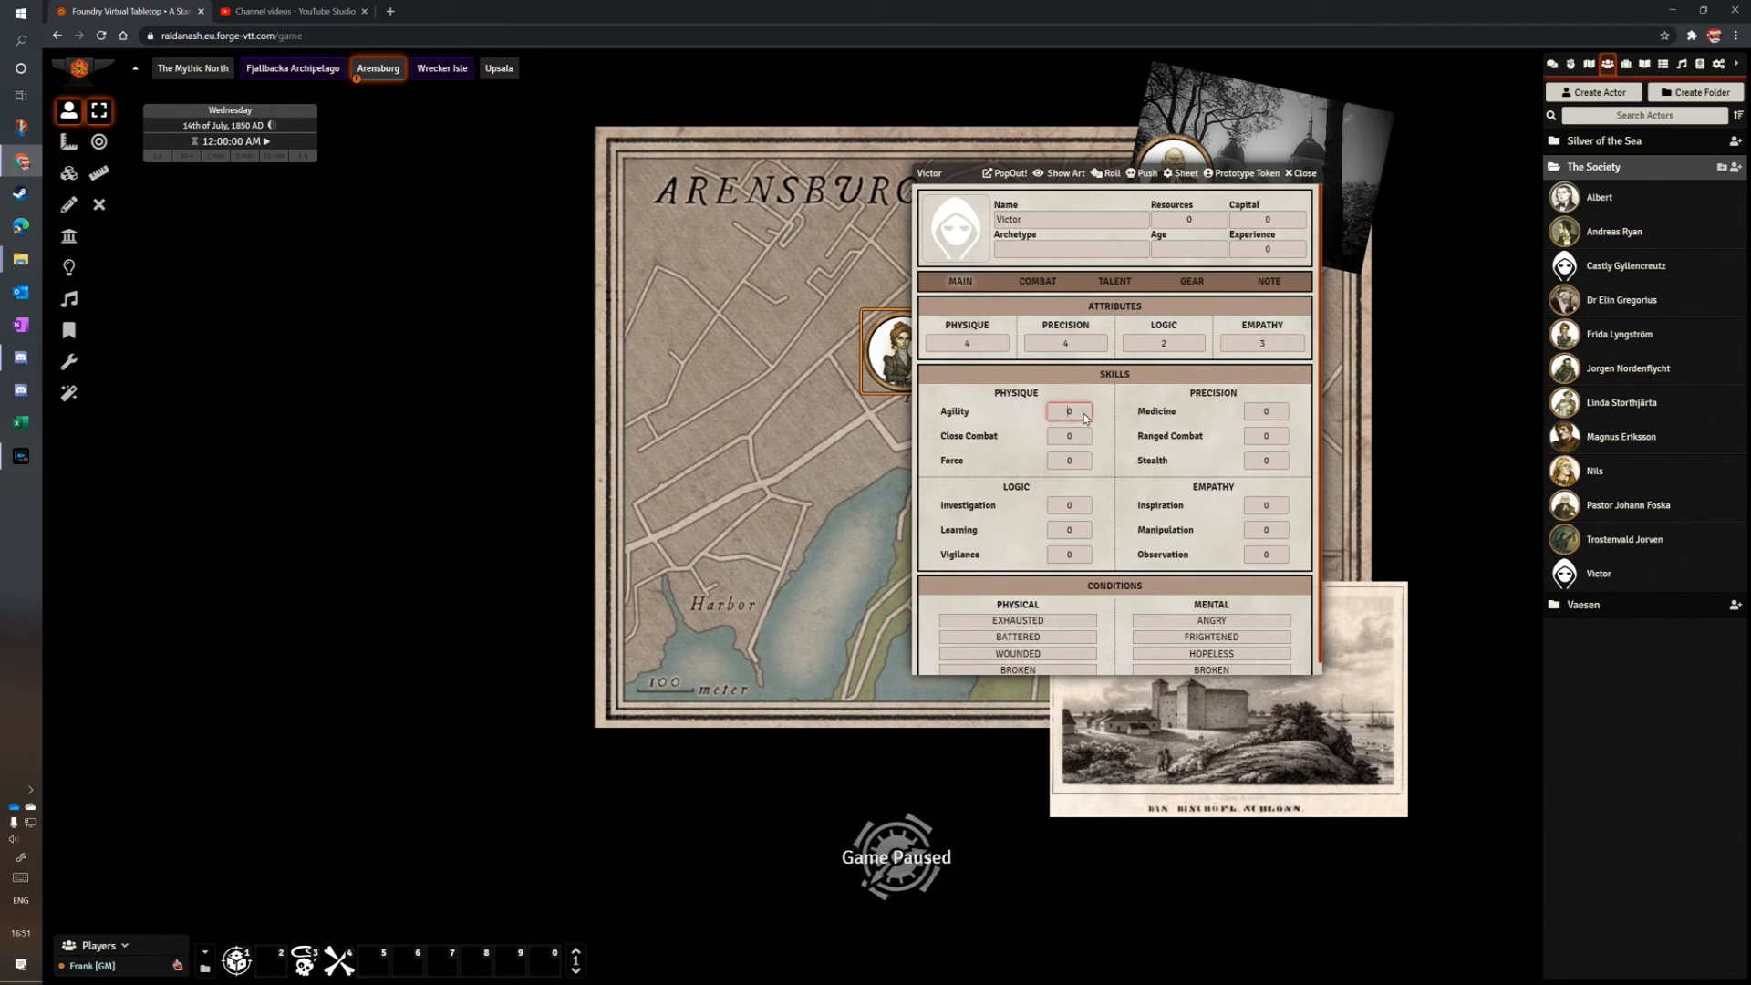
pyautogui.click(1073, 405)
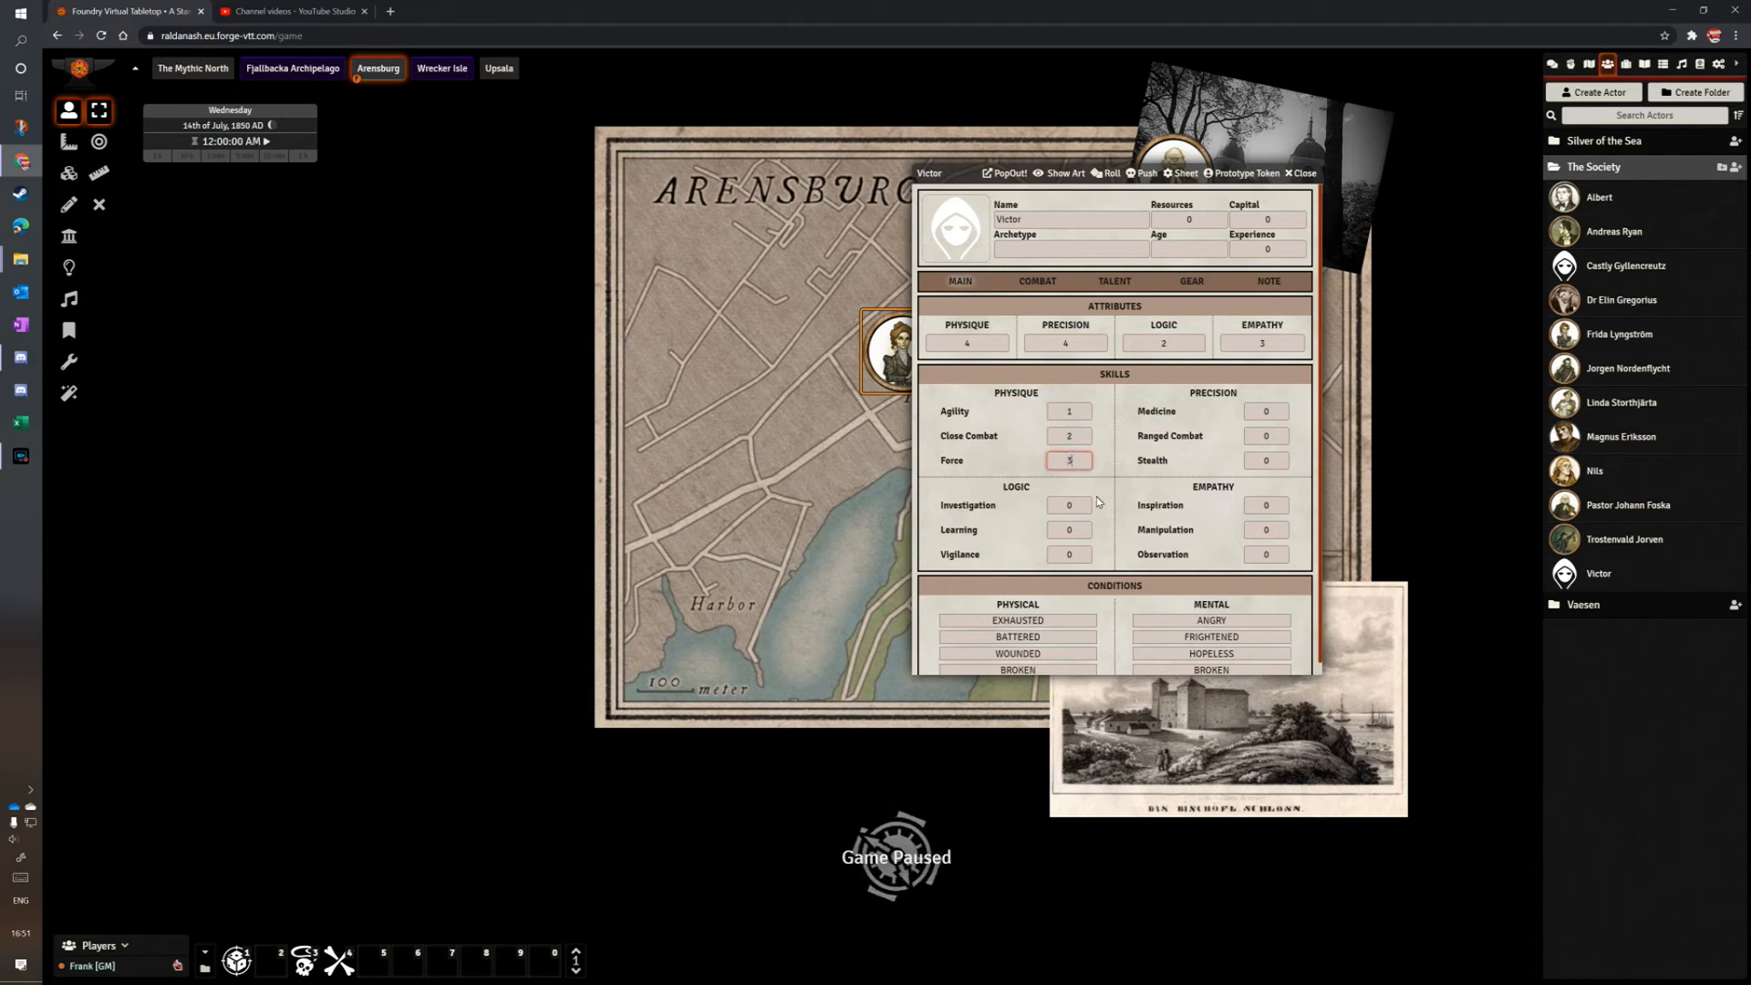
pyautogui.click(1265, 436)
pyautogui.write('2')
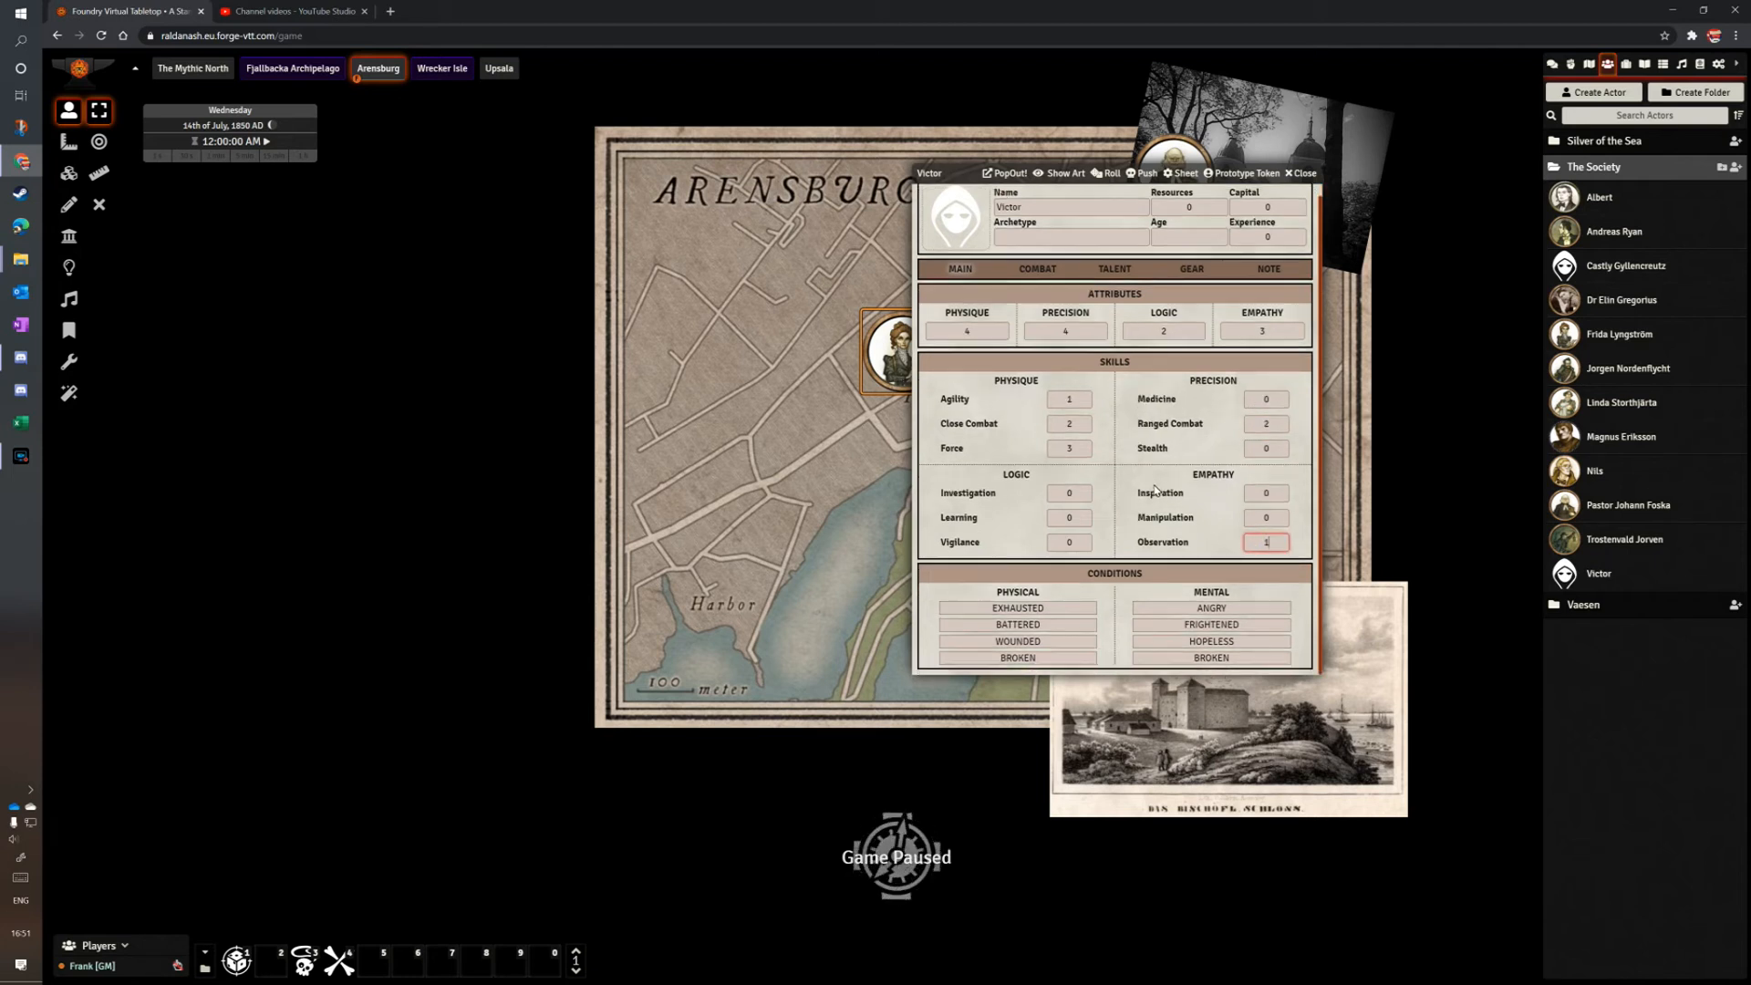
pyautogui.click(1035, 269)
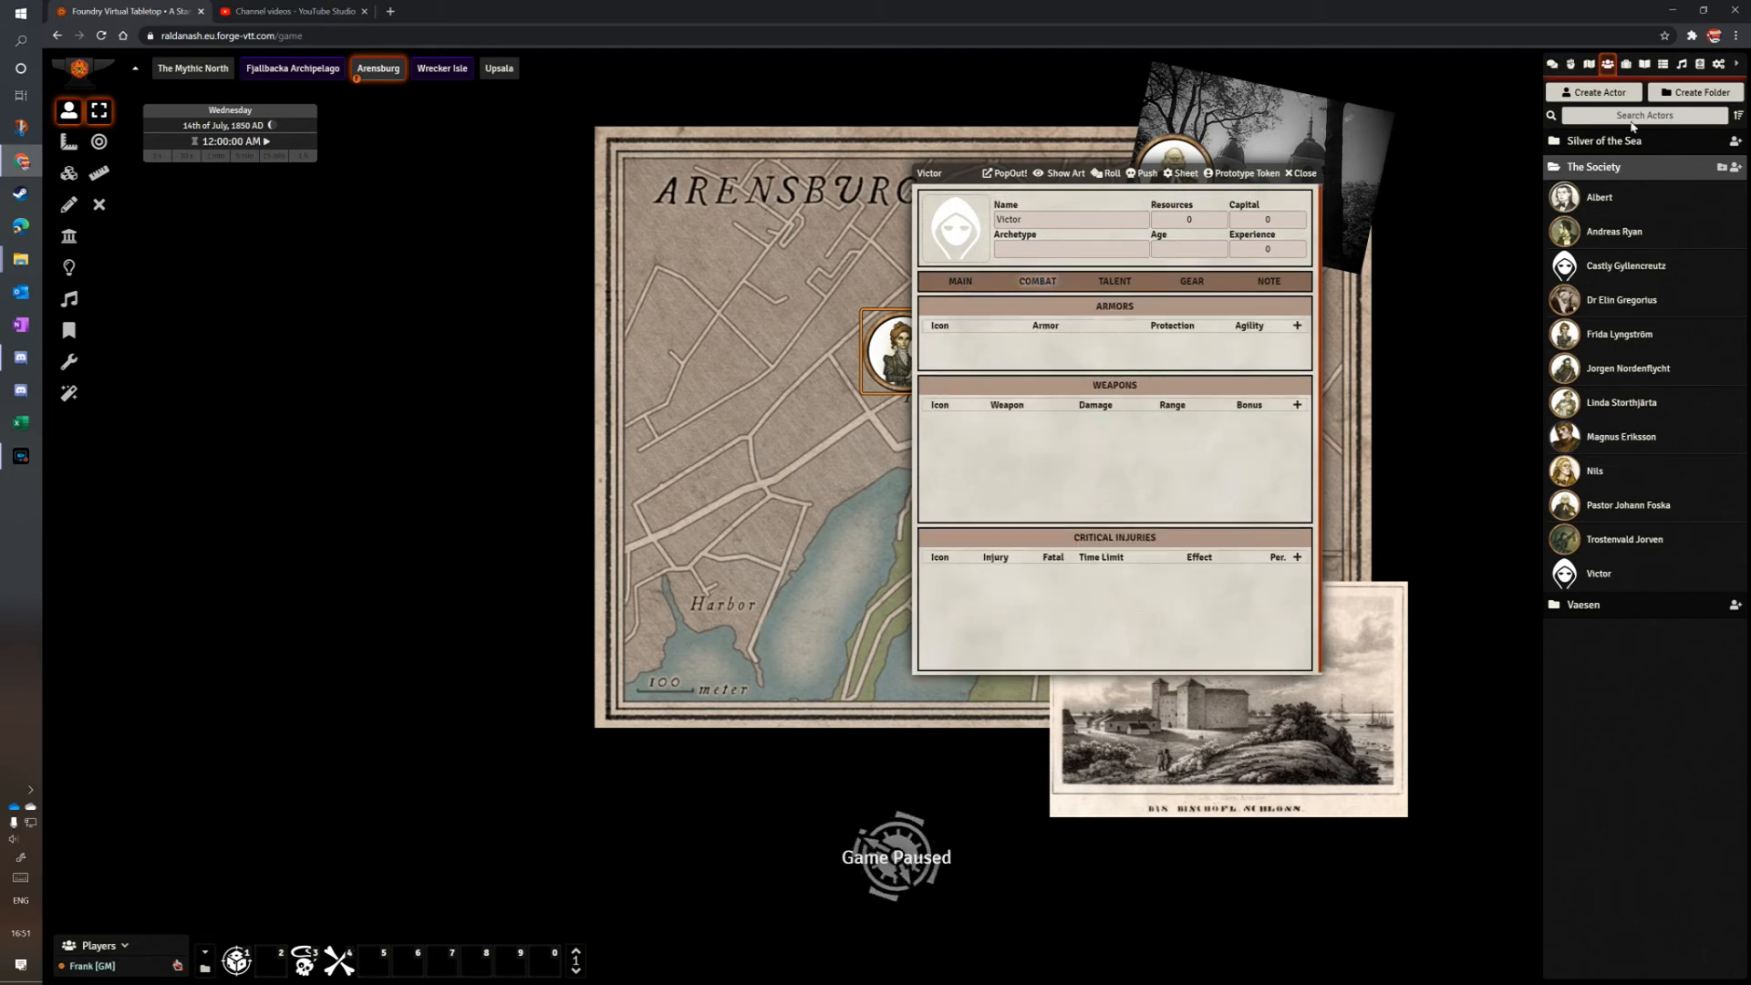
# Expand the item directory's Weapons folder to show Axe, Revolver and Walking Stick.
pyautogui.click(1626, 64)
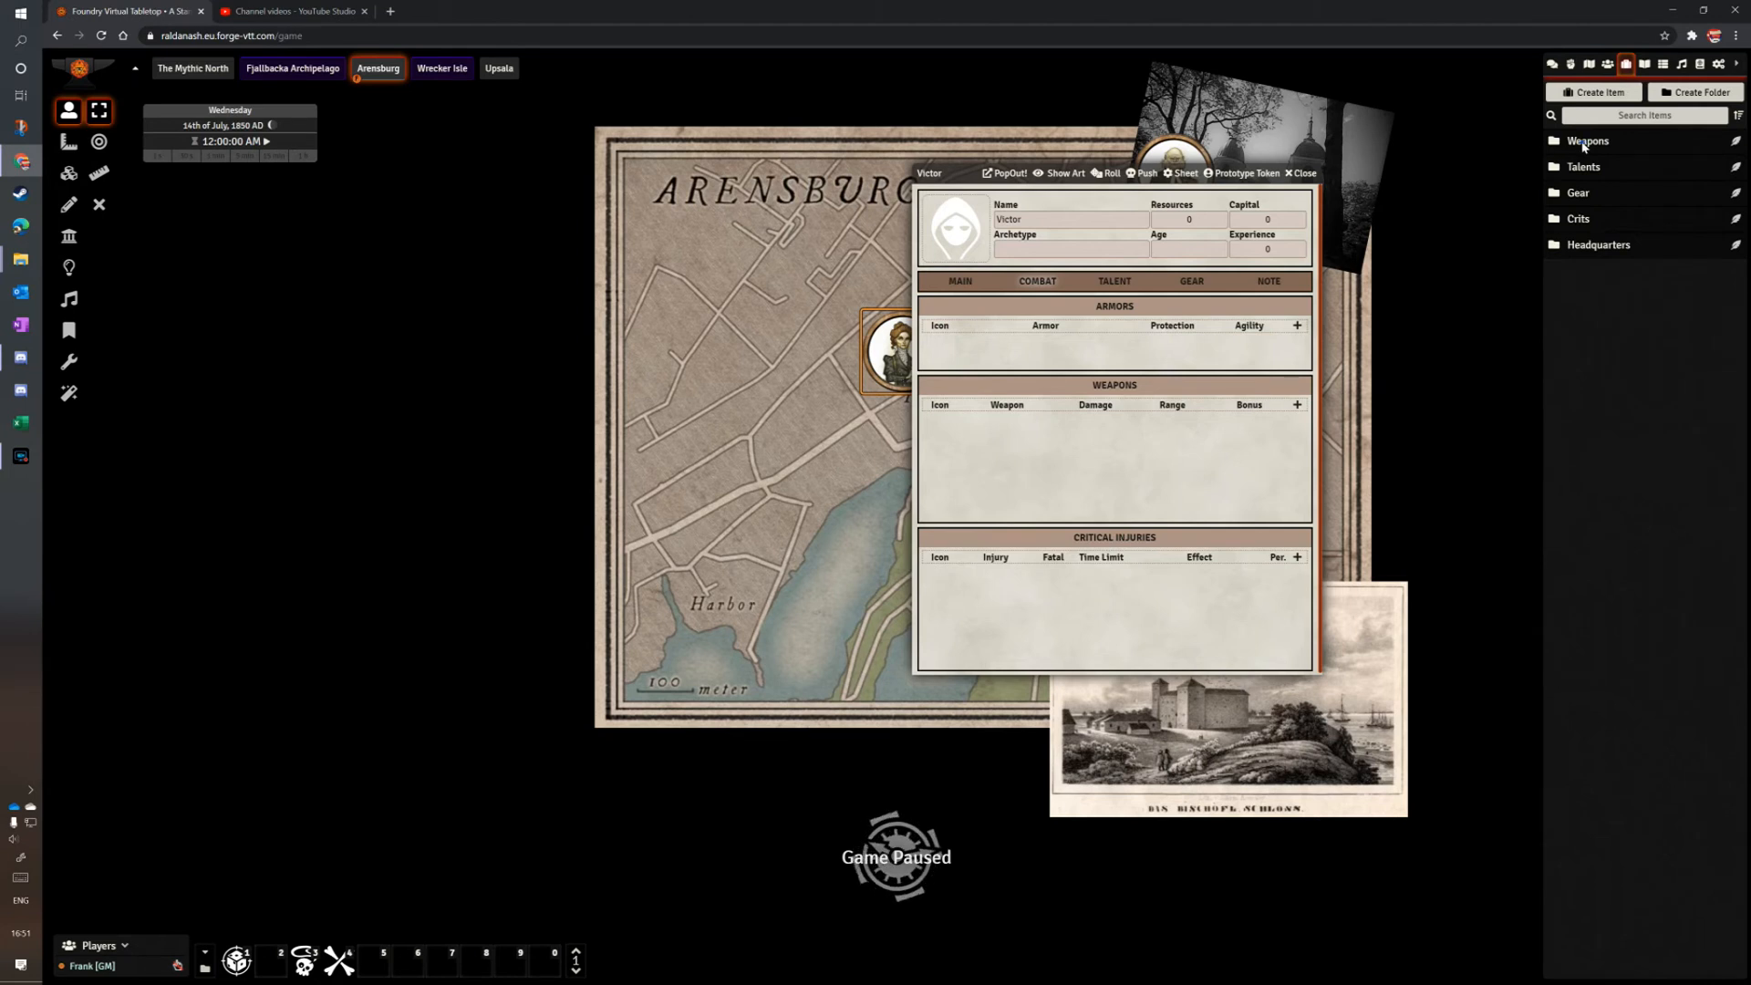
pyautogui.click(1587, 139)
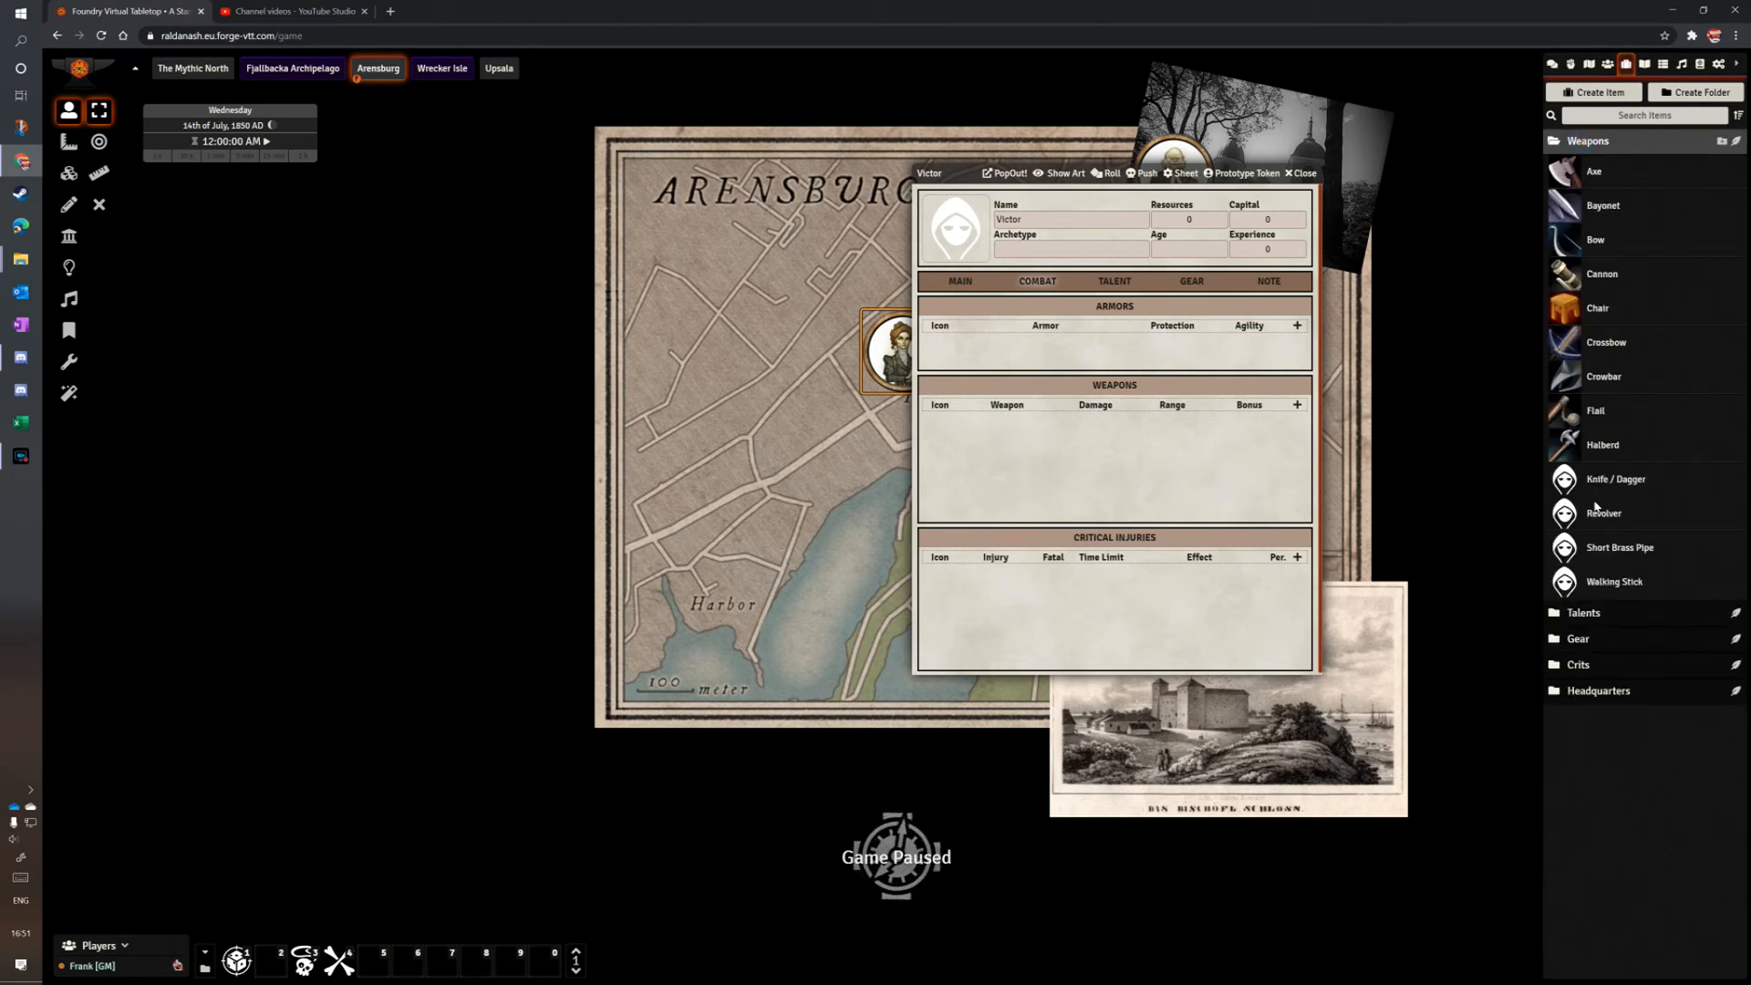
pyautogui.moveTo(1454, 732)
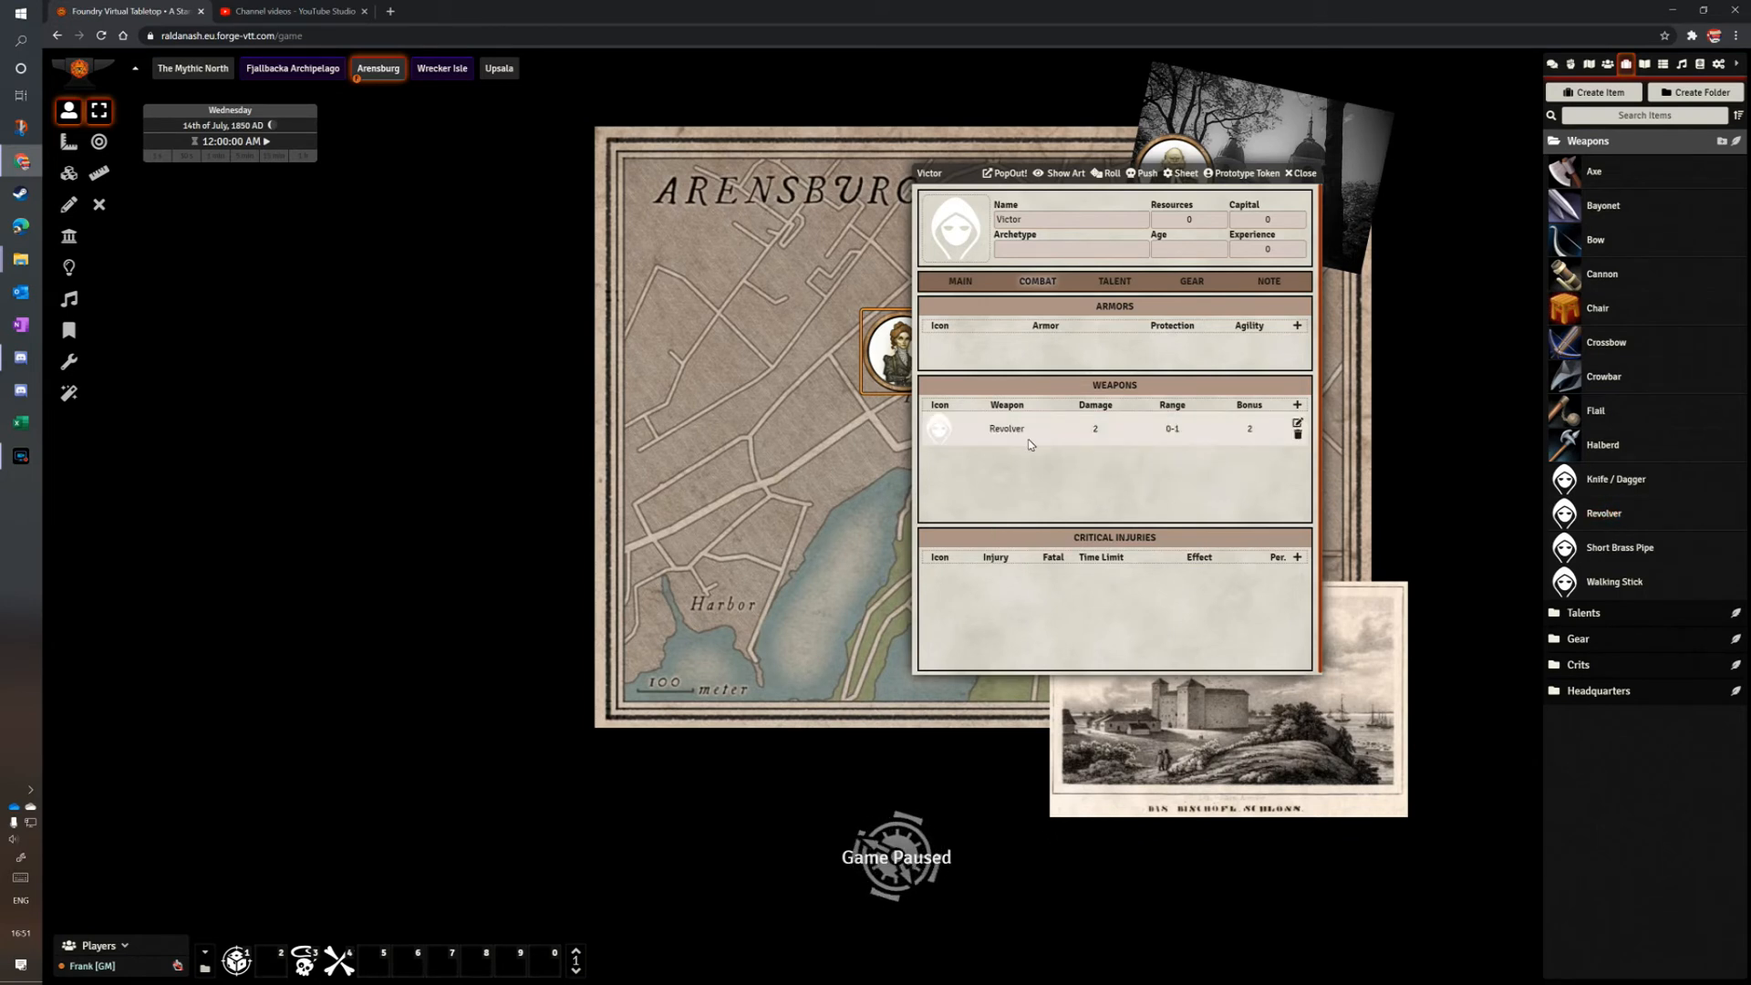
pyautogui.moveTo(1296, 433)
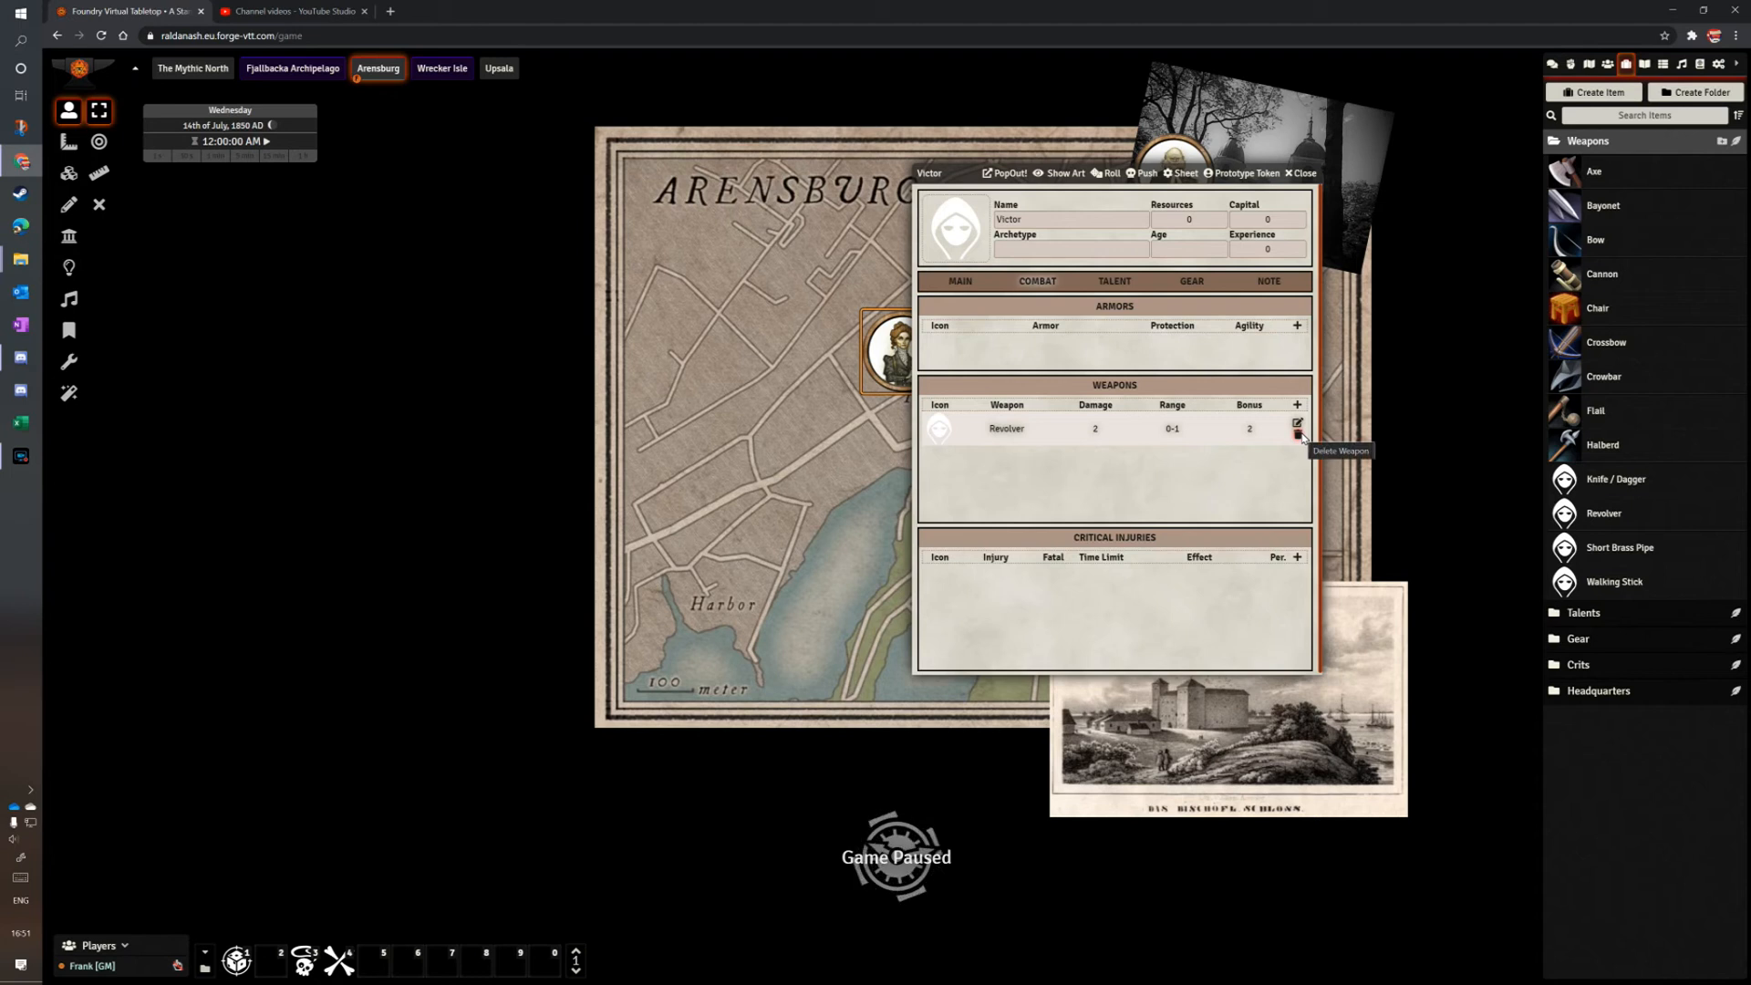
pyautogui.moveTo(1124, 422)
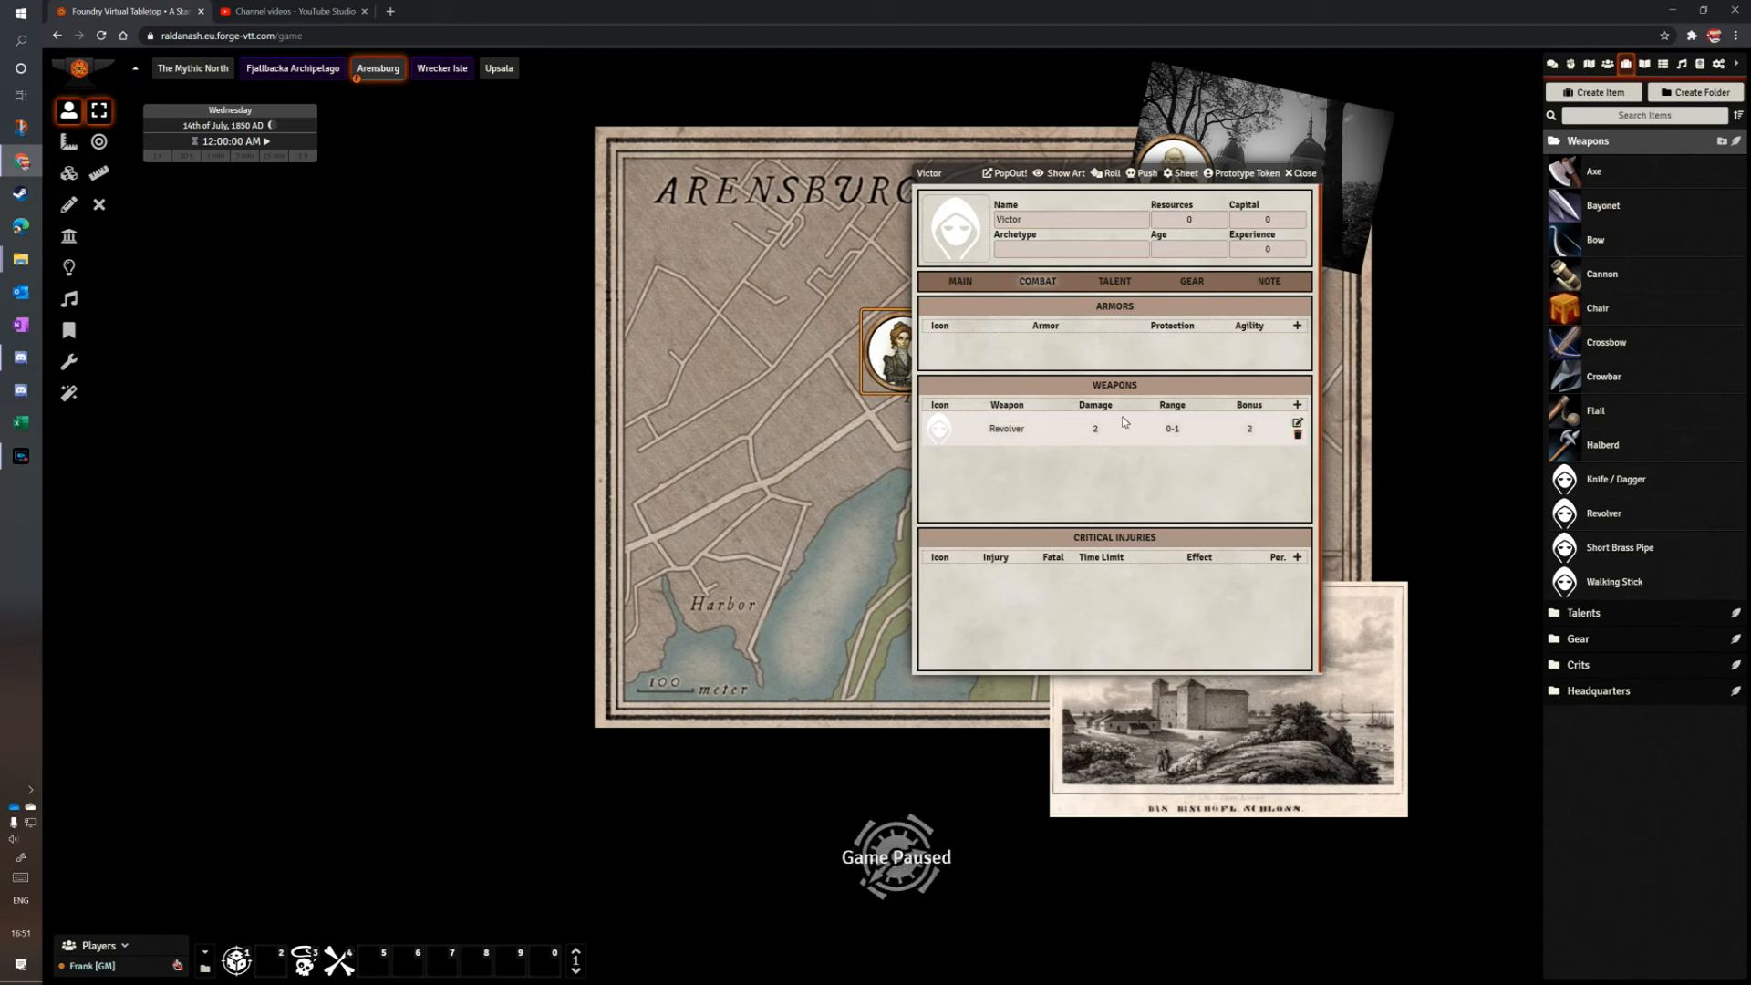
# Set Victor's archetype to Soldier in his talents section.
pyautogui.click(1113, 281)
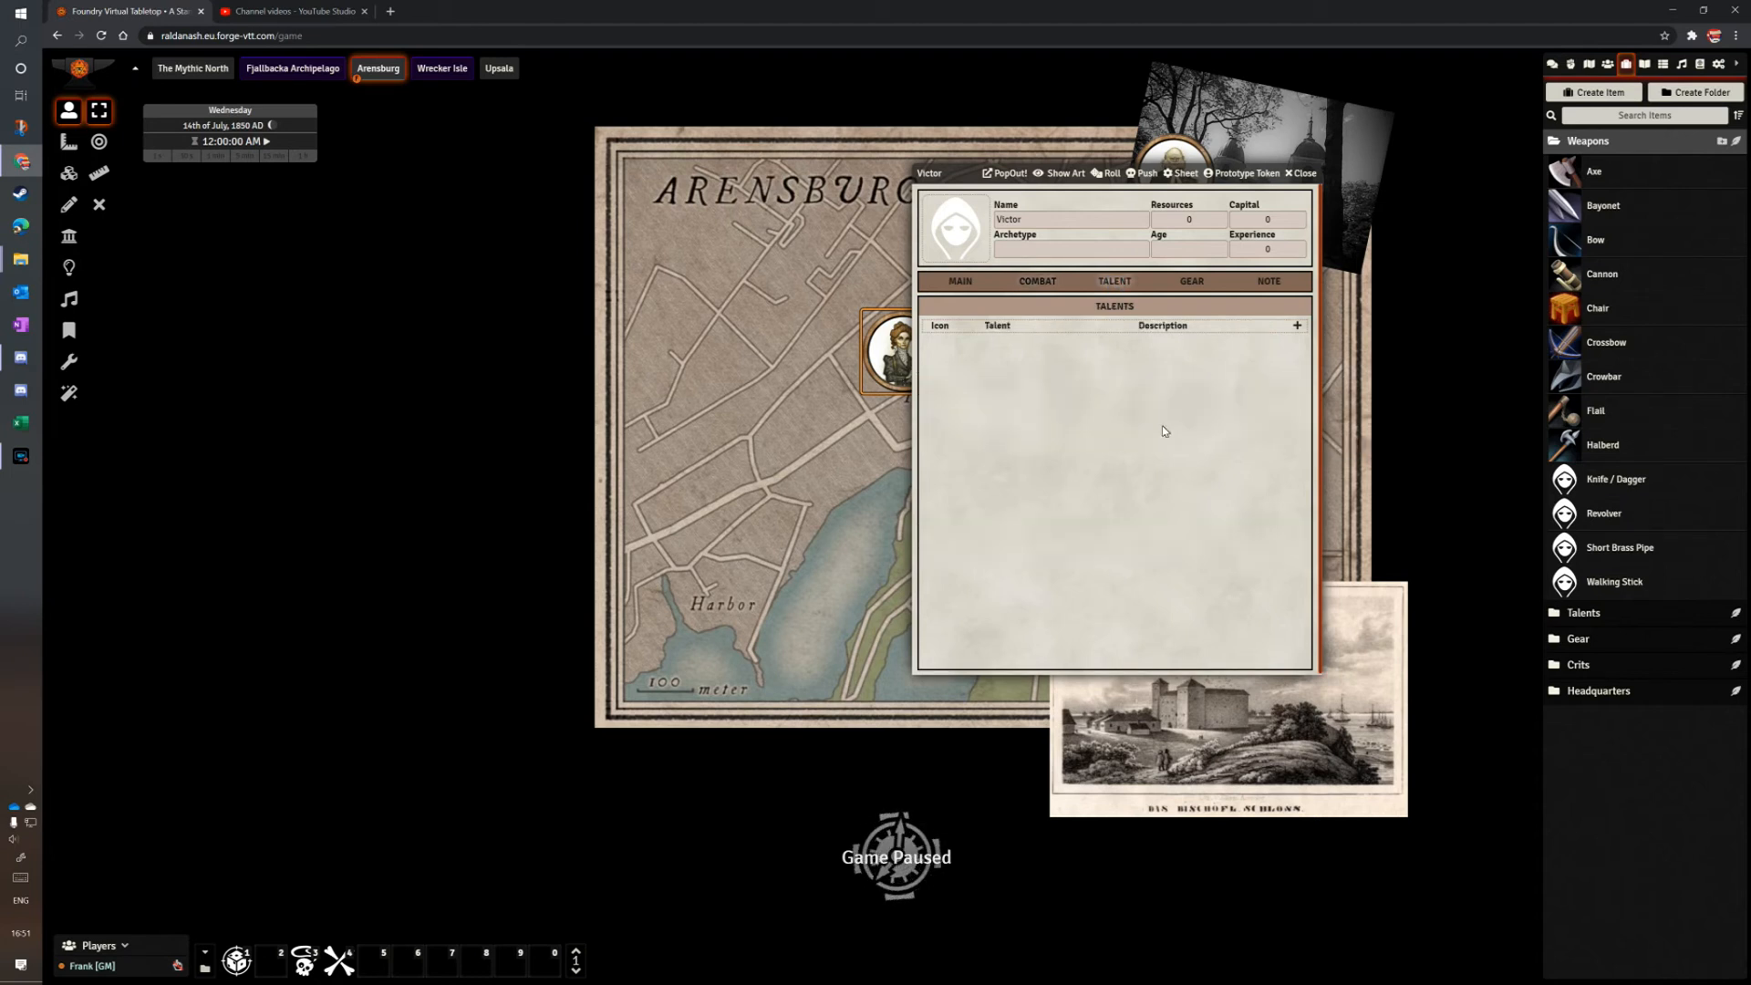
pyautogui.click(1069, 250)
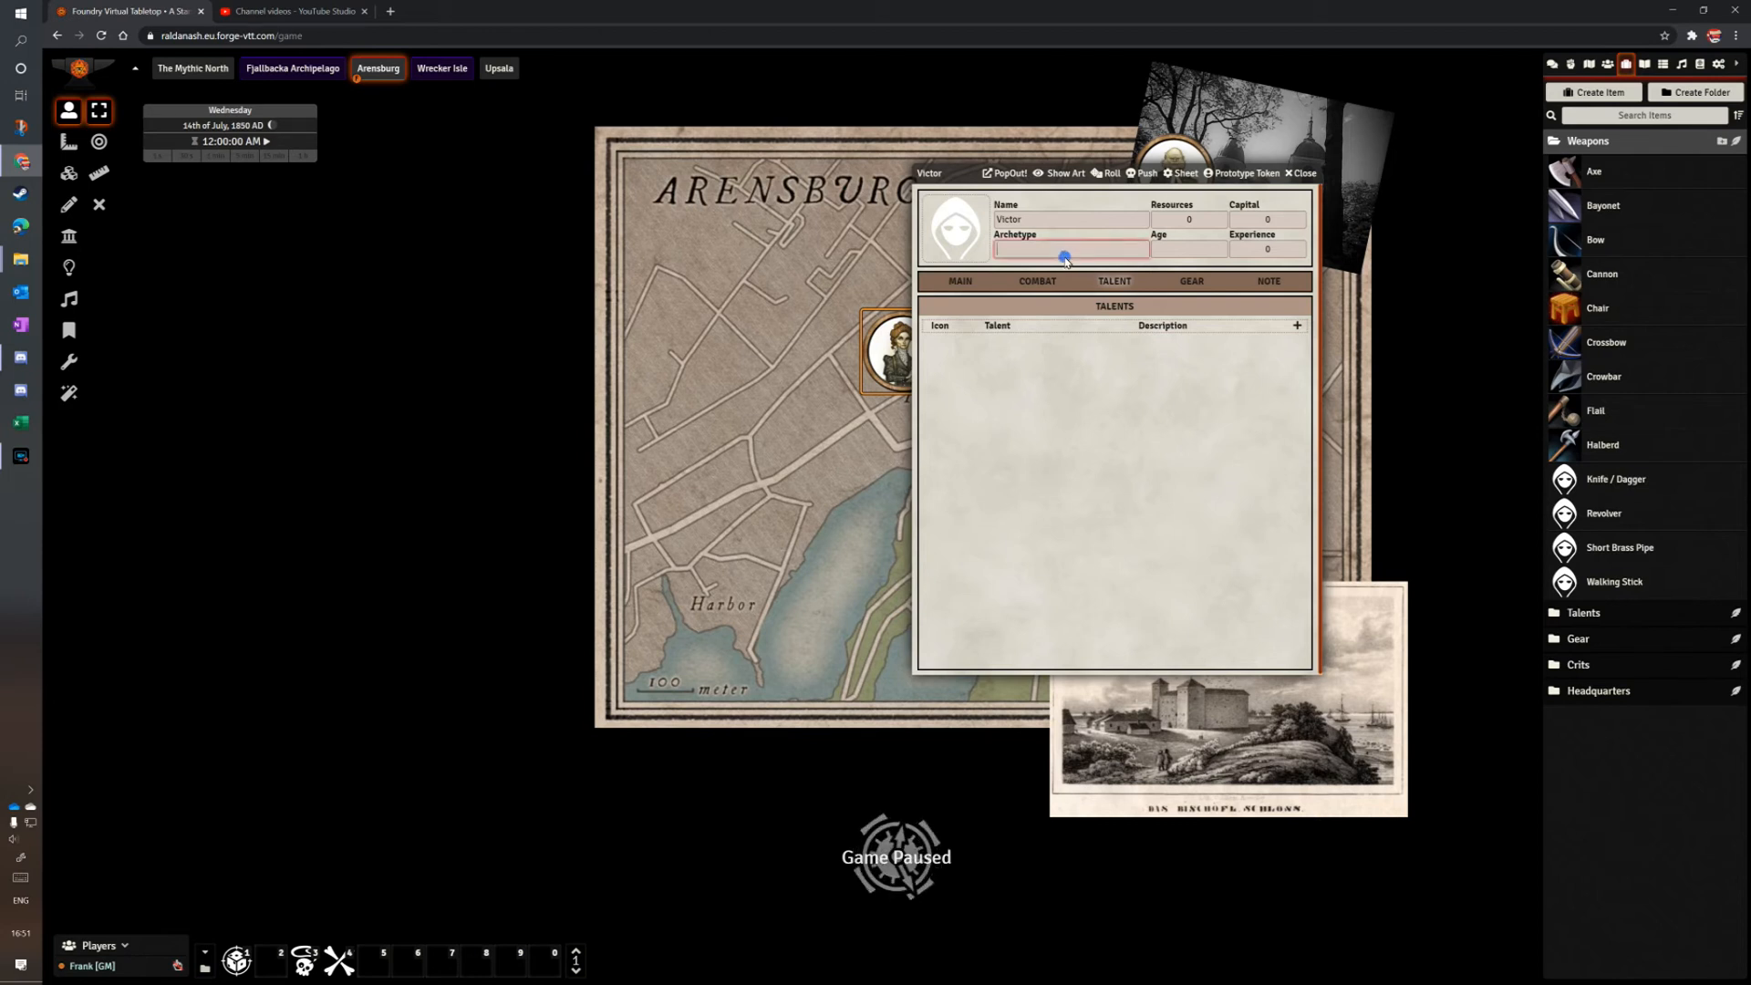
pyautogui.write('Soldier')
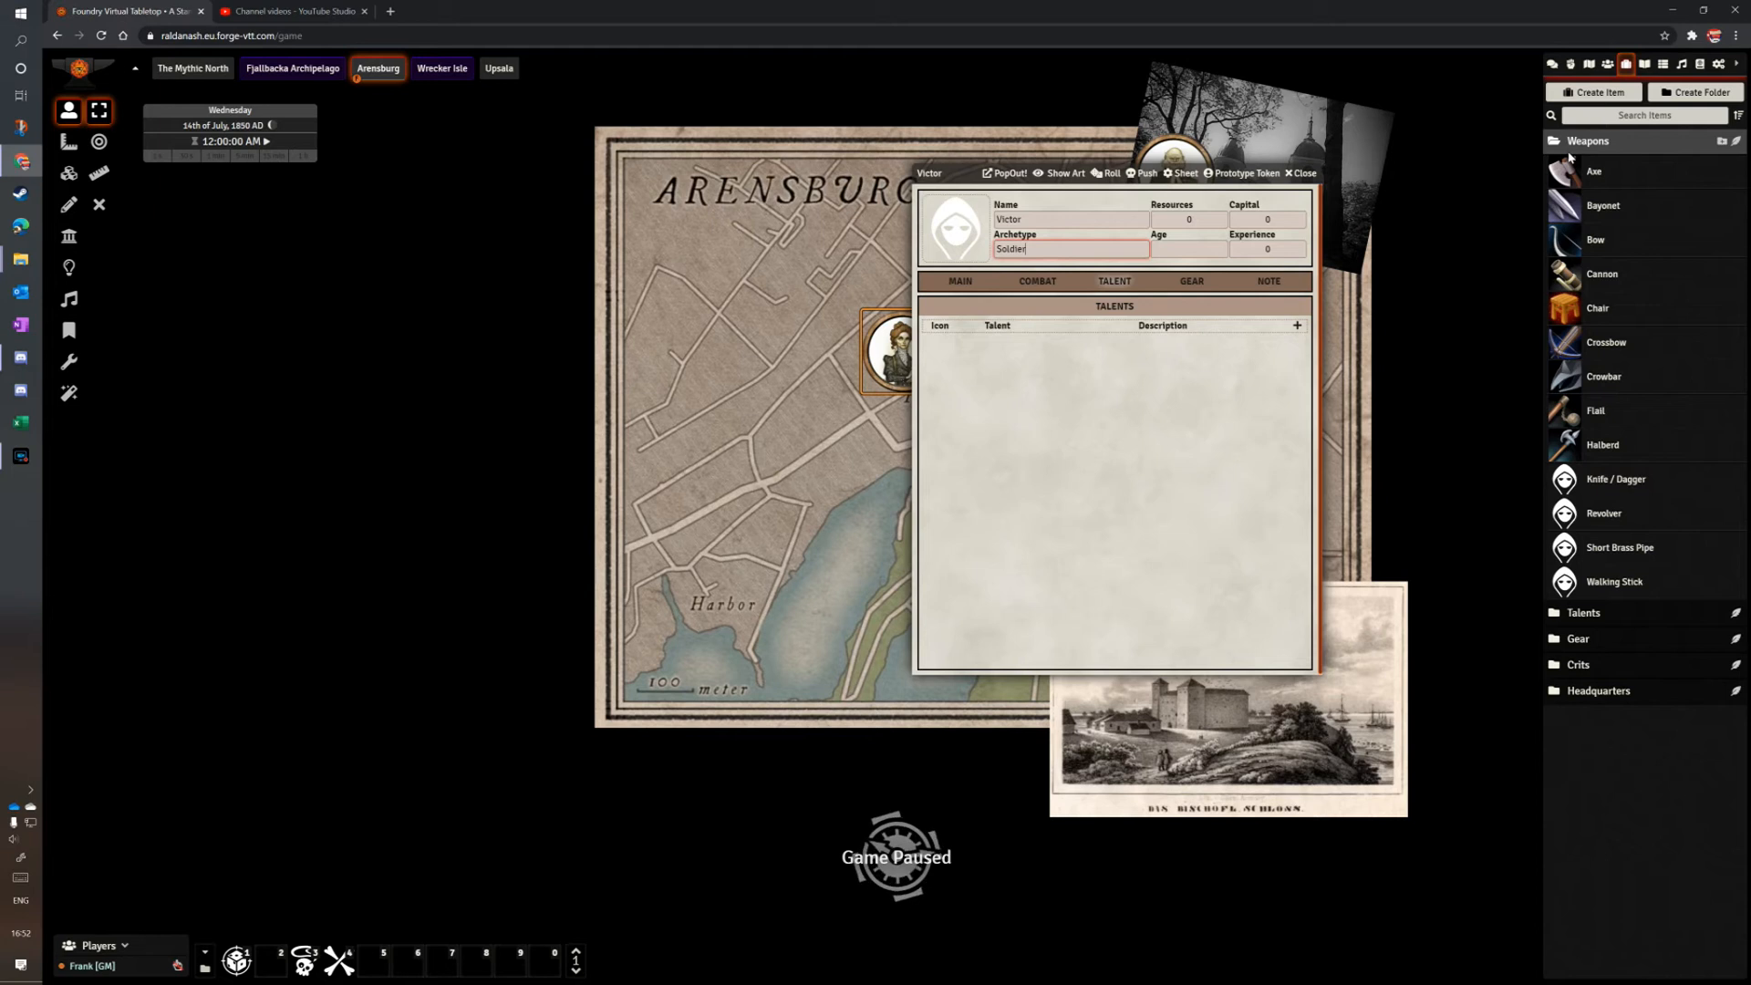
# Search the item talents for 'tact' to add the Tactician talent.
pyautogui.click(1587, 141)
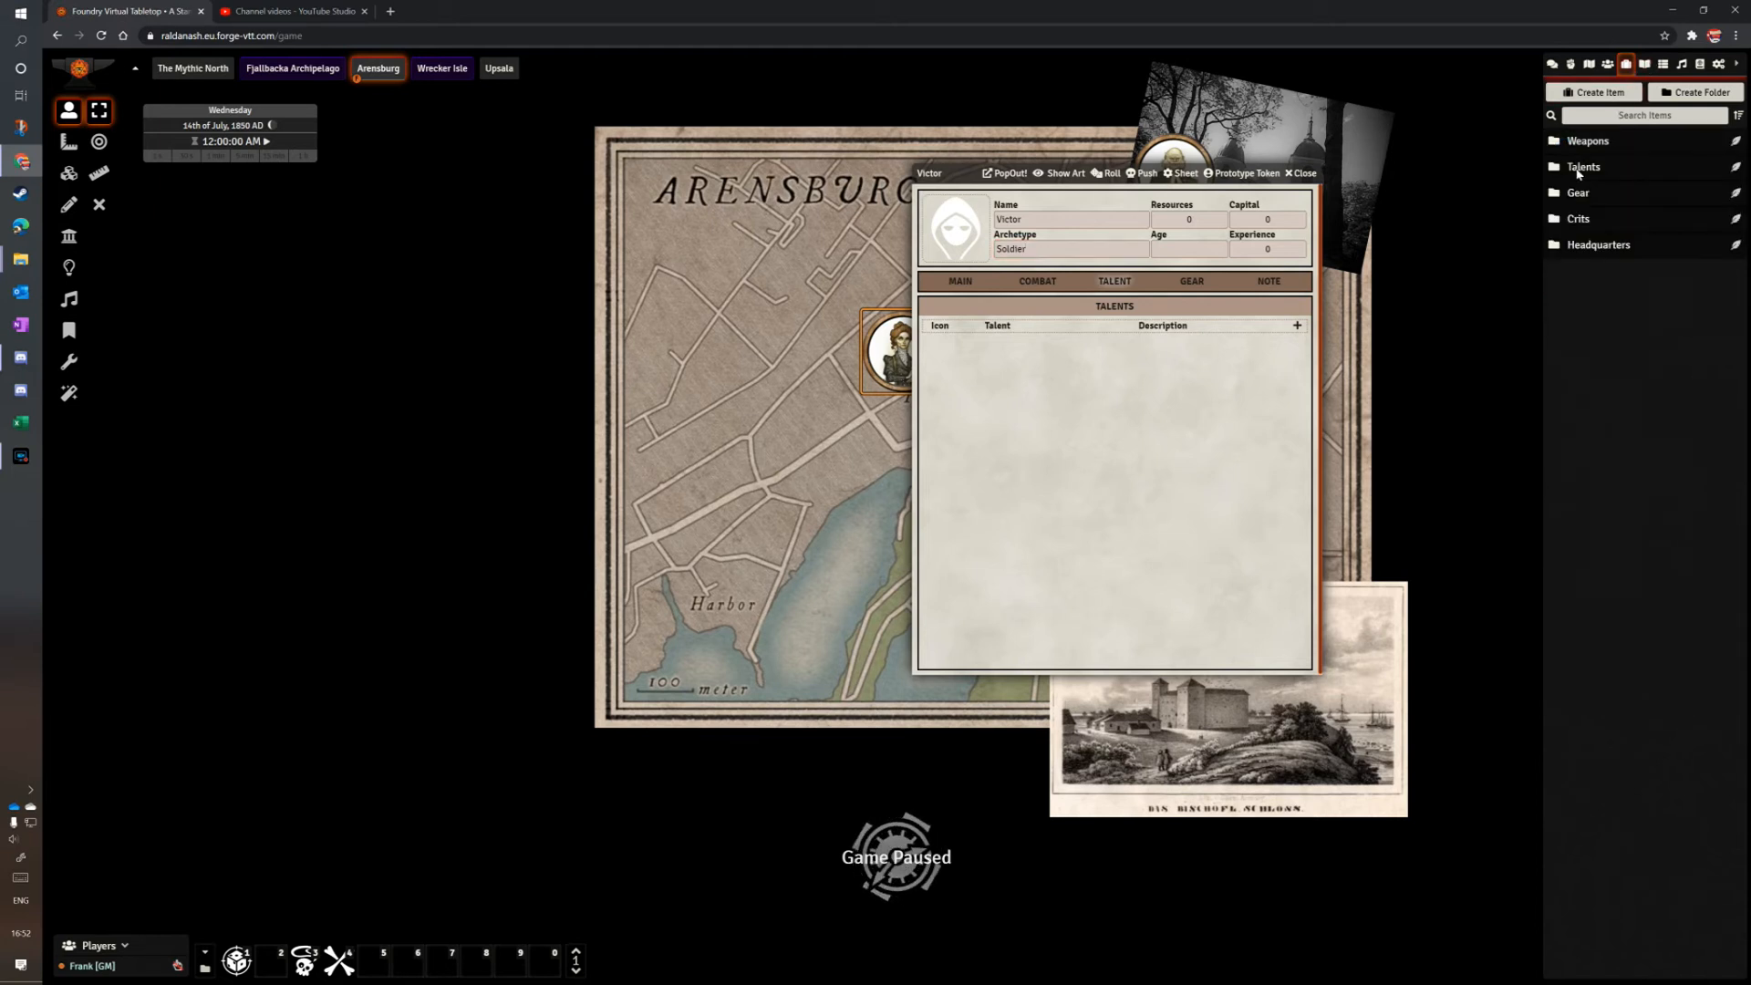
pyautogui.click(1582, 166)
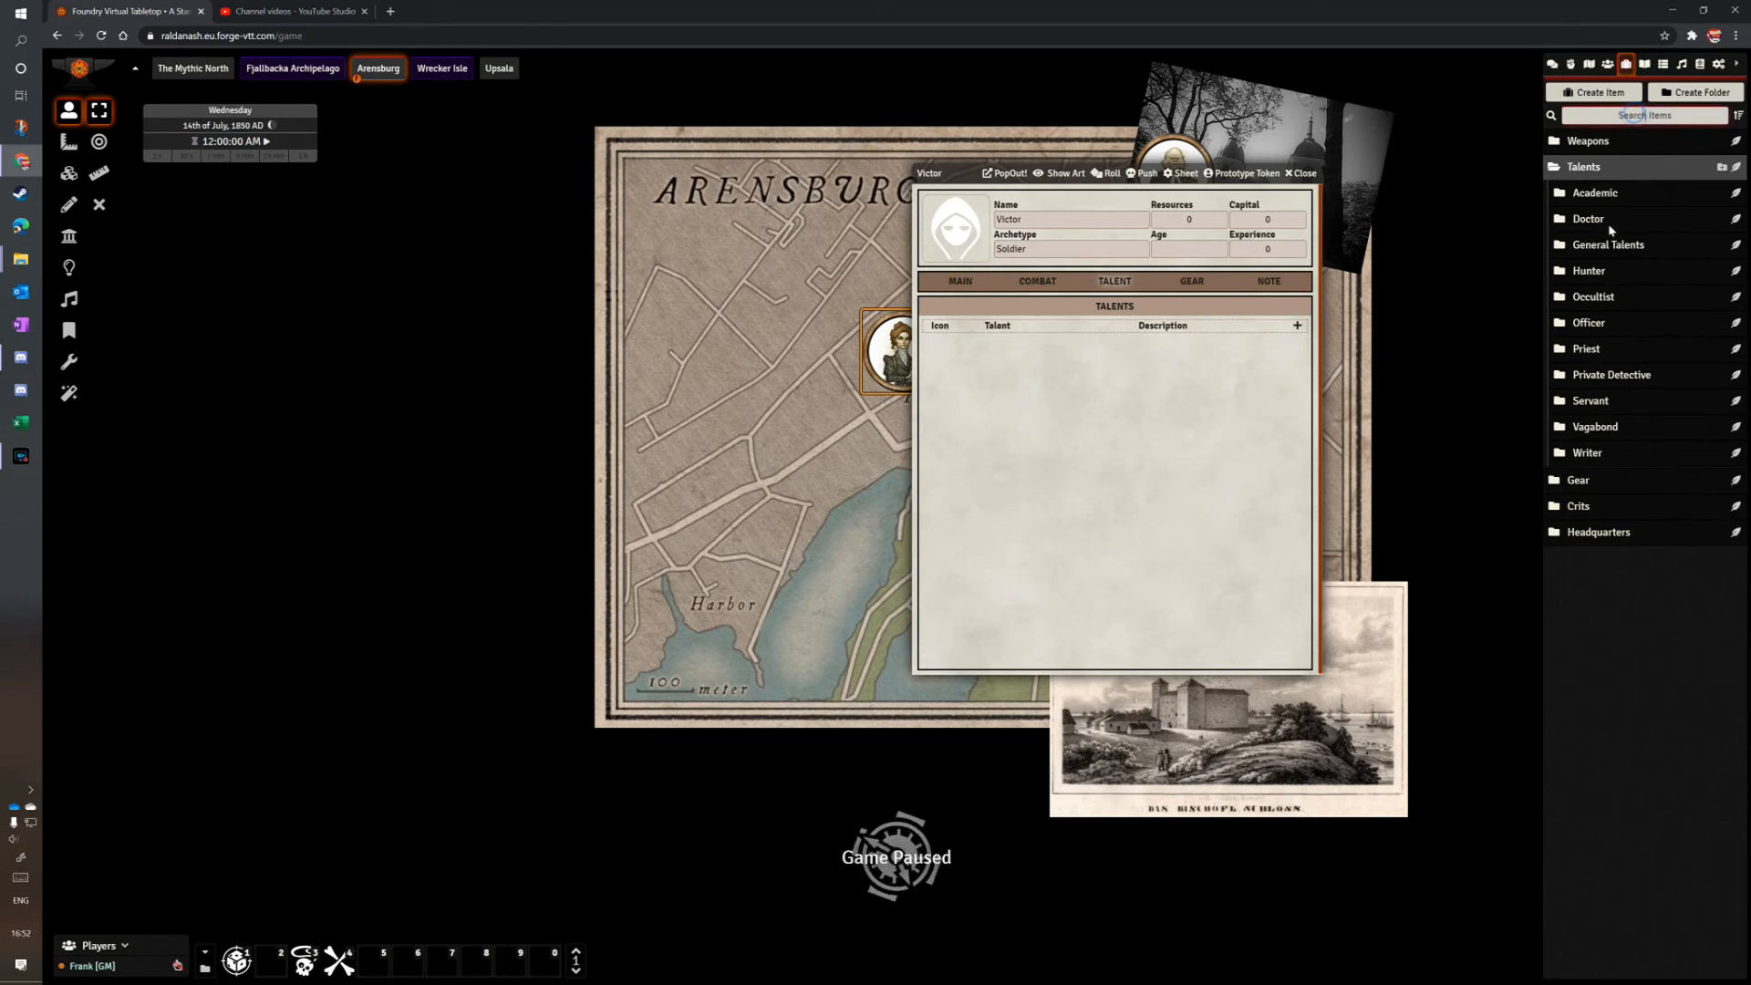
pyautogui.click(1587, 323)
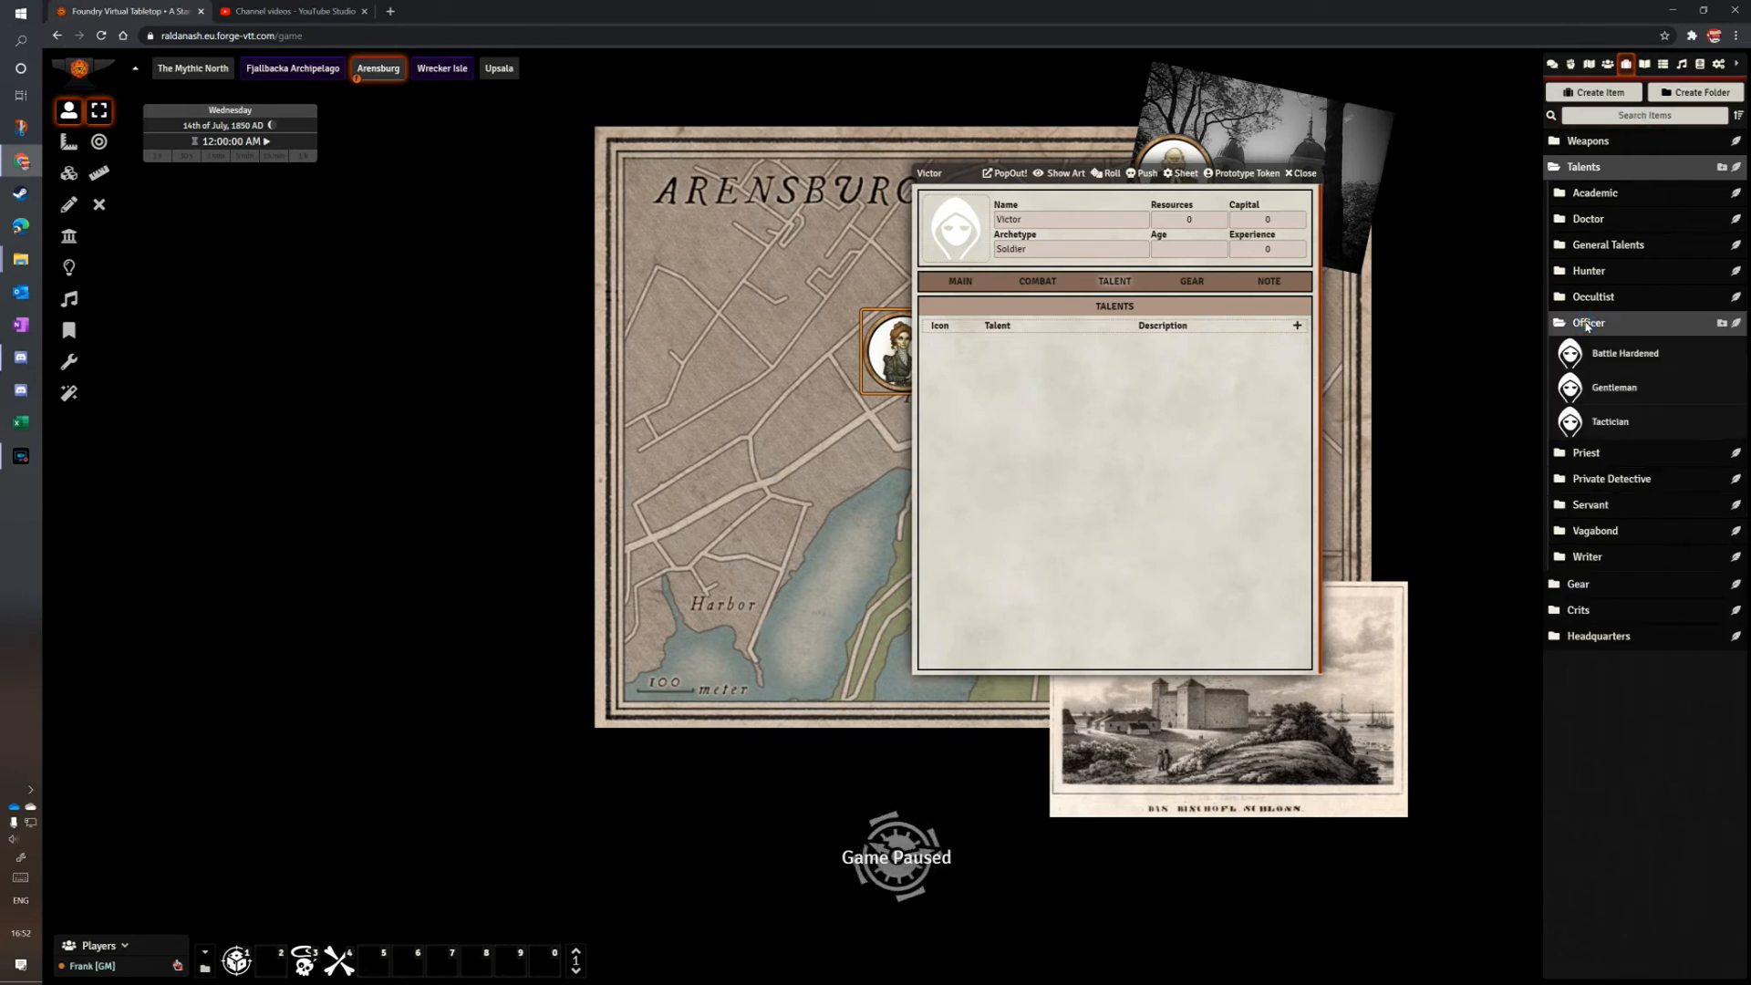
pyautogui.click(1587, 323)
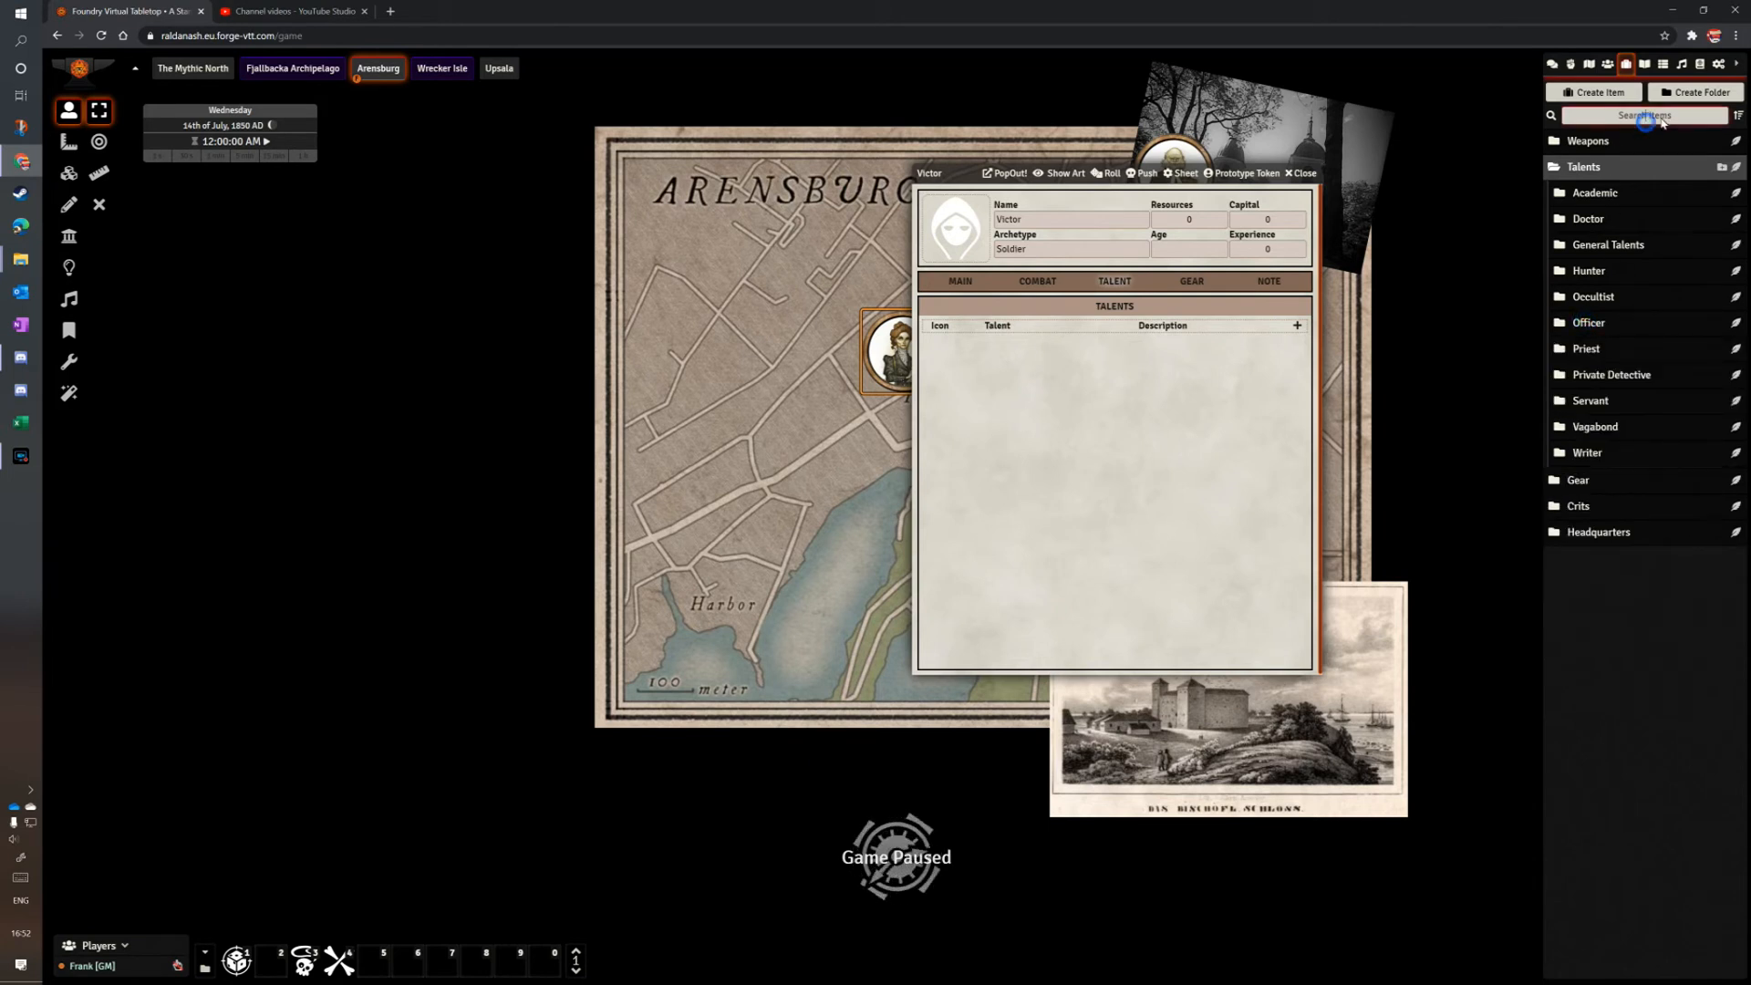
pyautogui.write('tac')
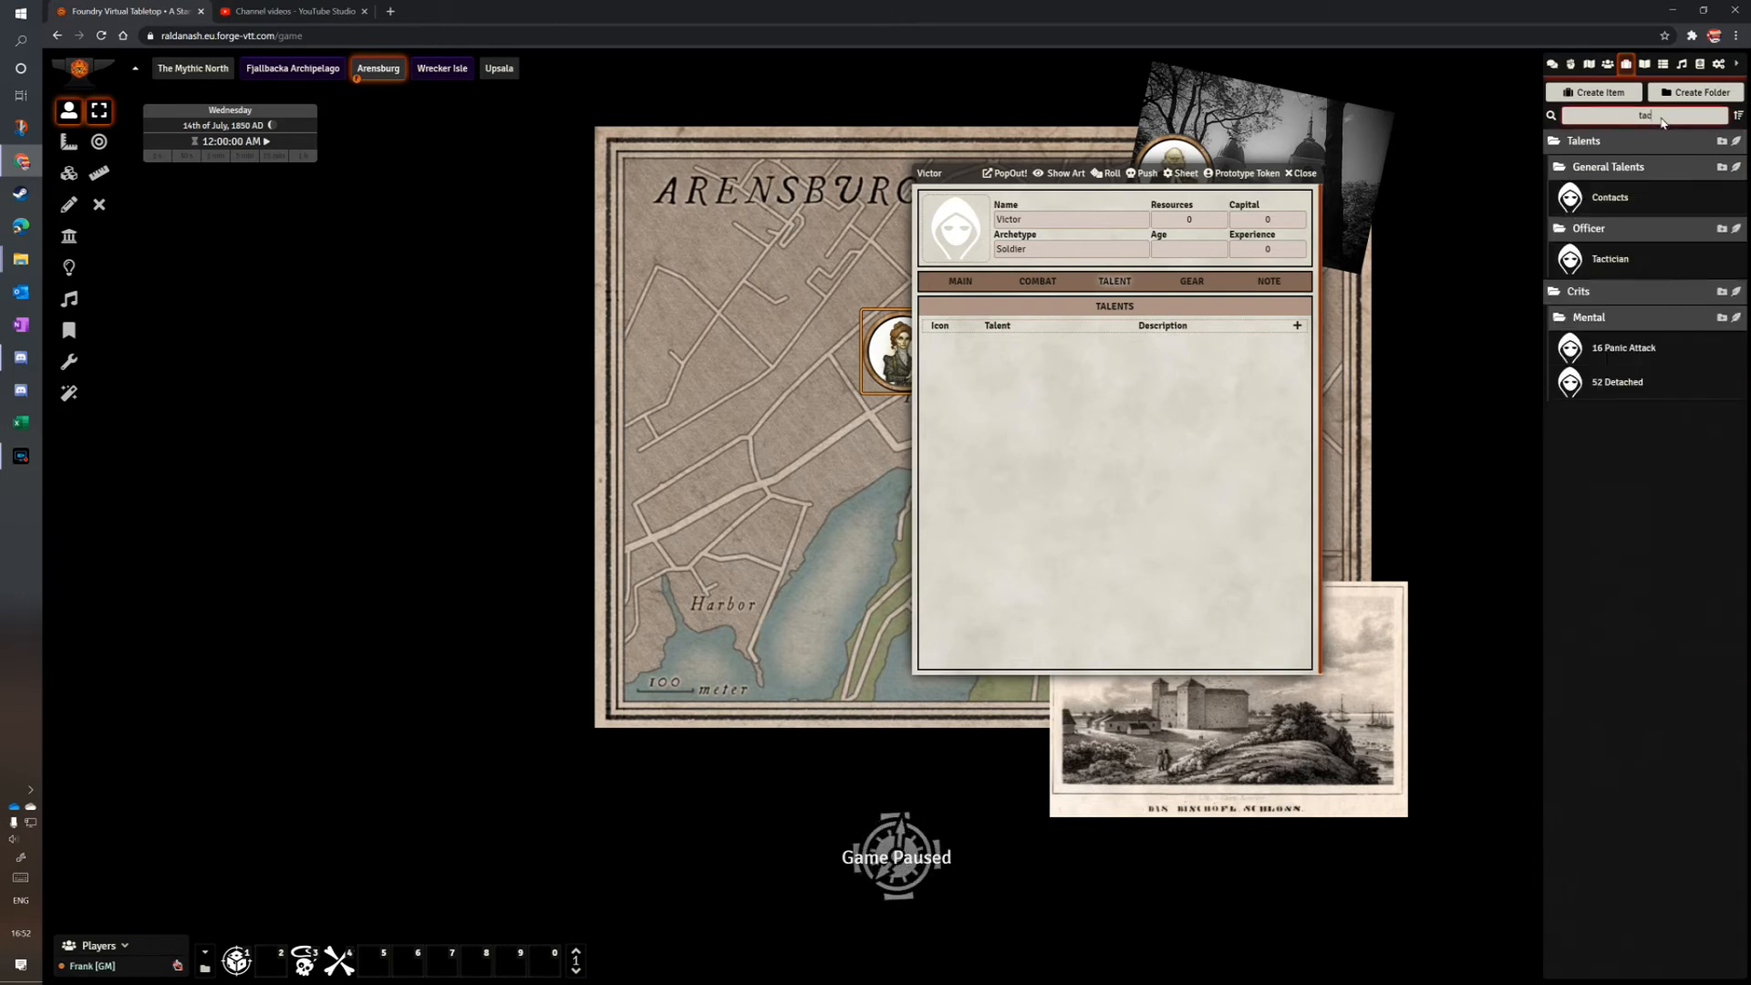
pyautogui.write('tact')
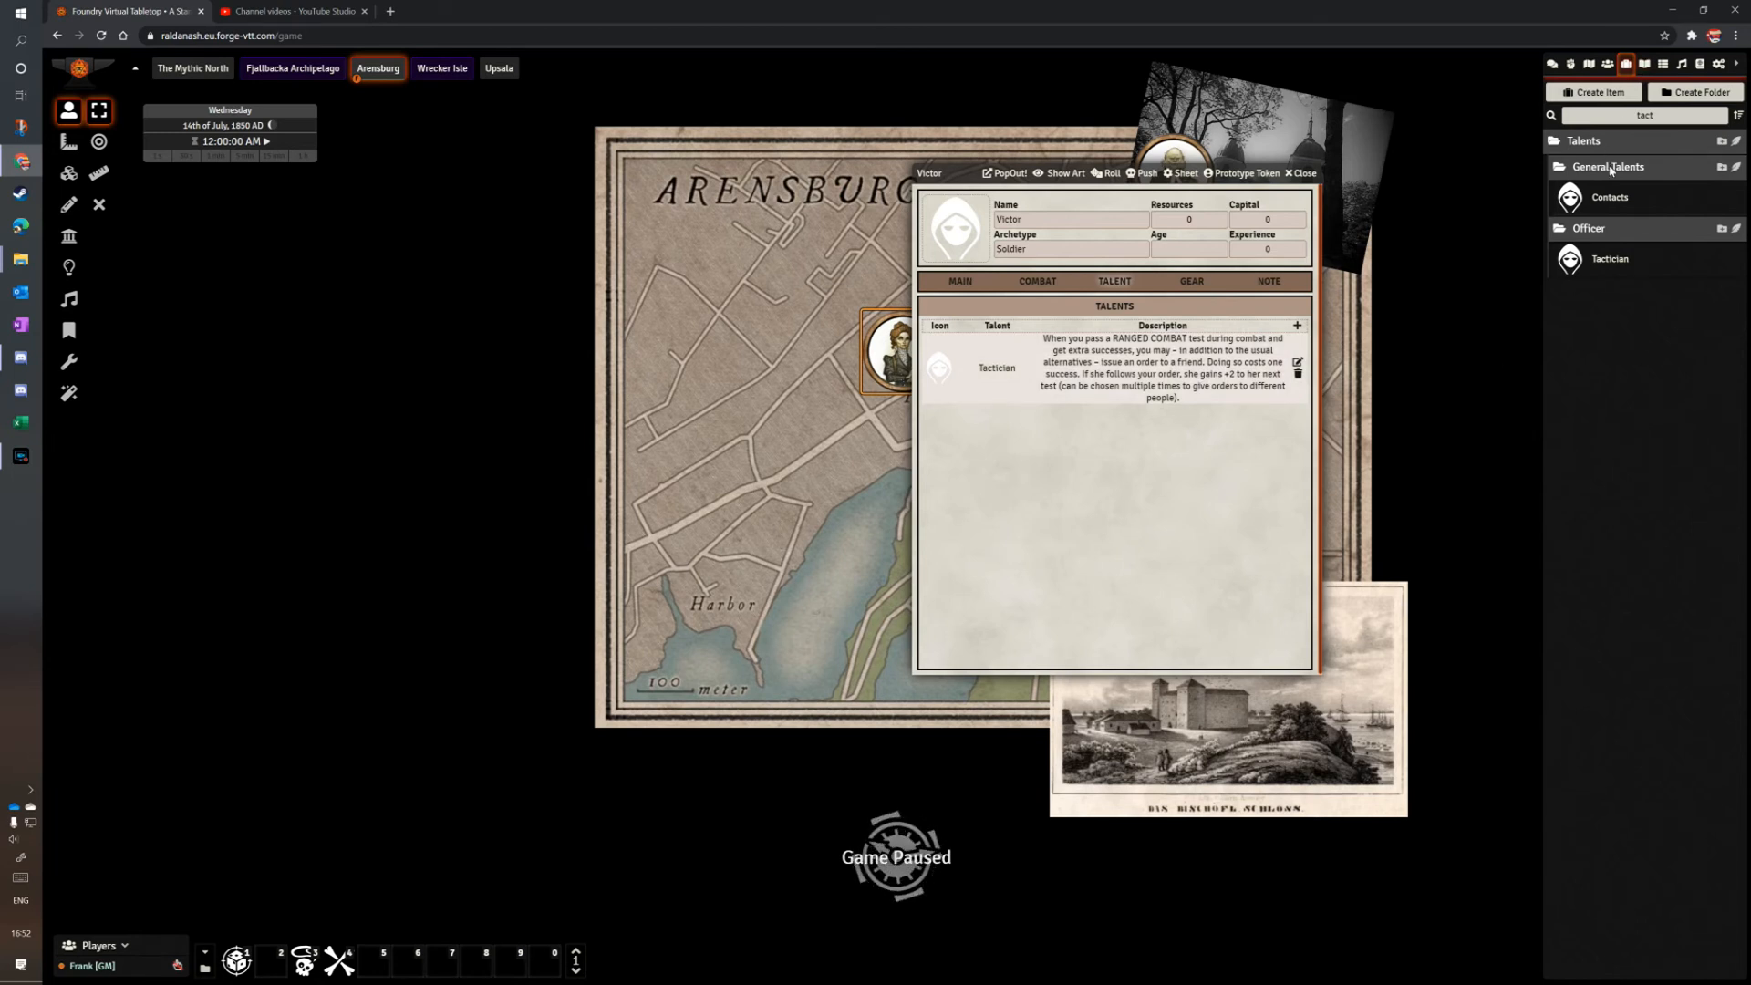
# Clear the search and add Sixth Sense from the General Talents list.
pyautogui.click(1643, 115)
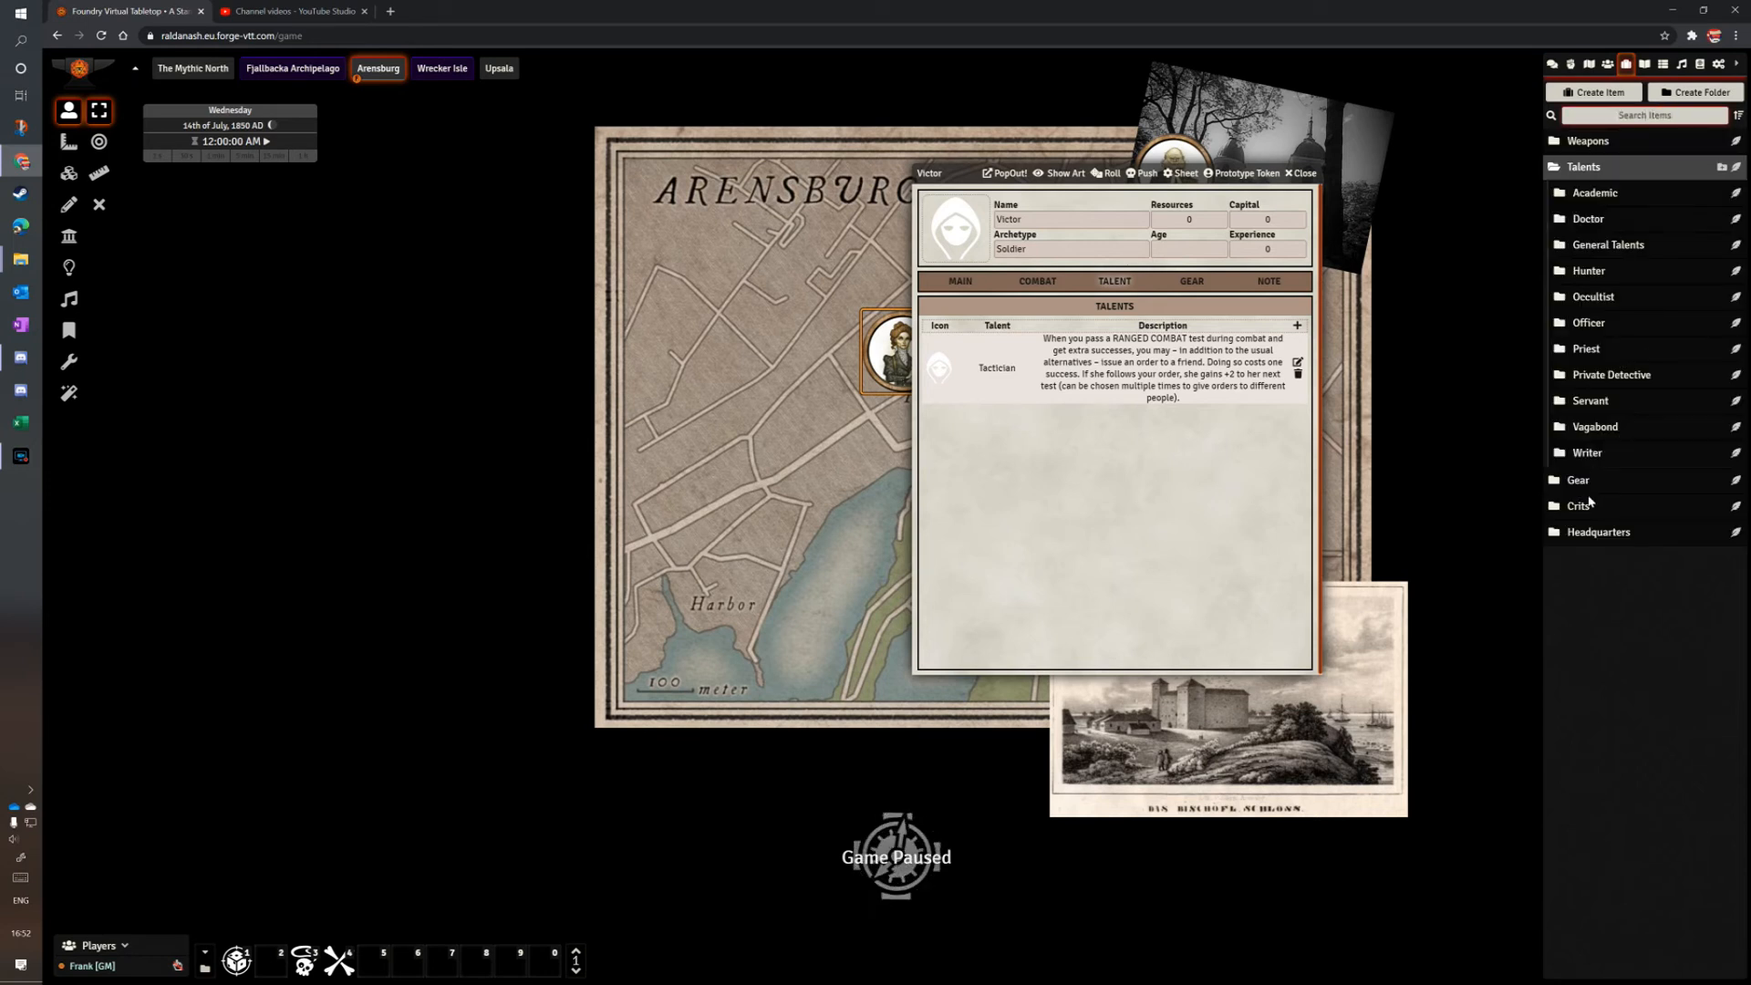
pyautogui.click(1607, 243)
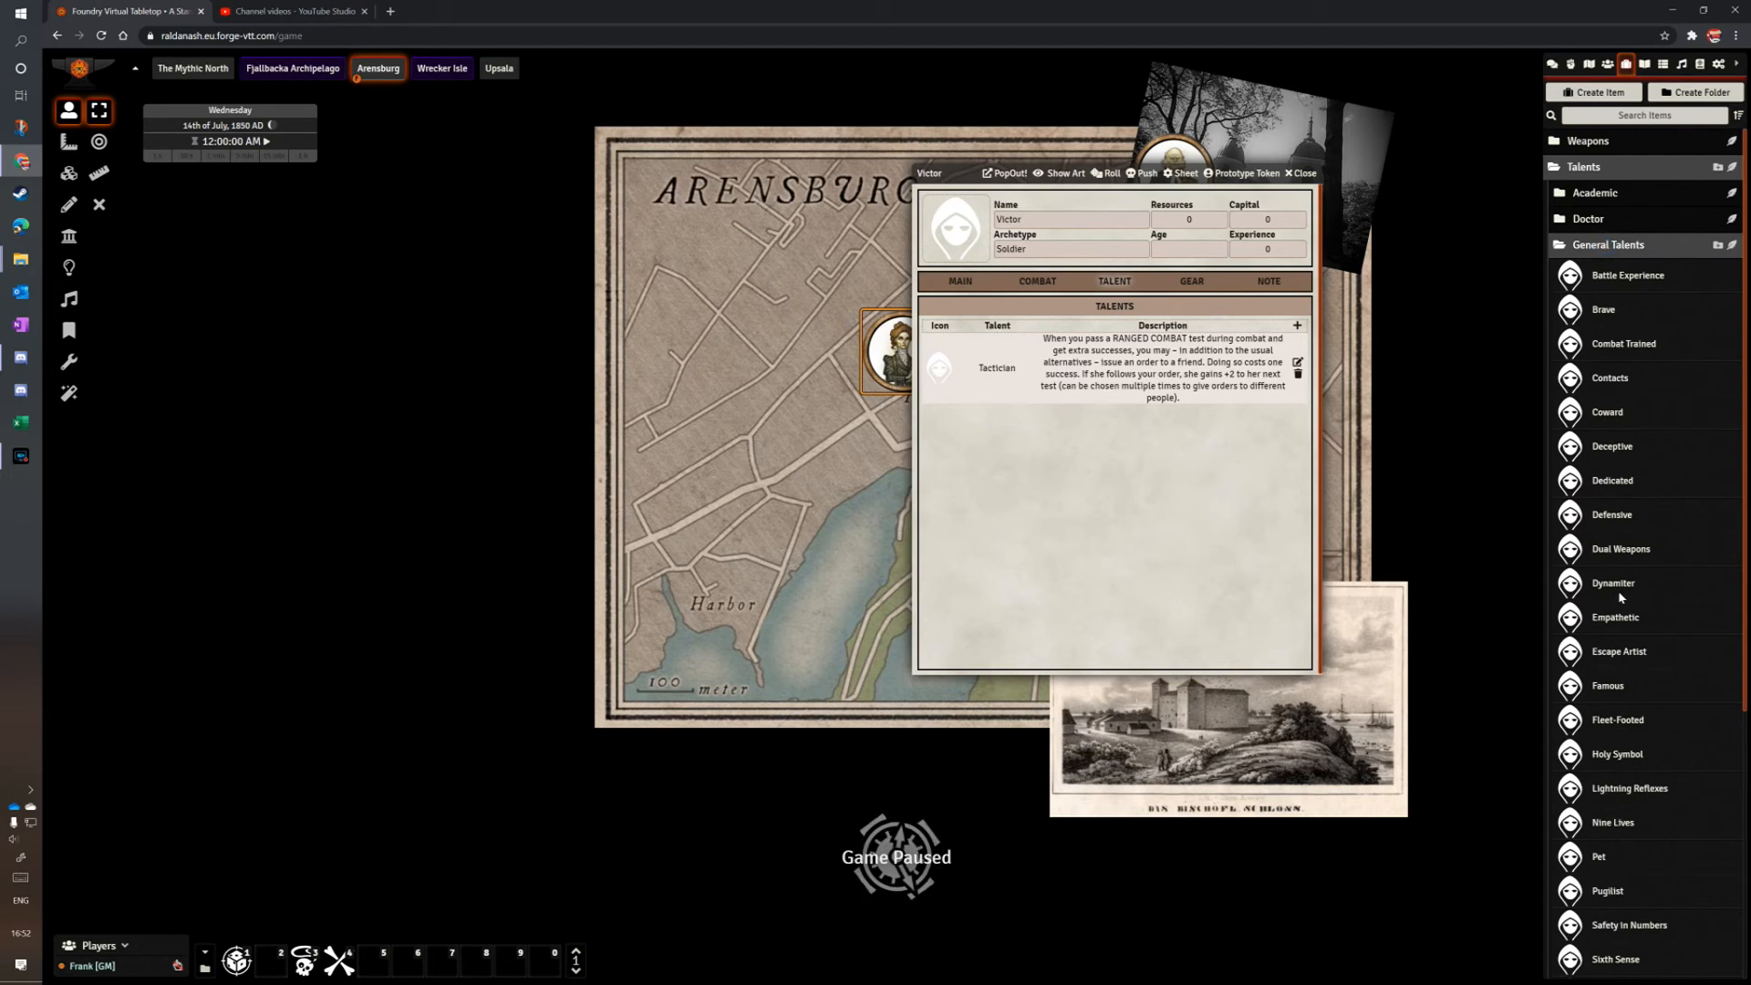
pyautogui.scroll(-3)
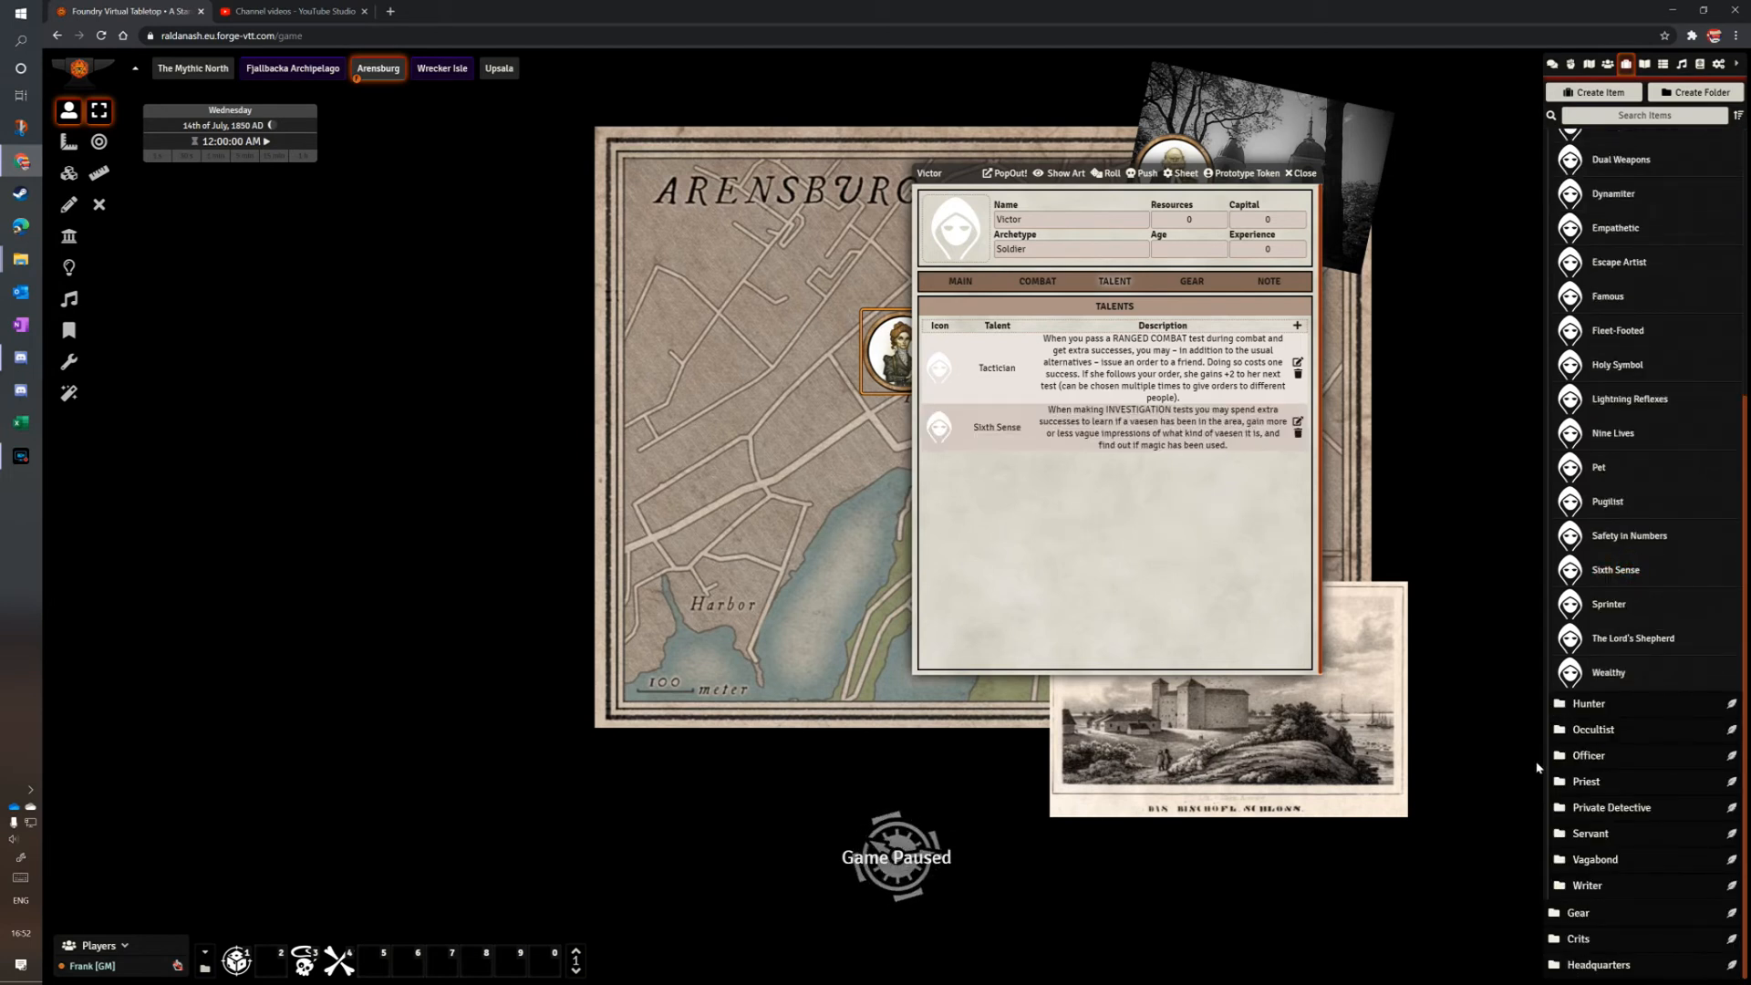
pyautogui.click(1583, 166)
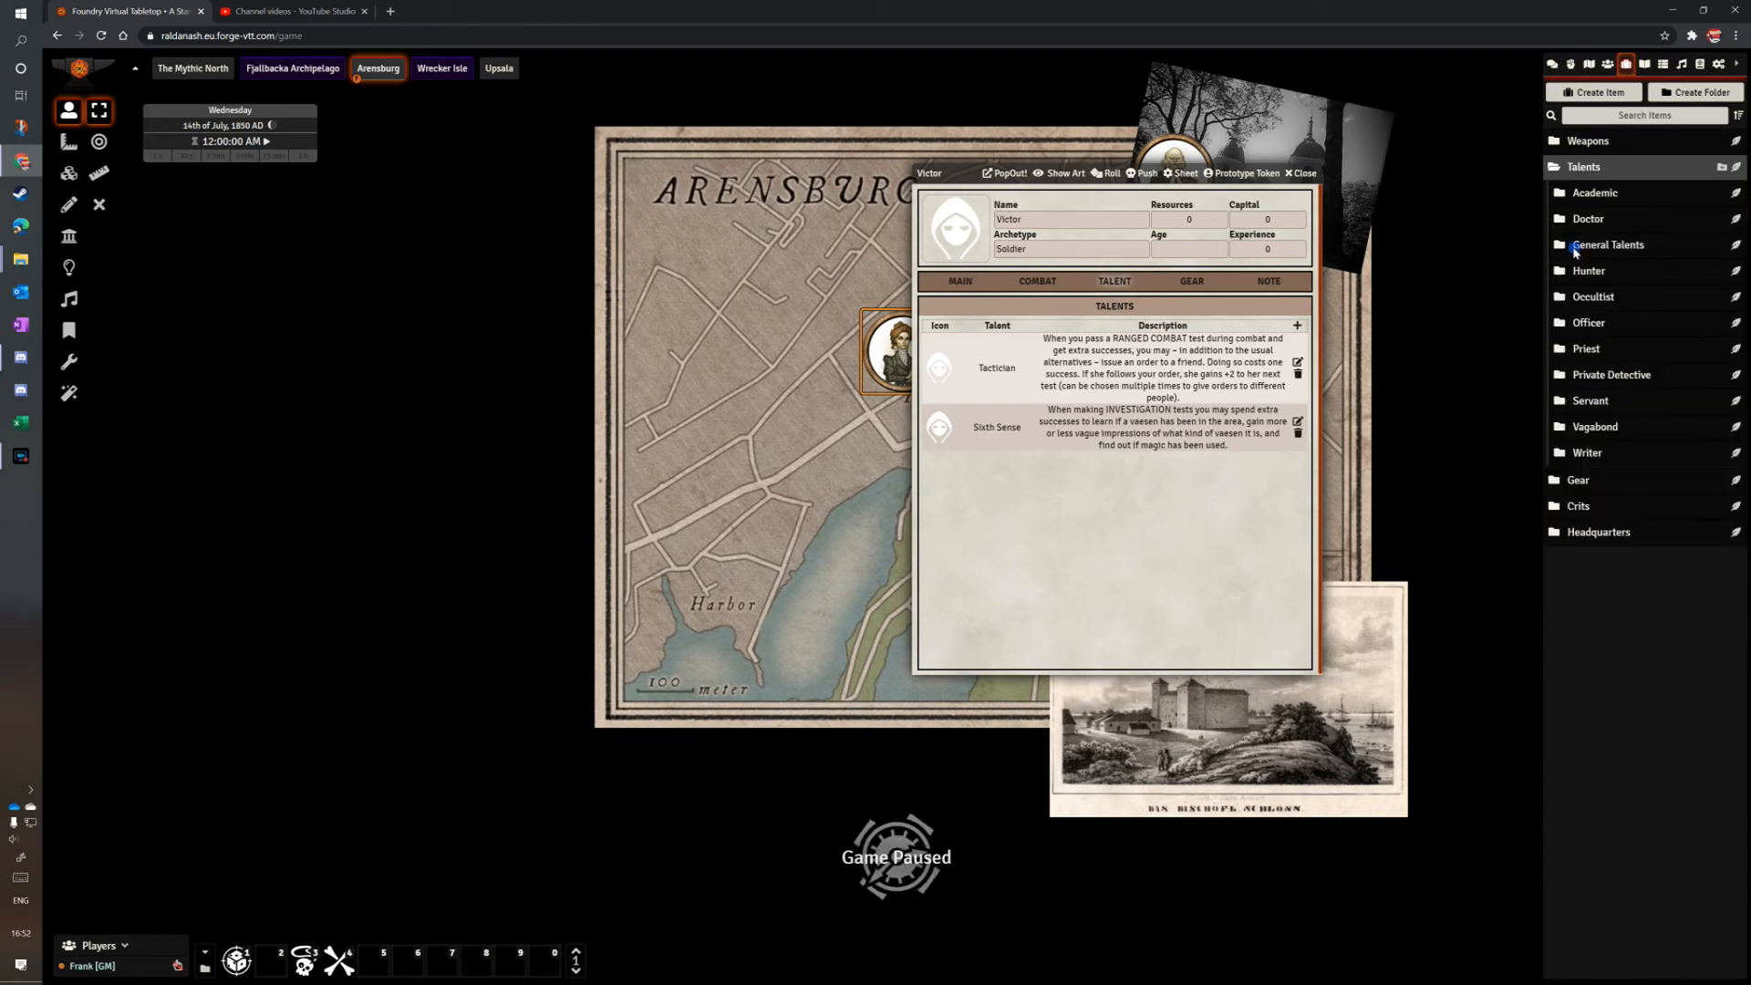
# Add the Compass from the Gear folder to Victor's gear section.
pyautogui.click(1190, 280)
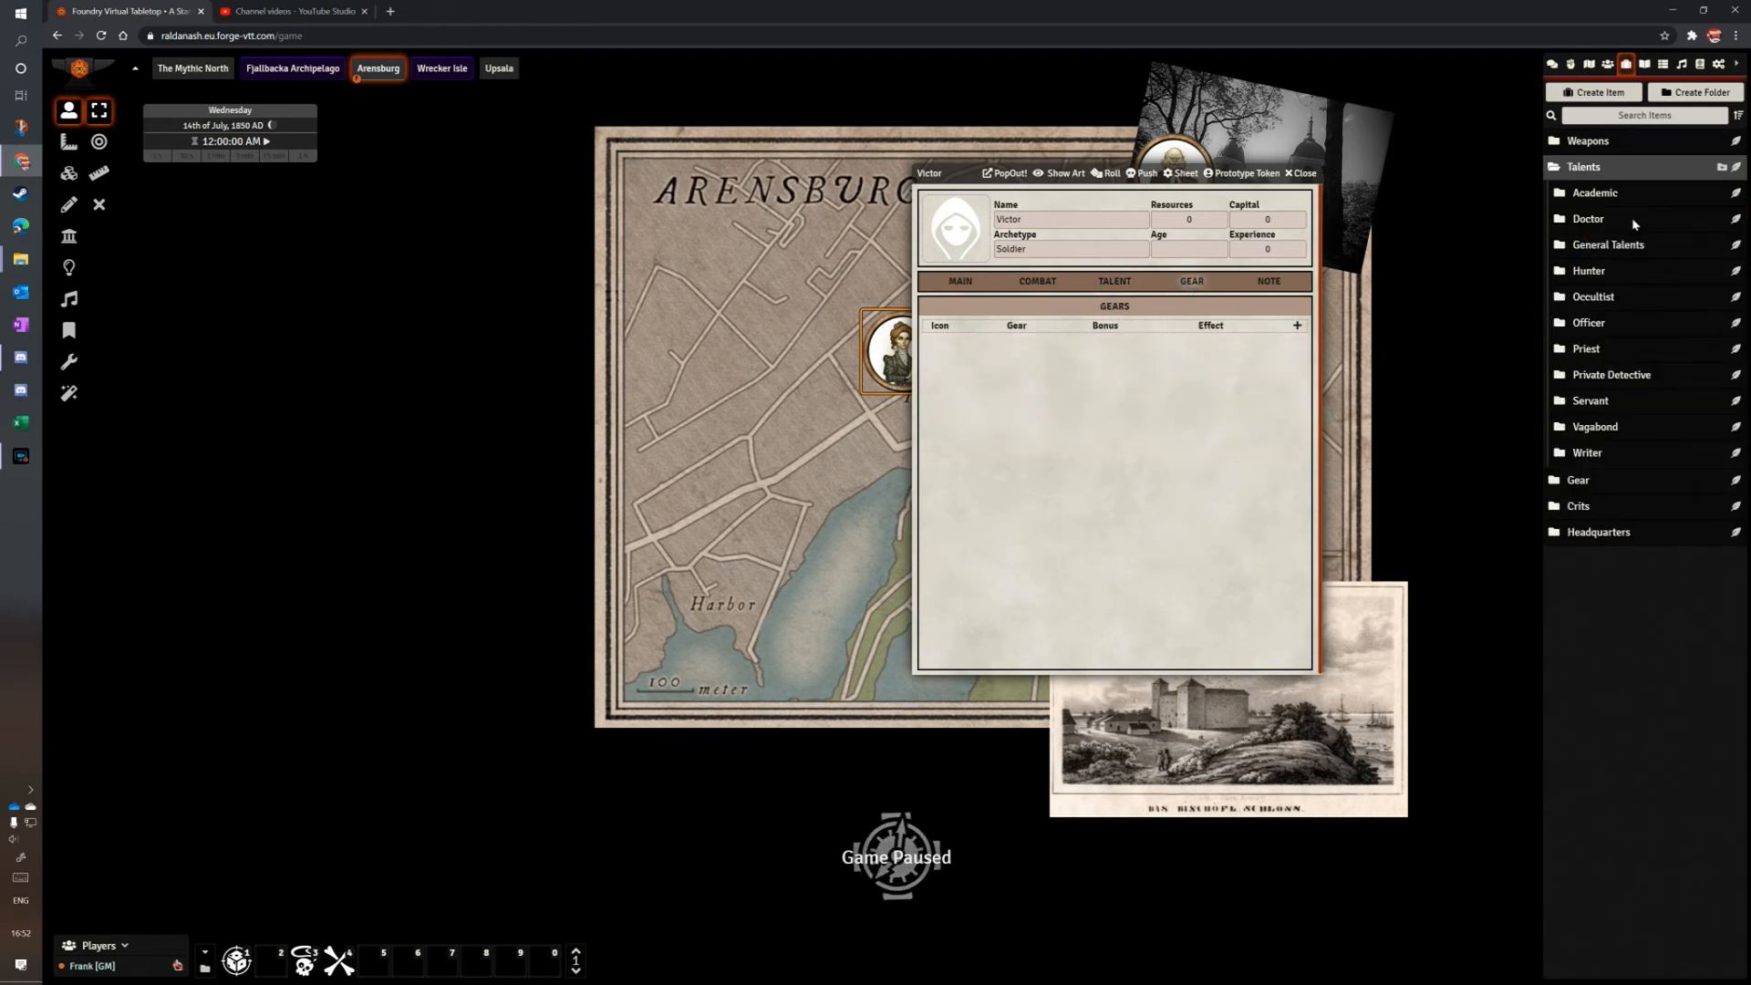
pyautogui.click(1582, 166)
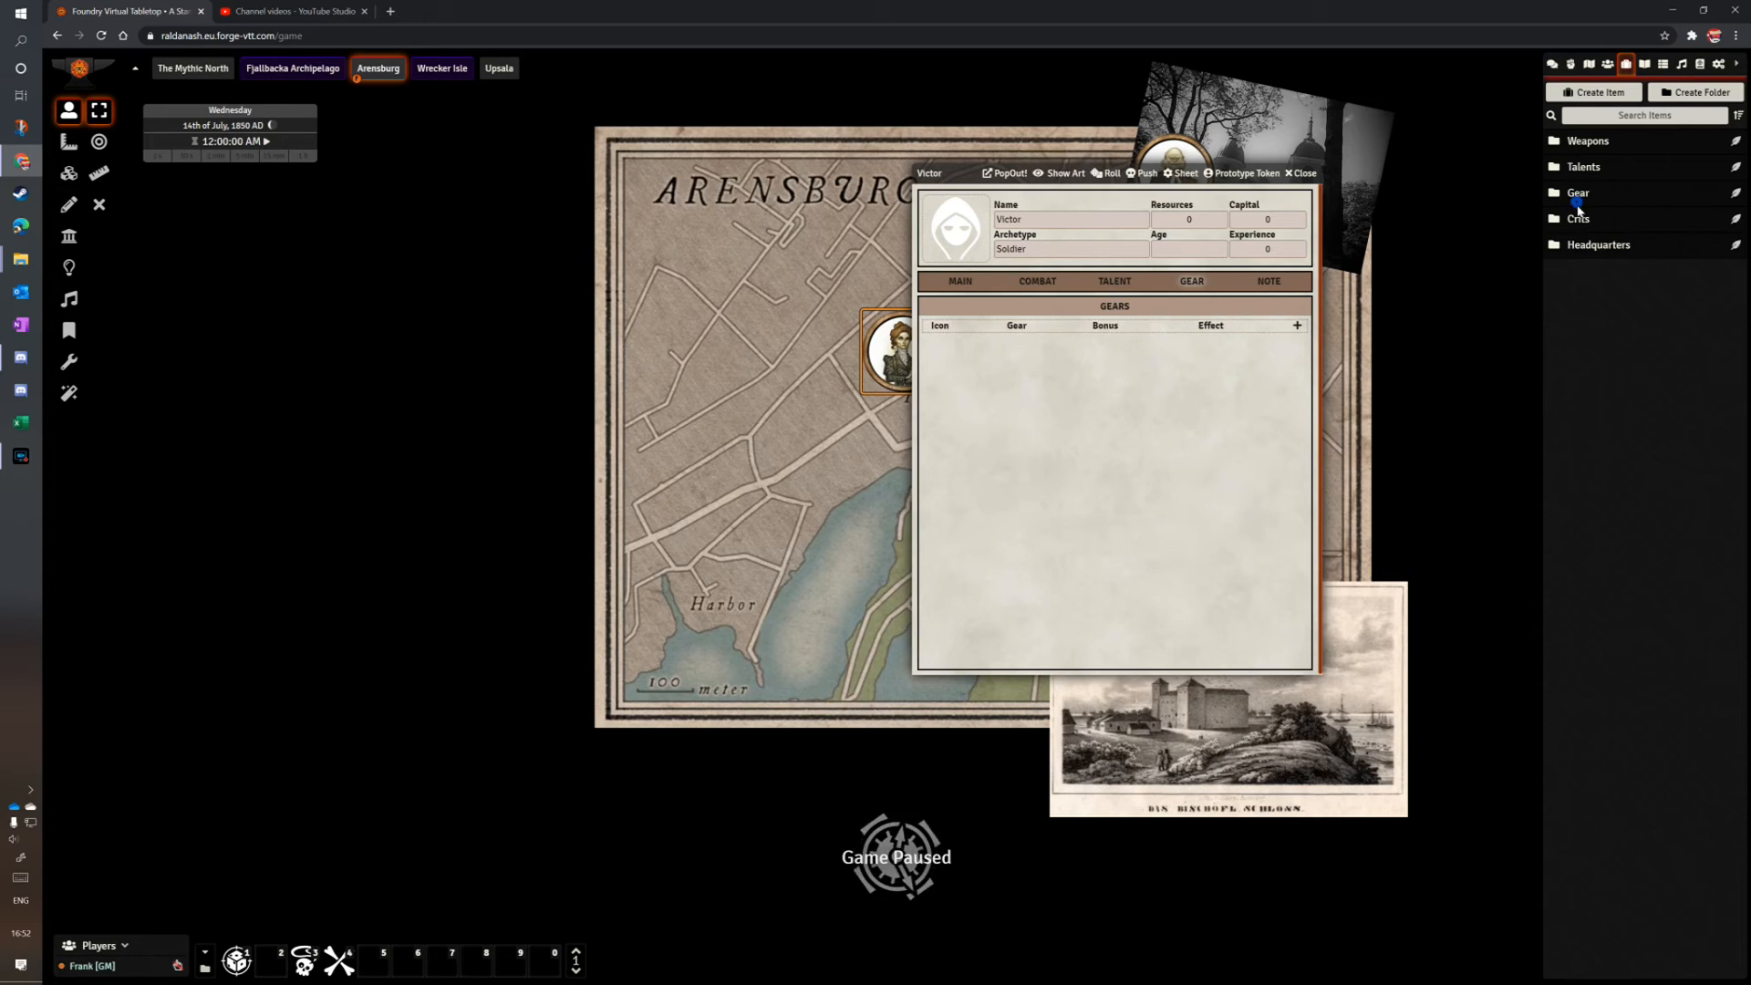
pyautogui.click(1578, 192)
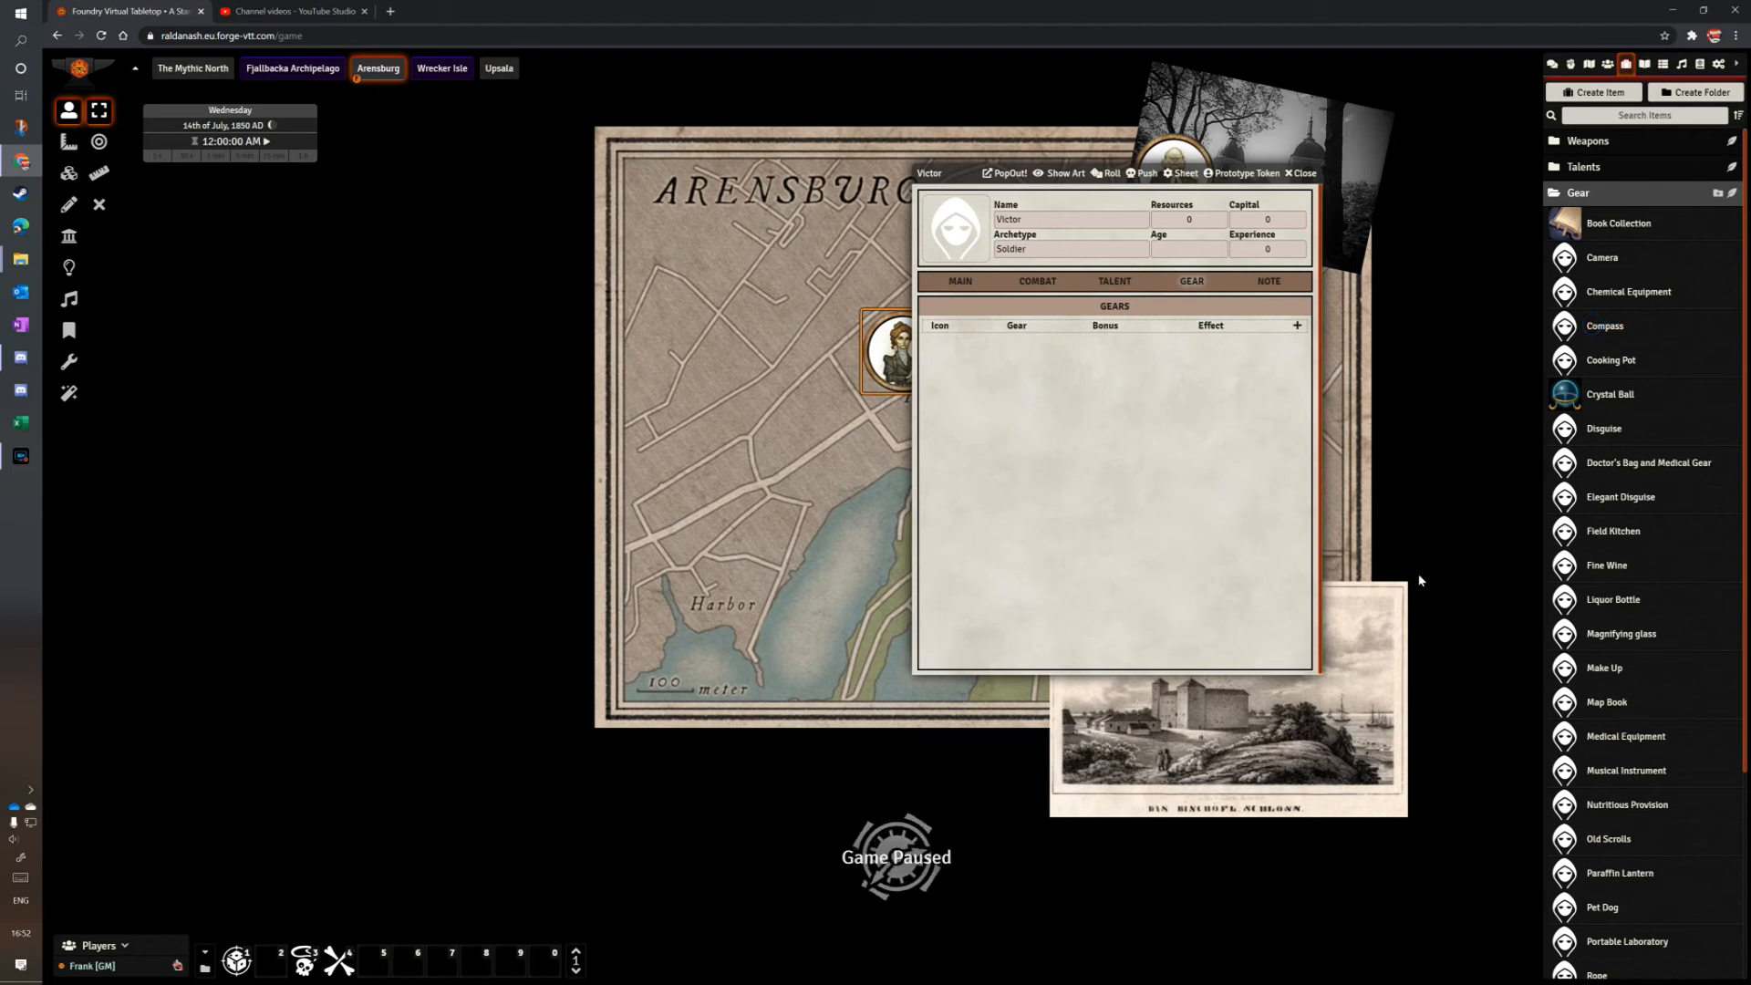
pyautogui.moveTo(1606, 325); pyautogui.dragTo(1214, 380)
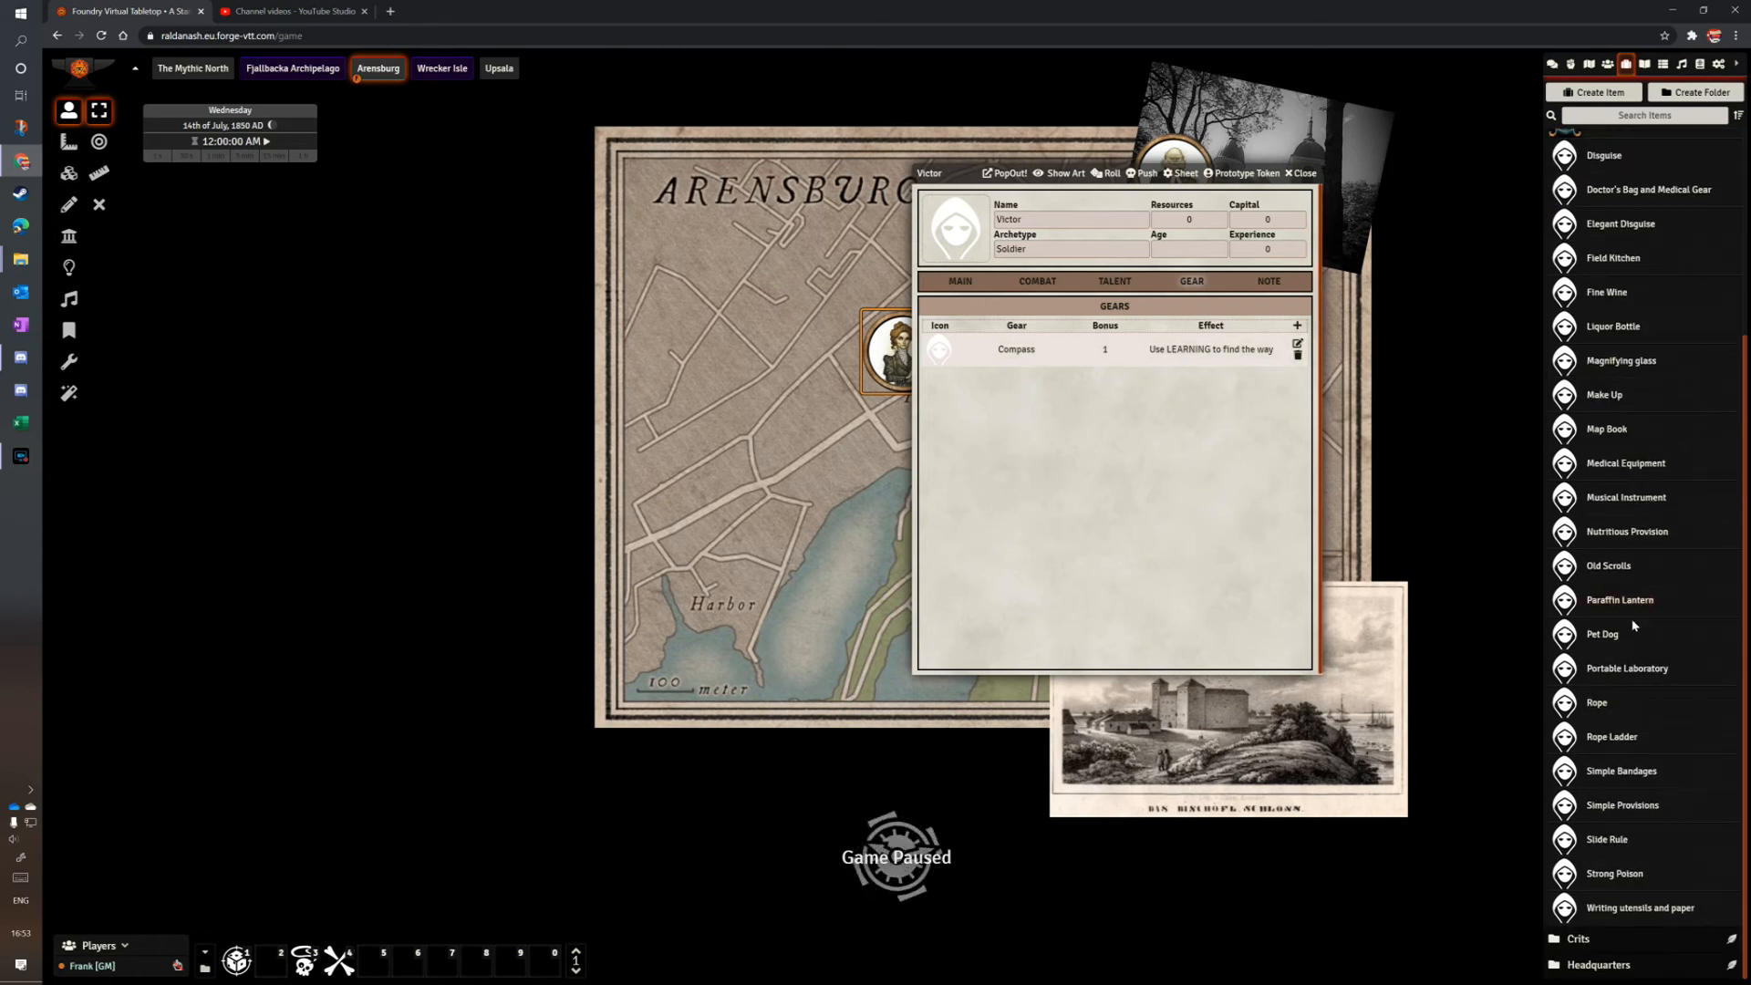
pyautogui.moveTo(1615, 677)
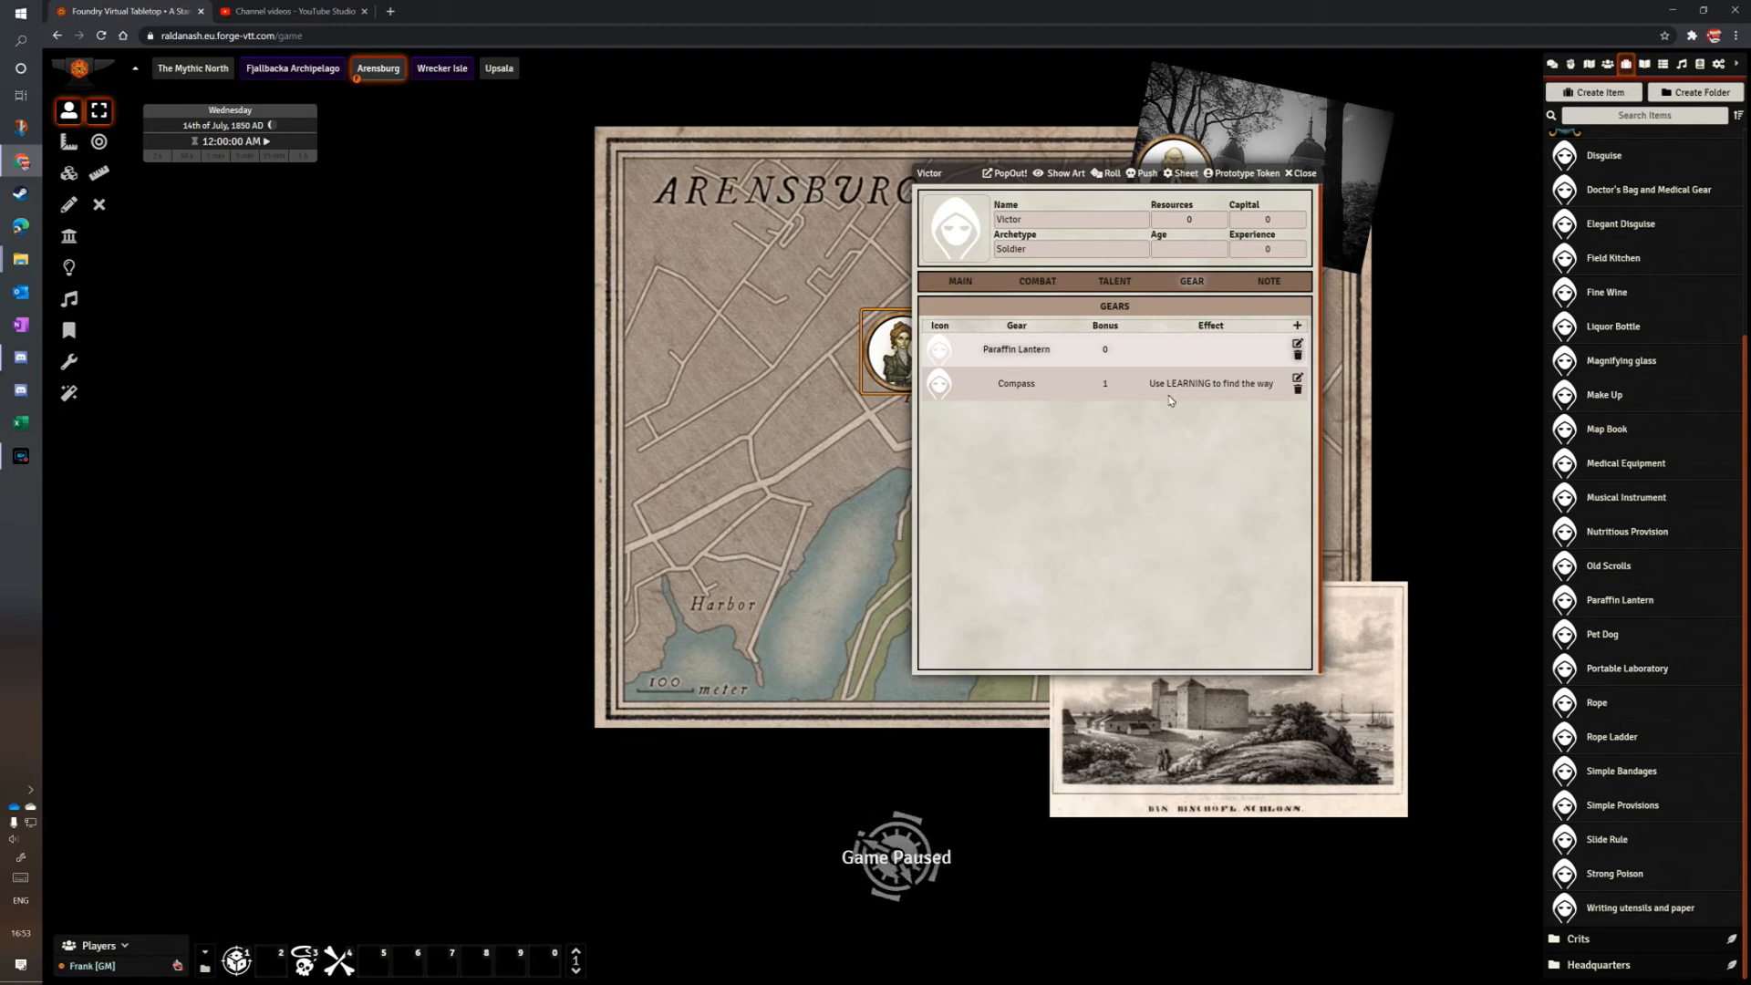
pyautogui.click(1269, 280)
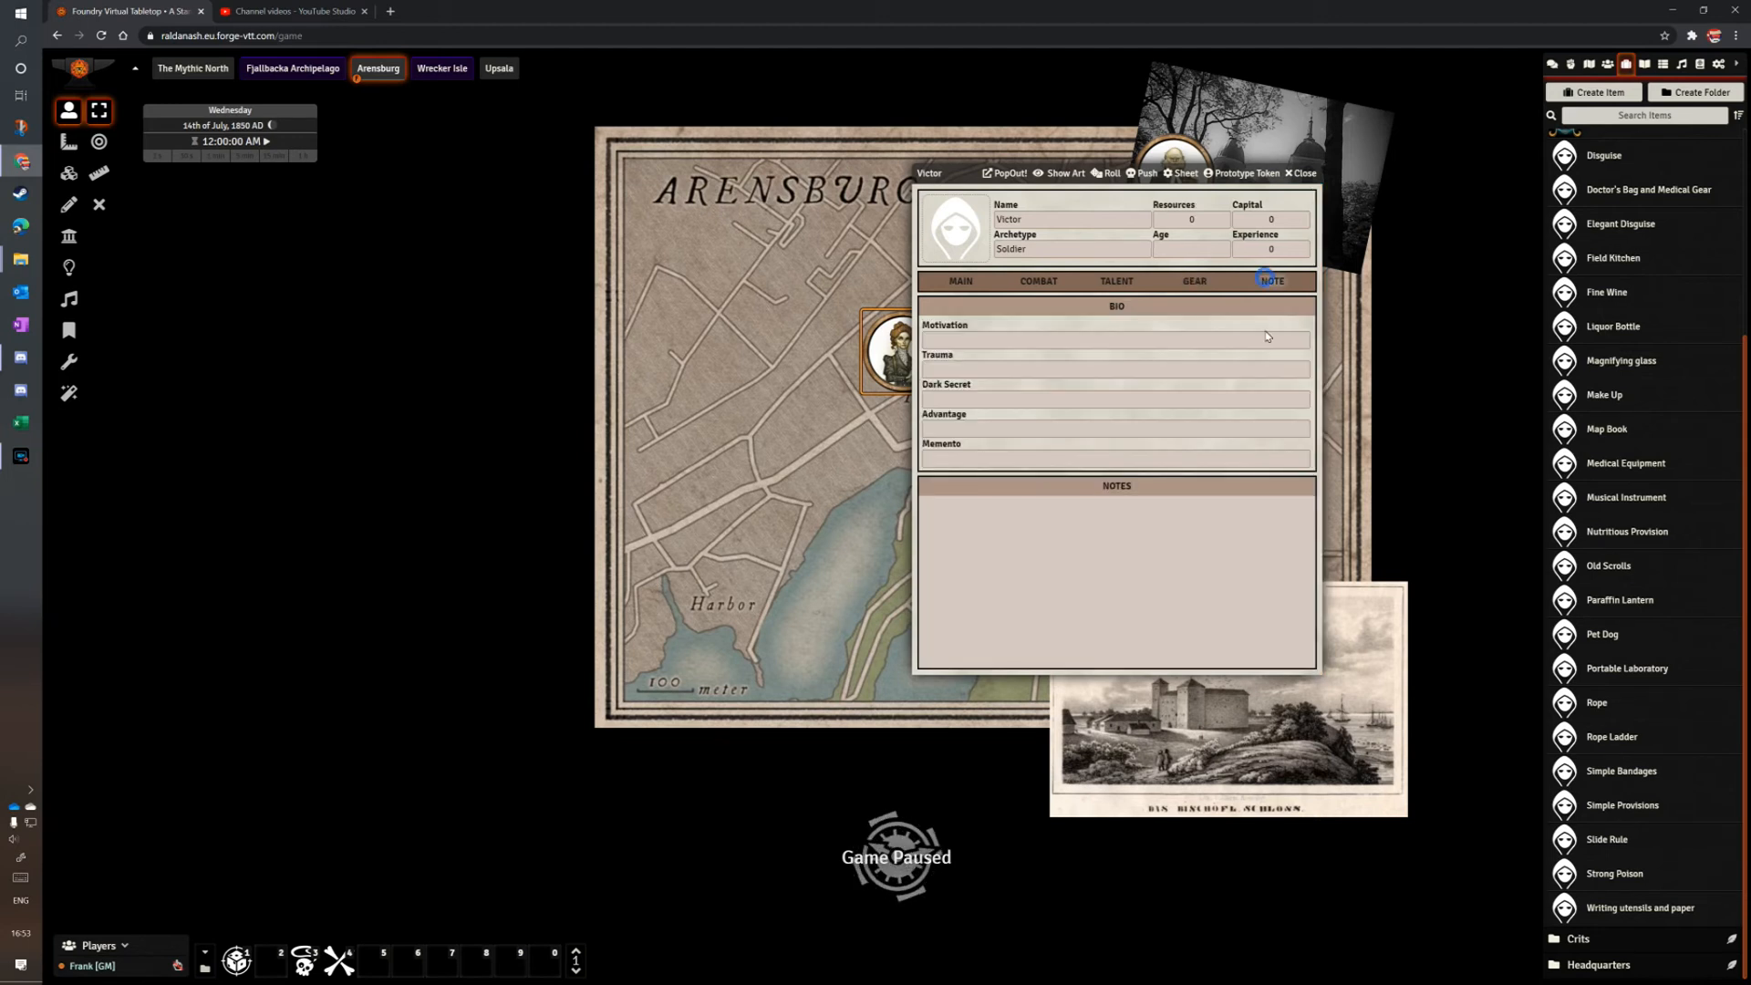
pyautogui.click(1114, 398)
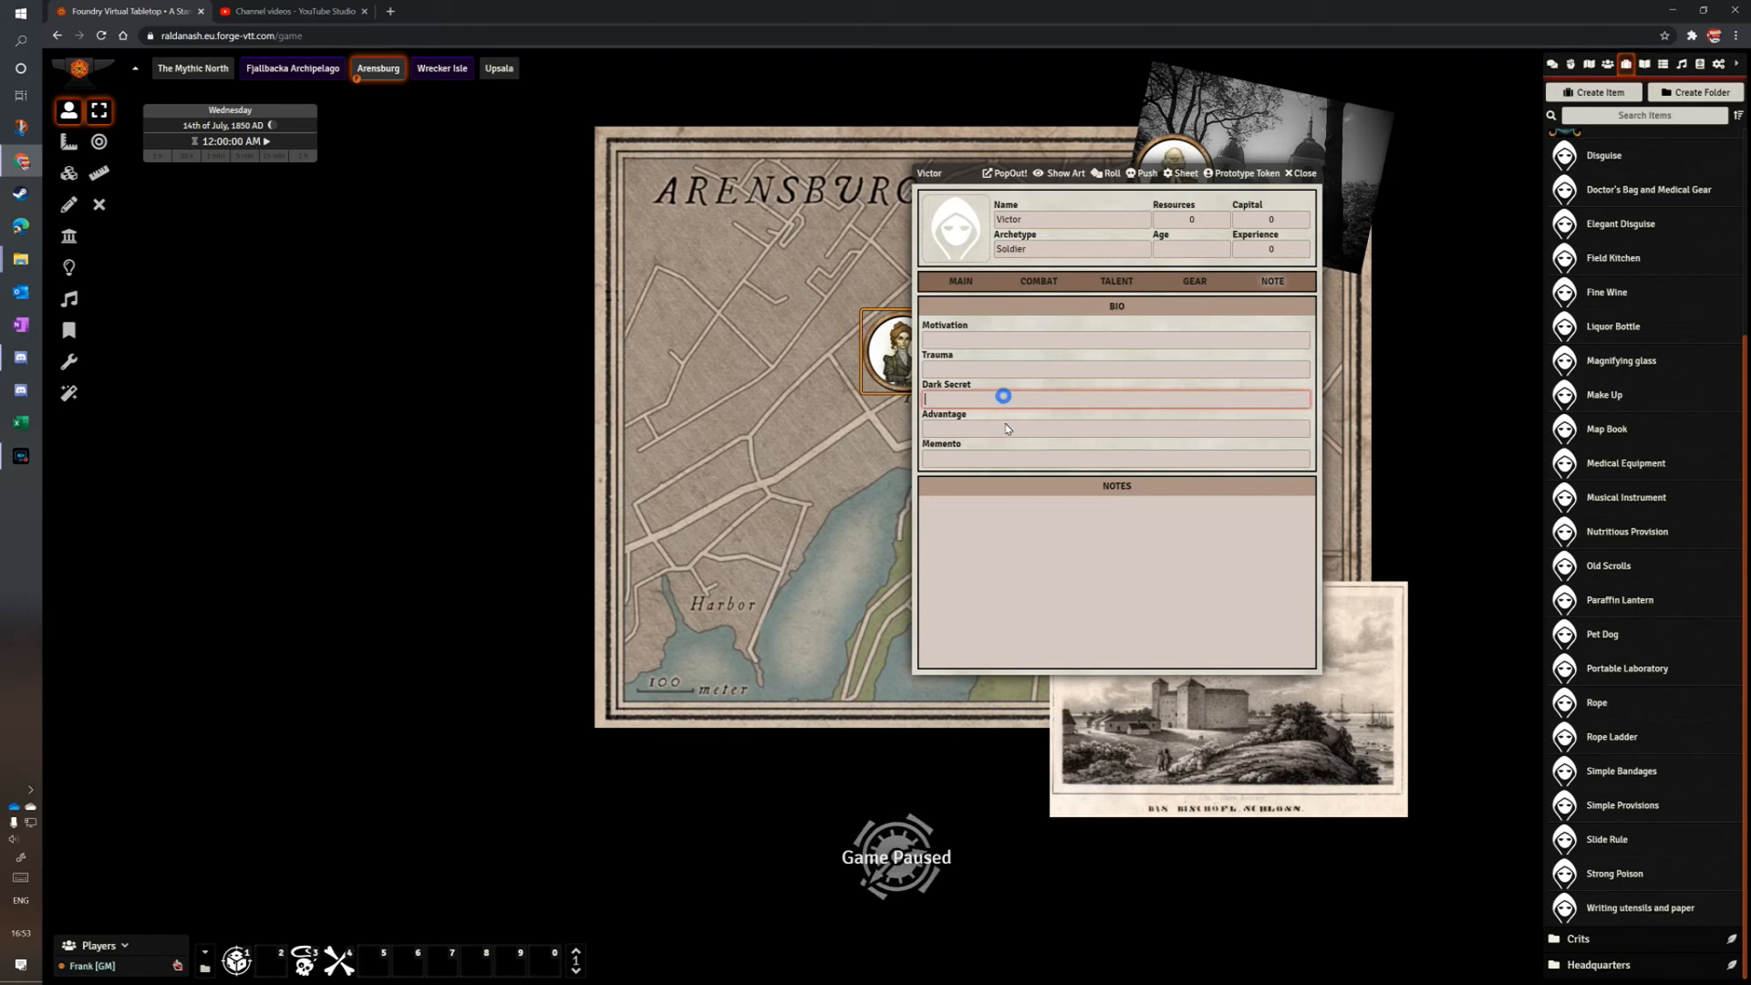
pyautogui.click(1115, 428)
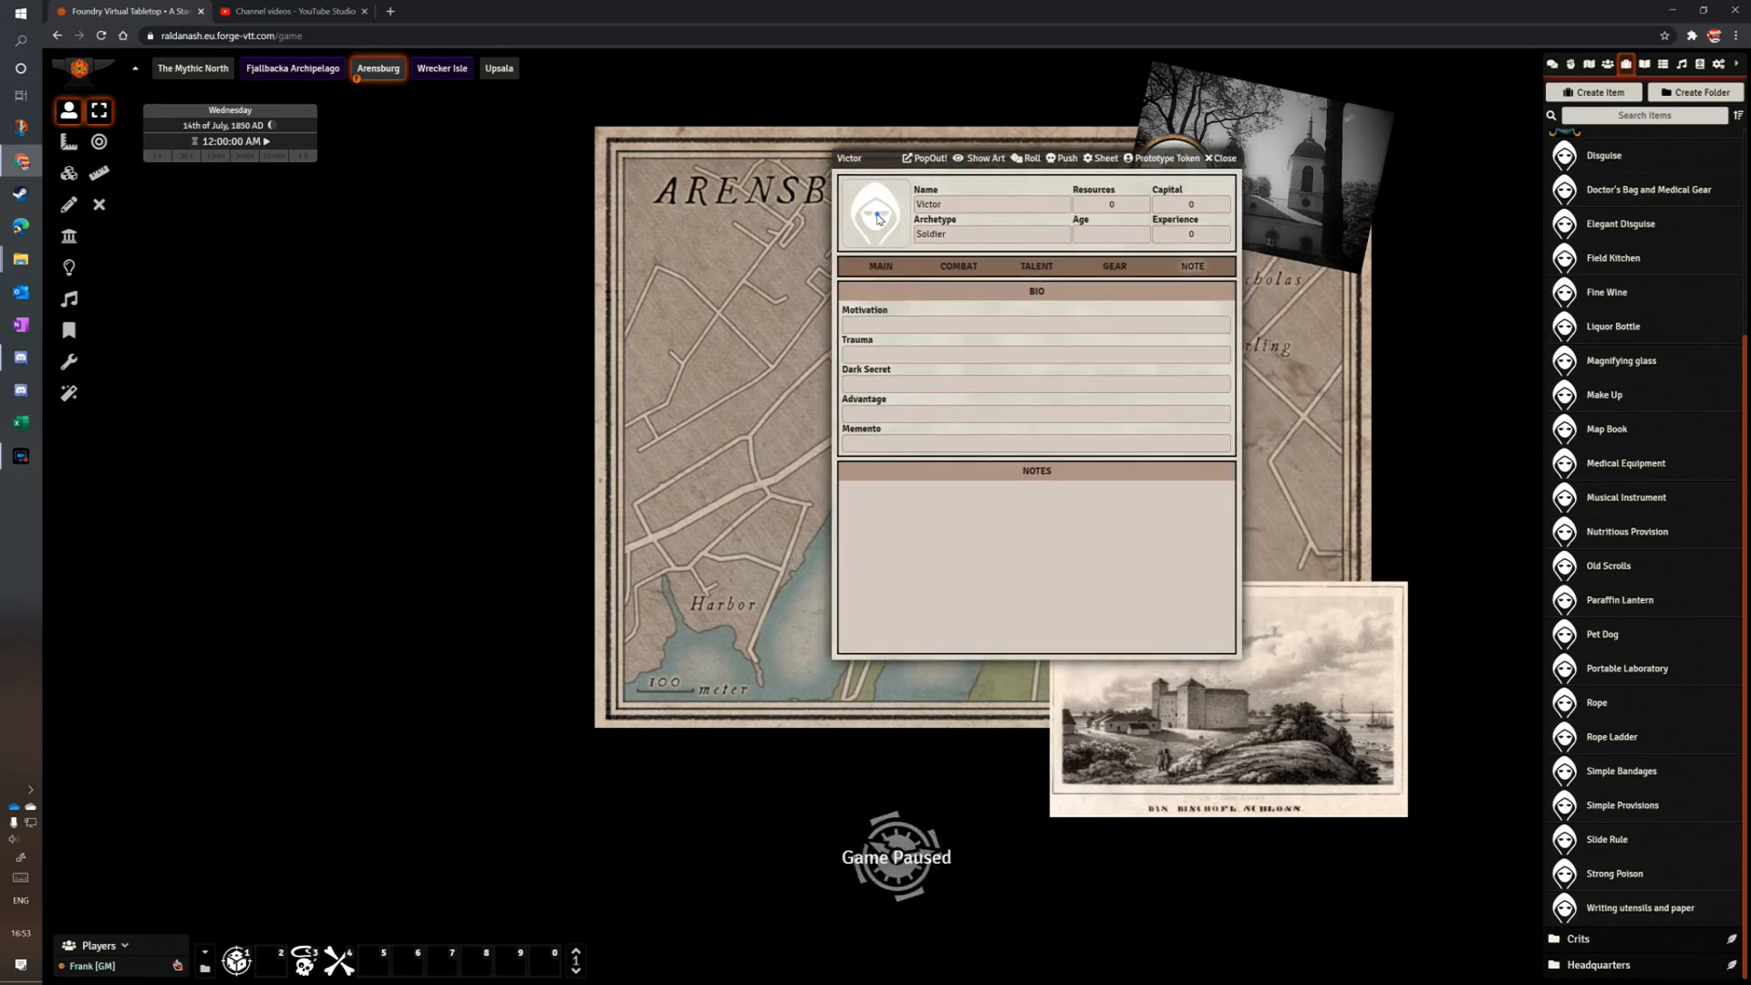
# Set Victor's portrait to Doctor.png from Tokens/Vaesen and return to his main section.
pyautogui.click(875, 215)
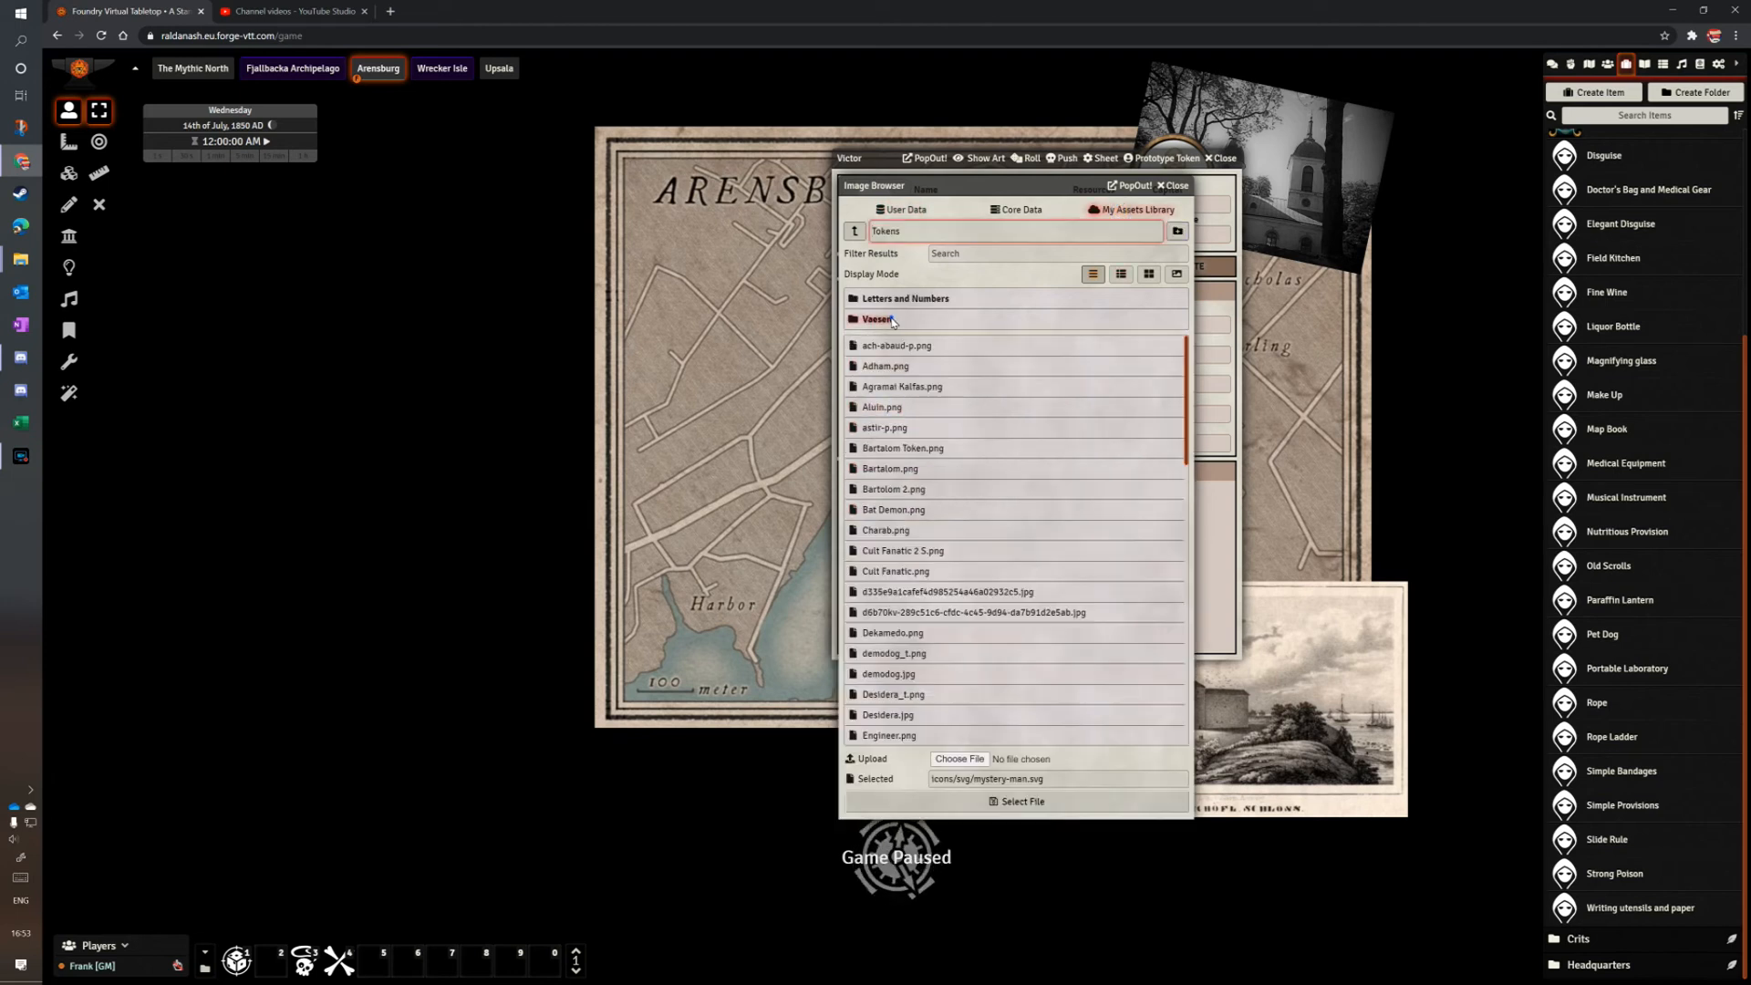
pyautogui.click(878, 318)
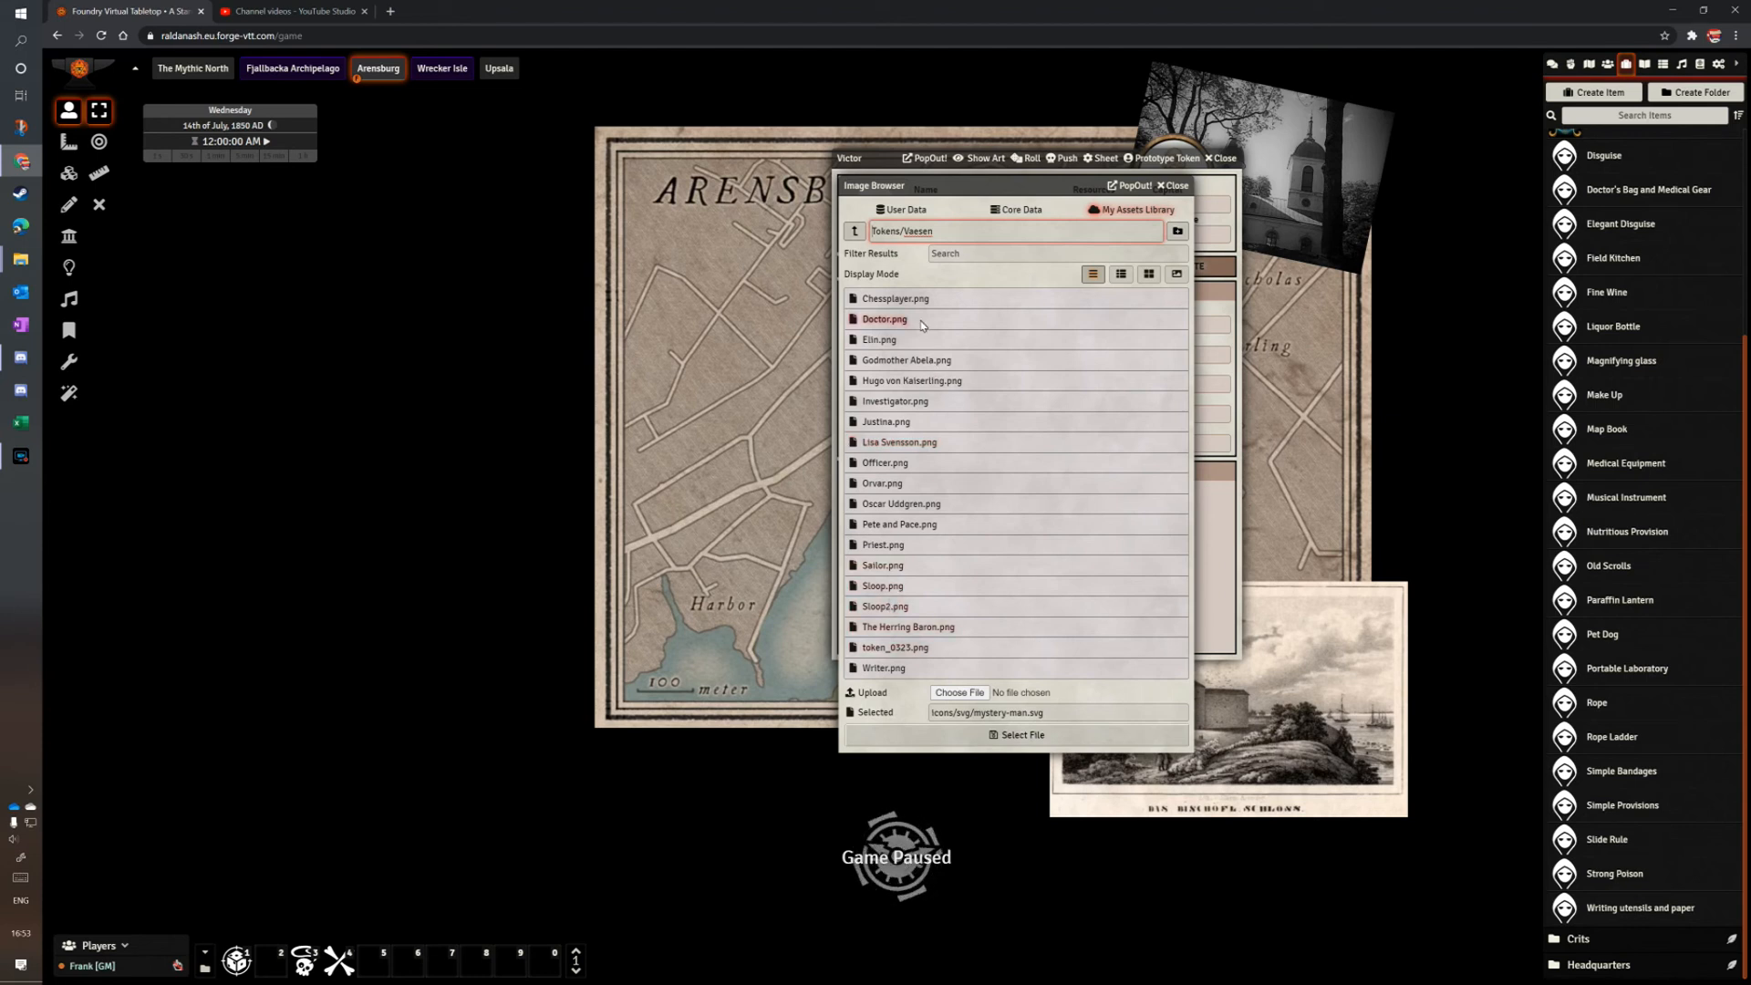
pyautogui.click(885, 463)
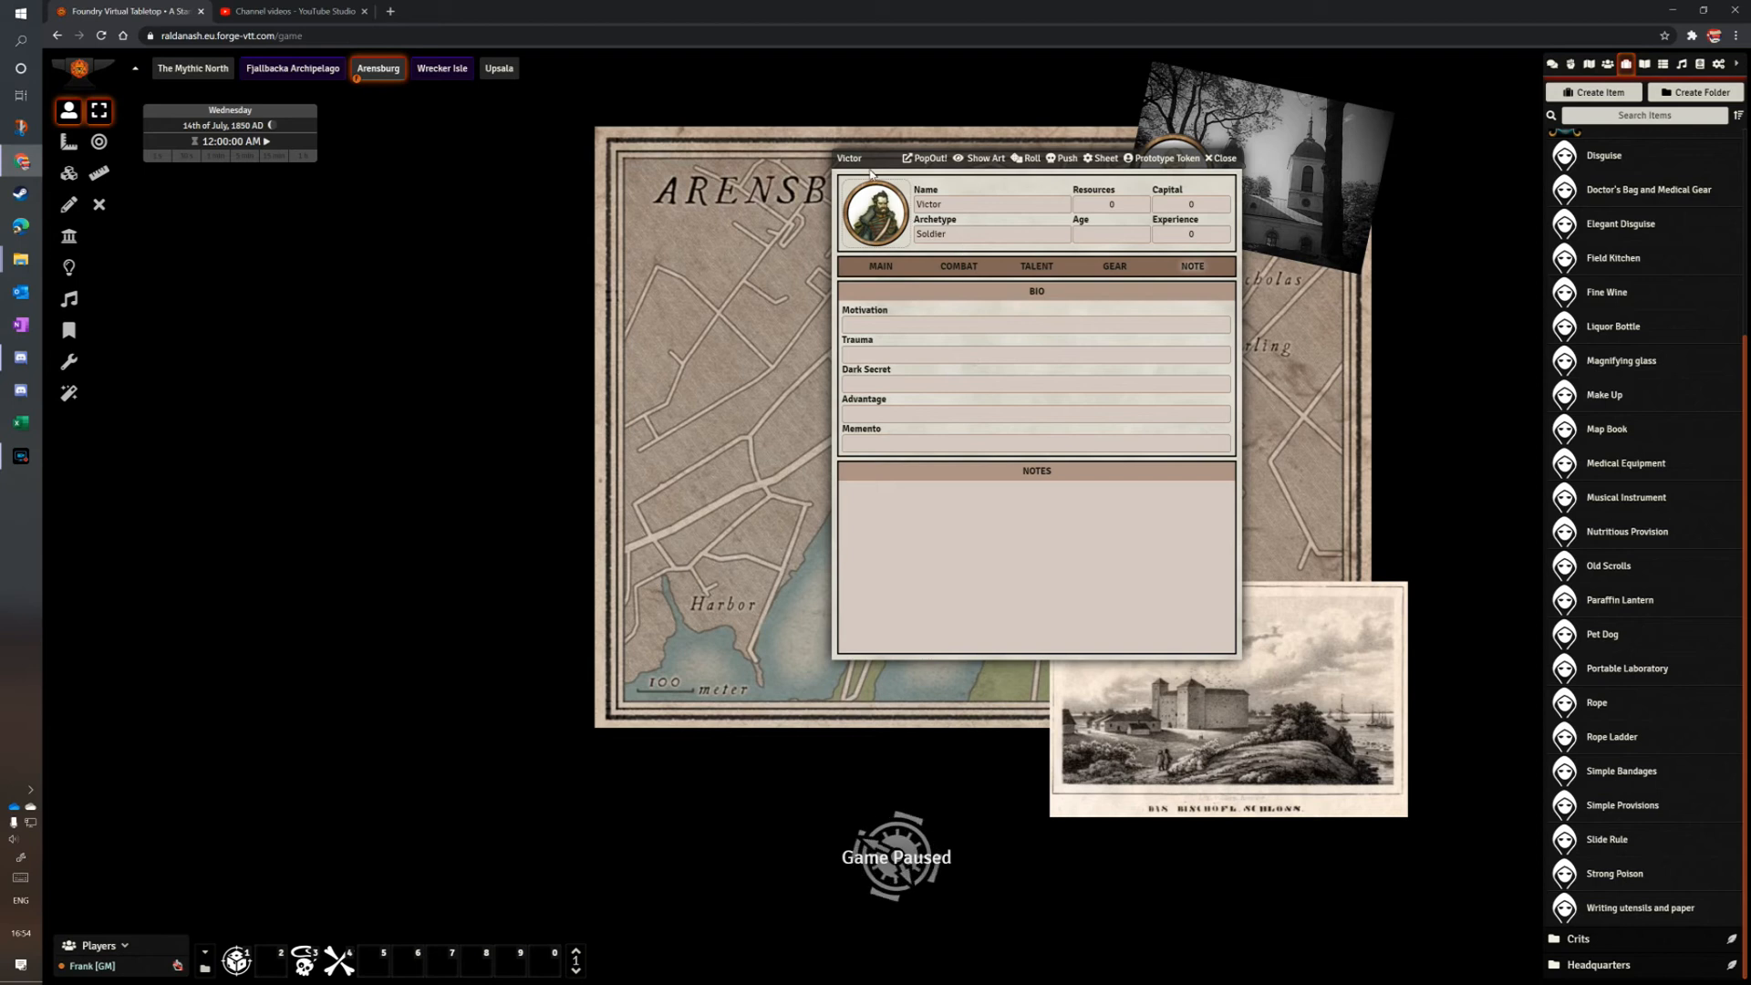
pyautogui.click(881, 266)
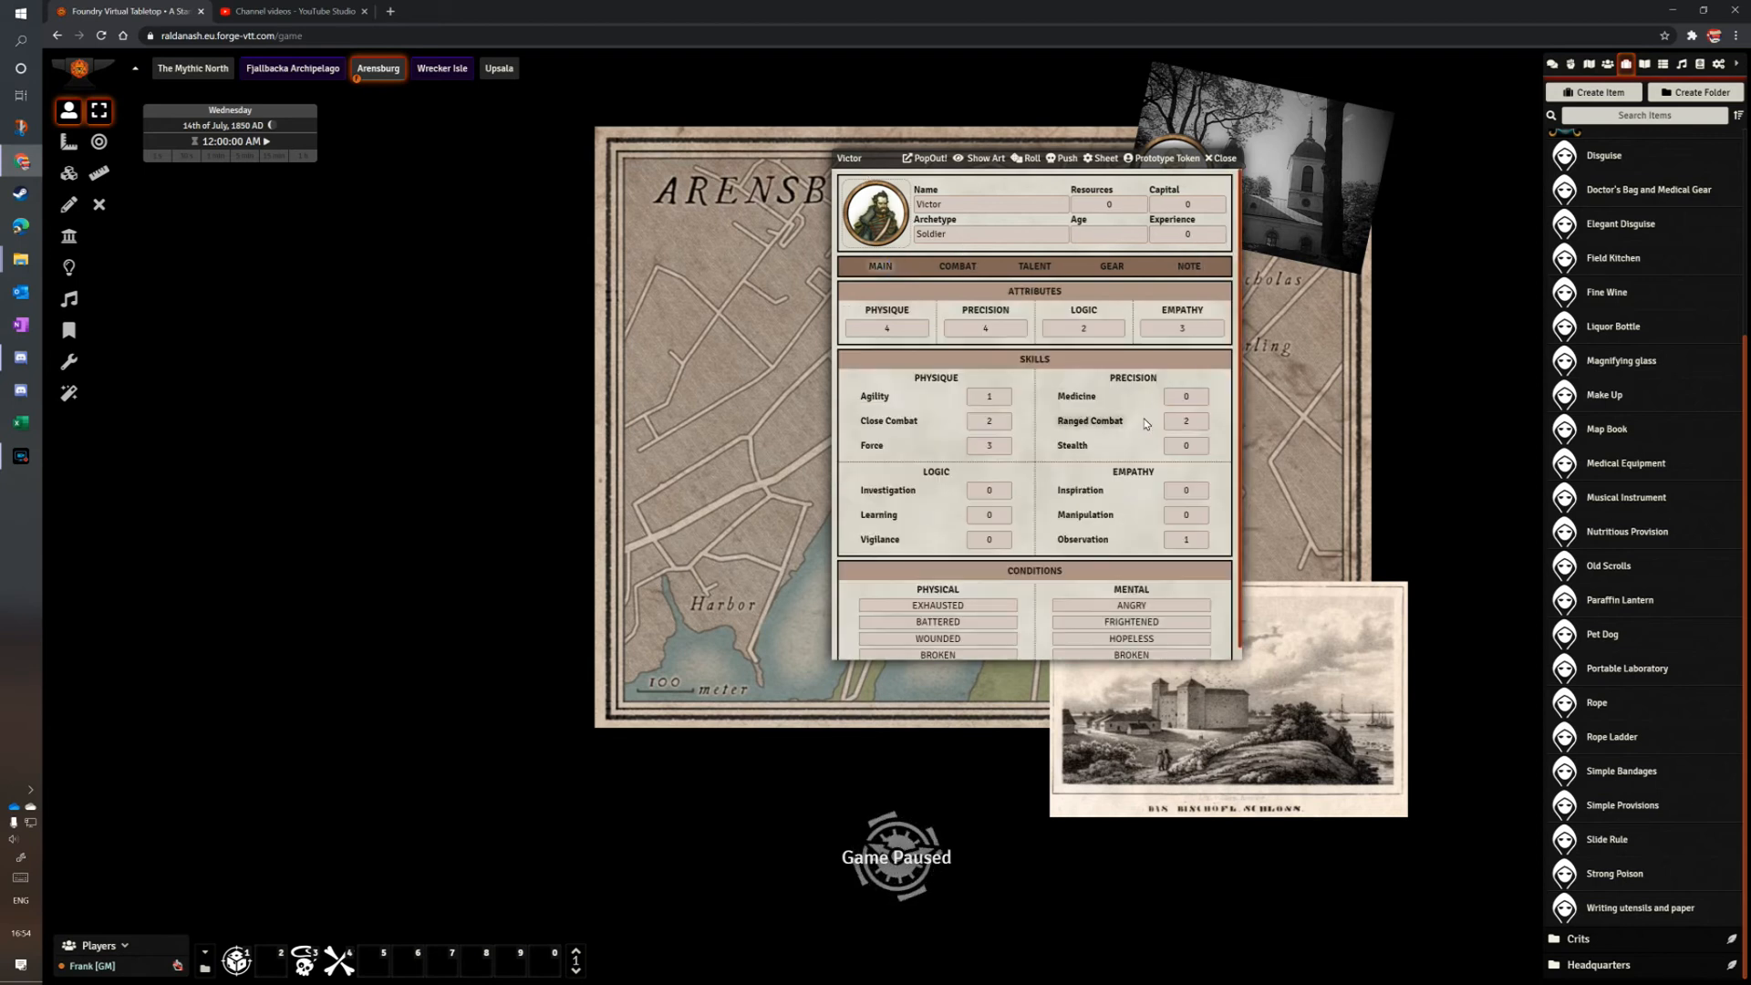
pyautogui.moveTo(1606, 204)
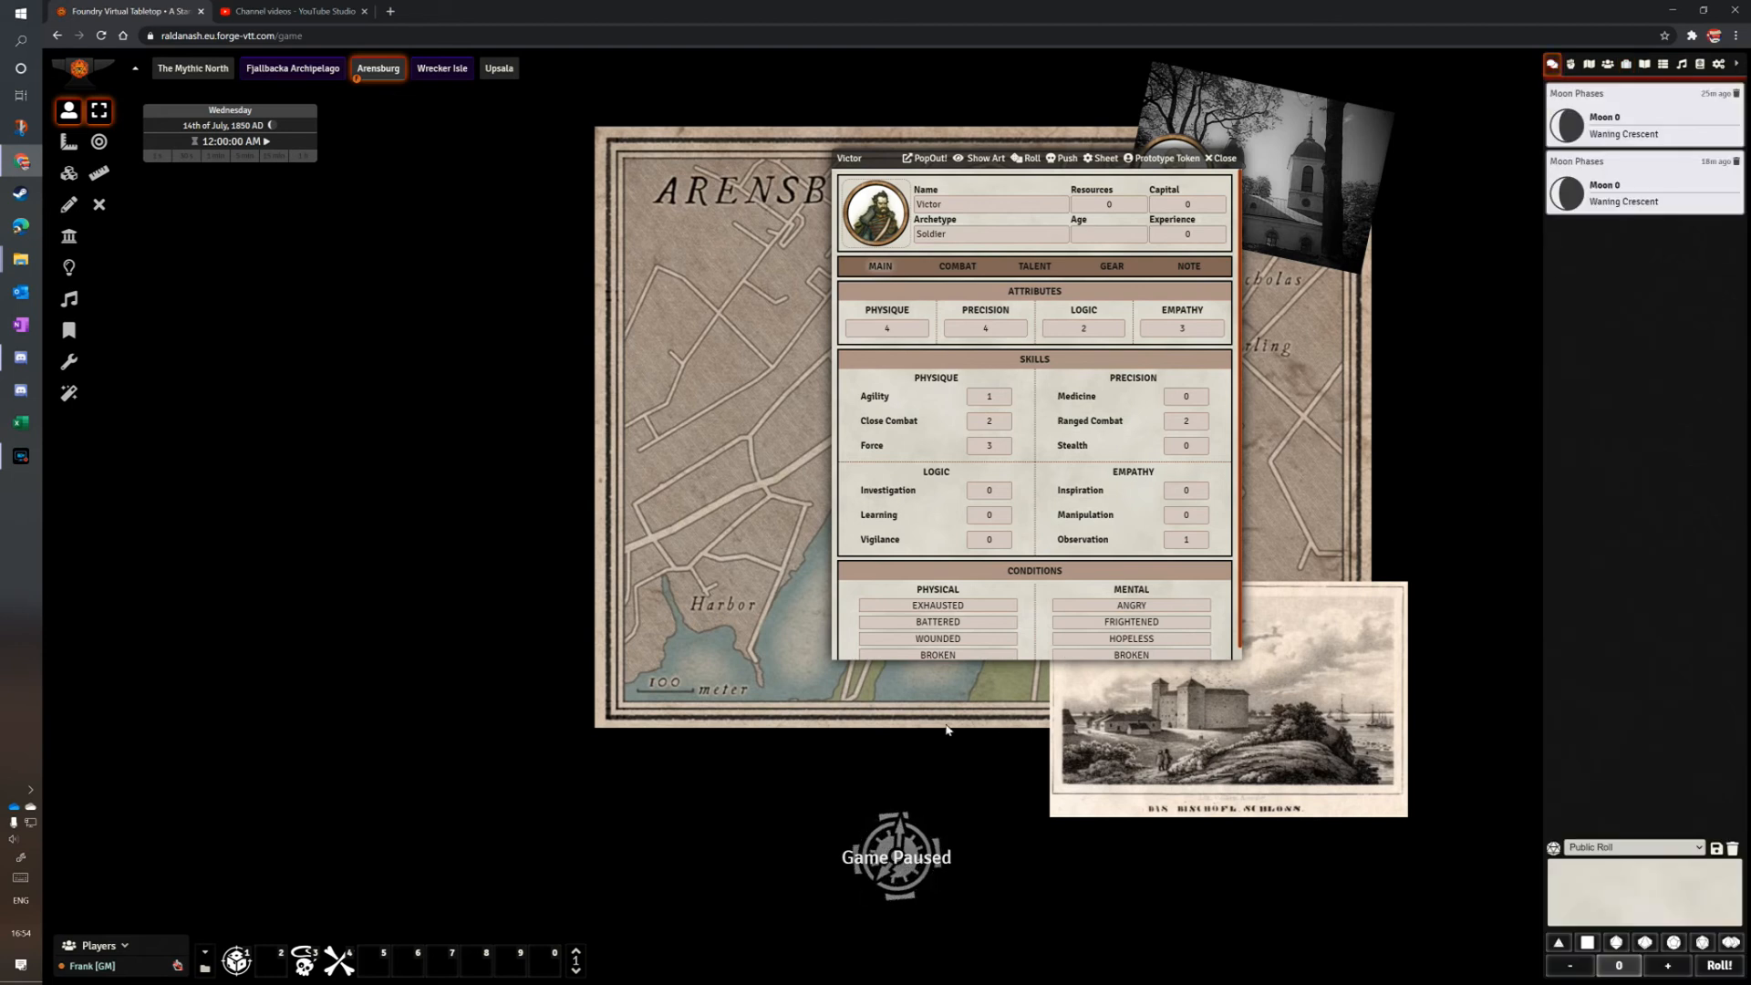
pyautogui.moveTo(886, 229)
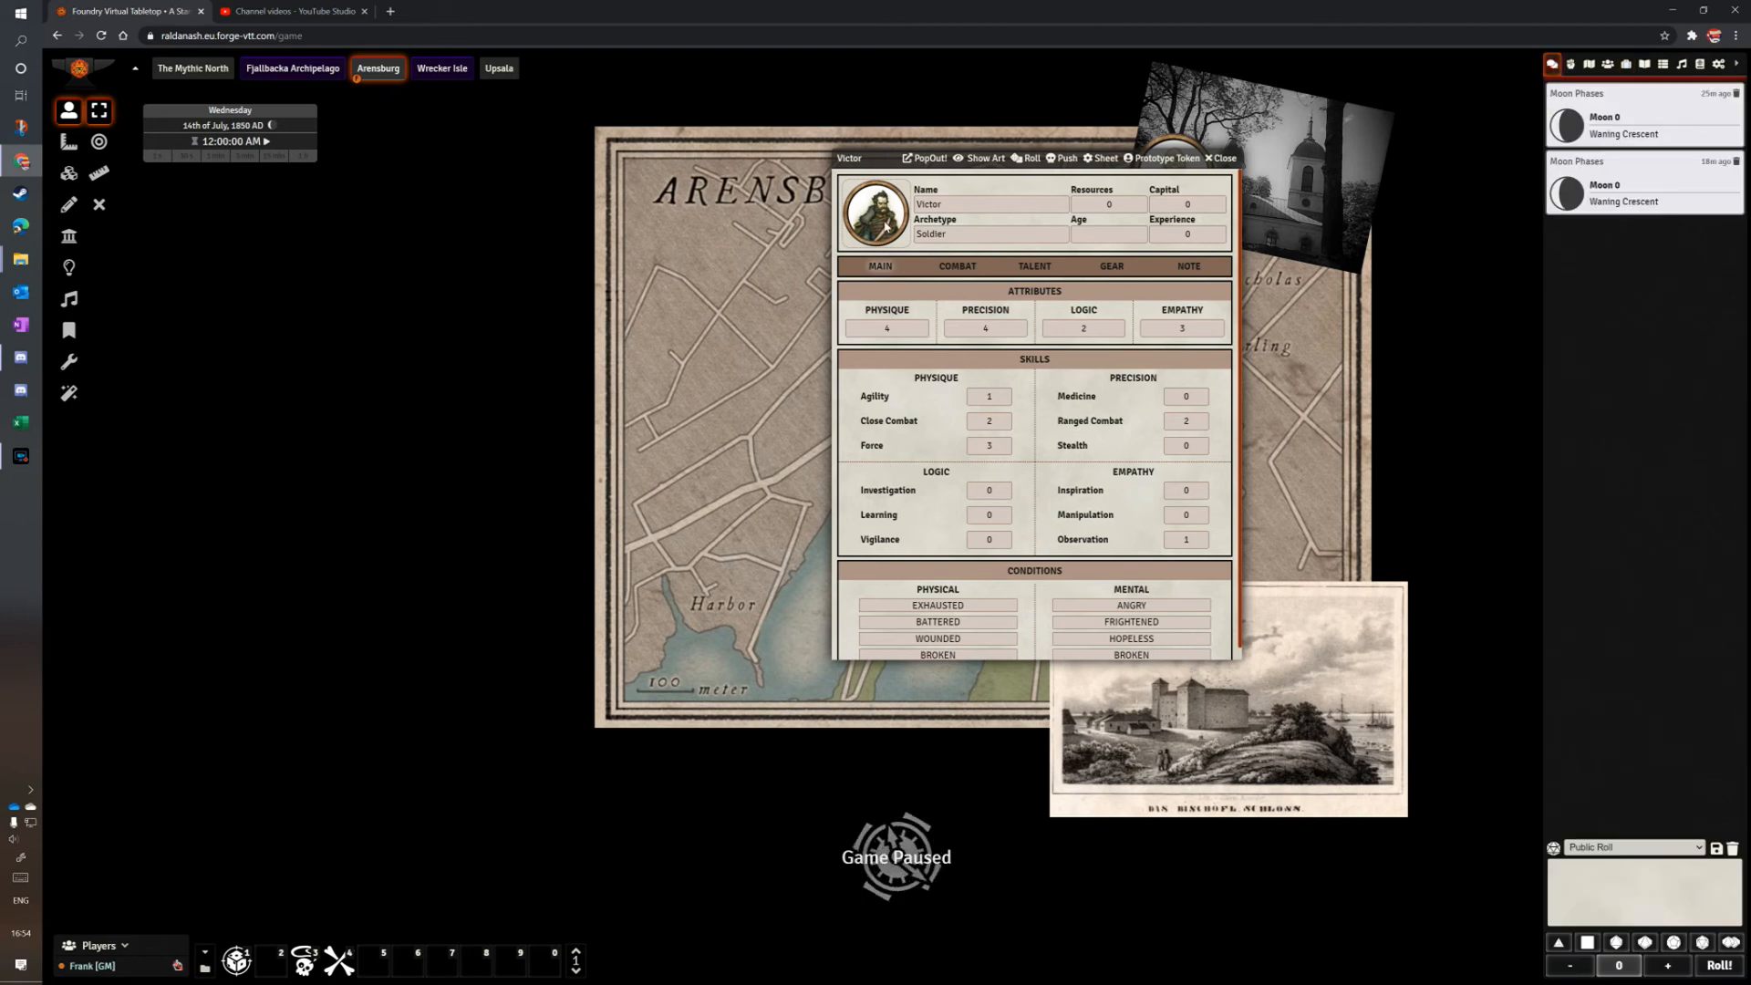
# Roll Victor's Close Combat test with a bonus of 1.
pyautogui.click(888, 421)
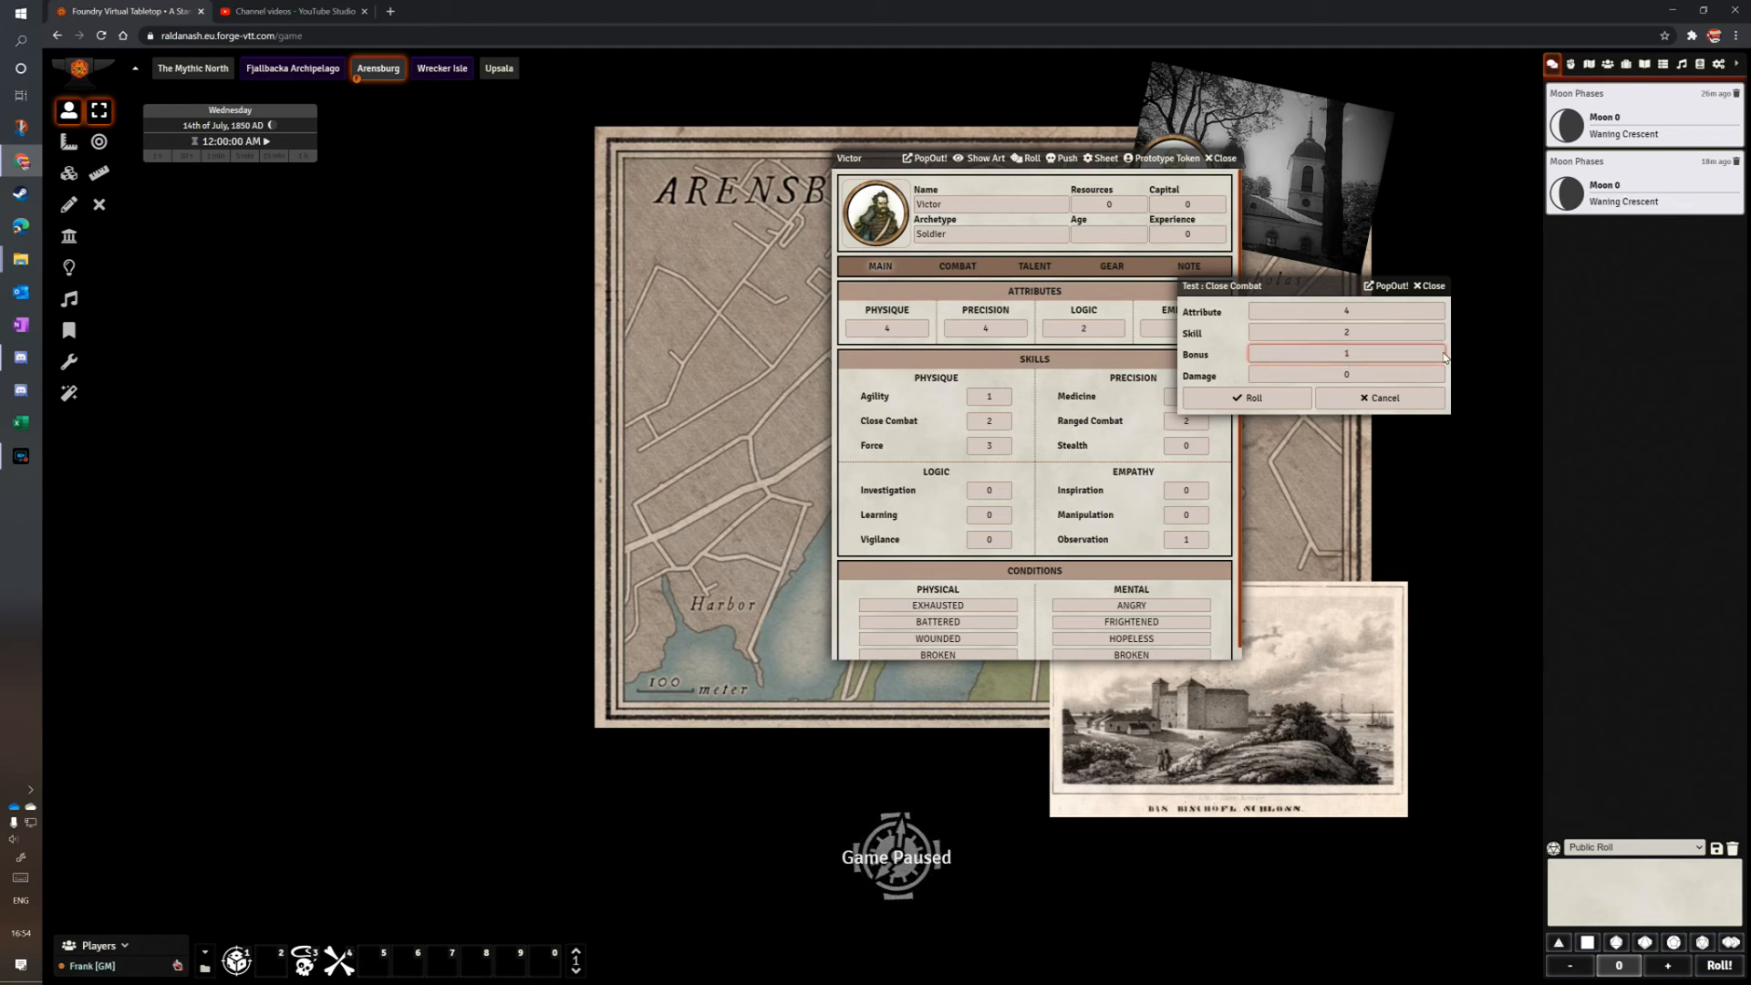
pyautogui.moveTo(1289, 411)
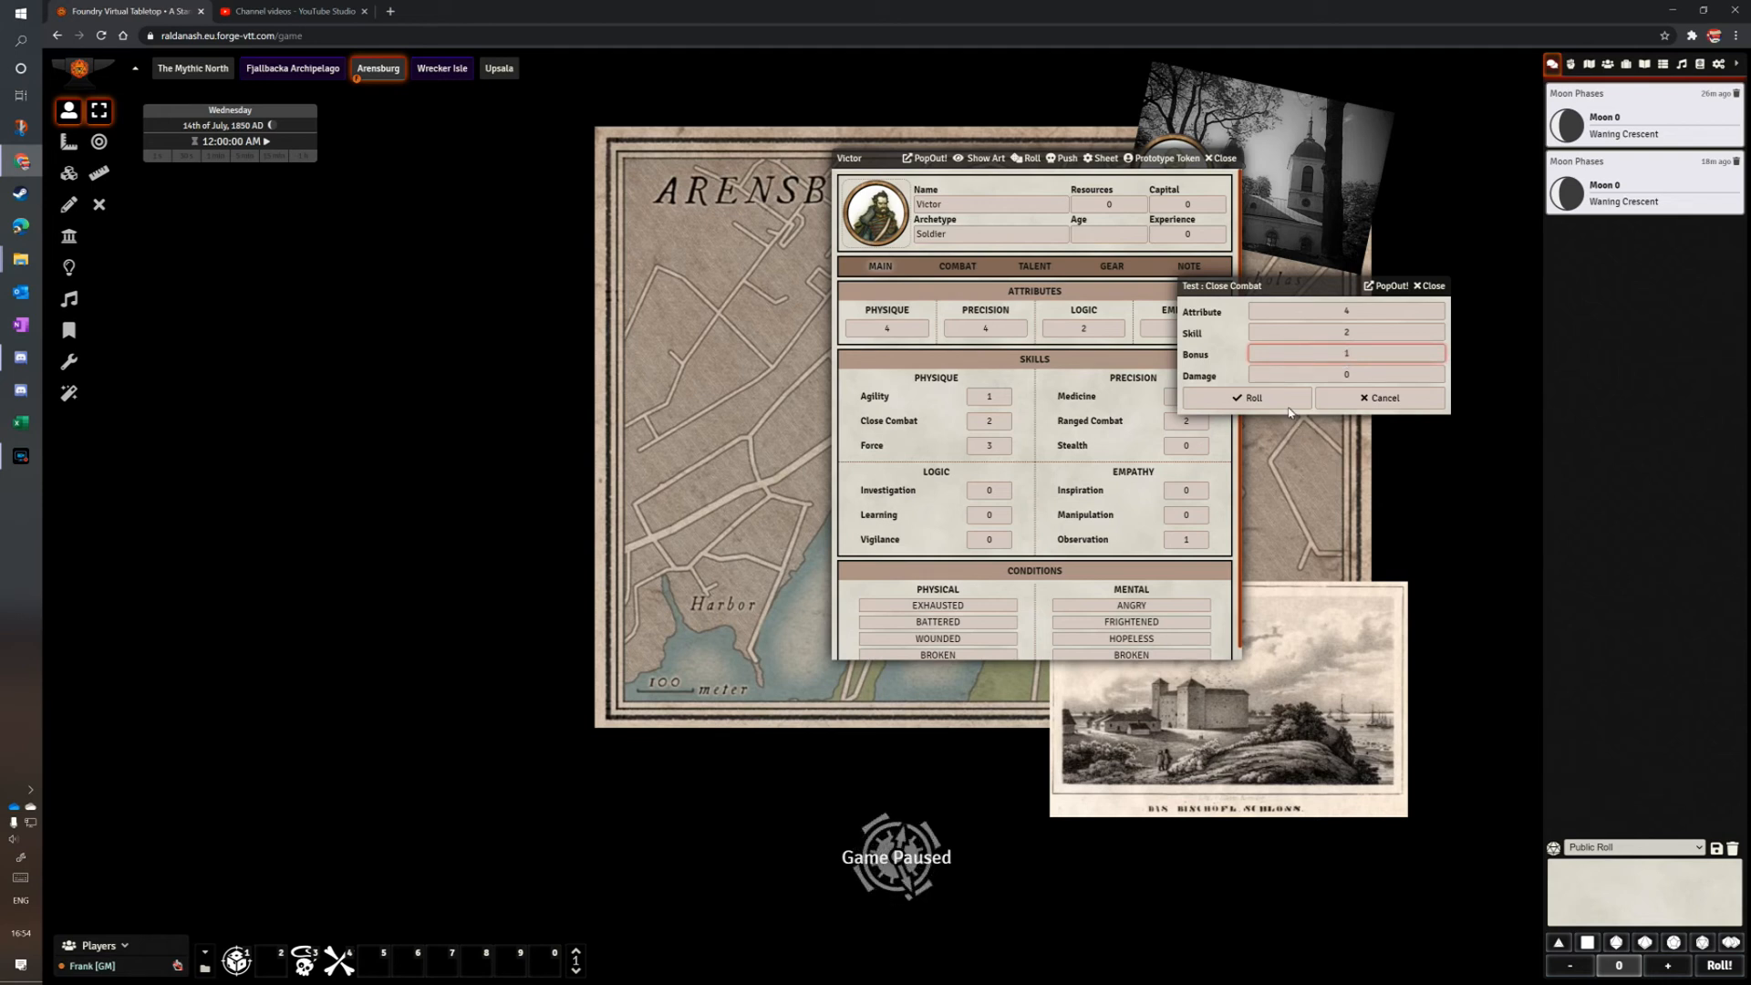
pyautogui.click(1247, 398)
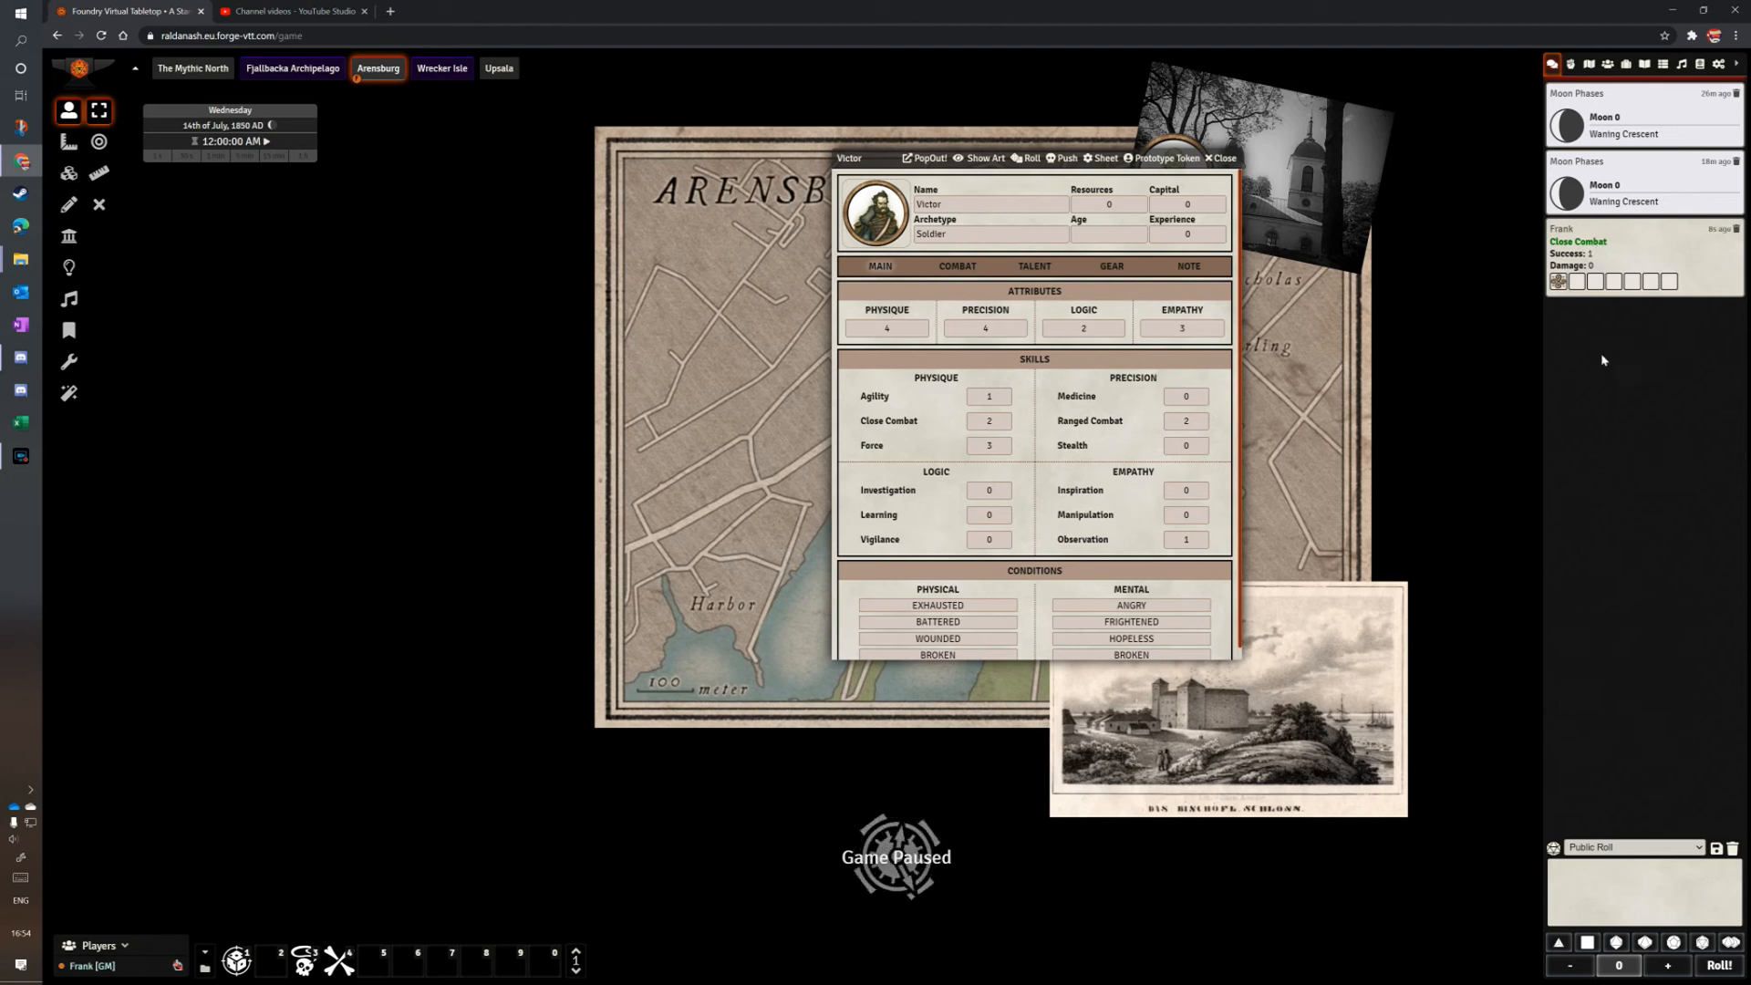
pyautogui.moveTo(1503, 516)
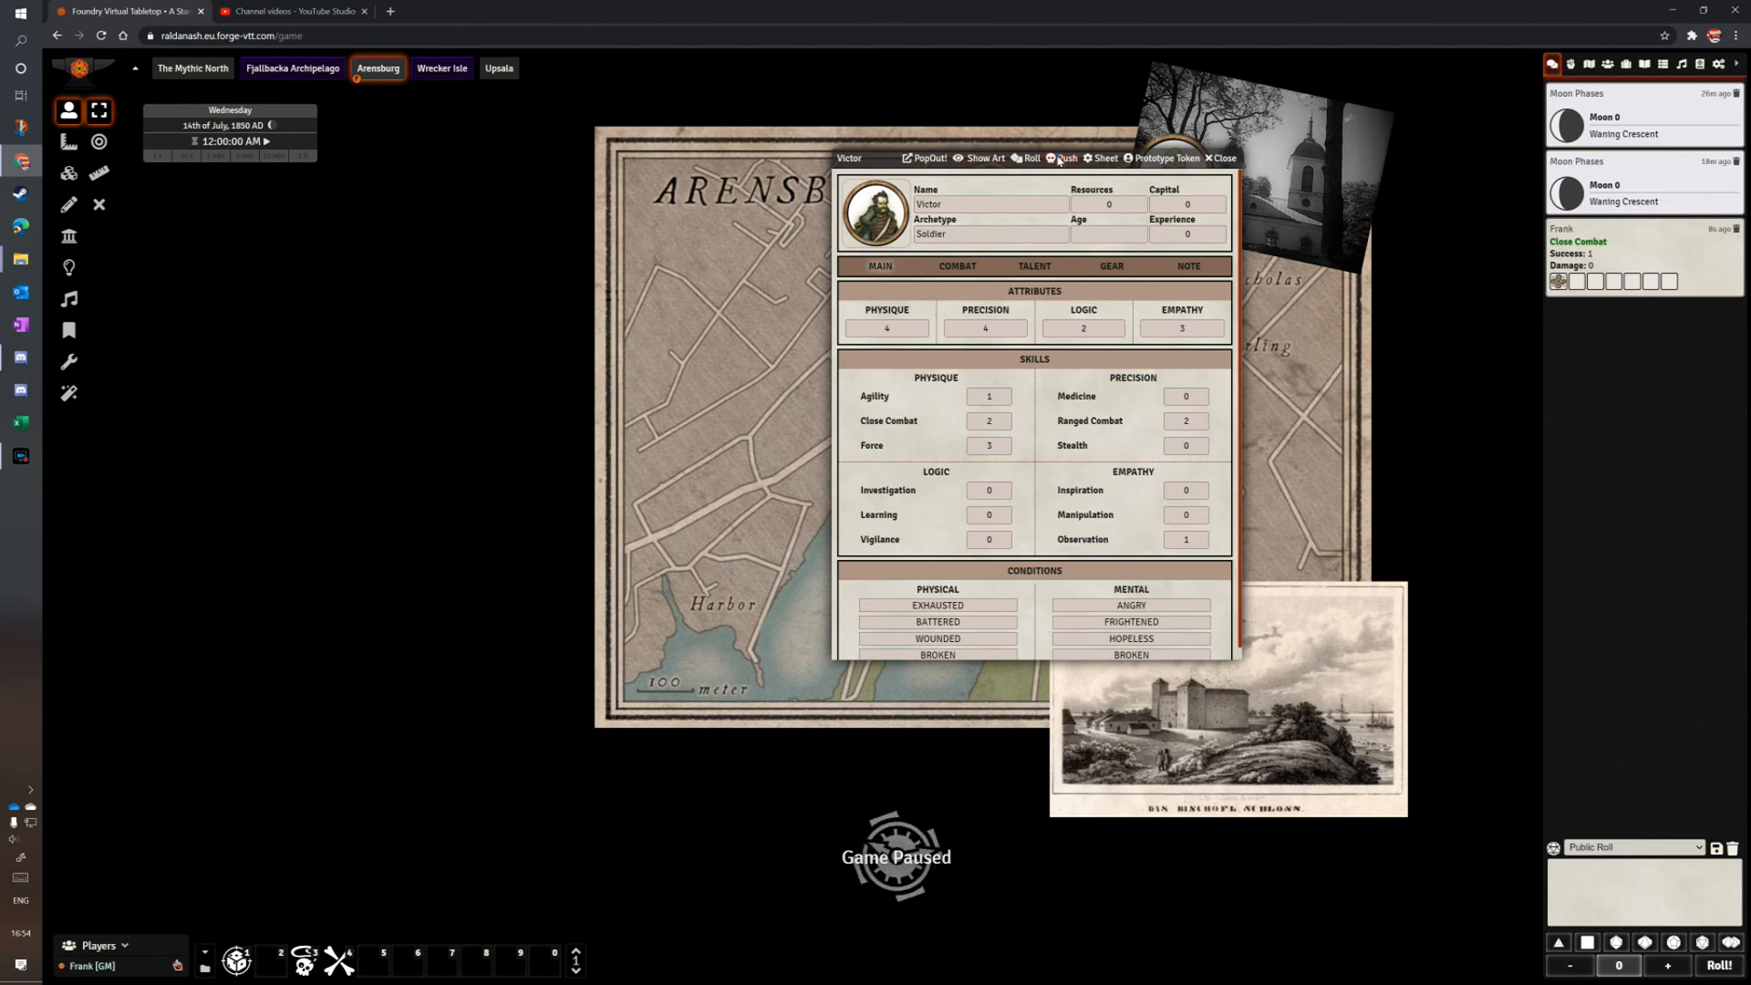
# Push the Close Combat roll, mark Victor Exhausted, and cancel a second Close Combat test.
pyautogui.click(1065, 158)
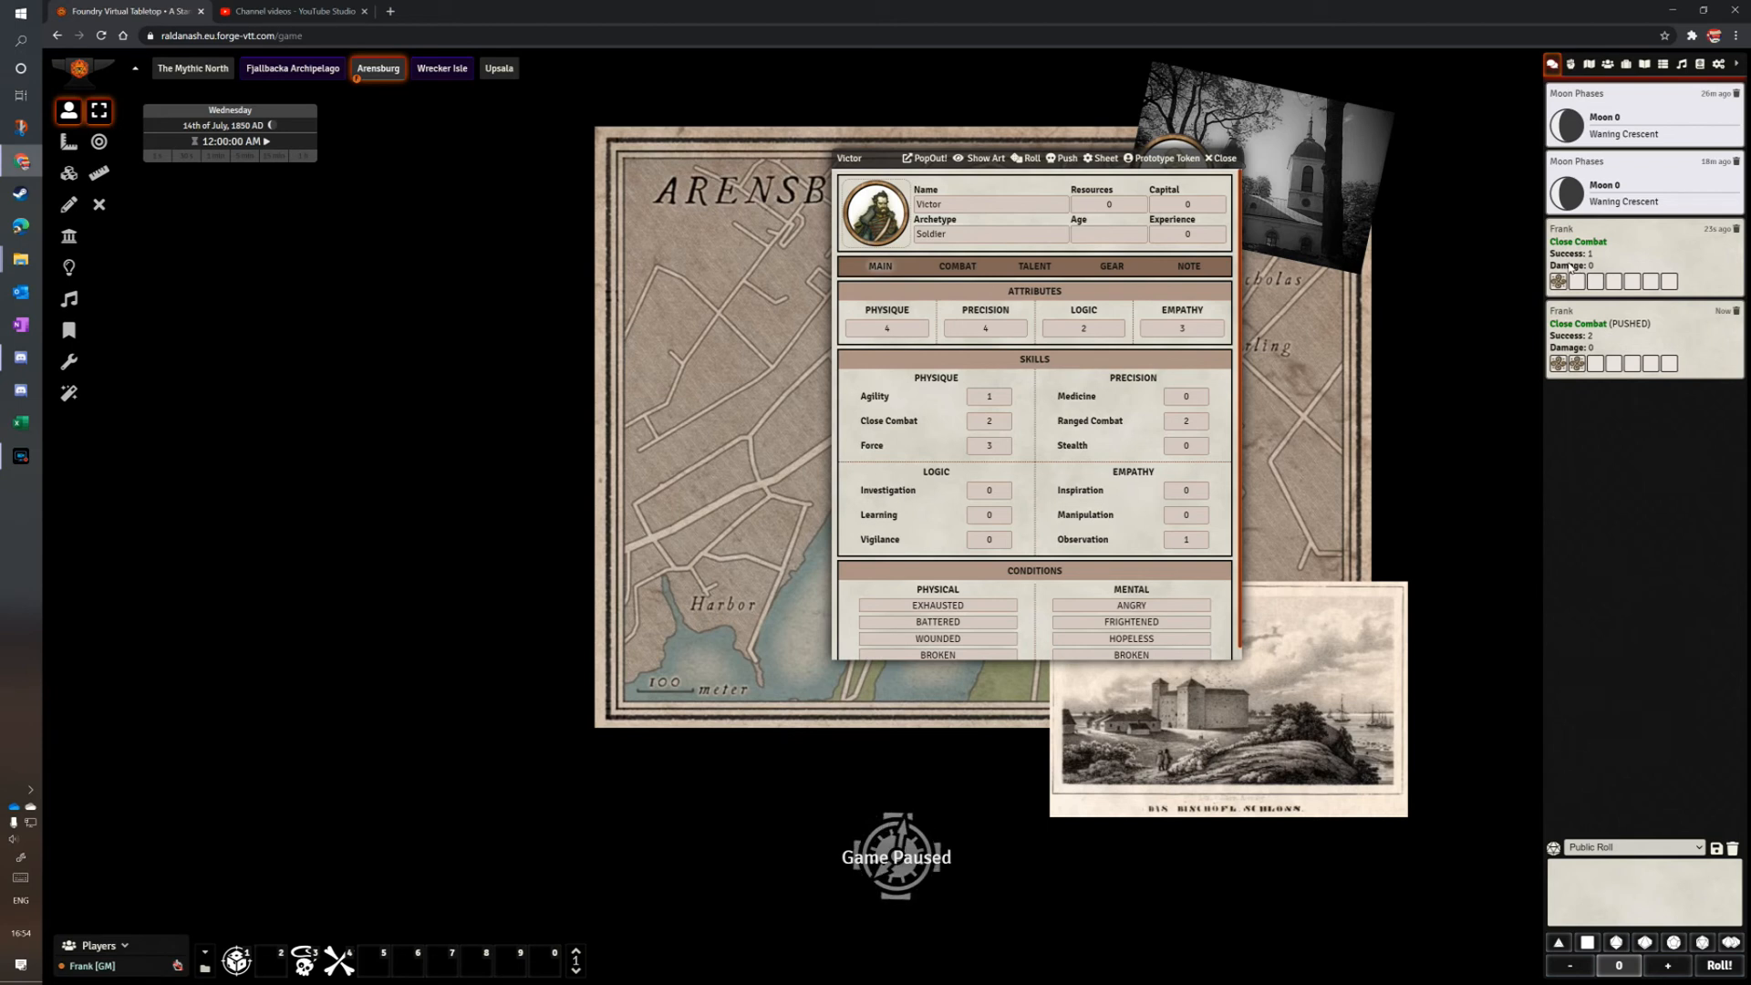
pyautogui.moveTo(1651, 572)
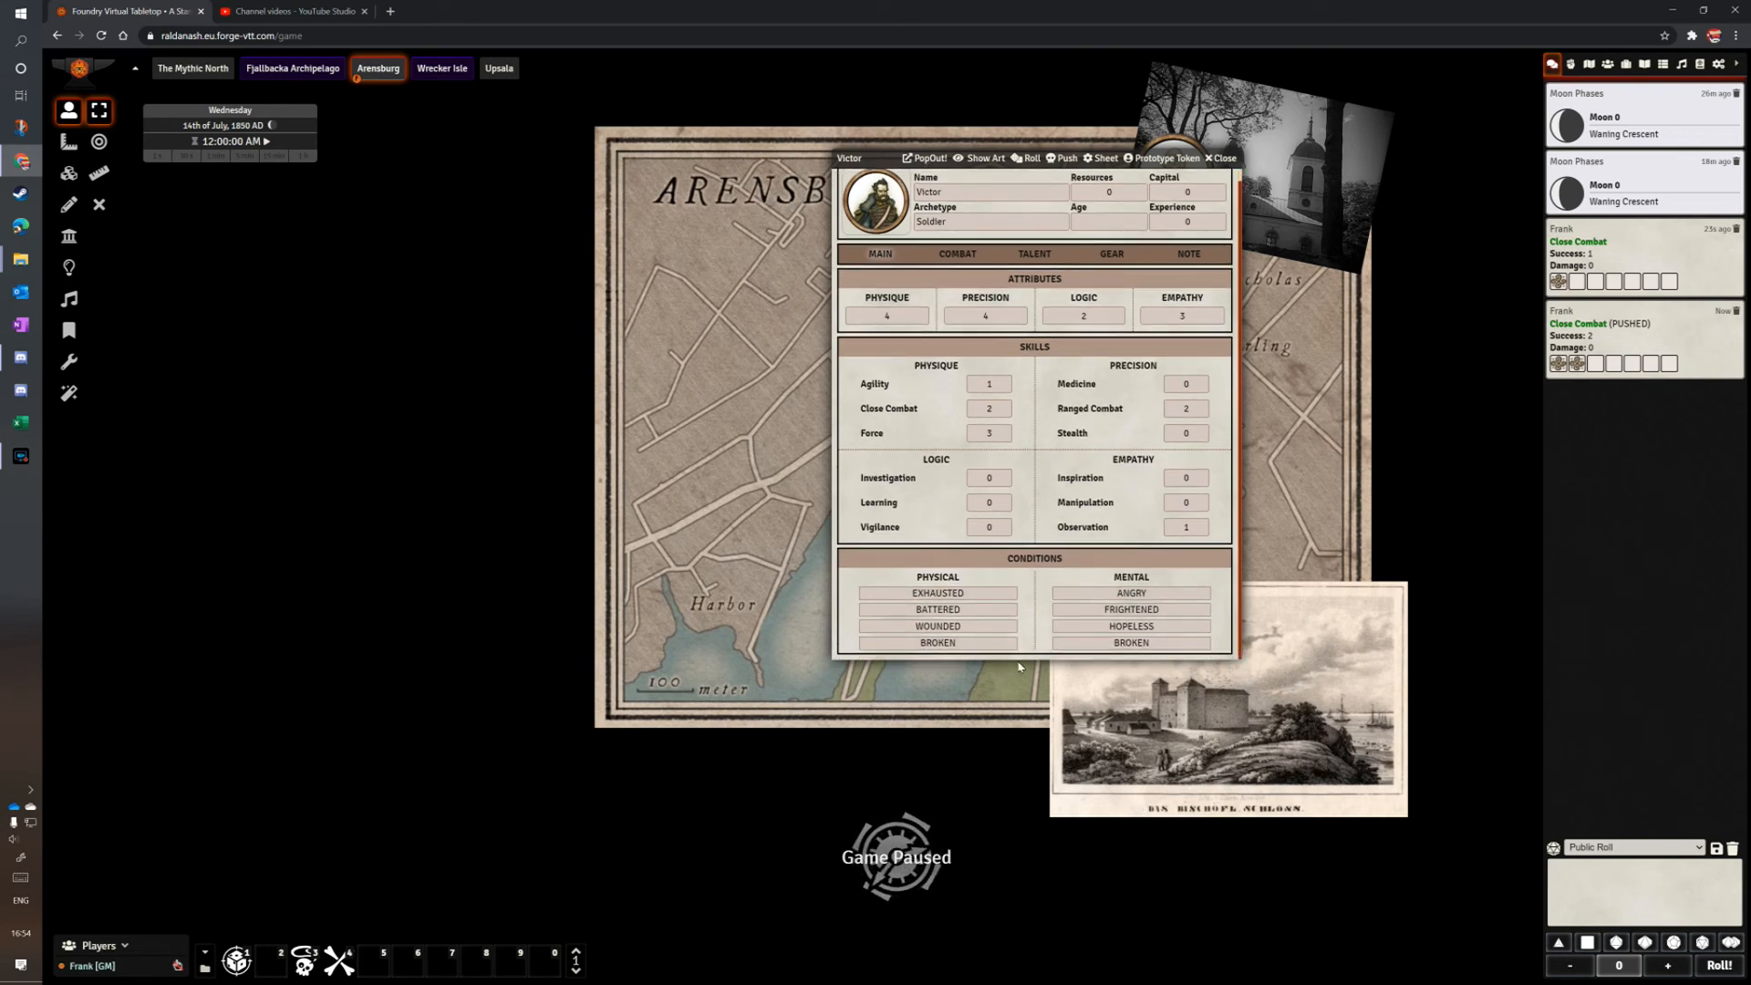
pyautogui.moveTo(969, 578)
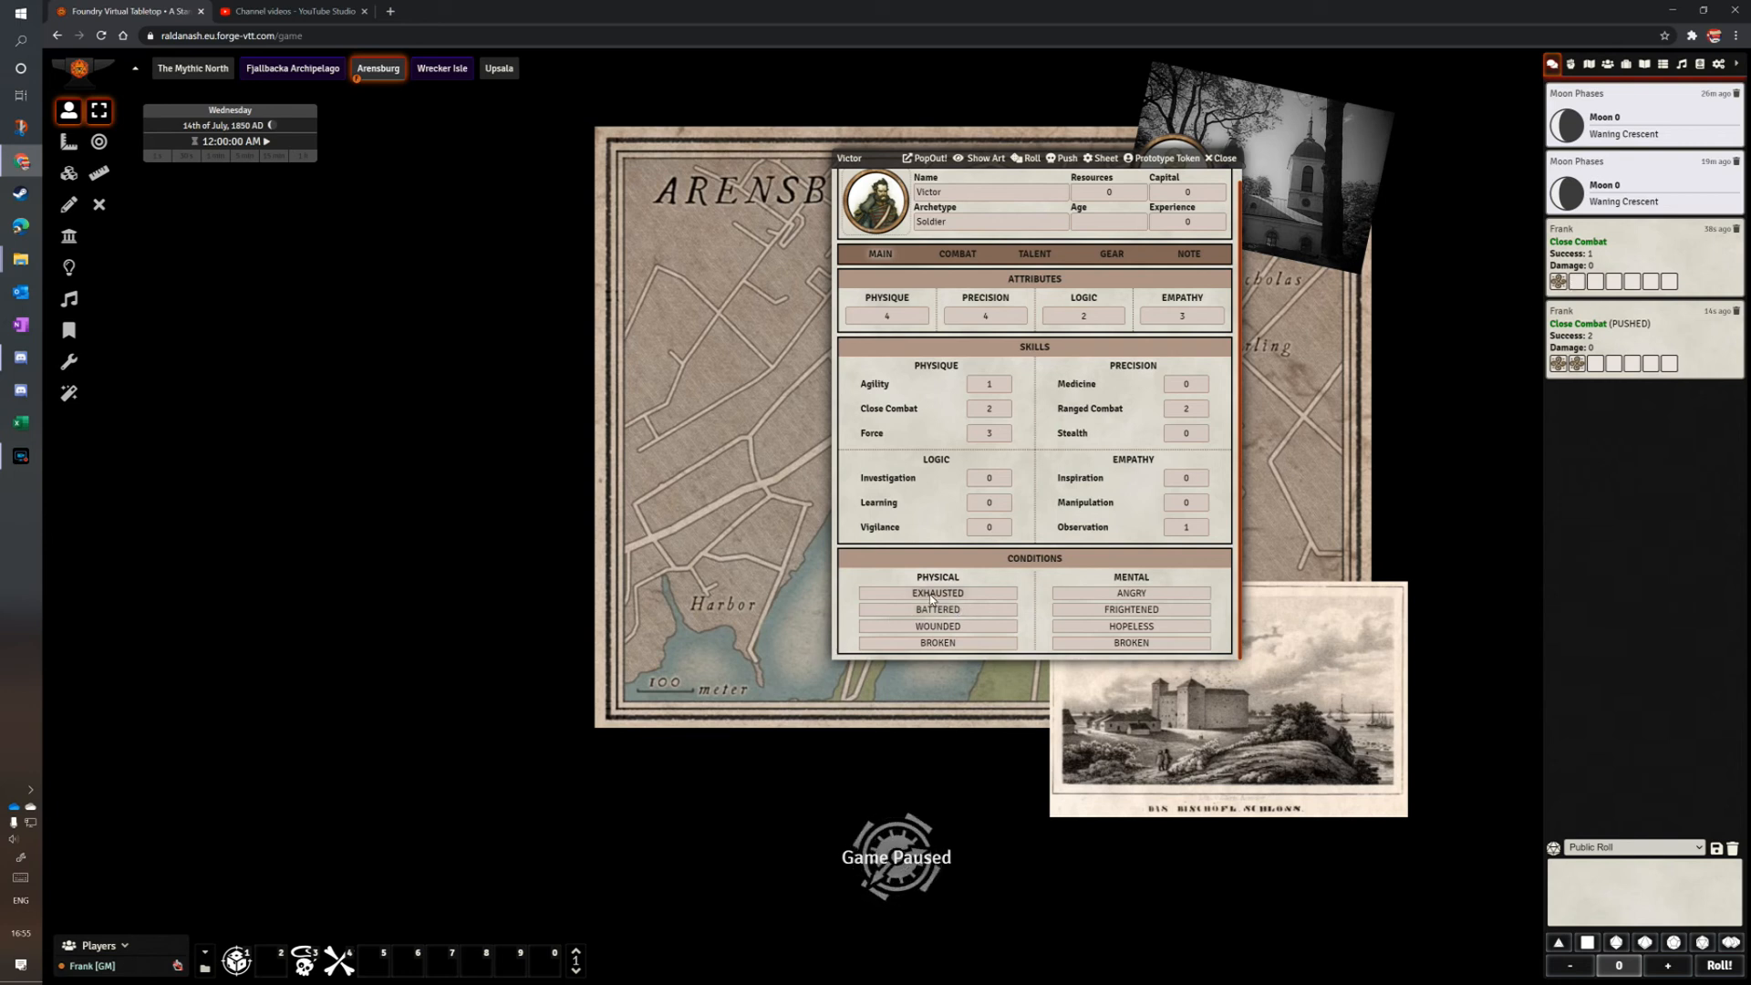
pyautogui.click(937, 593)
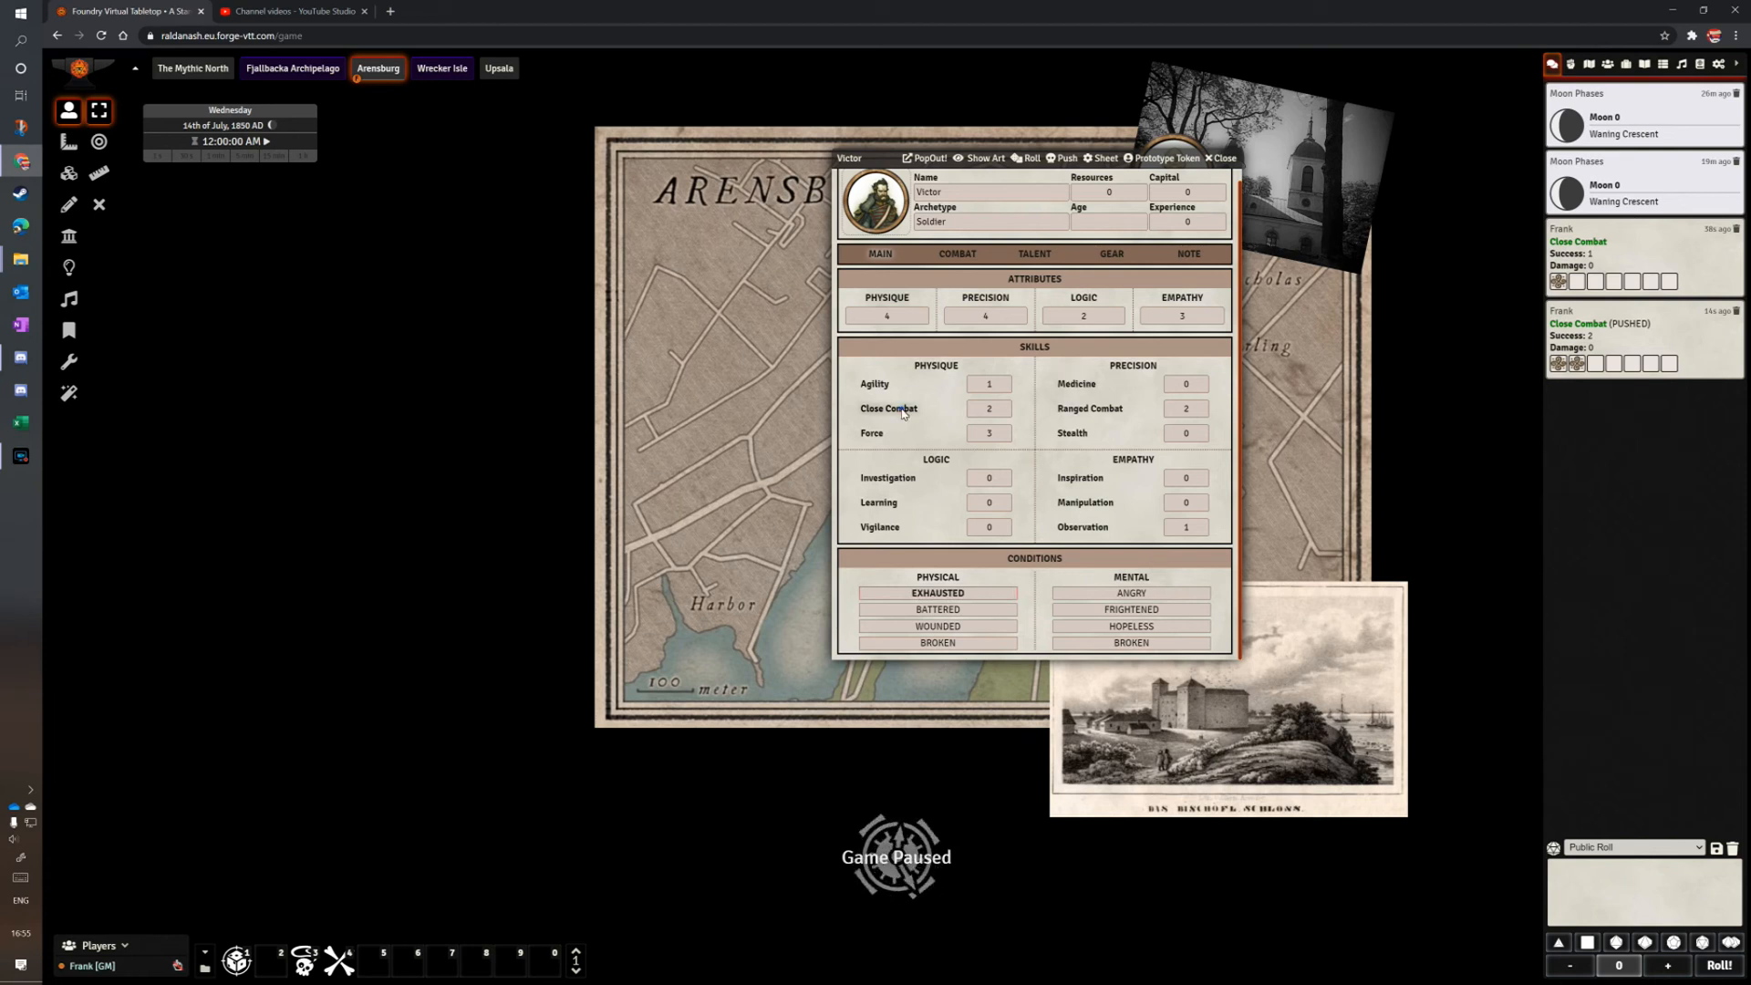
pyautogui.click(888, 408)
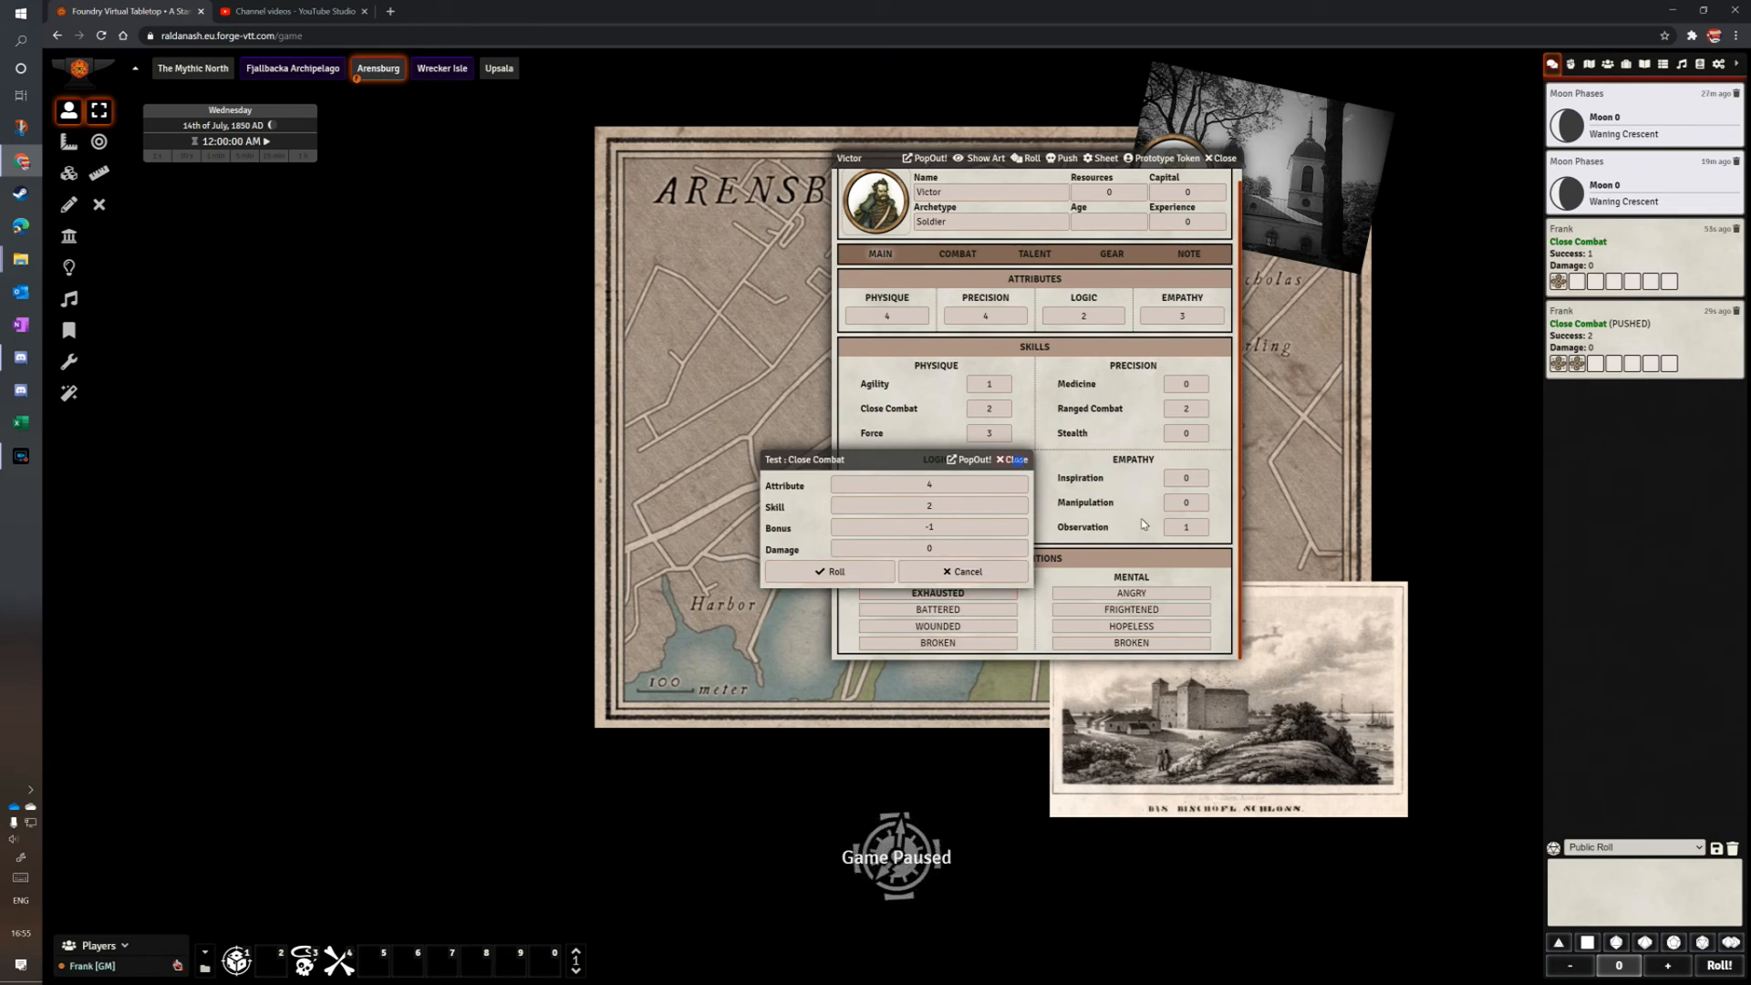
pyautogui.click(1018, 458)
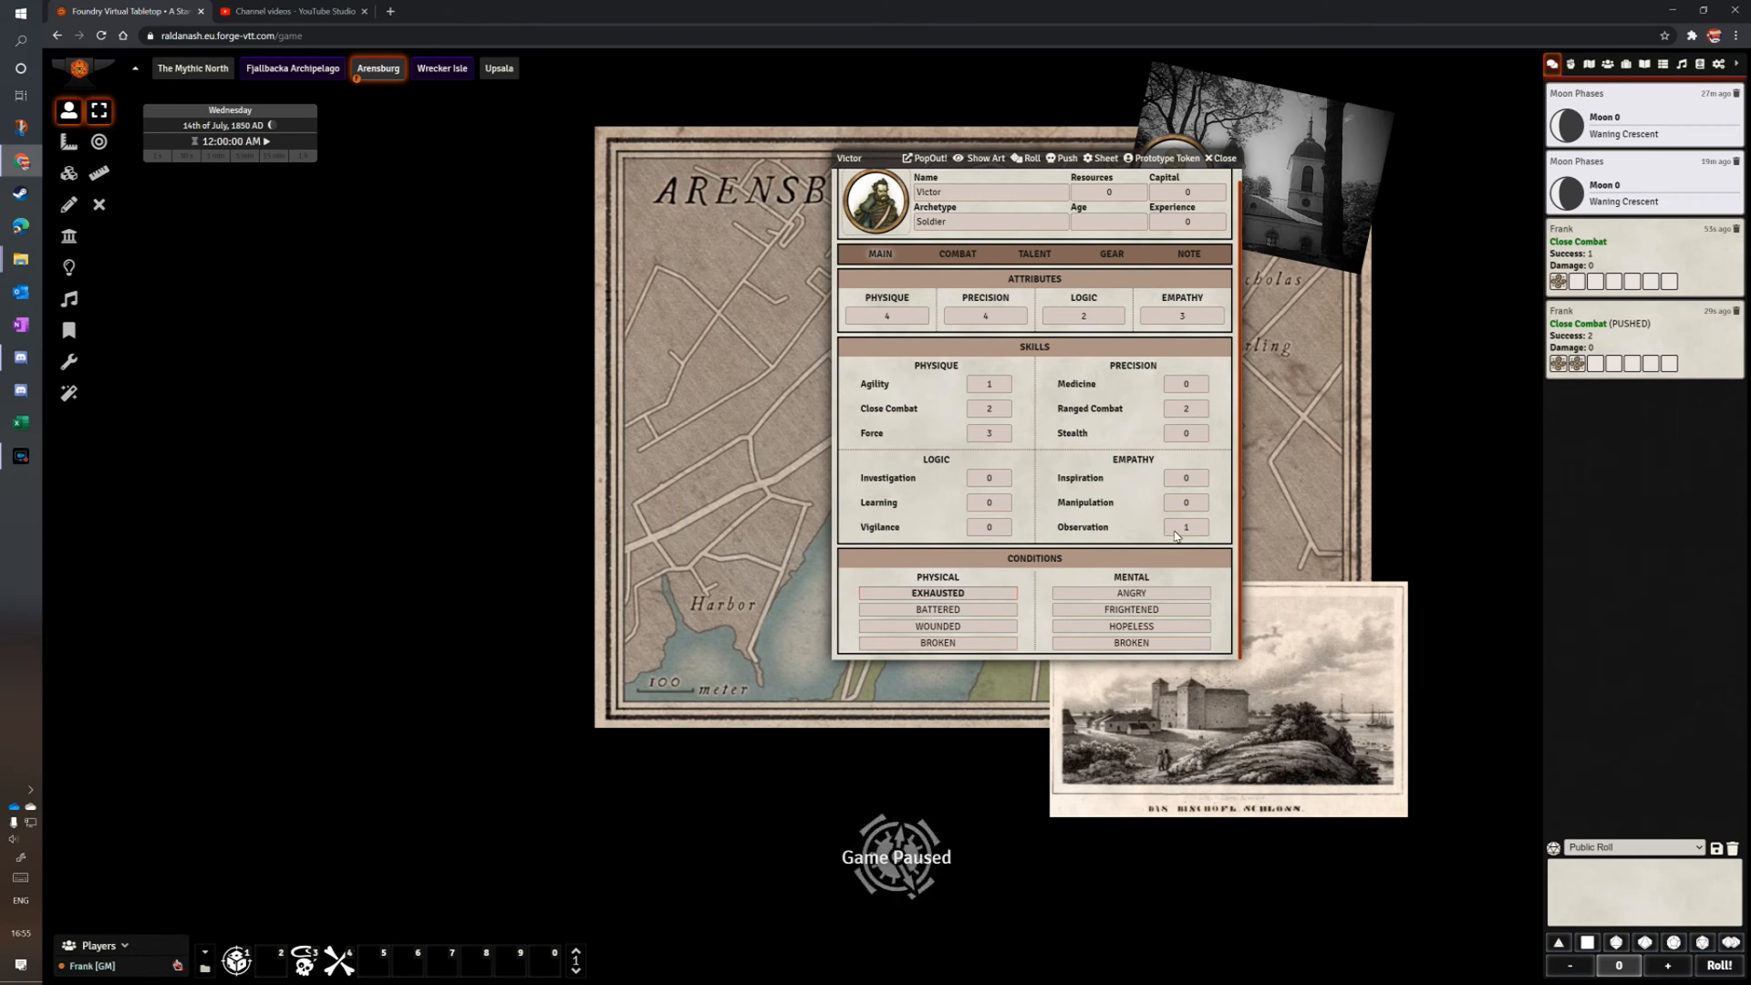
# Close Victor's sheet and start a new journal entry in Song of the Fallen Star.
pyautogui.click(1222, 158)
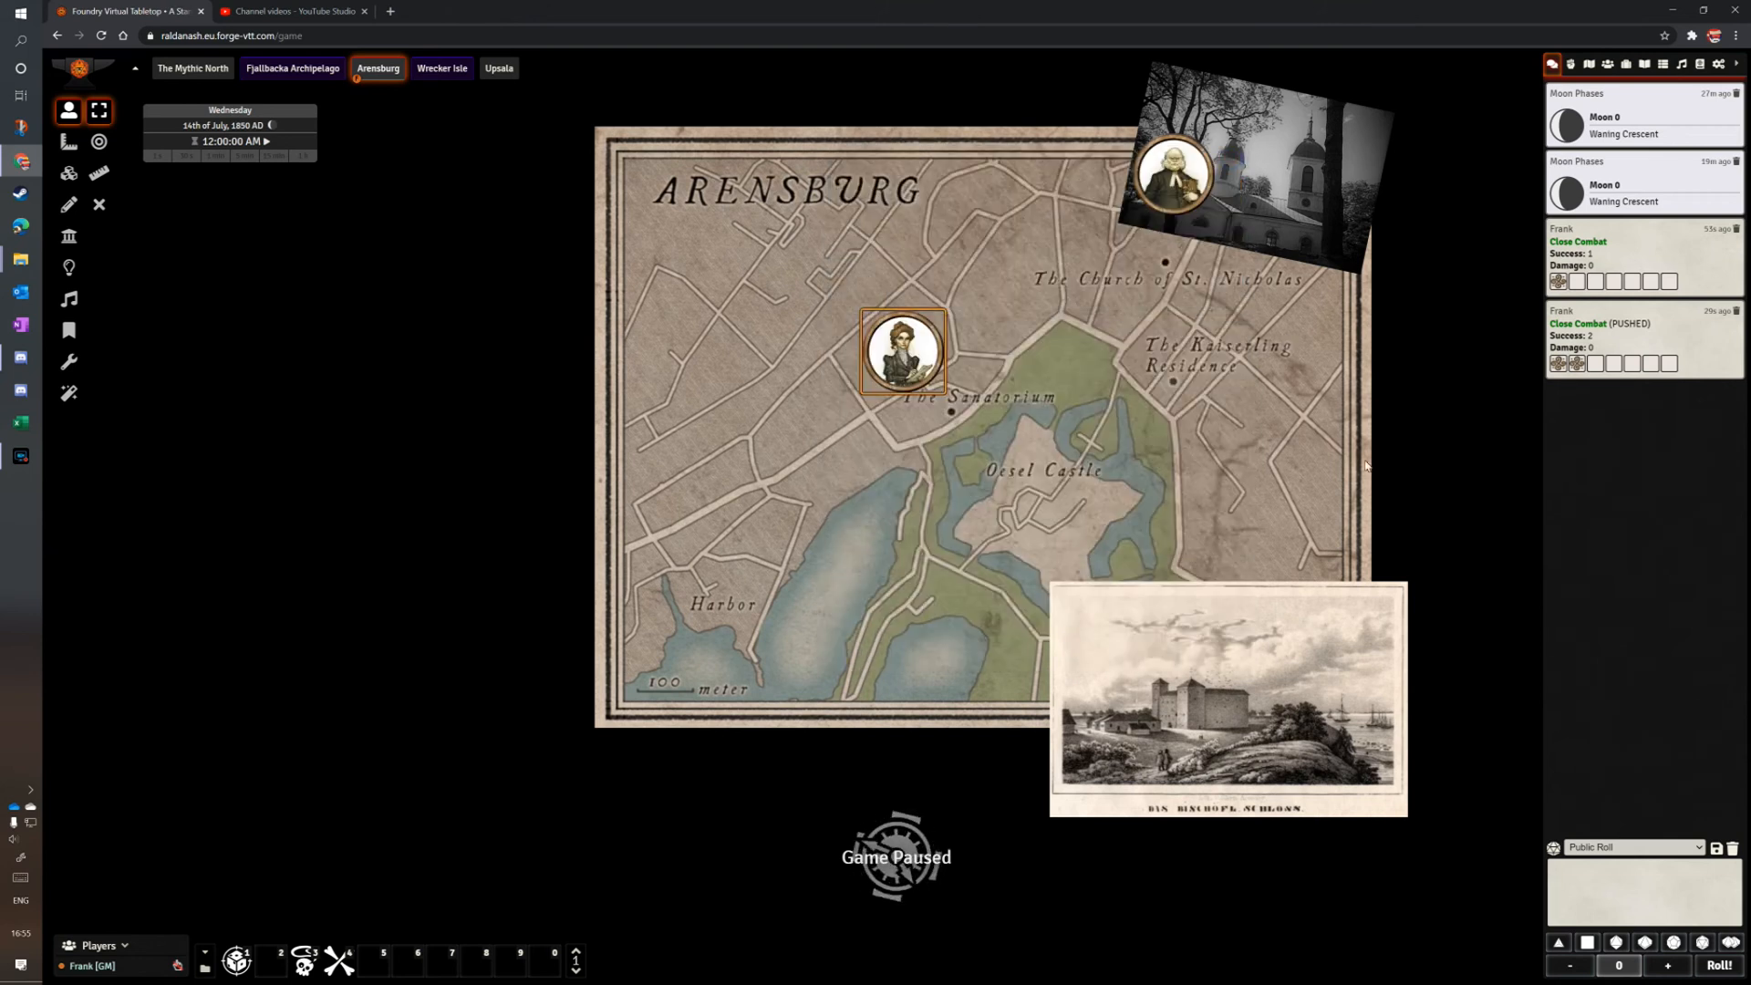
pyautogui.moveTo(1356, 478)
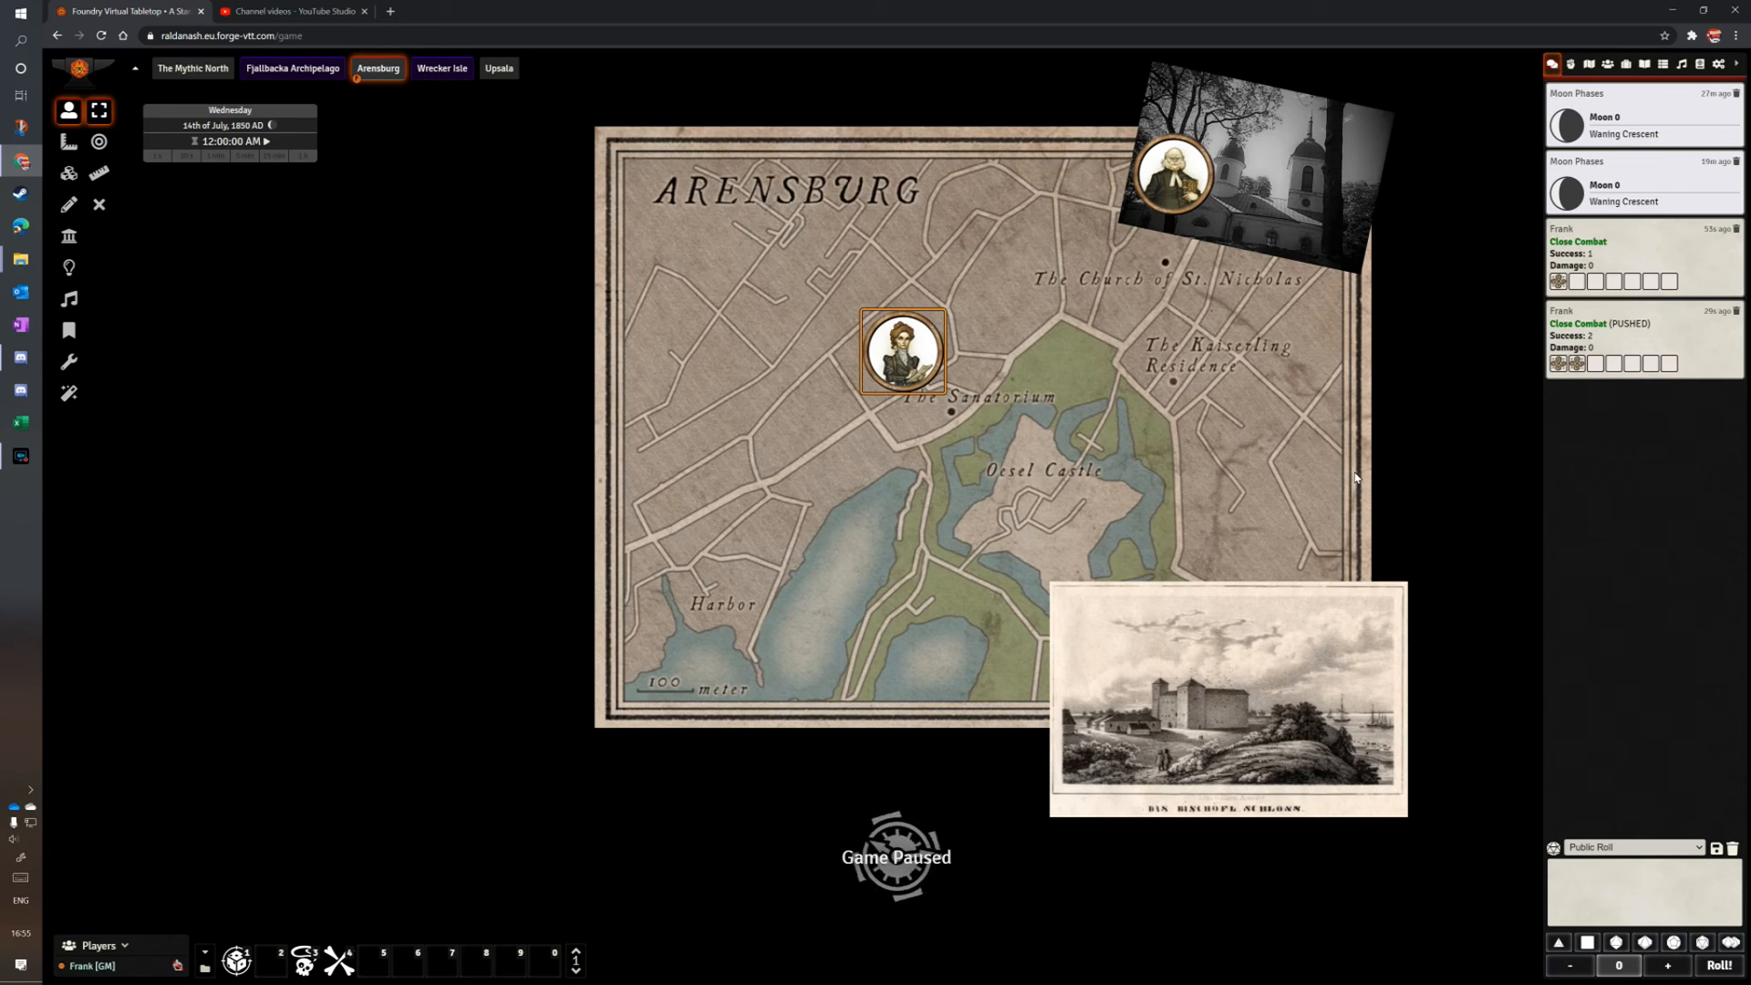
pyautogui.click(1643, 64)
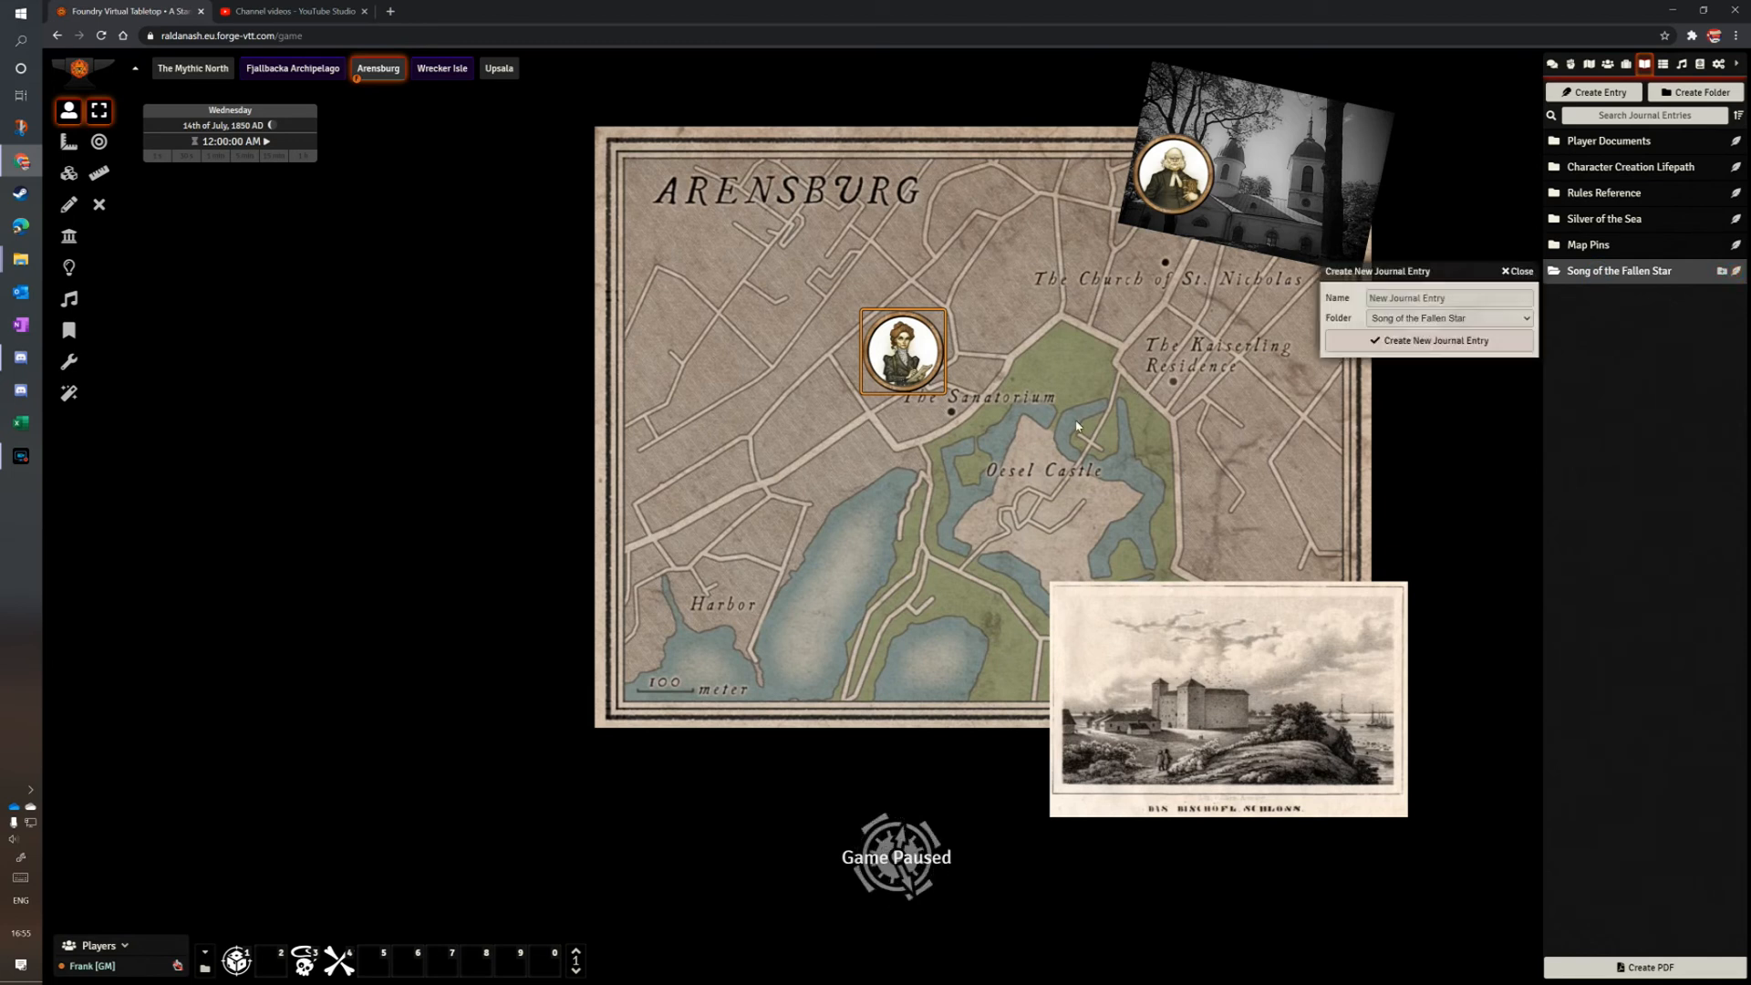
pyautogui.click(1449, 298)
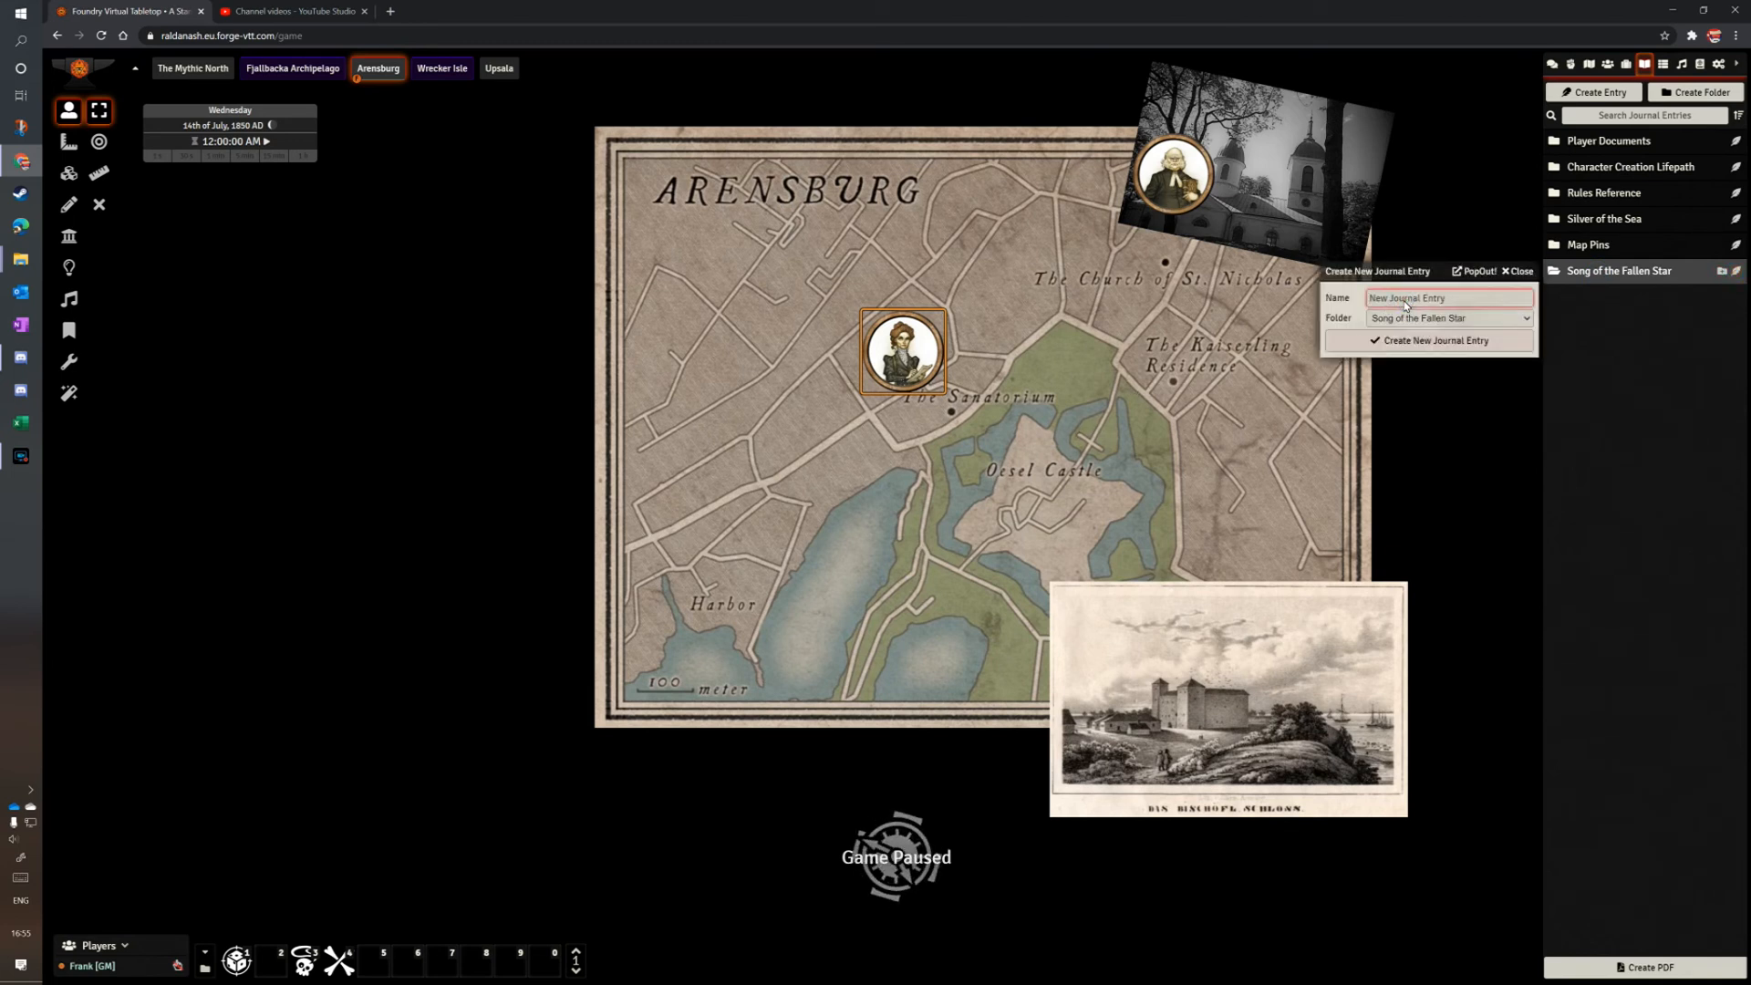
# Name the entry 'Introduction' and write 'The Society meet at Castle Gyllencreutz.'.
pyautogui.write('Introduction')
pyautogui.write('The Society meet at Castle Gyllenc')
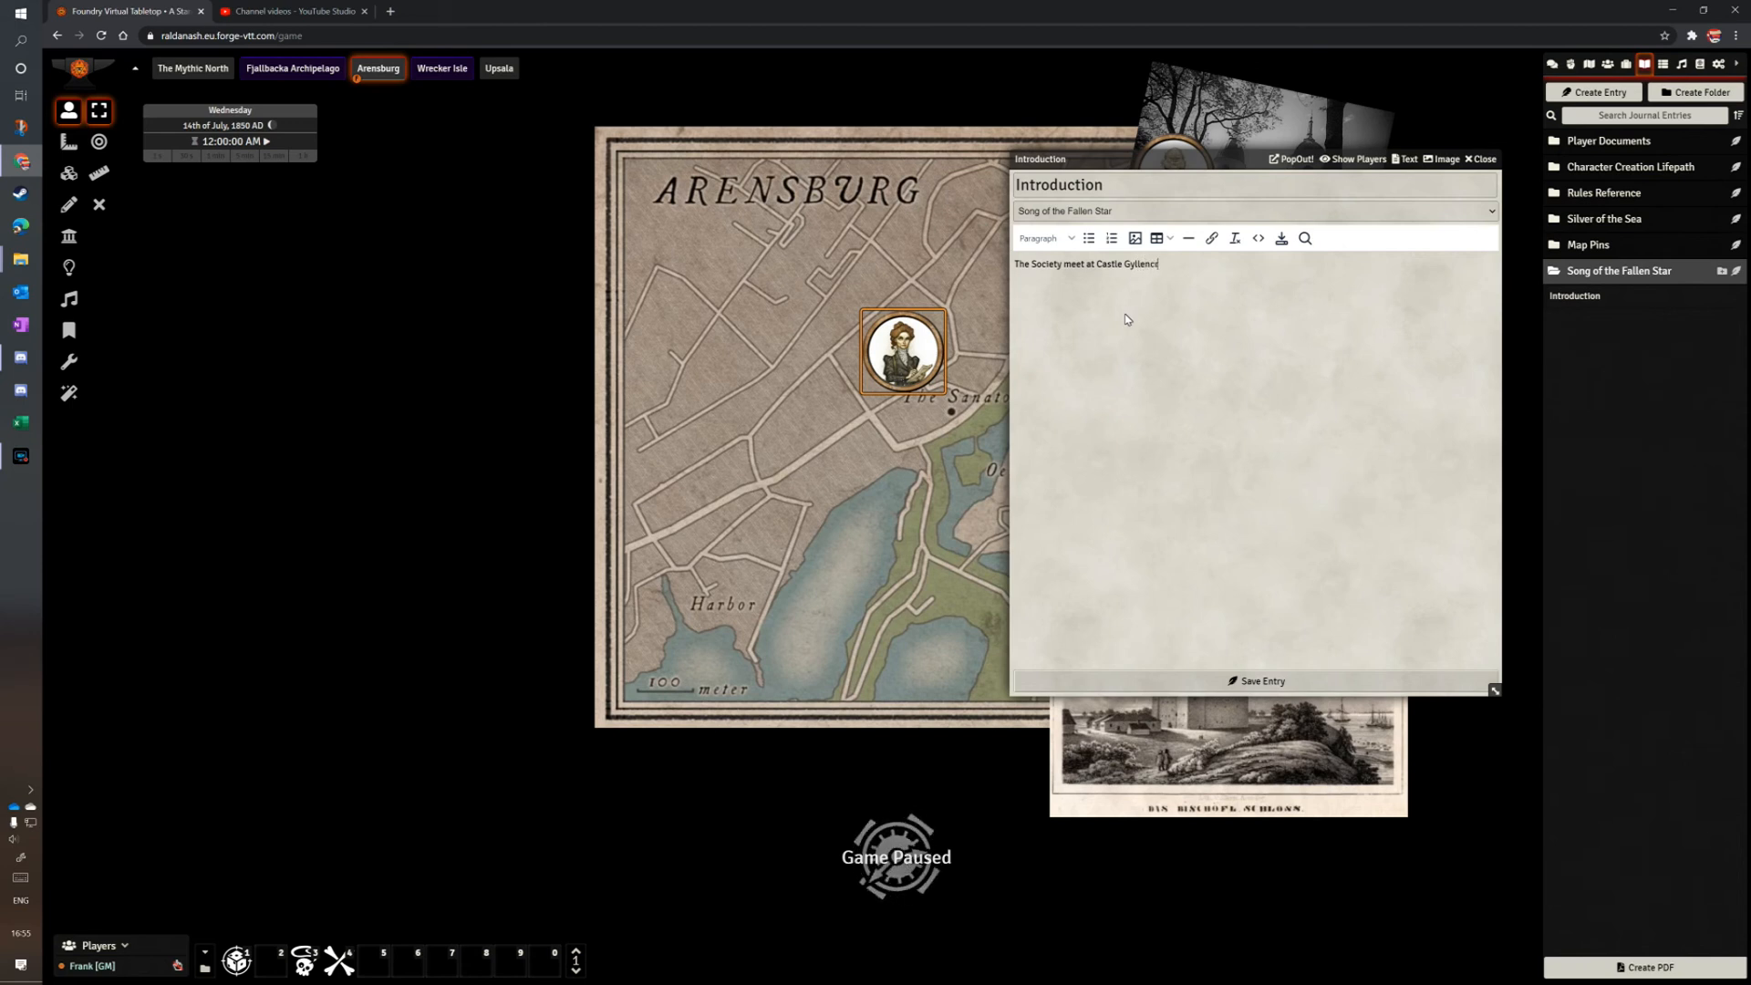
pyautogui.write('reutz')
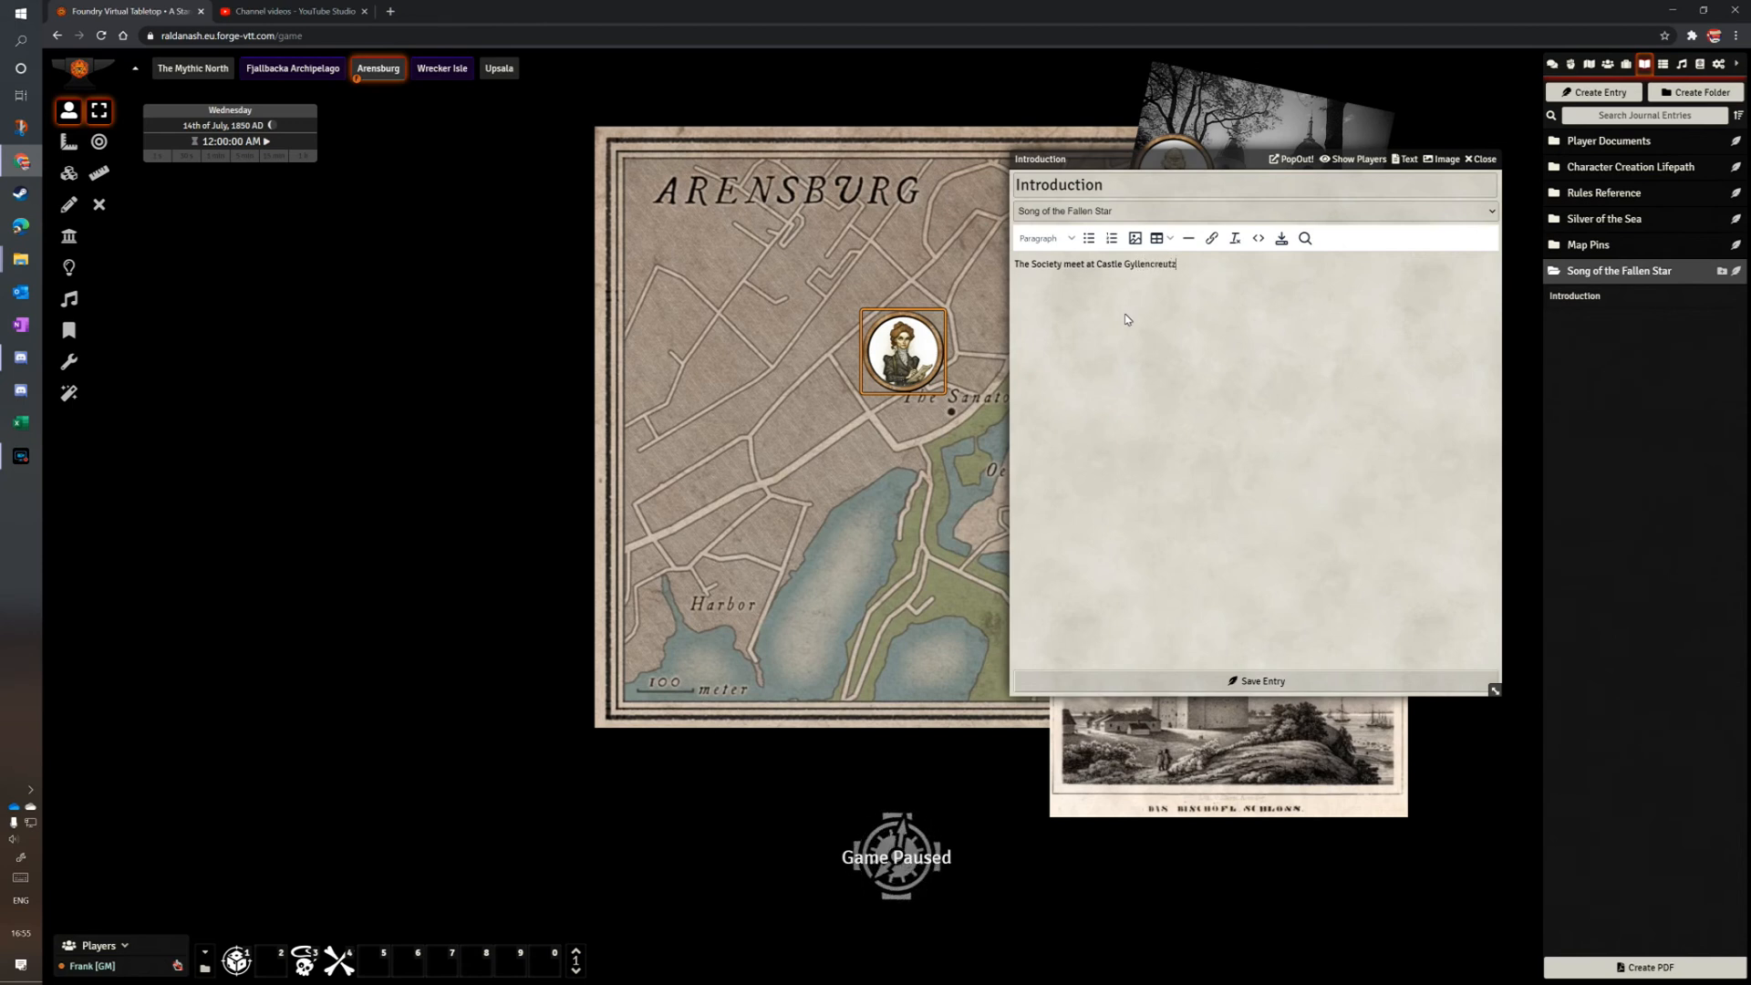
pyautogui.write('.')
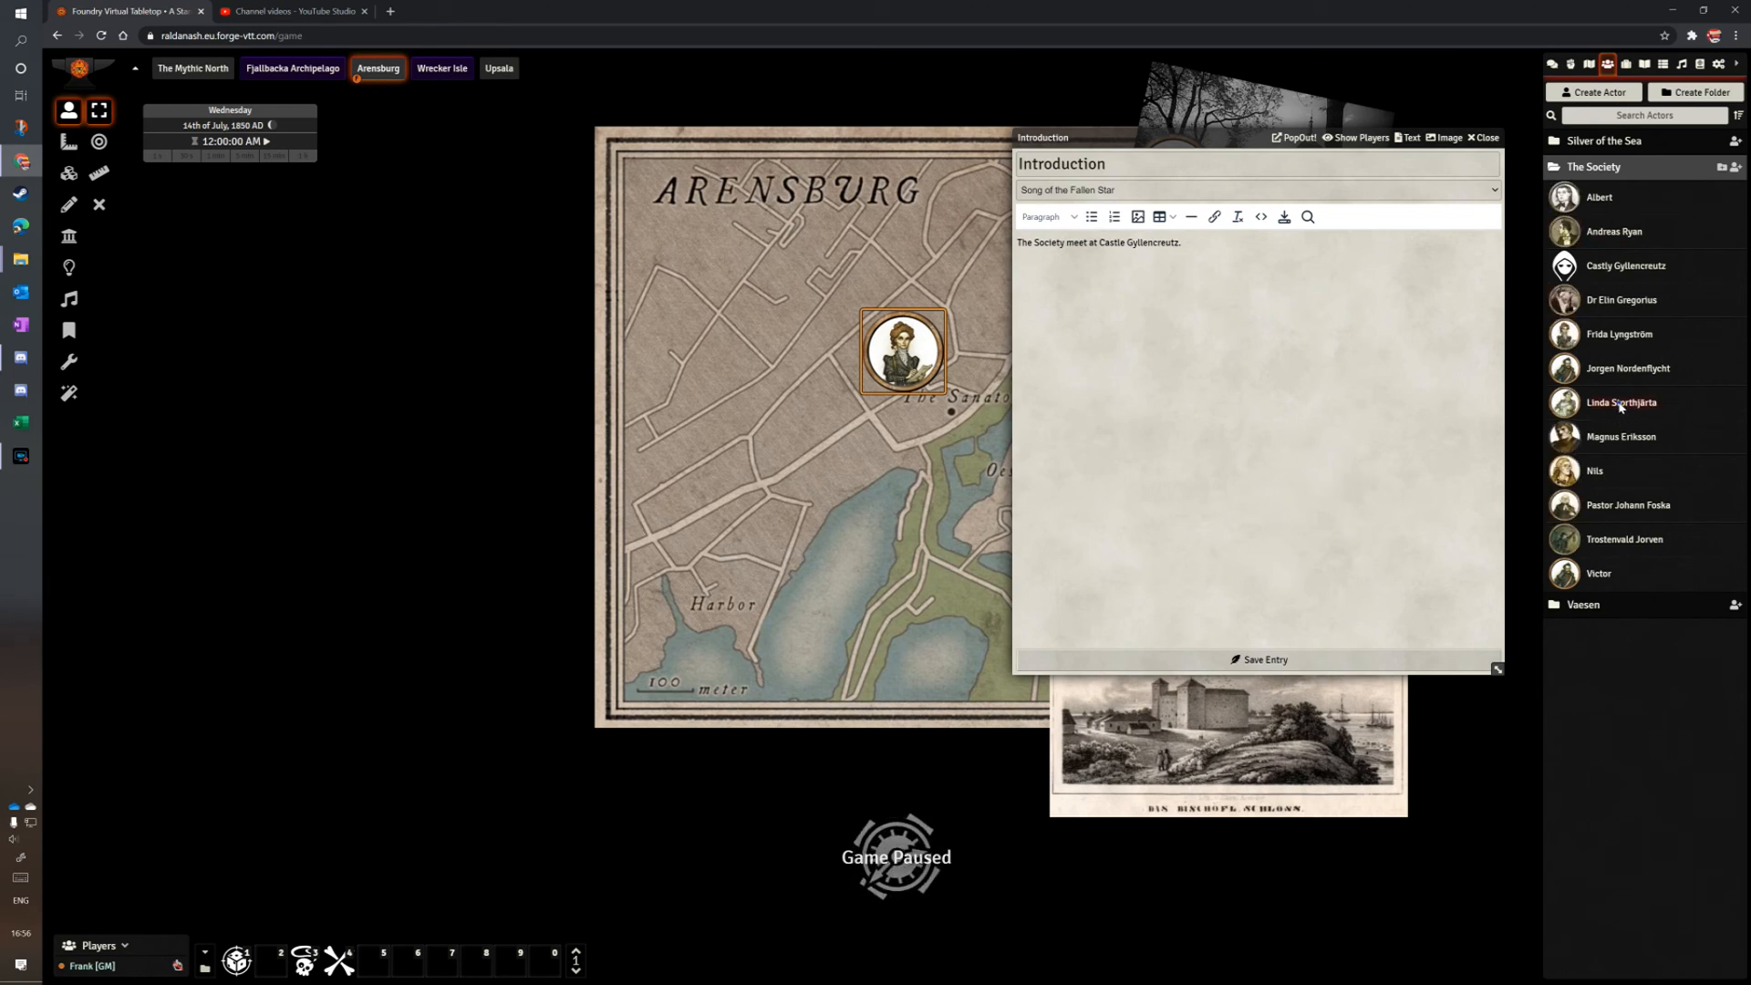
# Link a Society actor and Melee Weapons into the Introduction entry, then save it.
pyautogui.moveTo(1619, 403); pyautogui.dragTo(1116, 274)
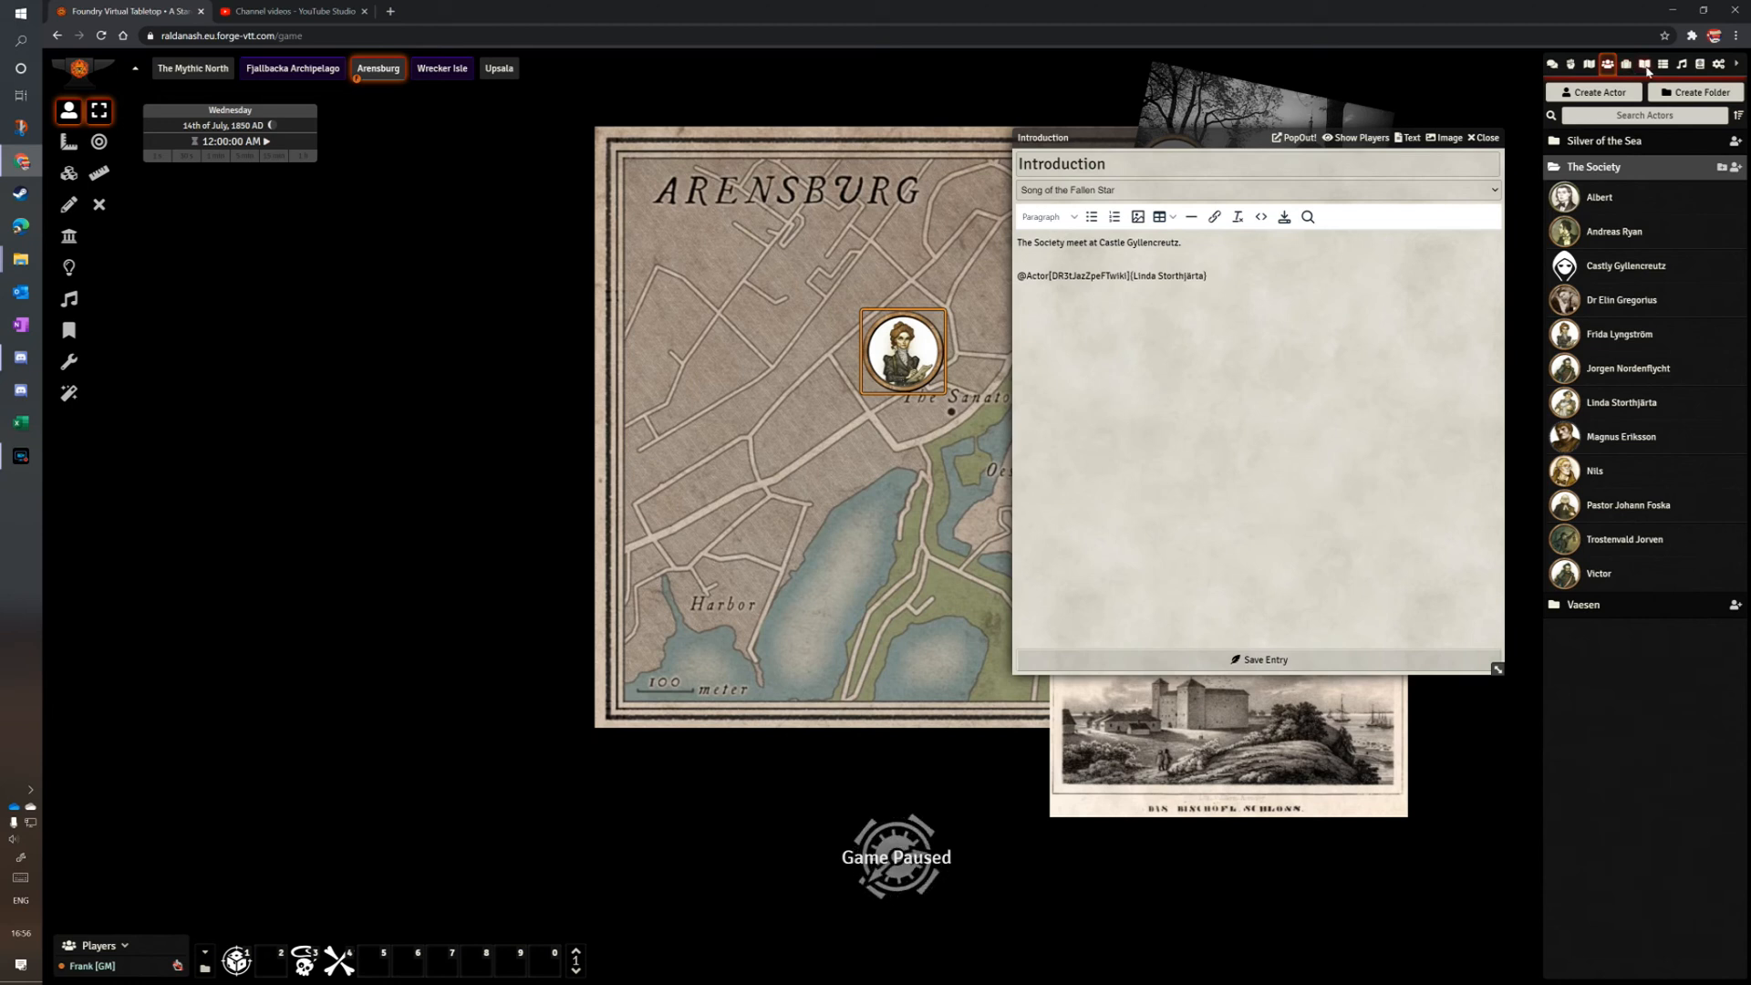
pyautogui.click(1605, 140)
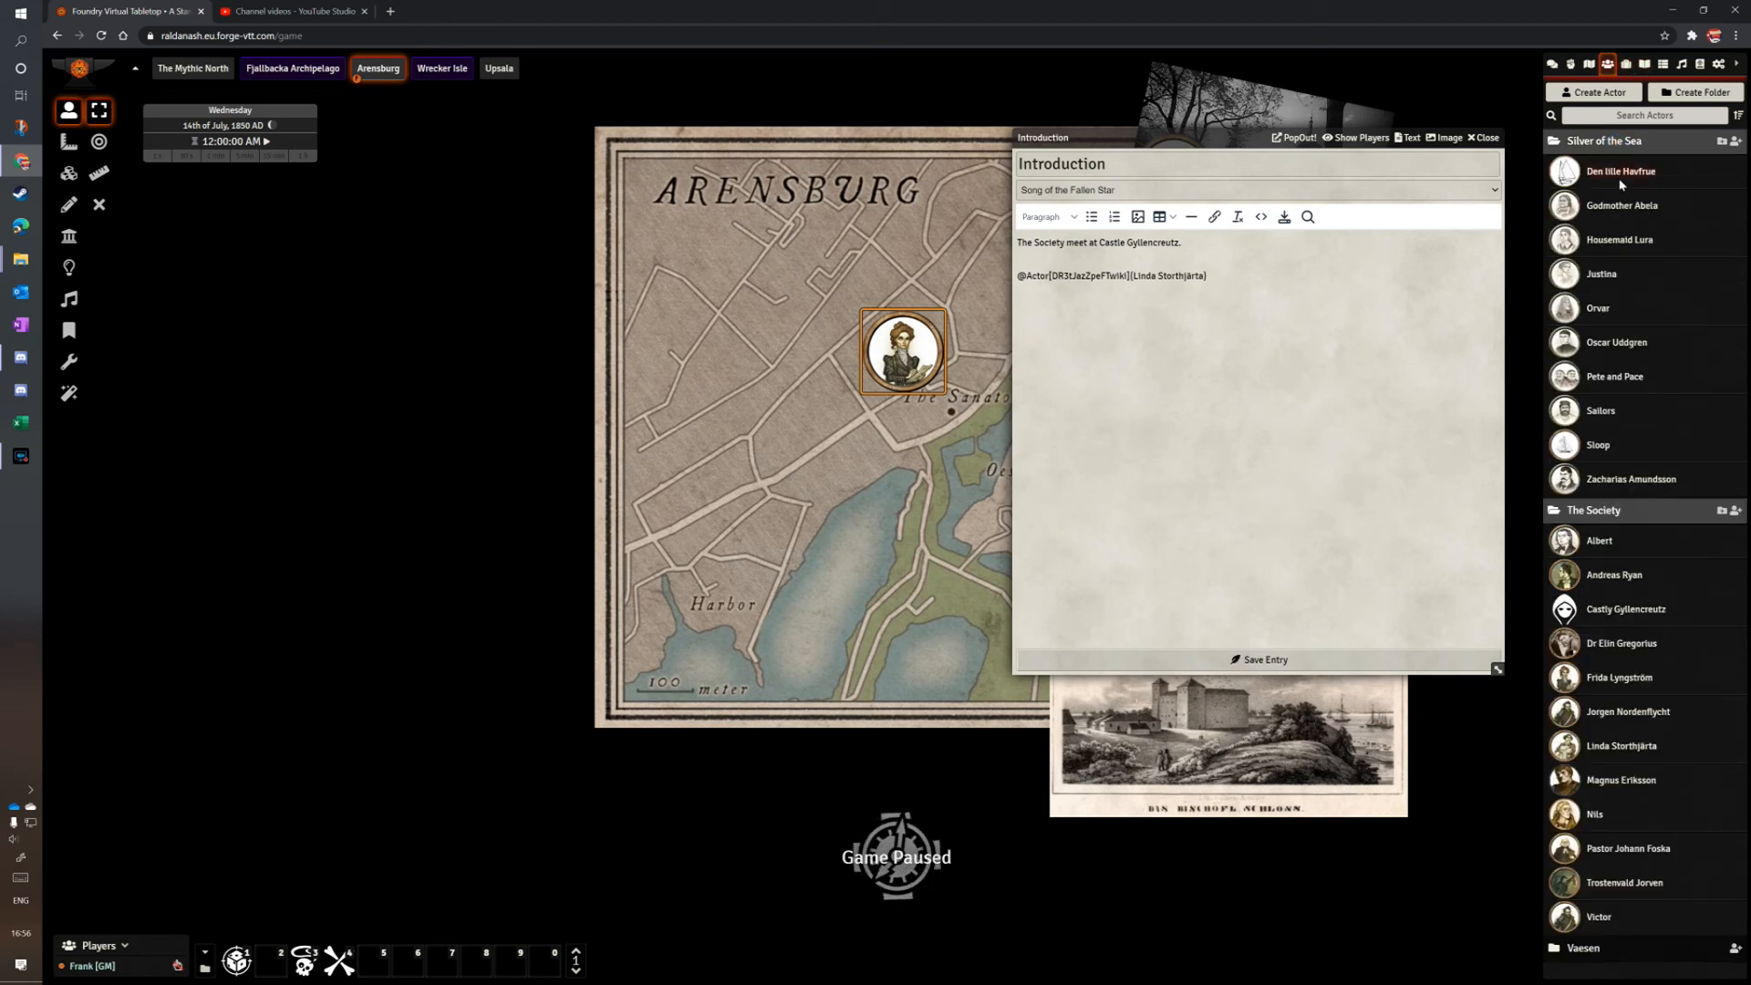
pyautogui.click(1644, 64)
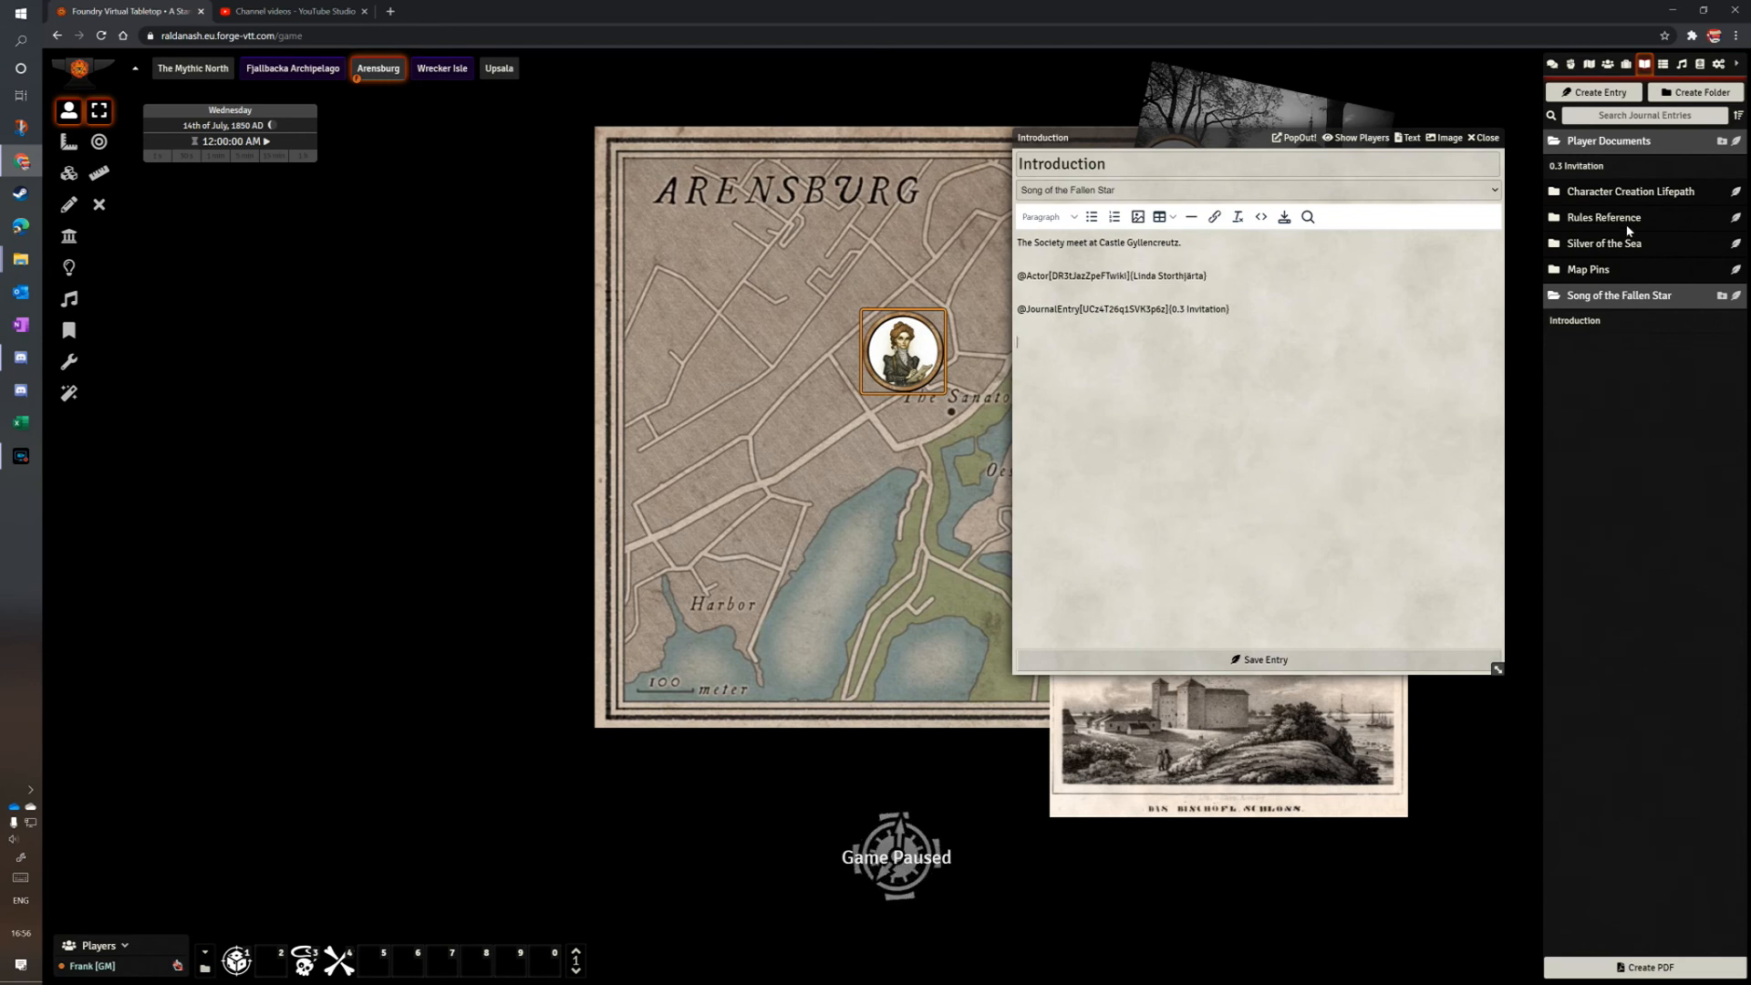
pyautogui.click(1603, 217)
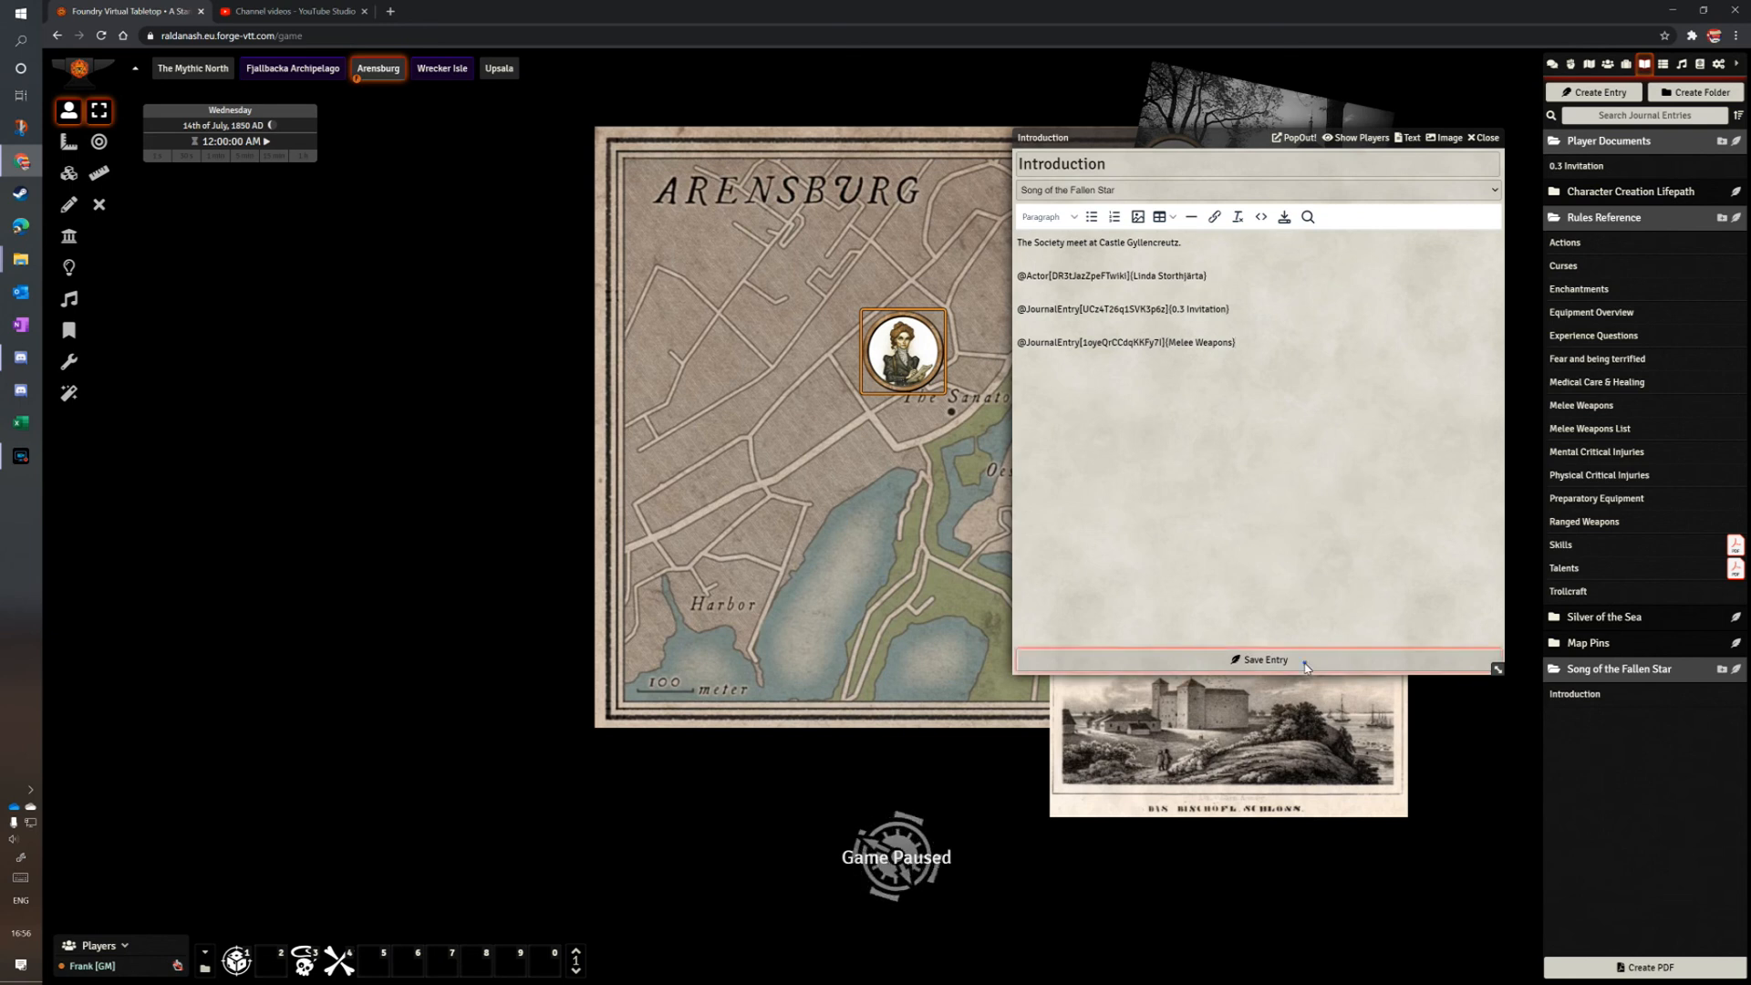
pyautogui.click(1265, 660)
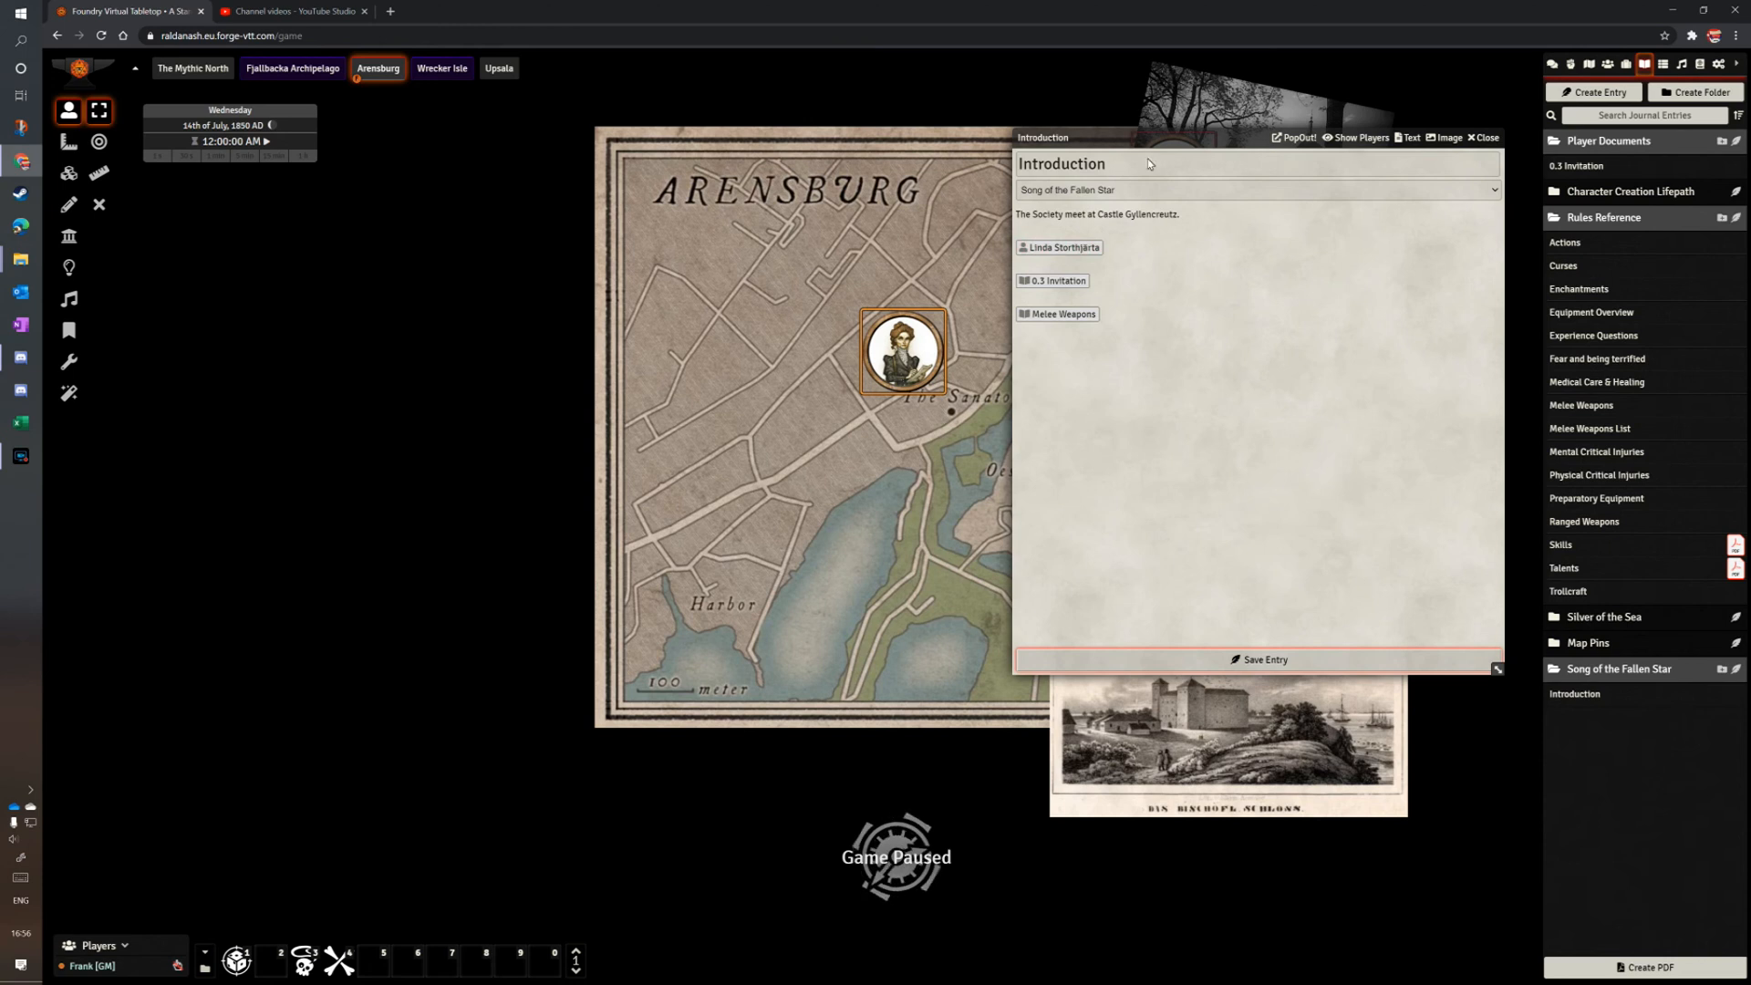
pyautogui.click(1060, 248)
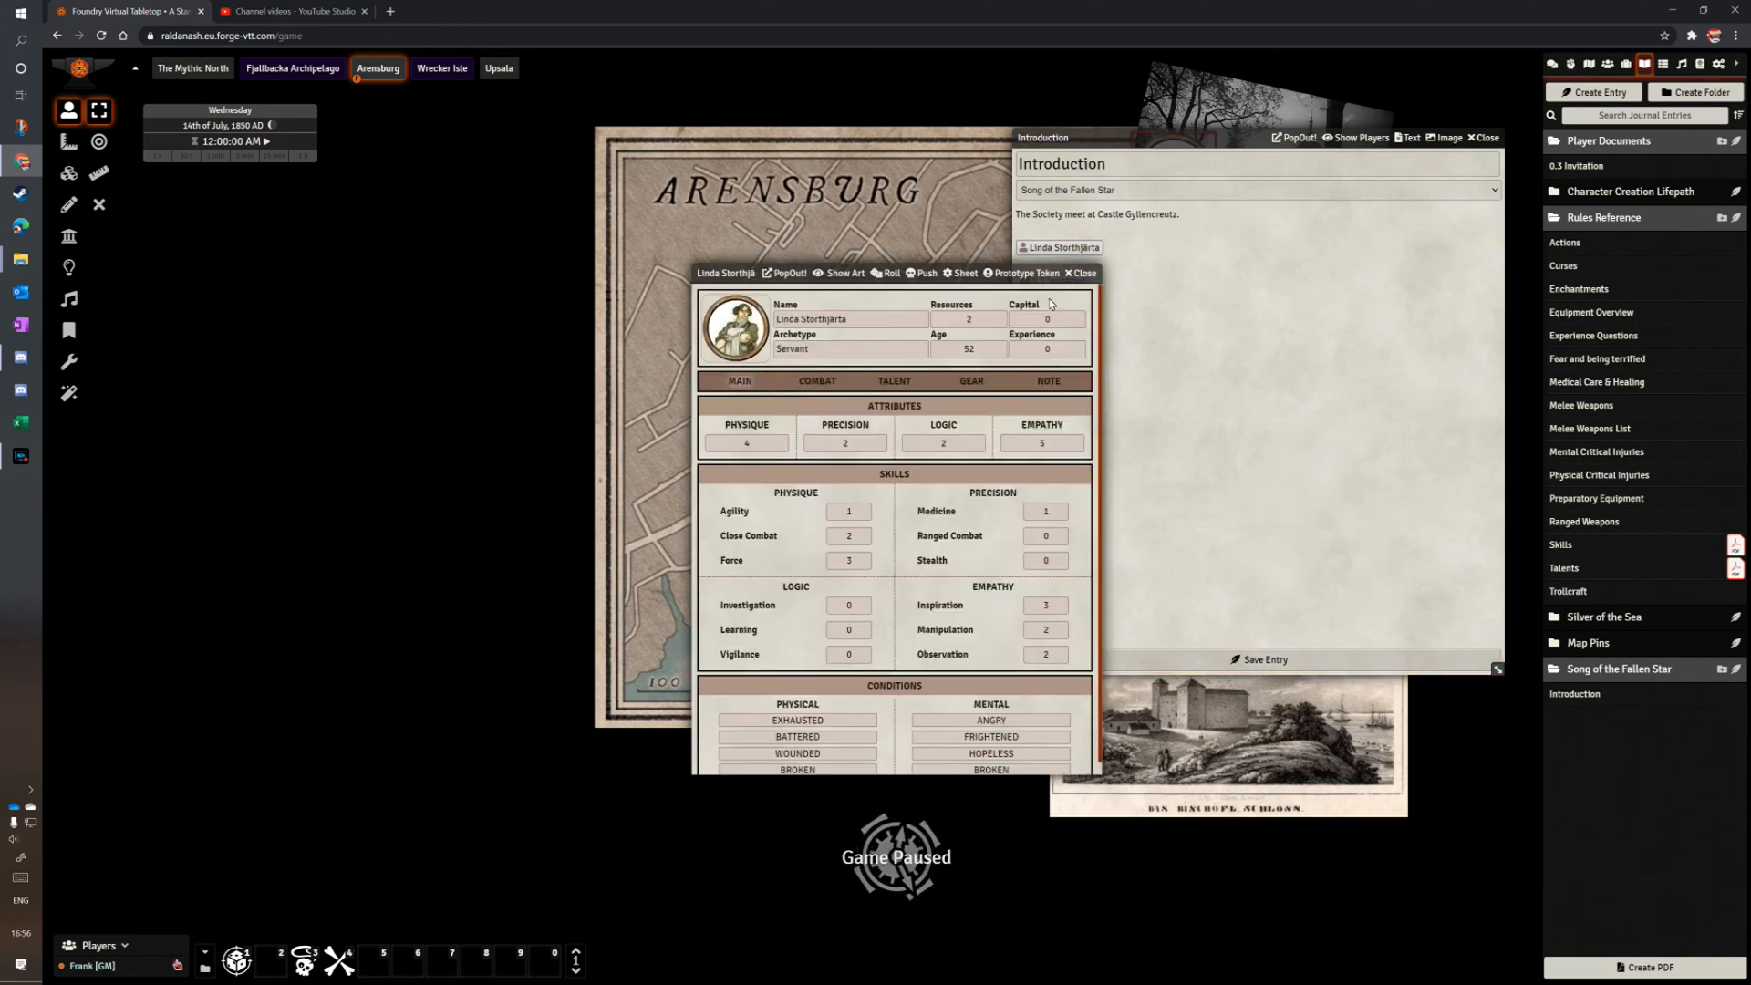
pyautogui.click(1079, 272)
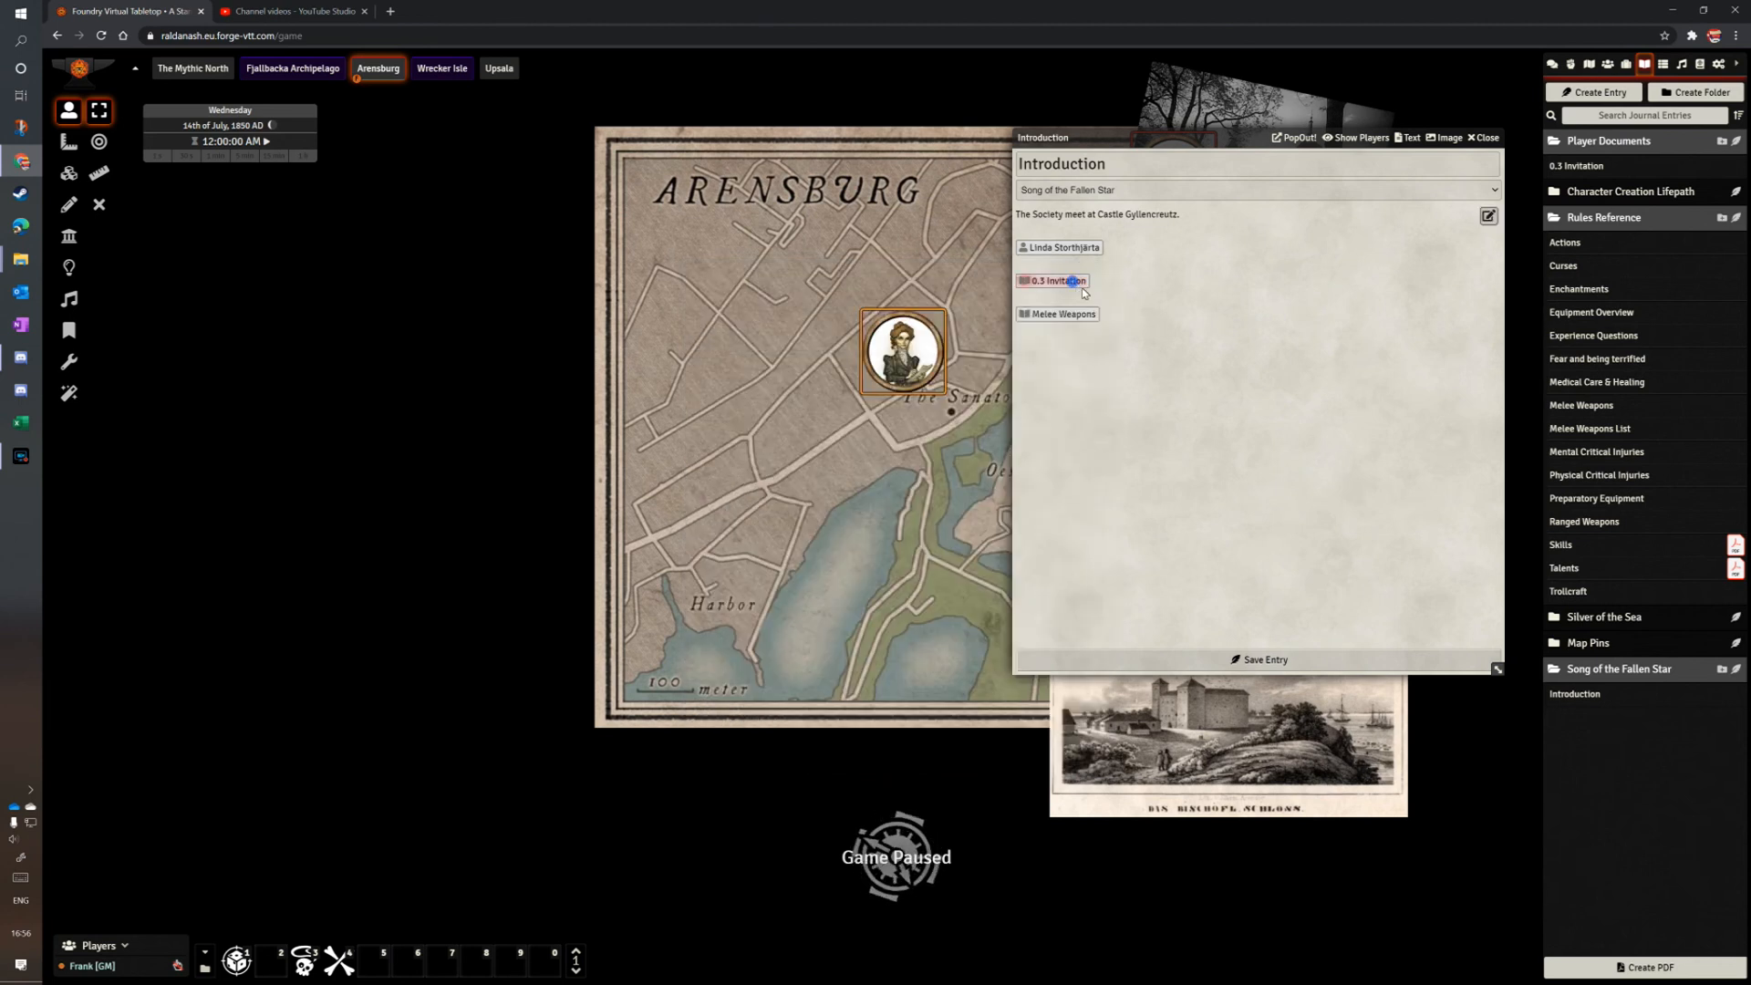
pyautogui.click(1051, 280)
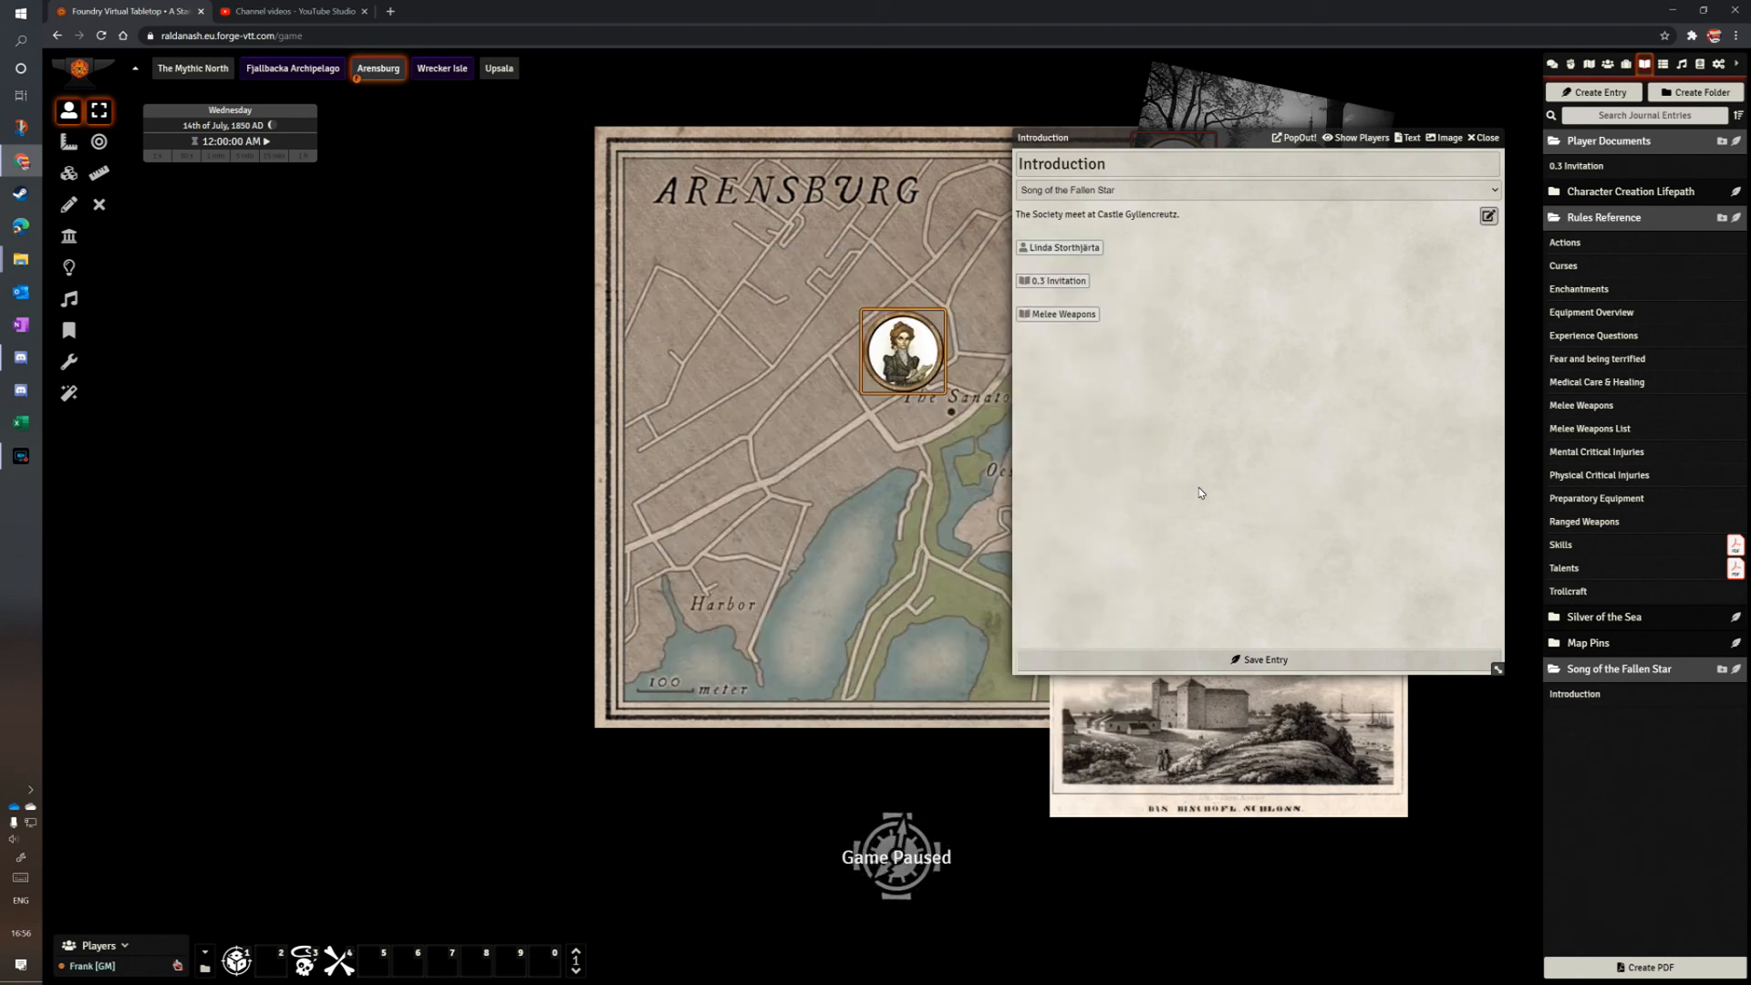
pyautogui.moveTo(1281, 410)
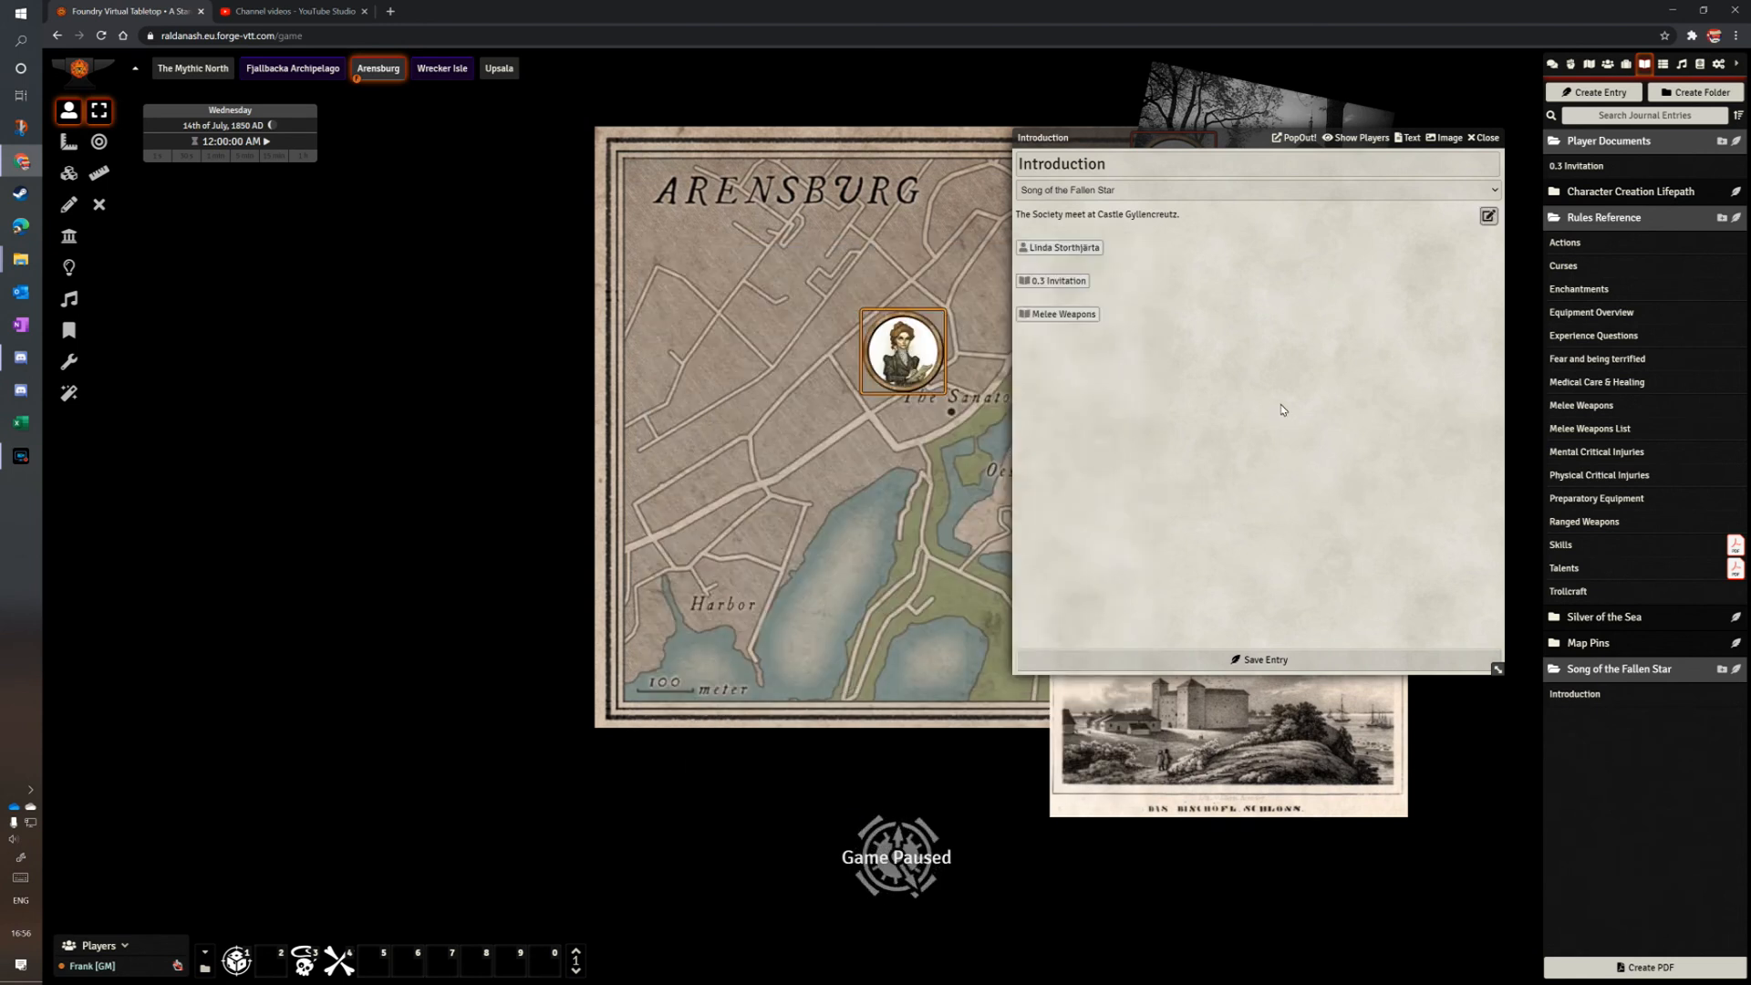
pyautogui.click(1054, 280)
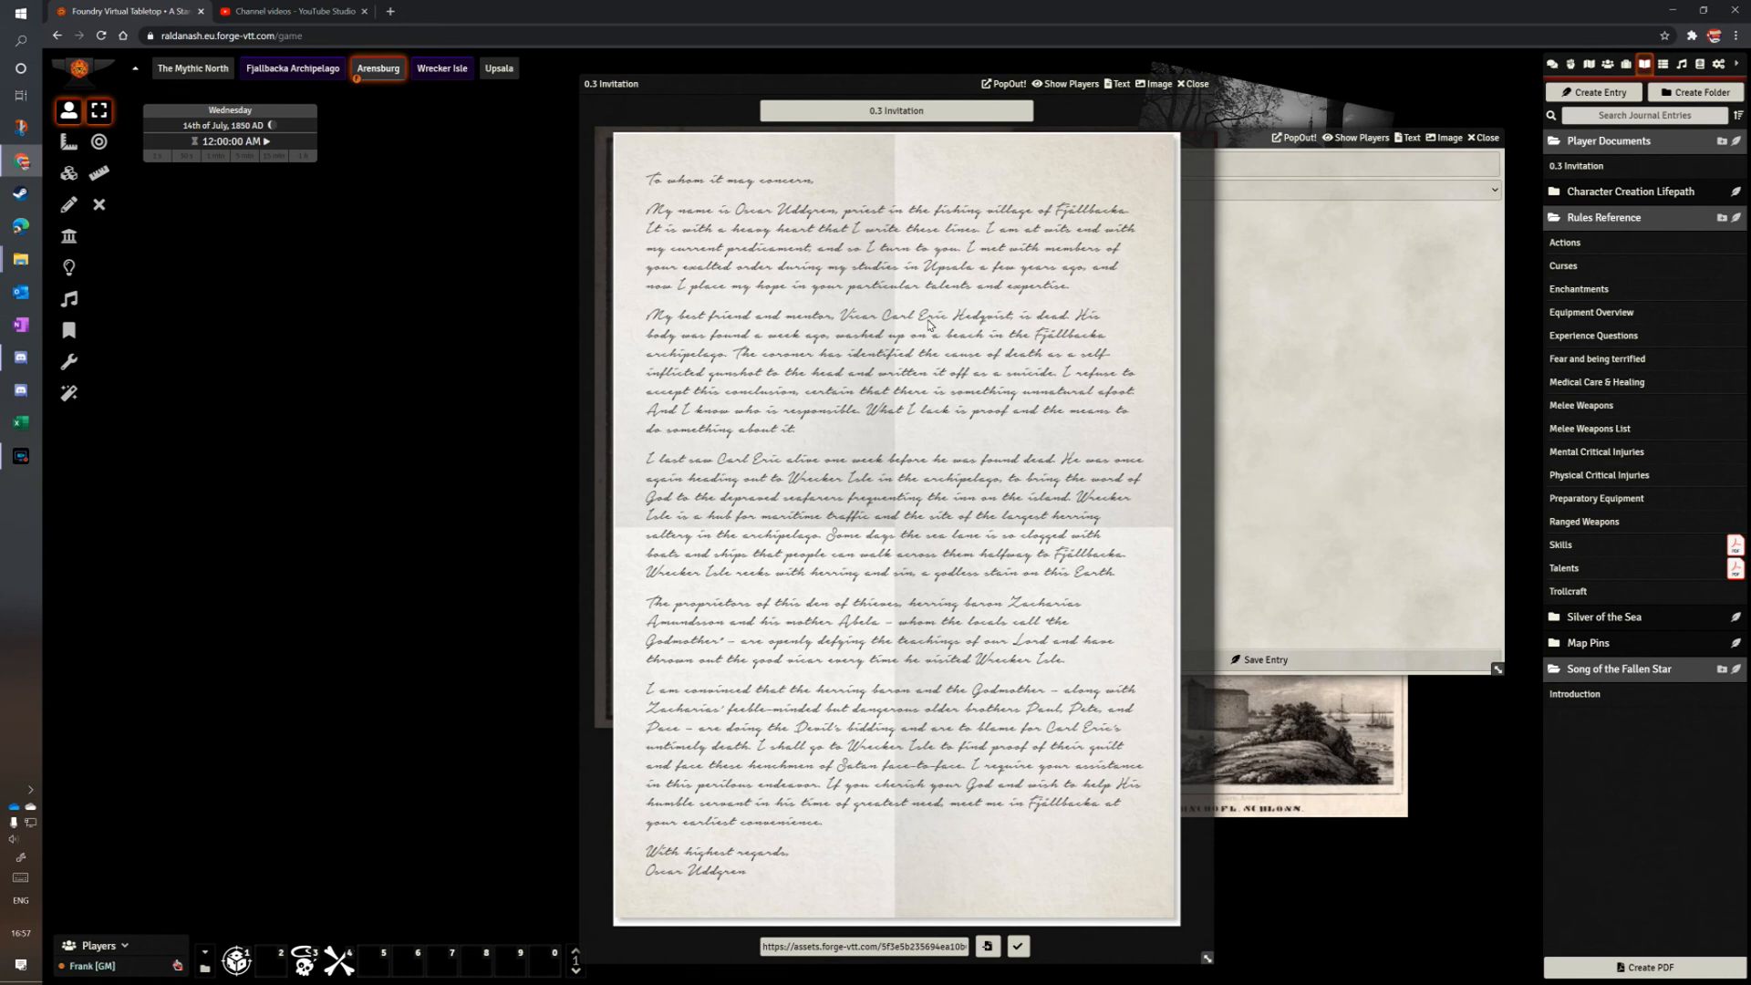
pyautogui.moveTo(930, 325)
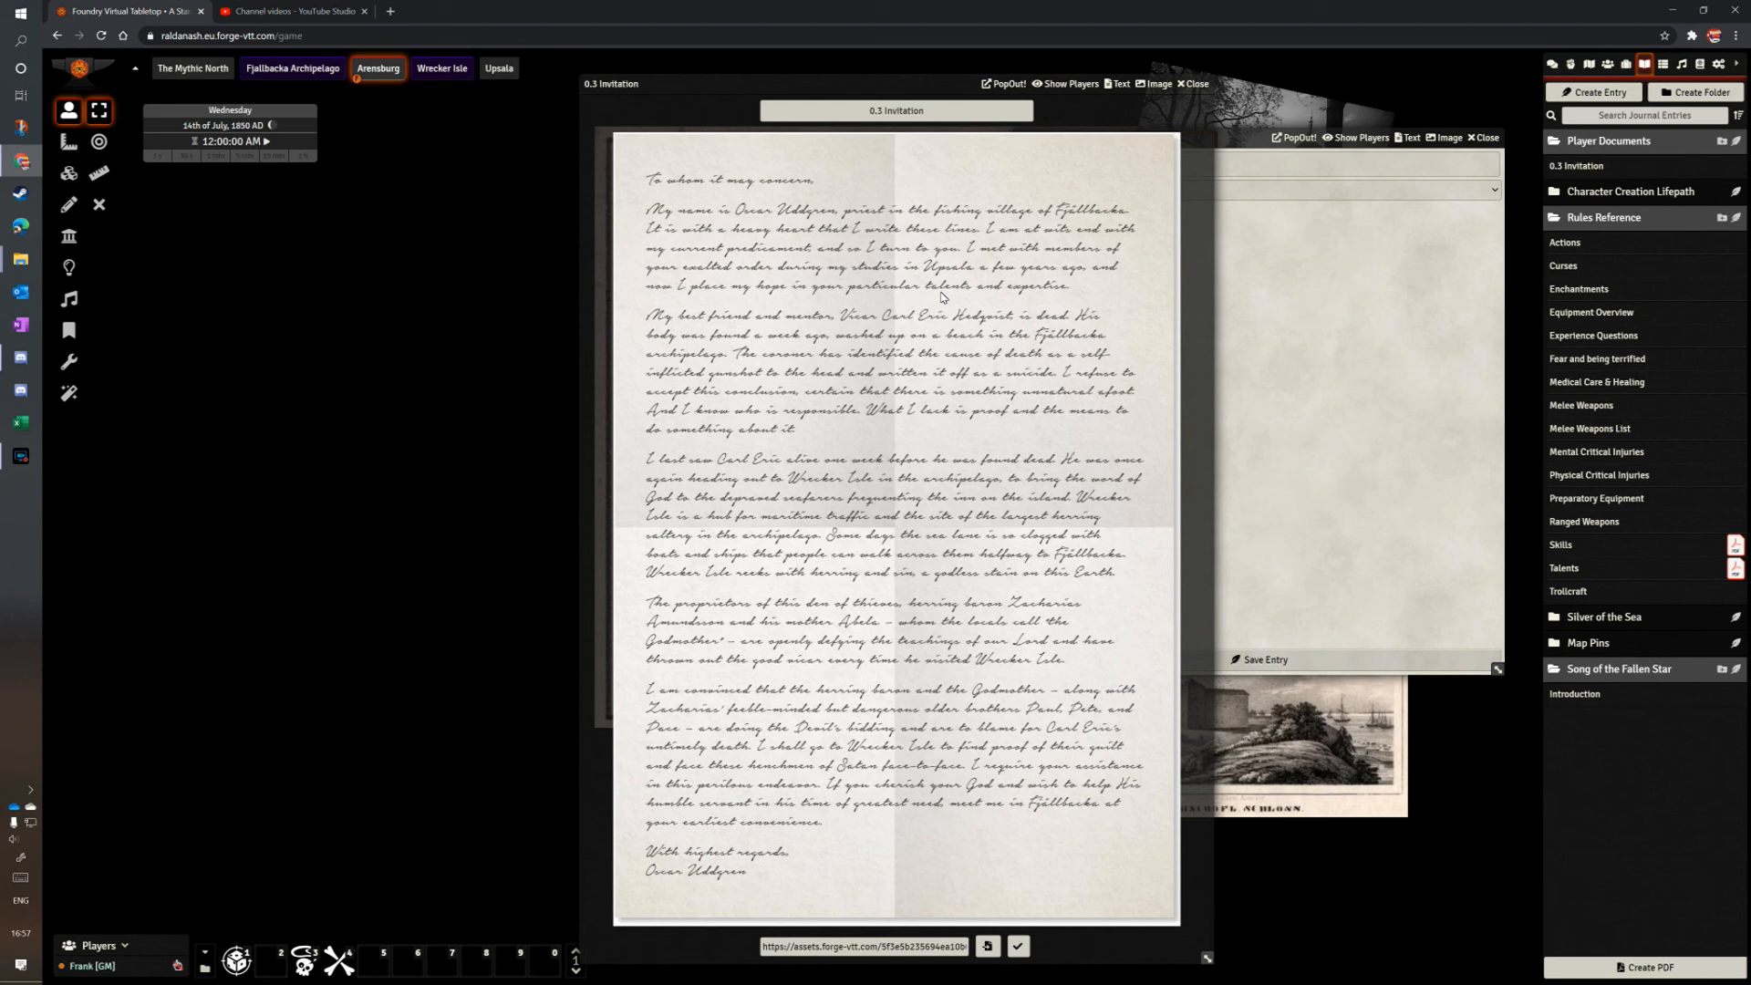
pyautogui.moveTo(1083, 242)
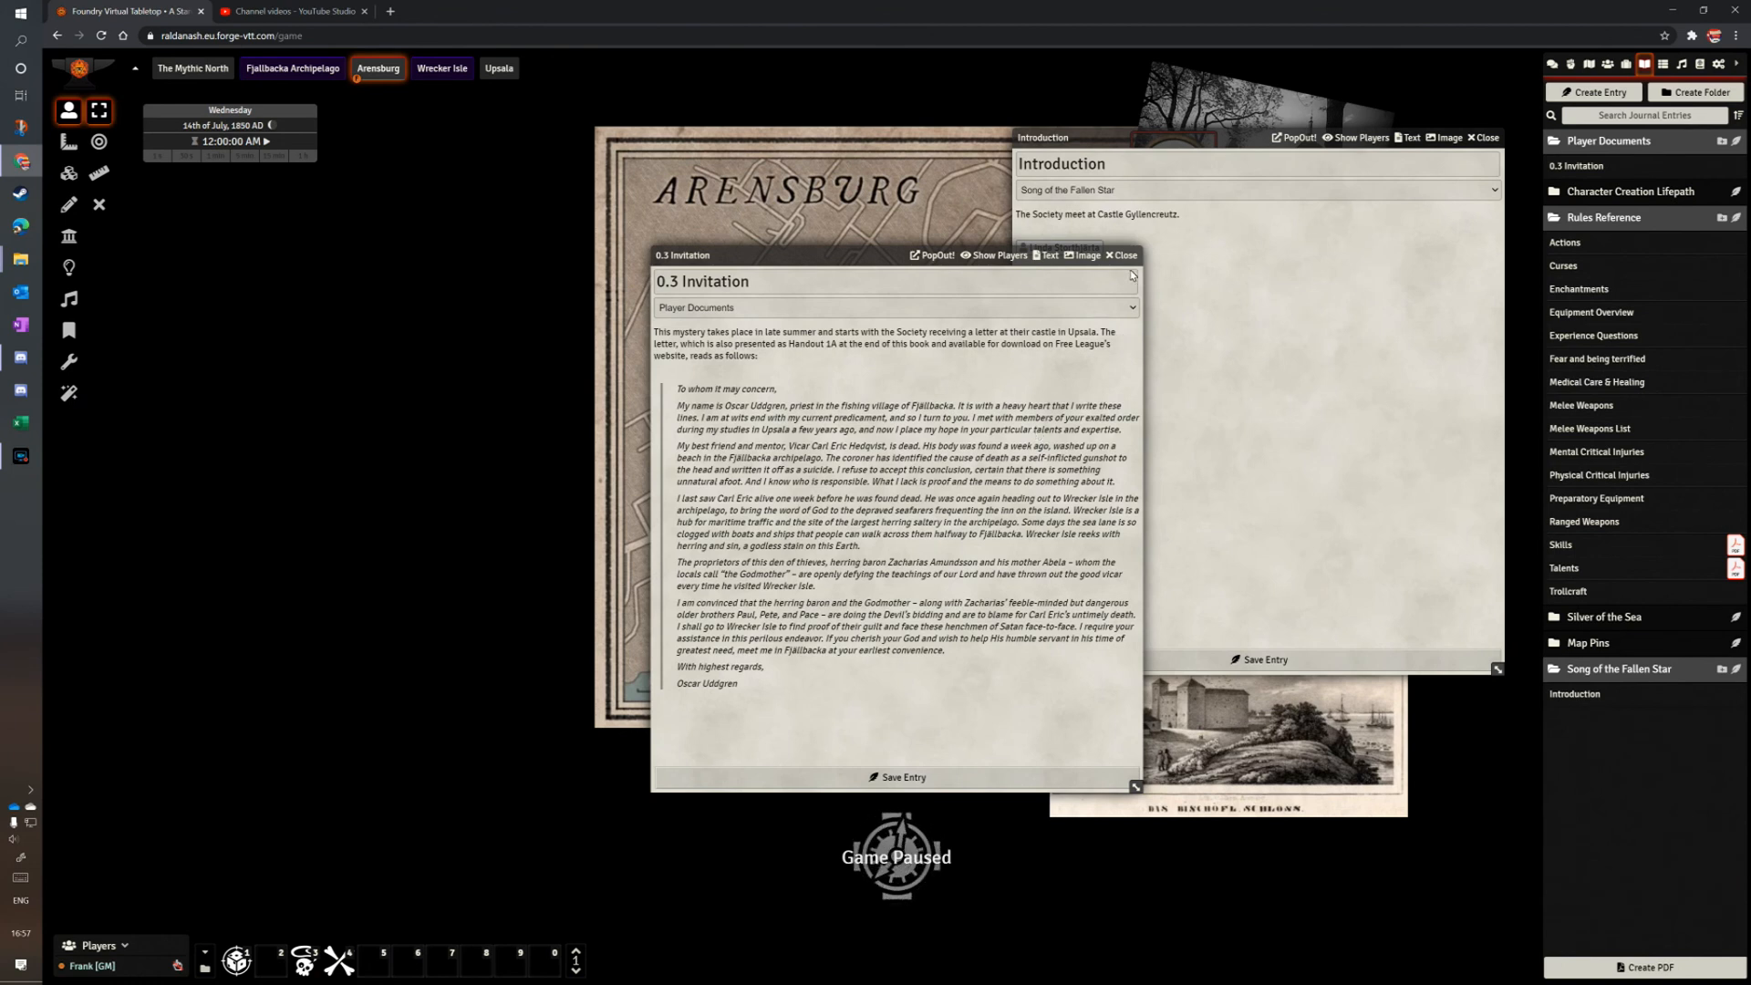
pyautogui.click(1123, 255)
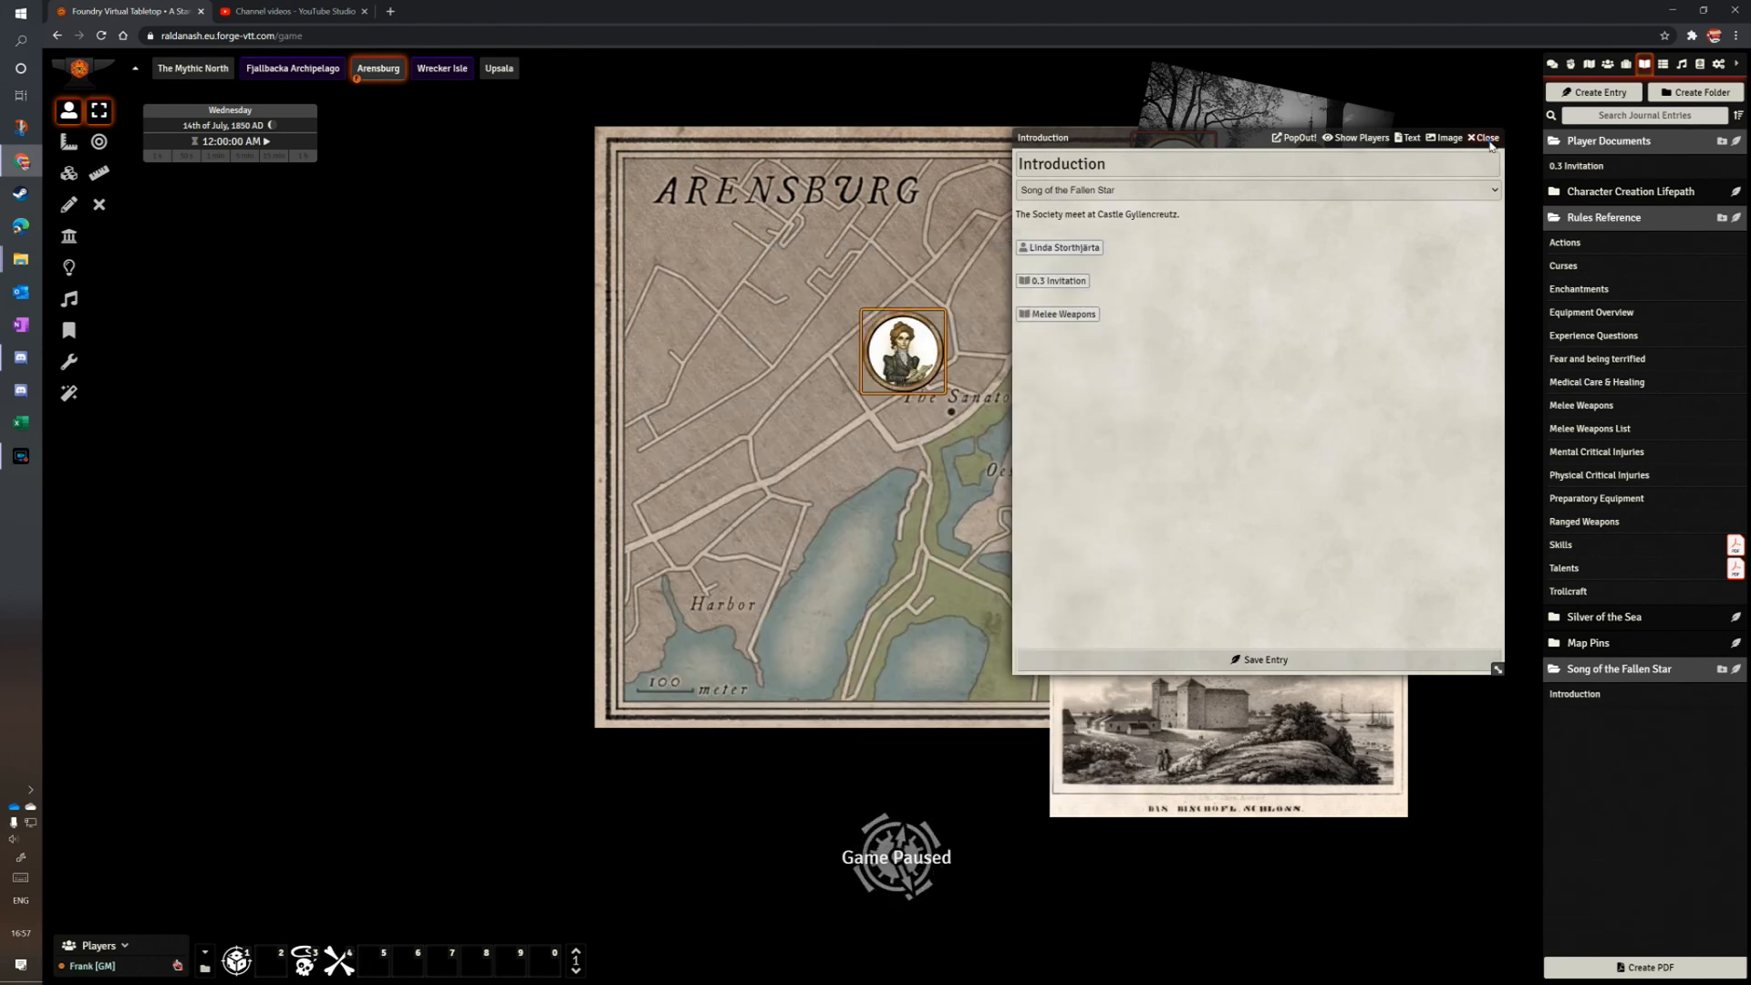
# Close the Introduction journal and return to the chat log with Victor's Close Combat rolls.
pyautogui.click(1484, 138)
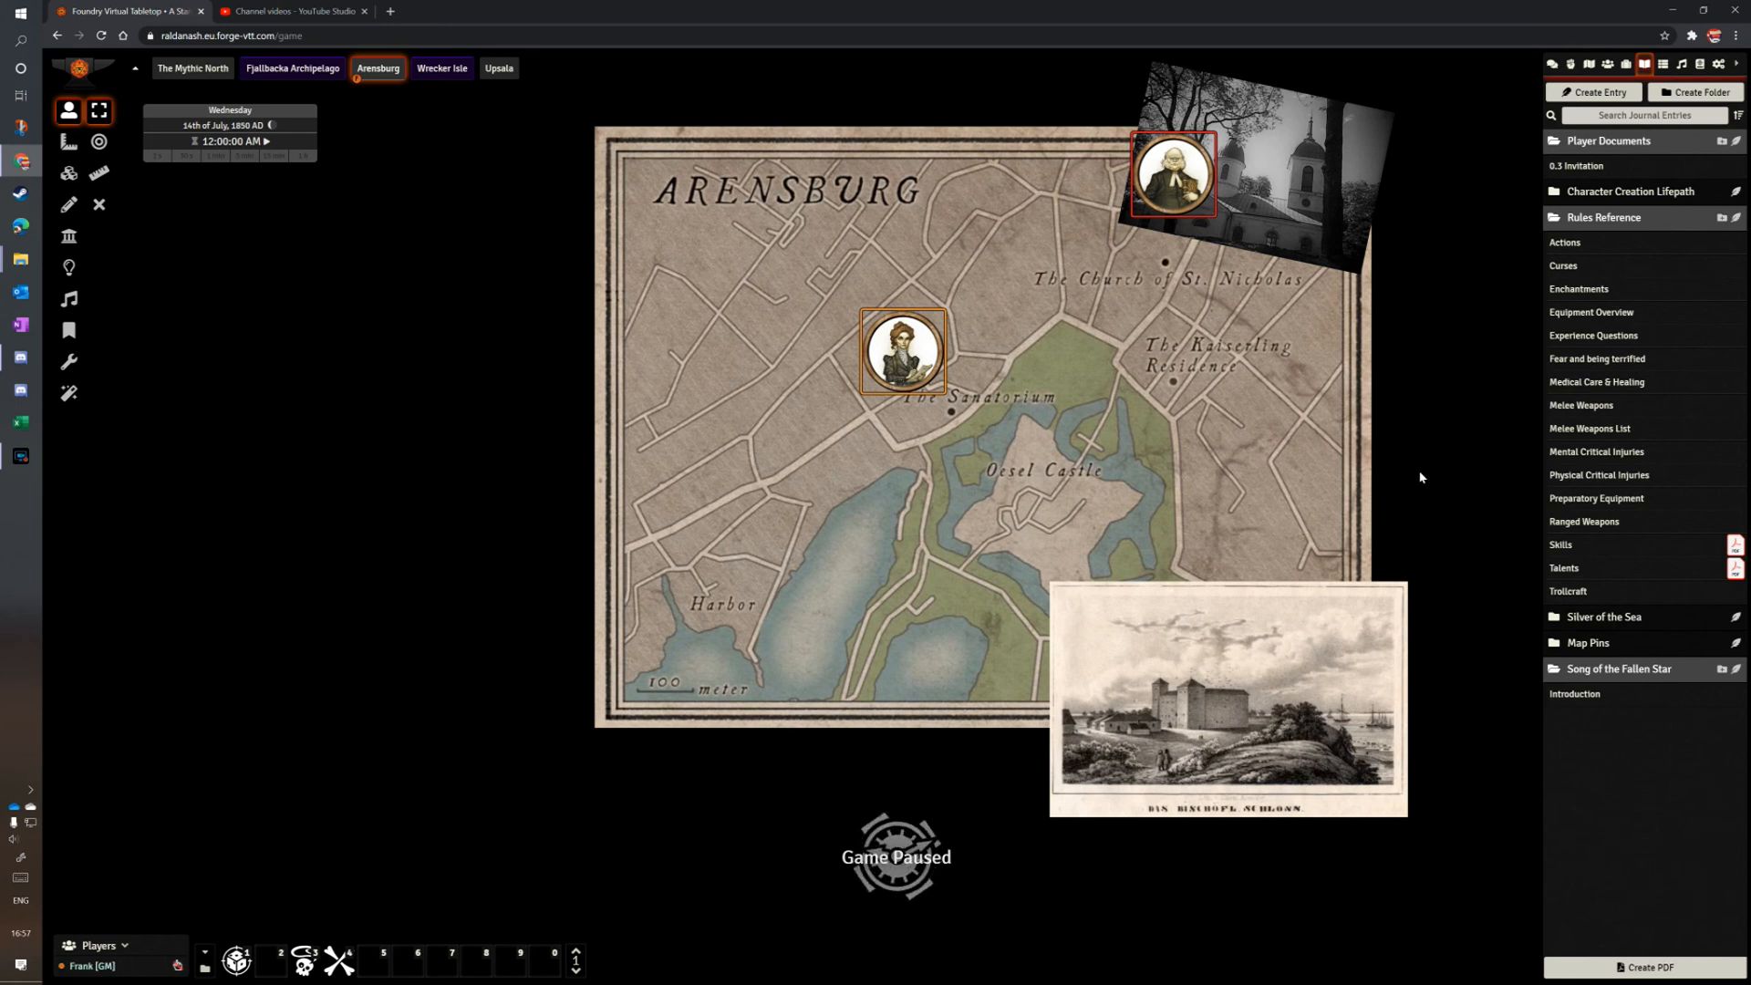
pyautogui.moveTo(855, 275)
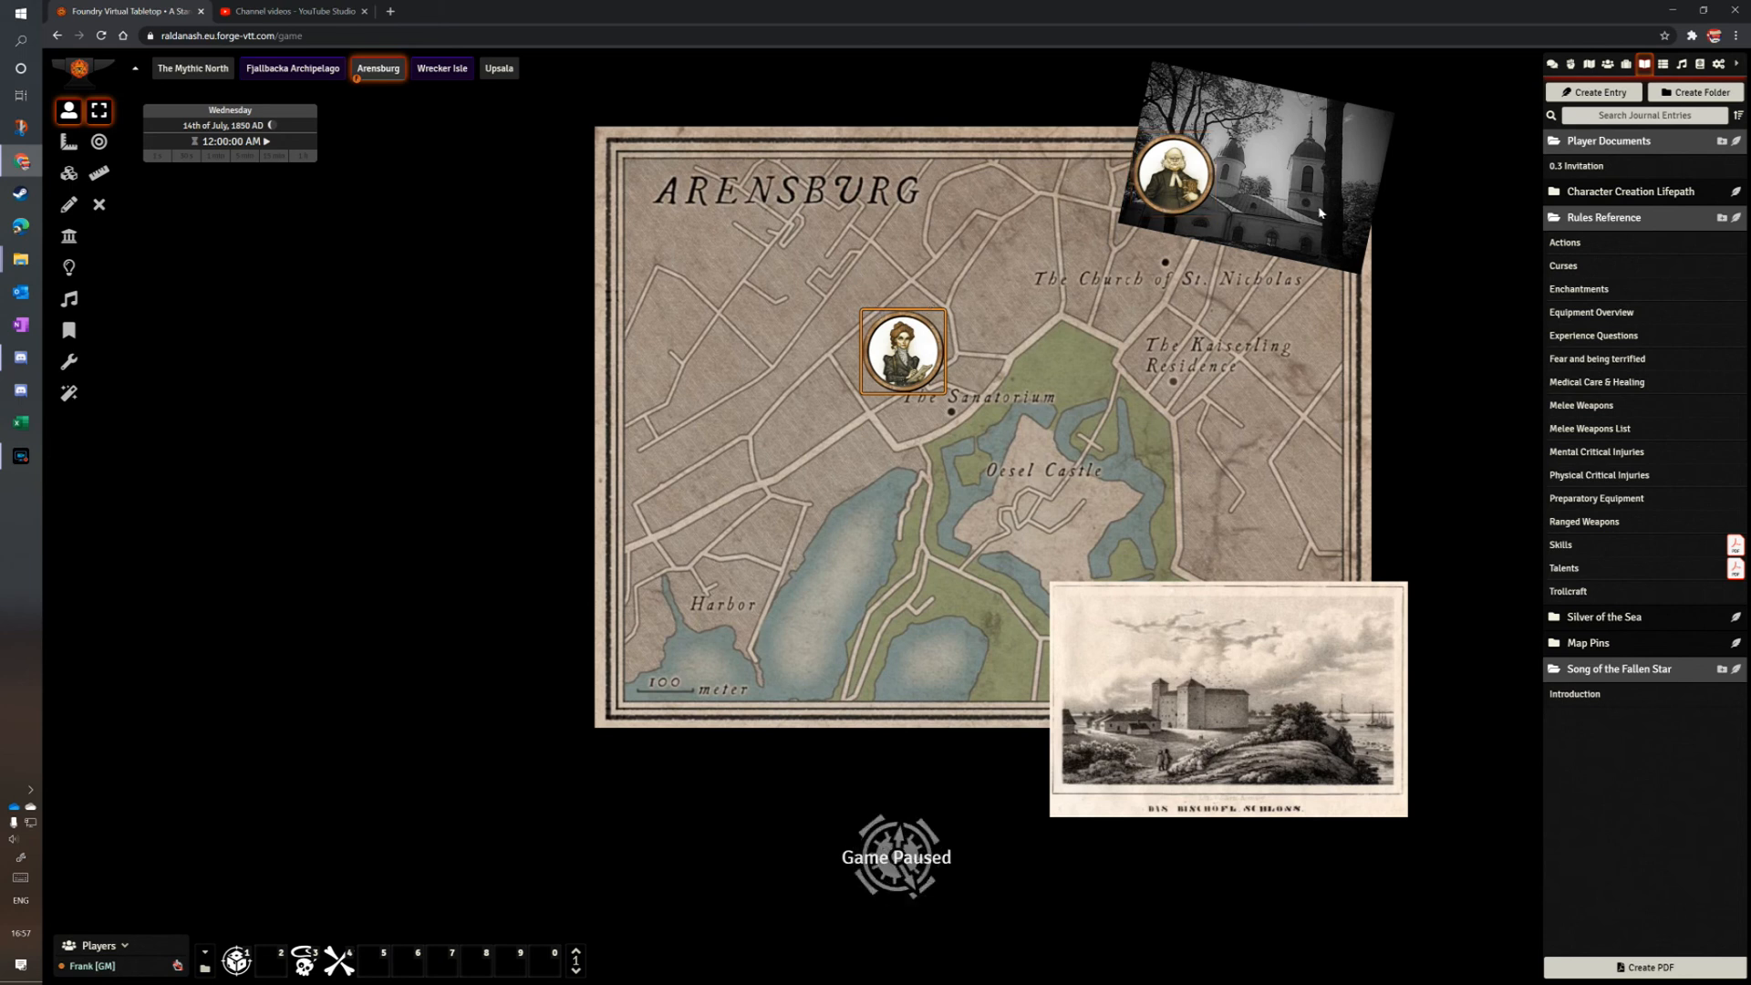
pyautogui.moveTo(638, 385)
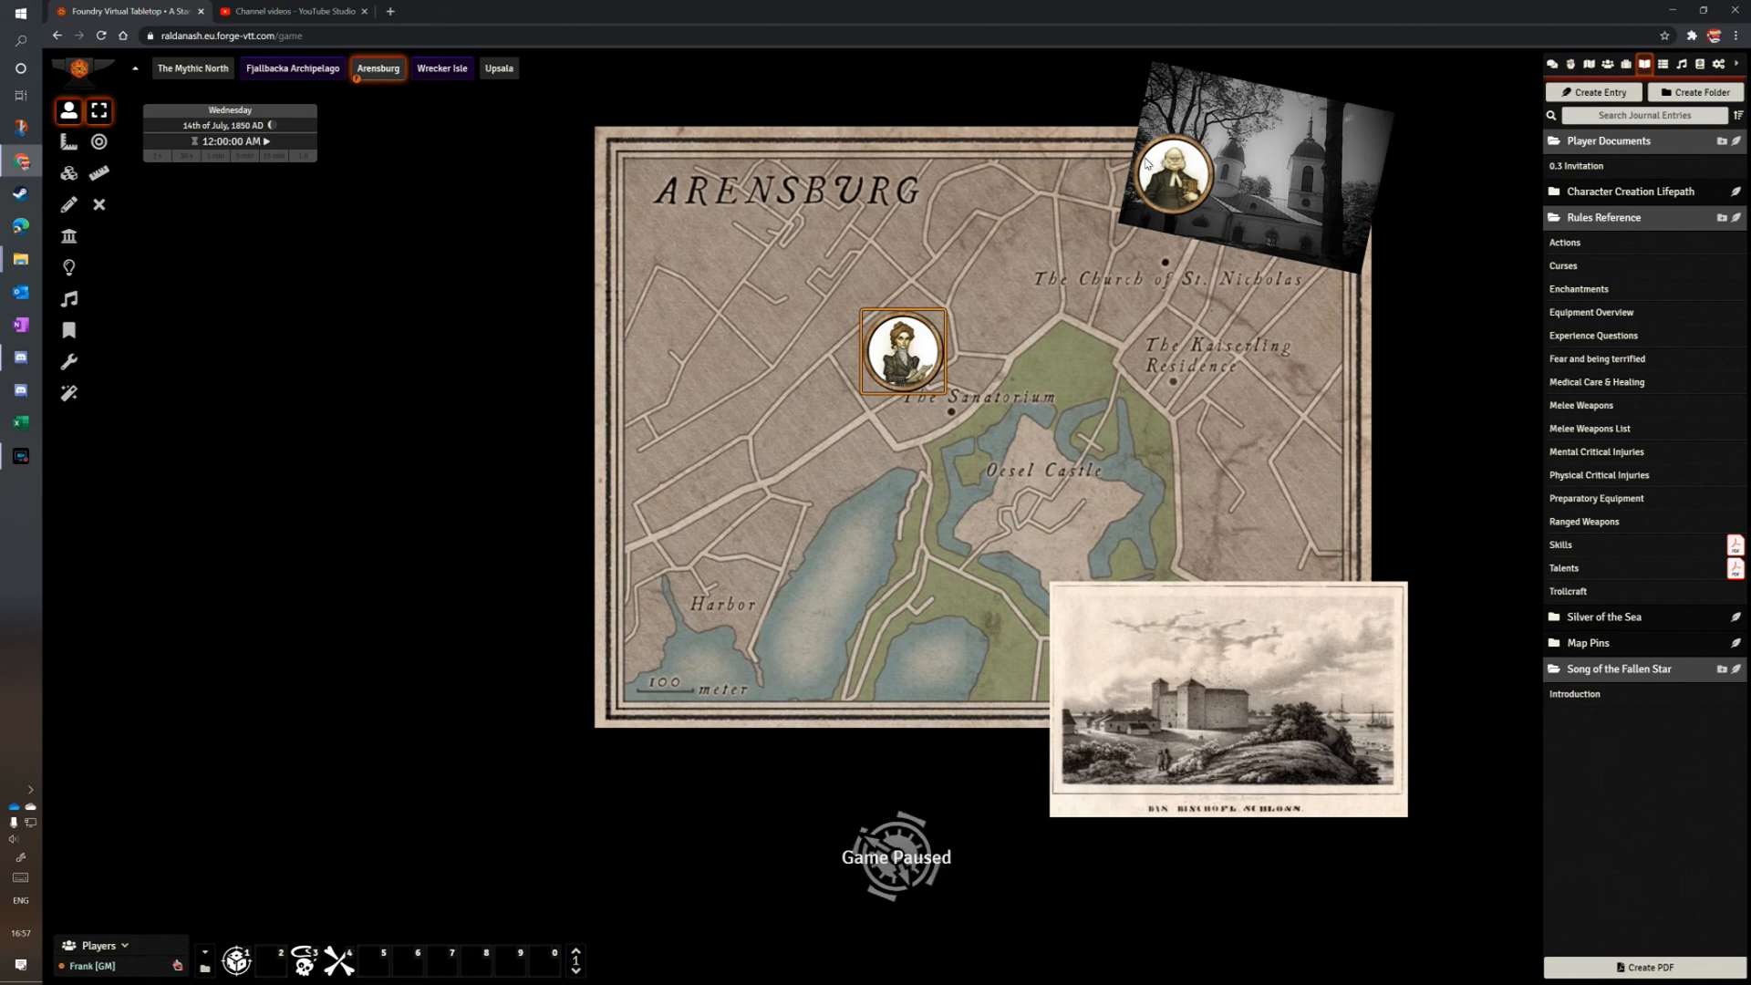
pyautogui.click(1550, 64)
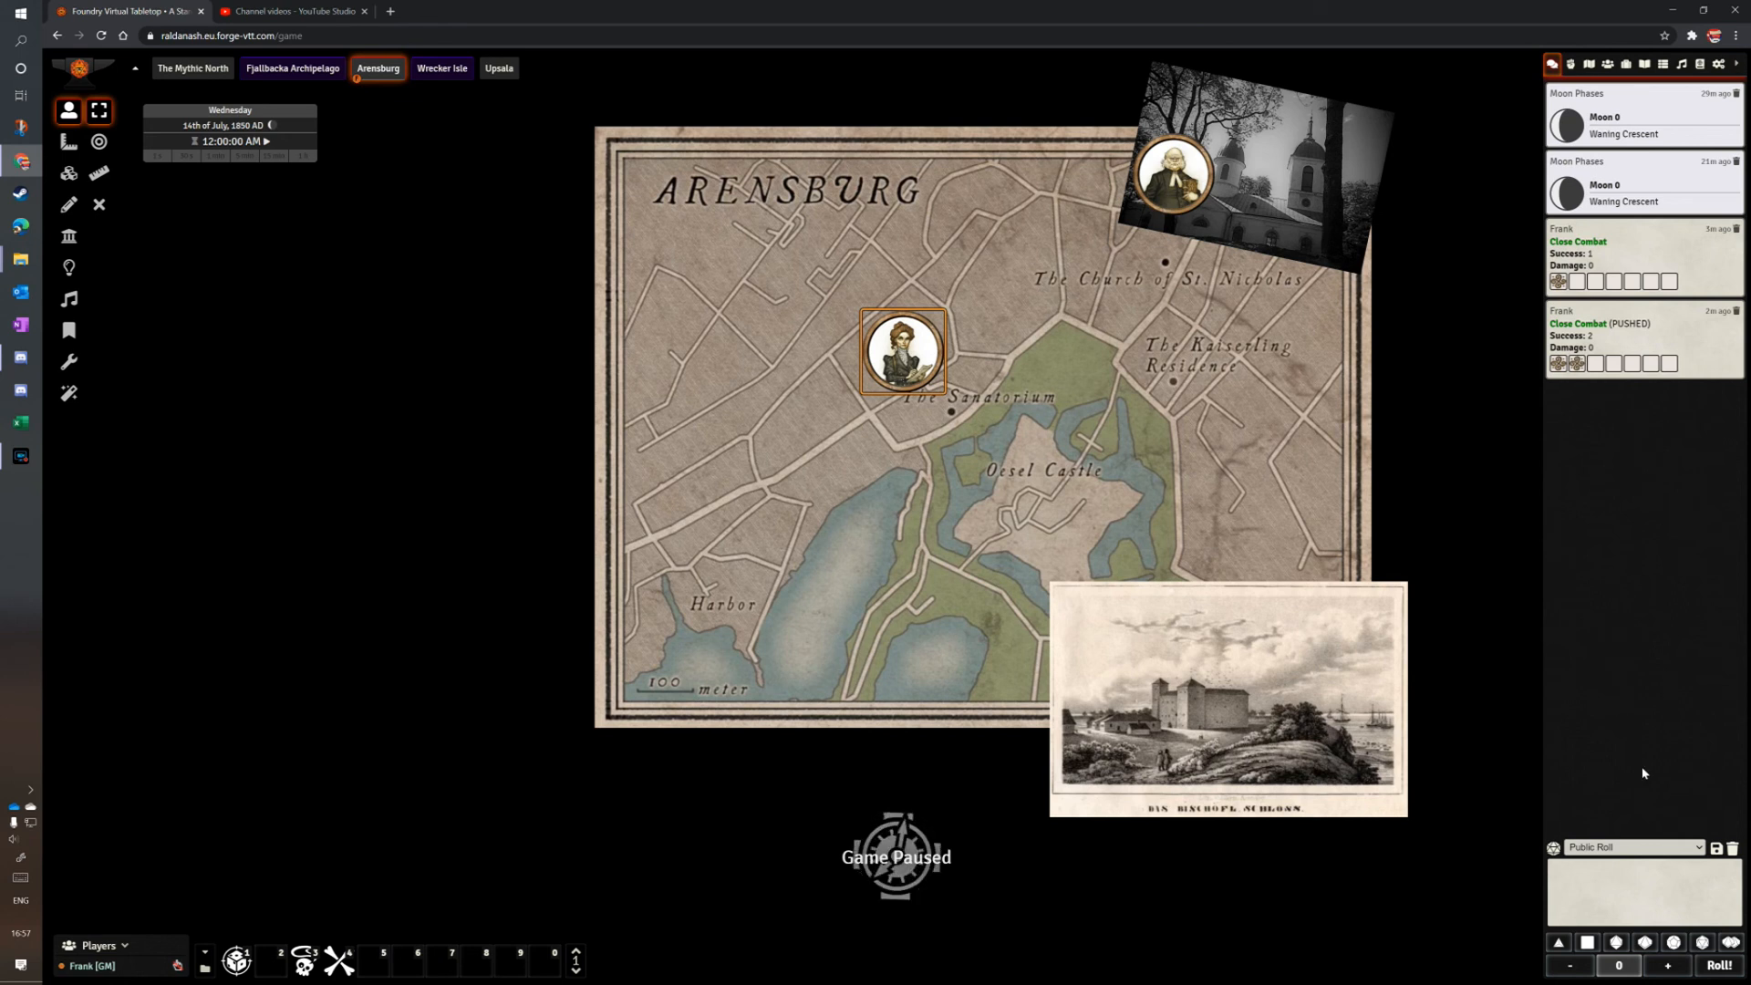
# Build a 9d6 roll in the dice tray and roll it publicly, totalling 37.
pyautogui.click(1587, 943)
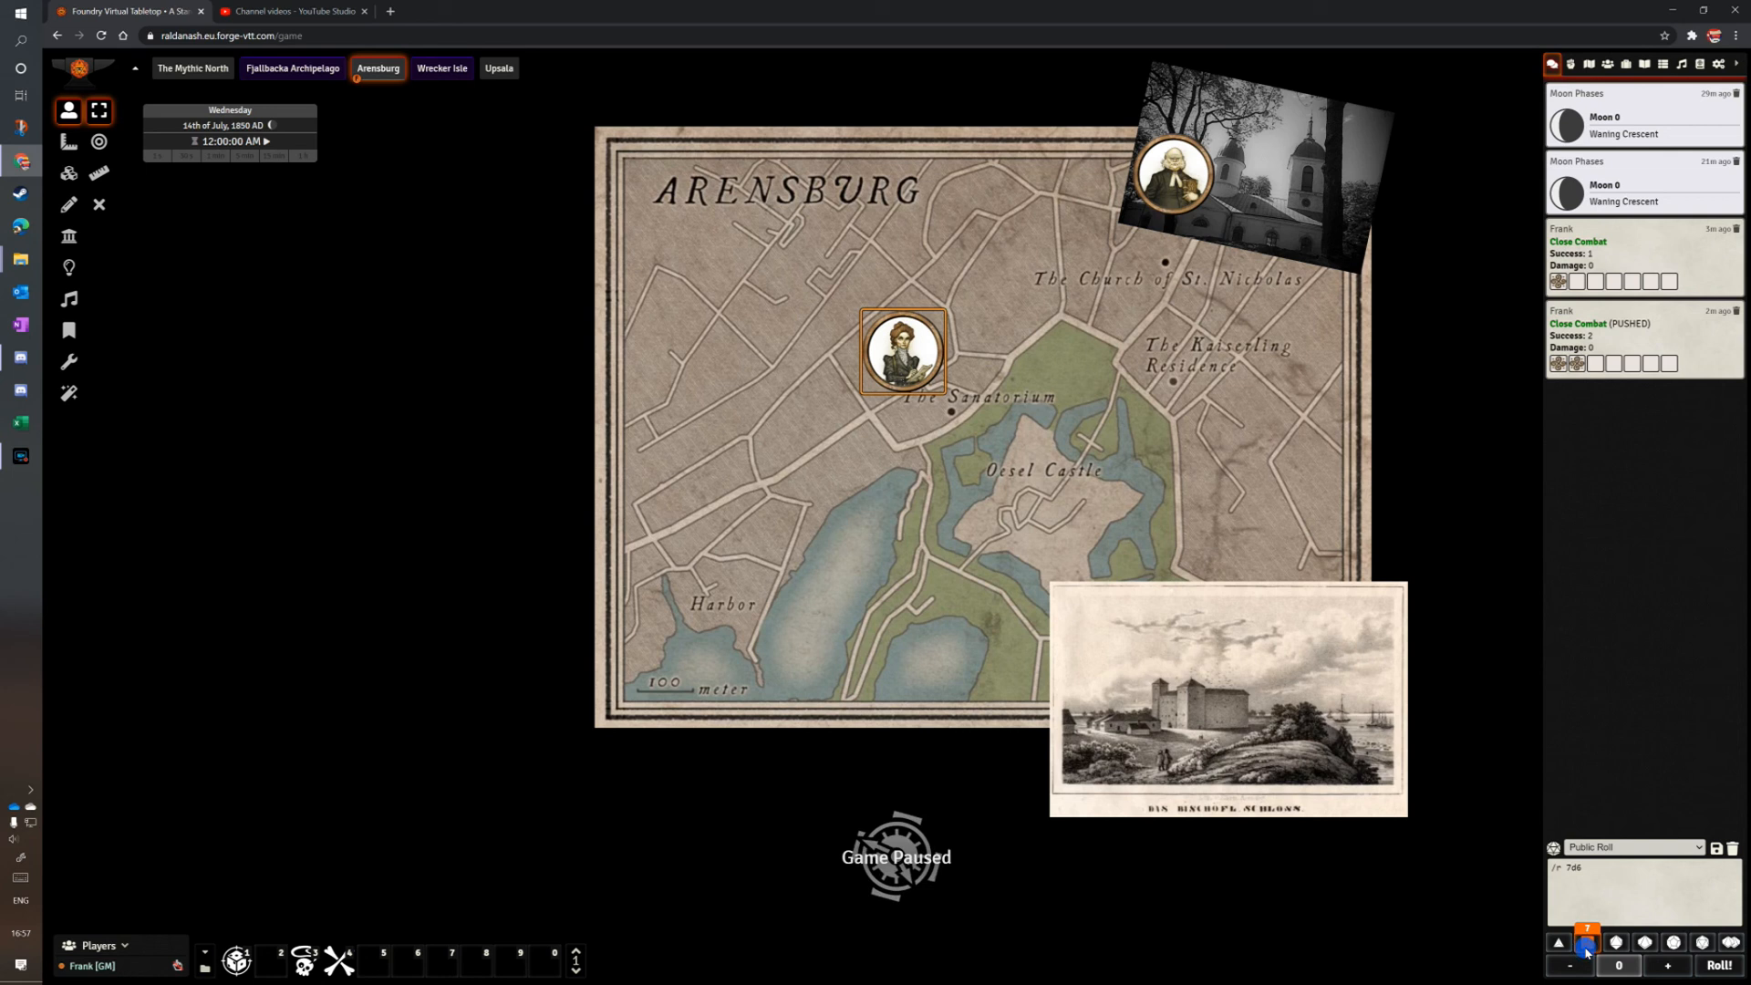
pyautogui.click(1586, 941)
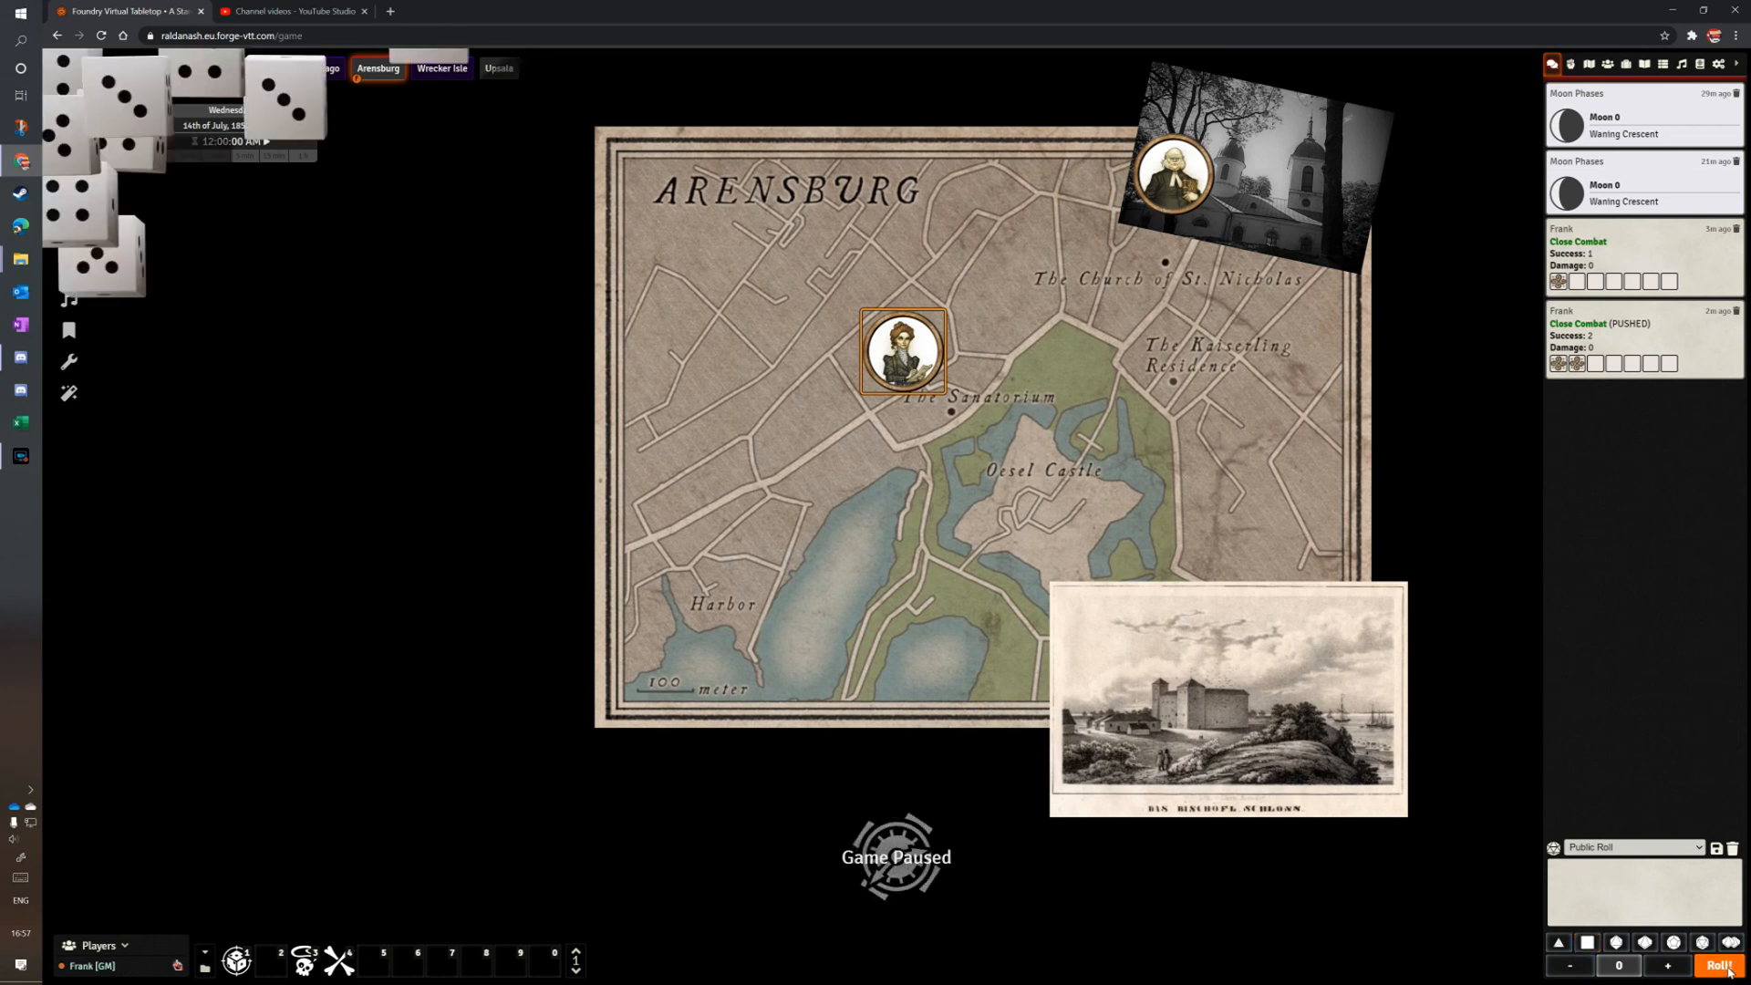
pyautogui.click(1723, 965)
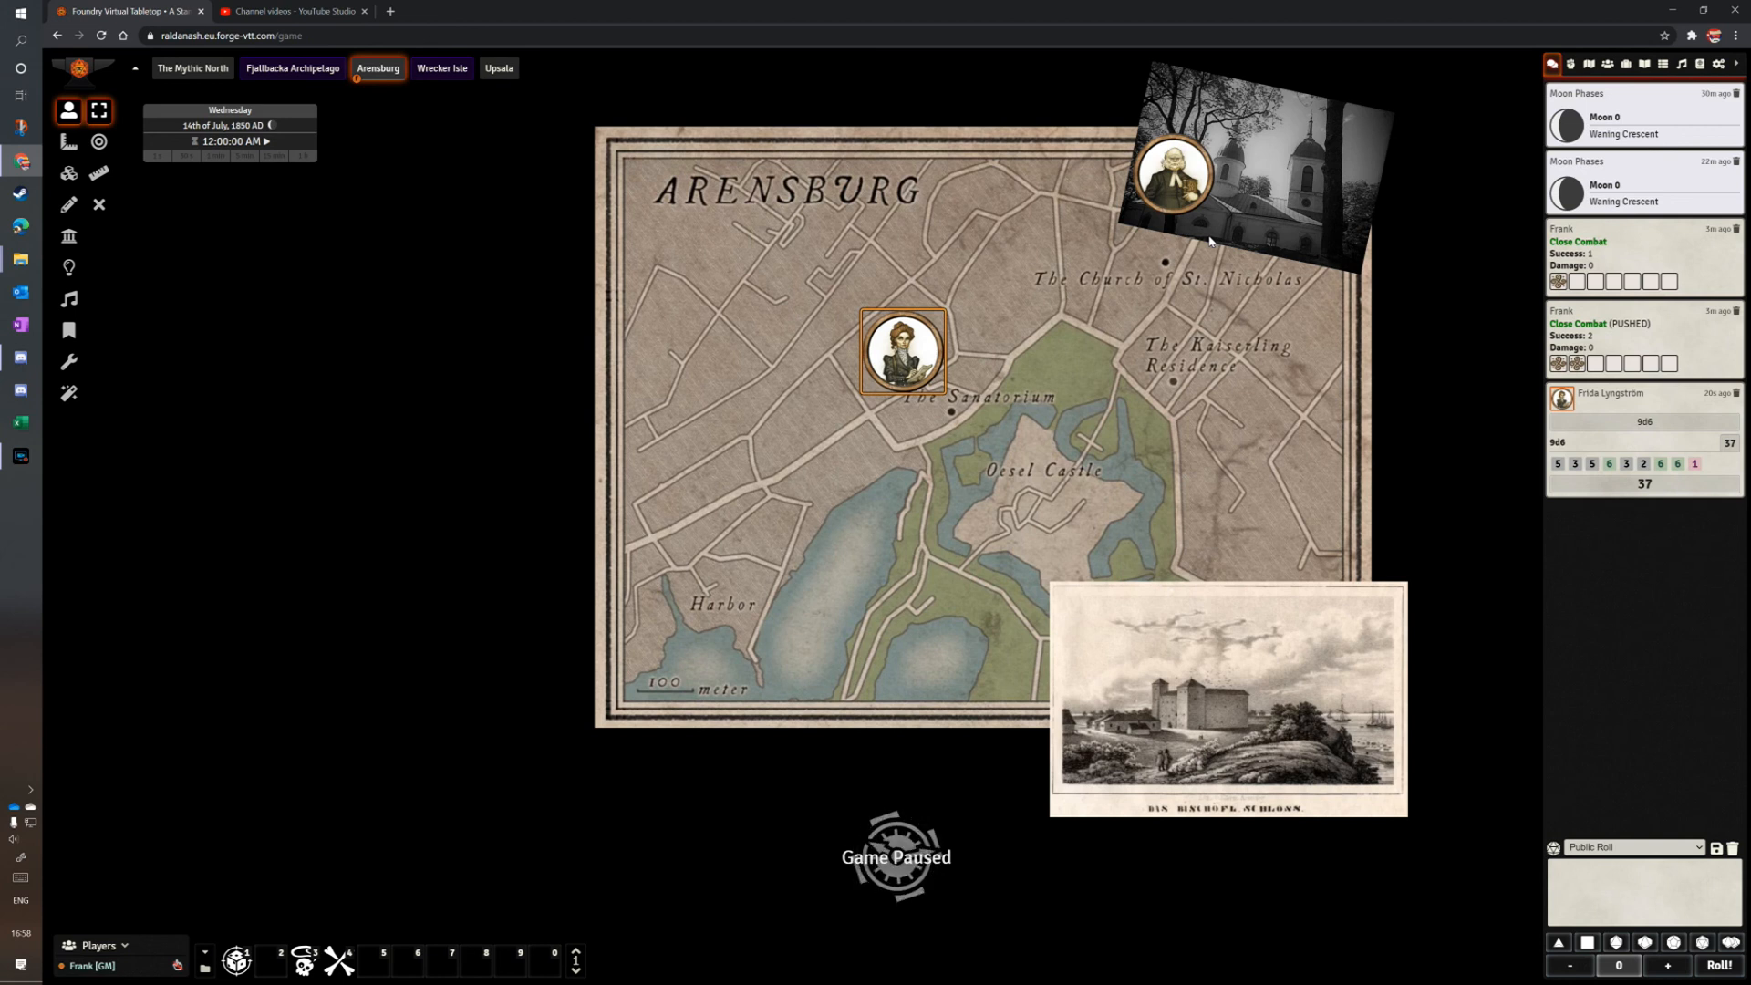
pyautogui.moveTo(1138, 316)
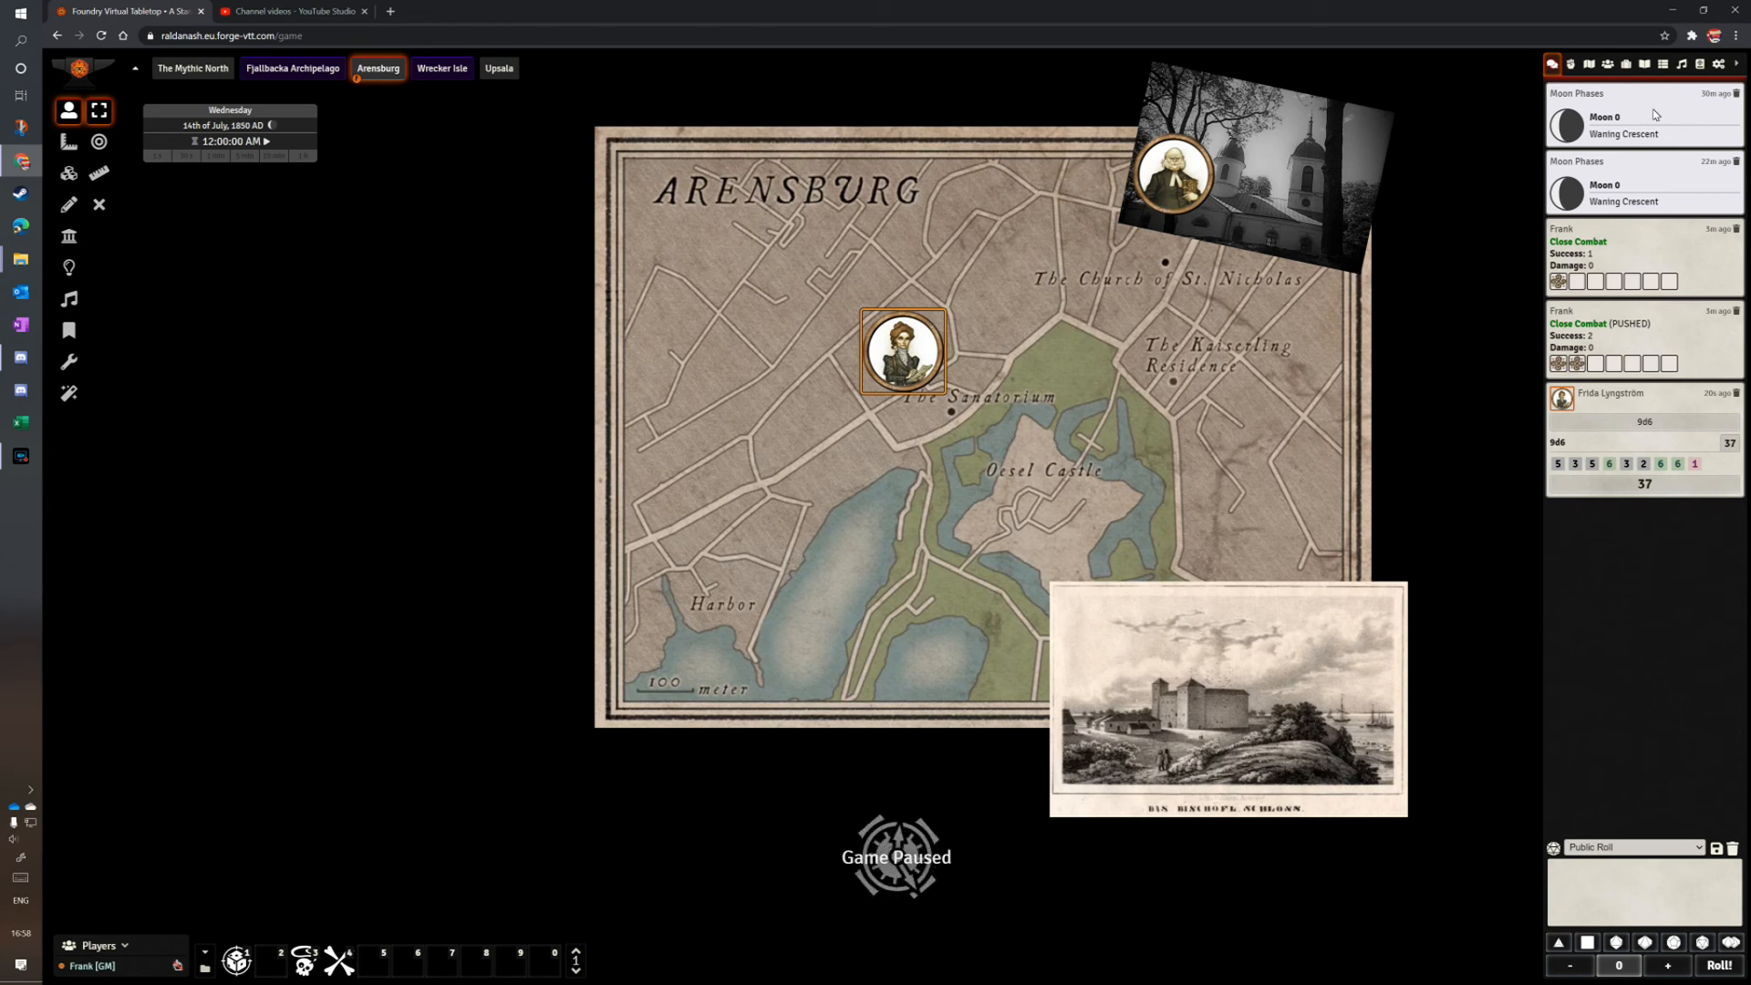
# Open Manage Modules from Game Settings, filtered to the 32 active modules.
pyautogui.click(1721, 64)
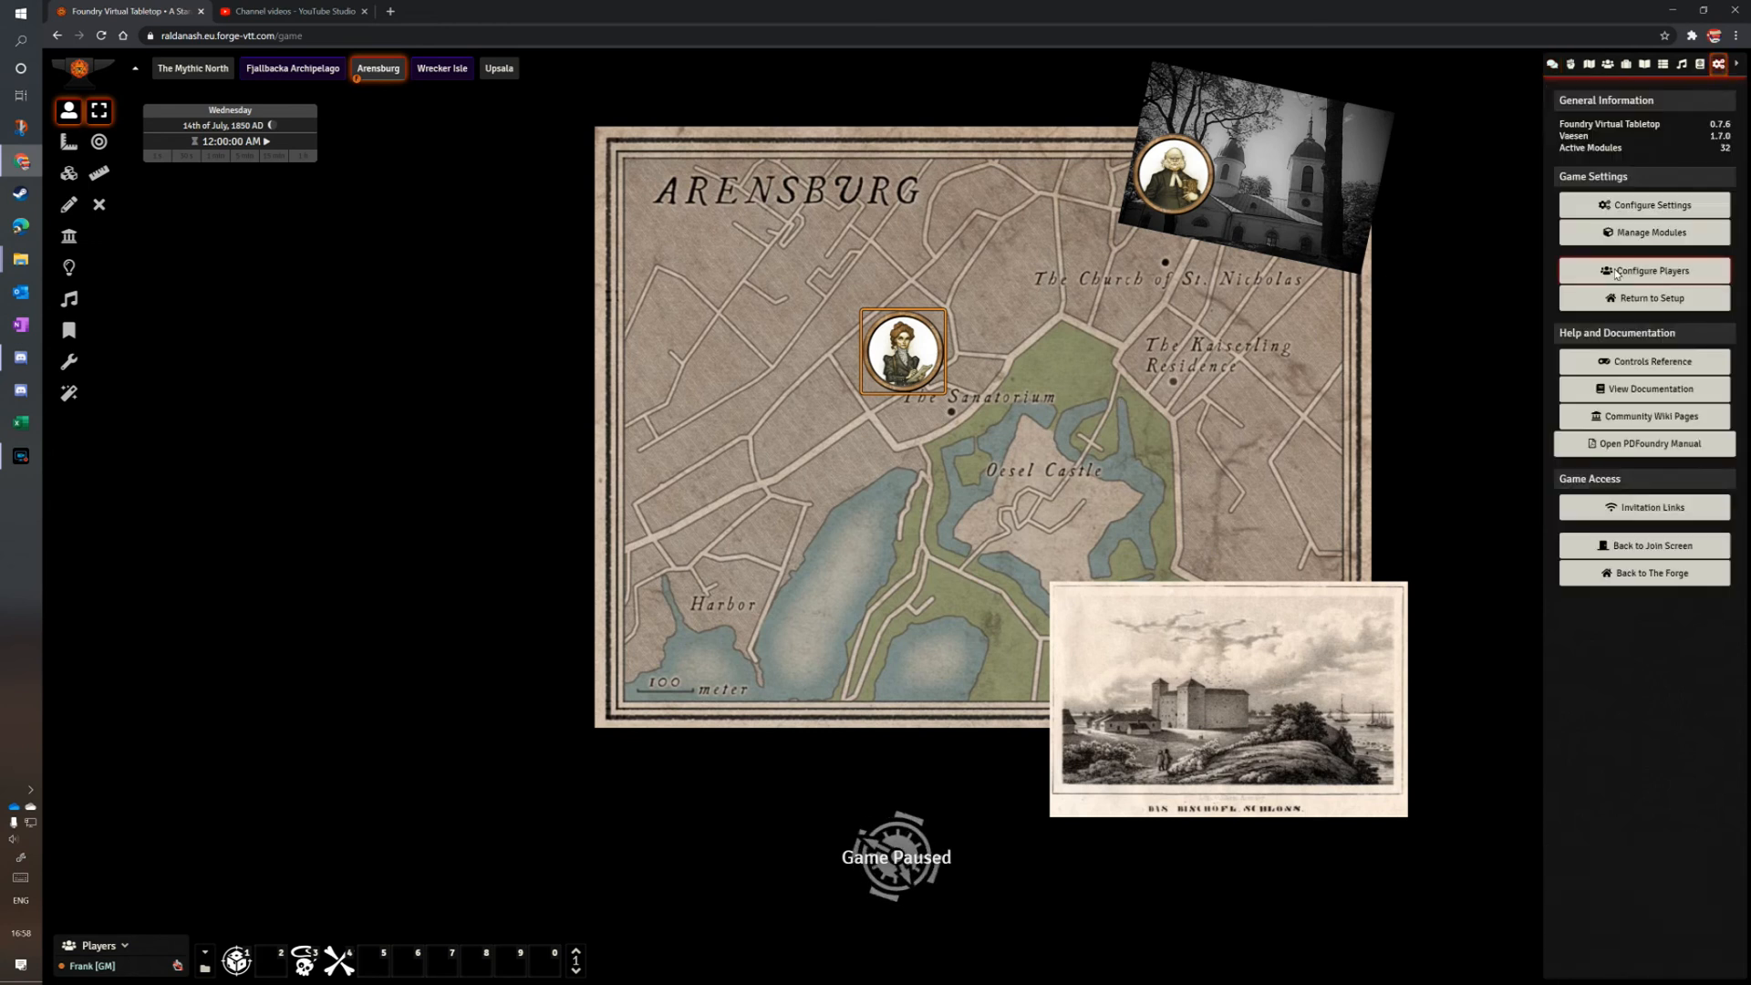
pyautogui.moveTo(1647, 233)
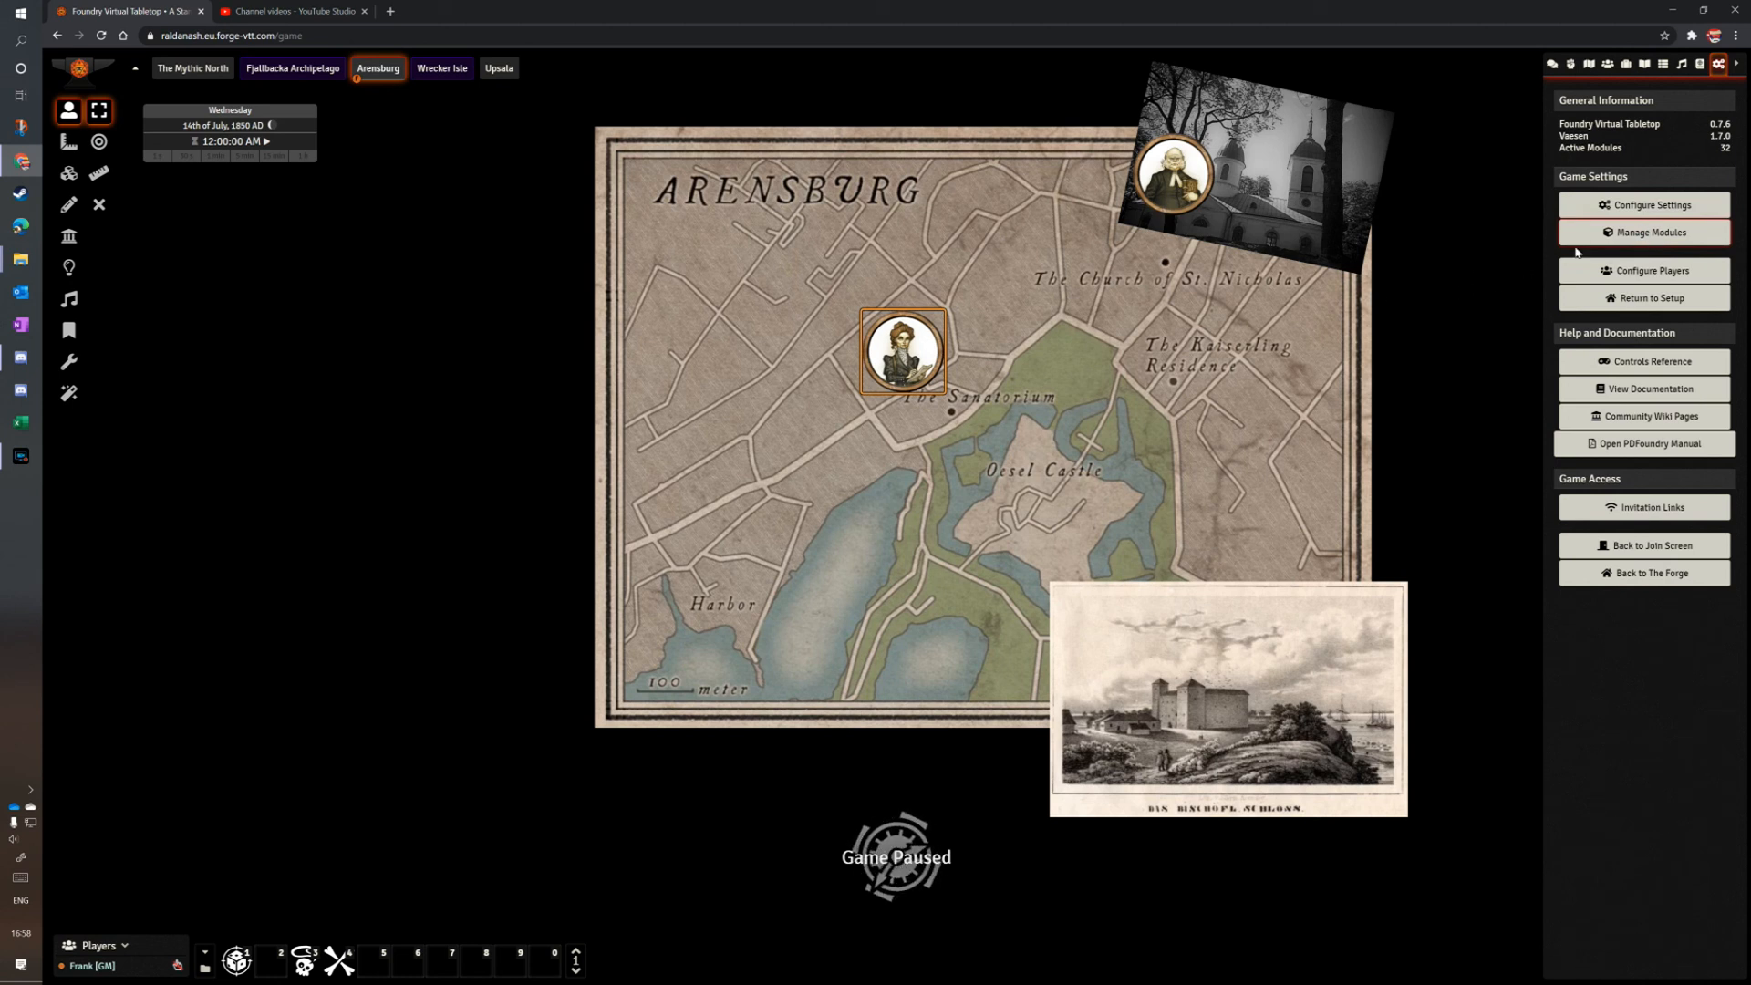
pyautogui.click(1650, 232)
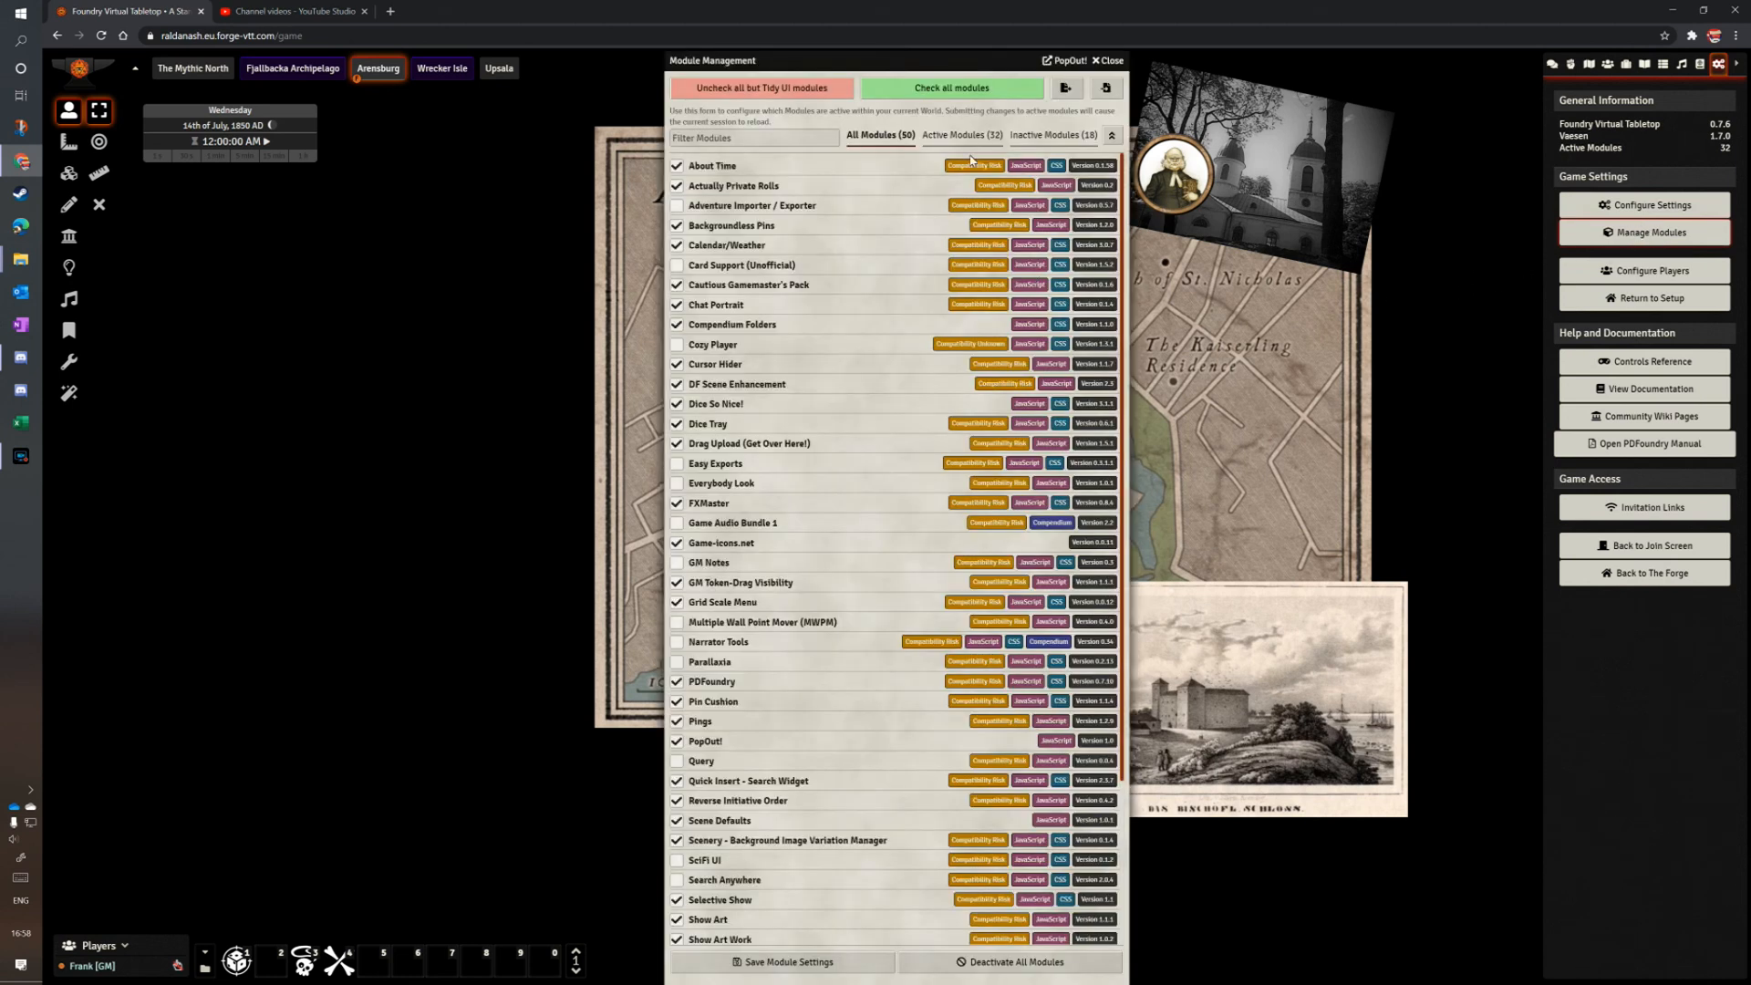
pyautogui.click(957, 135)
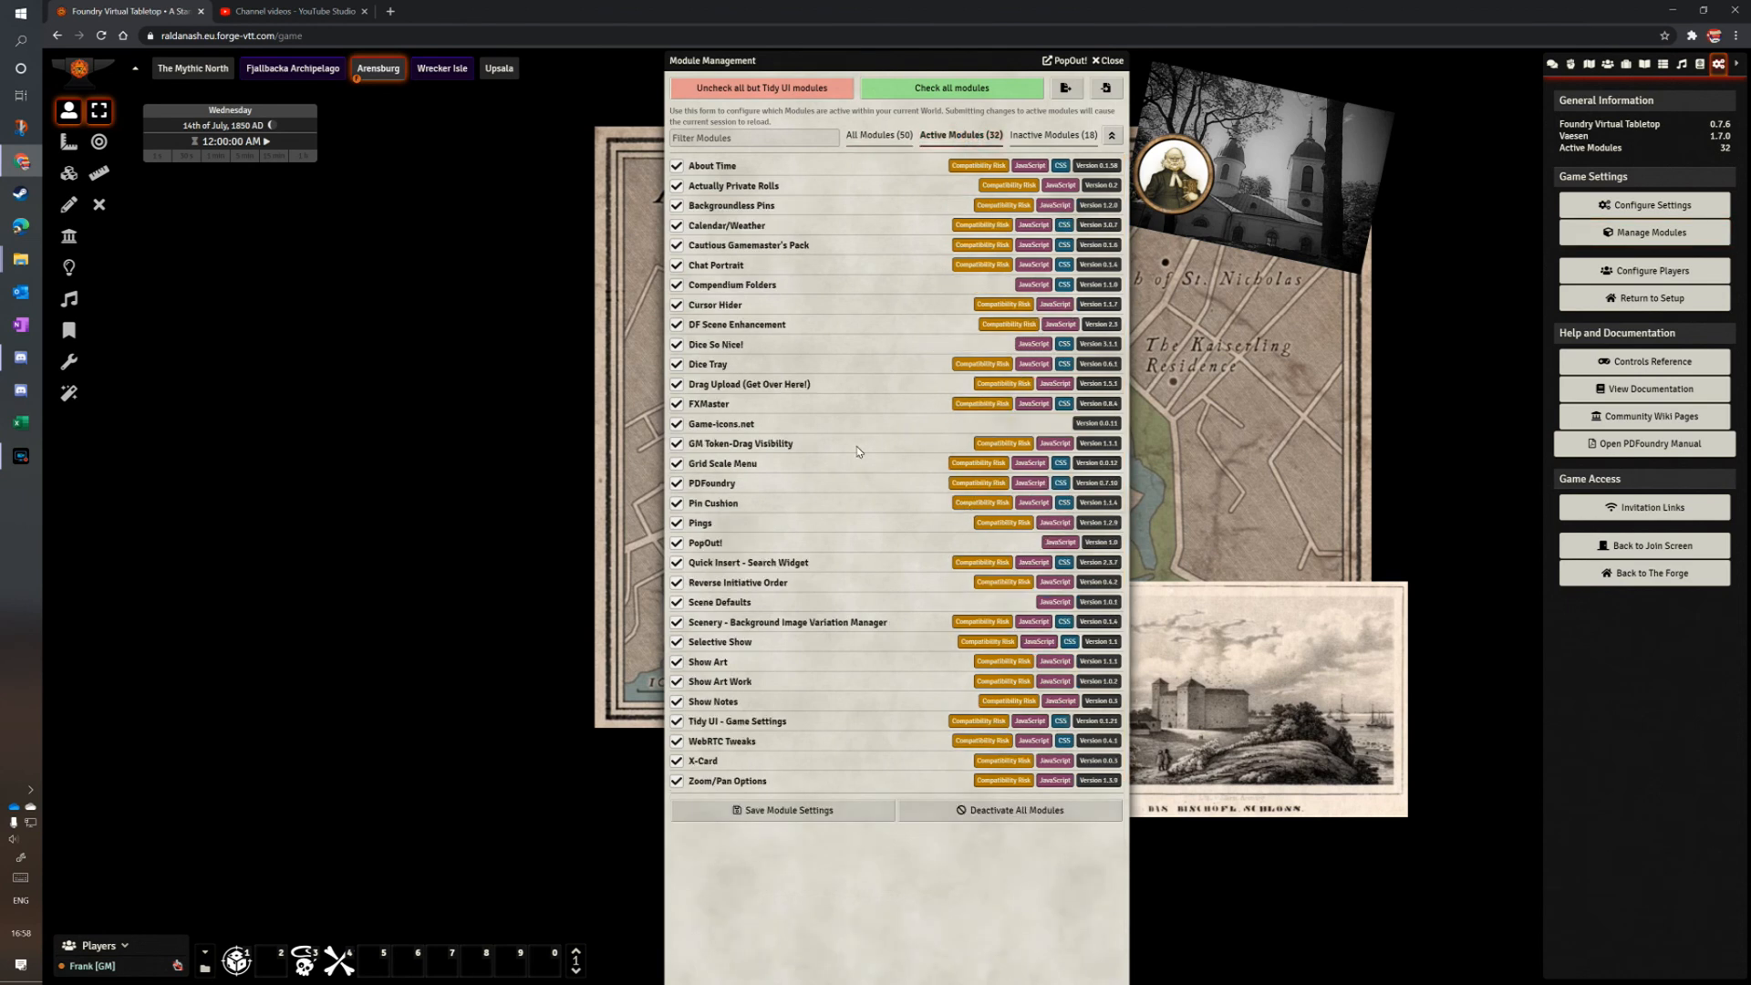
pyautogui.moveTo(829, 826)
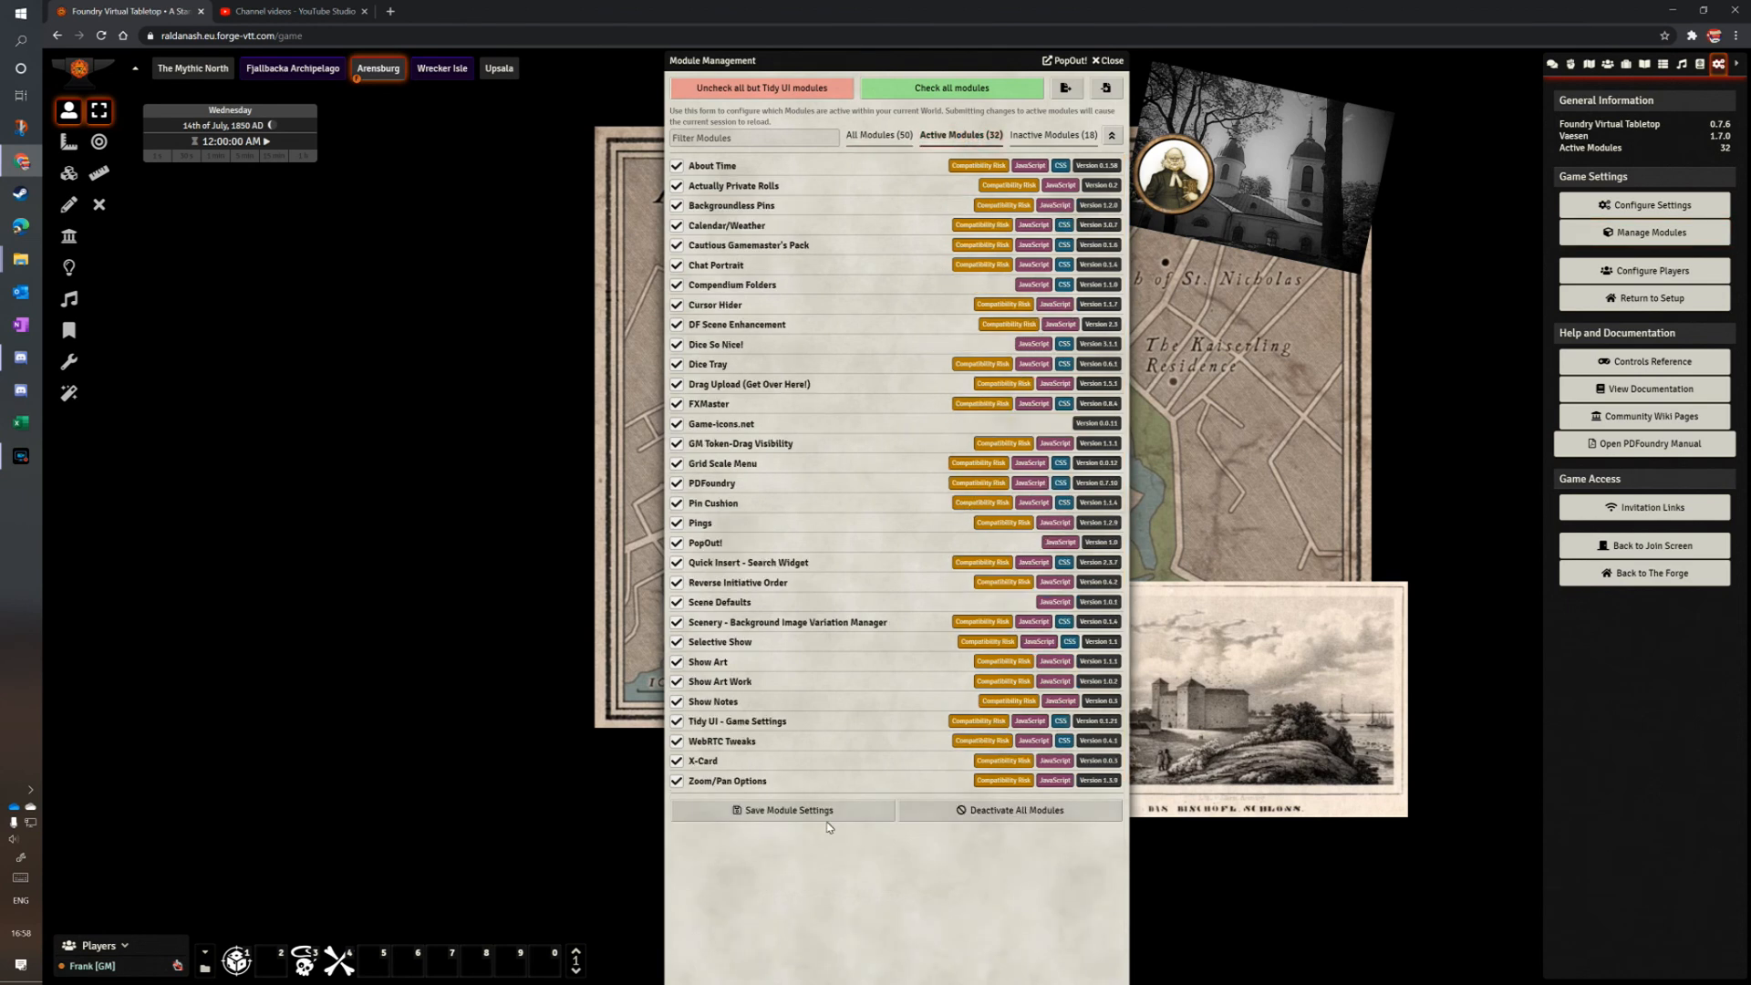